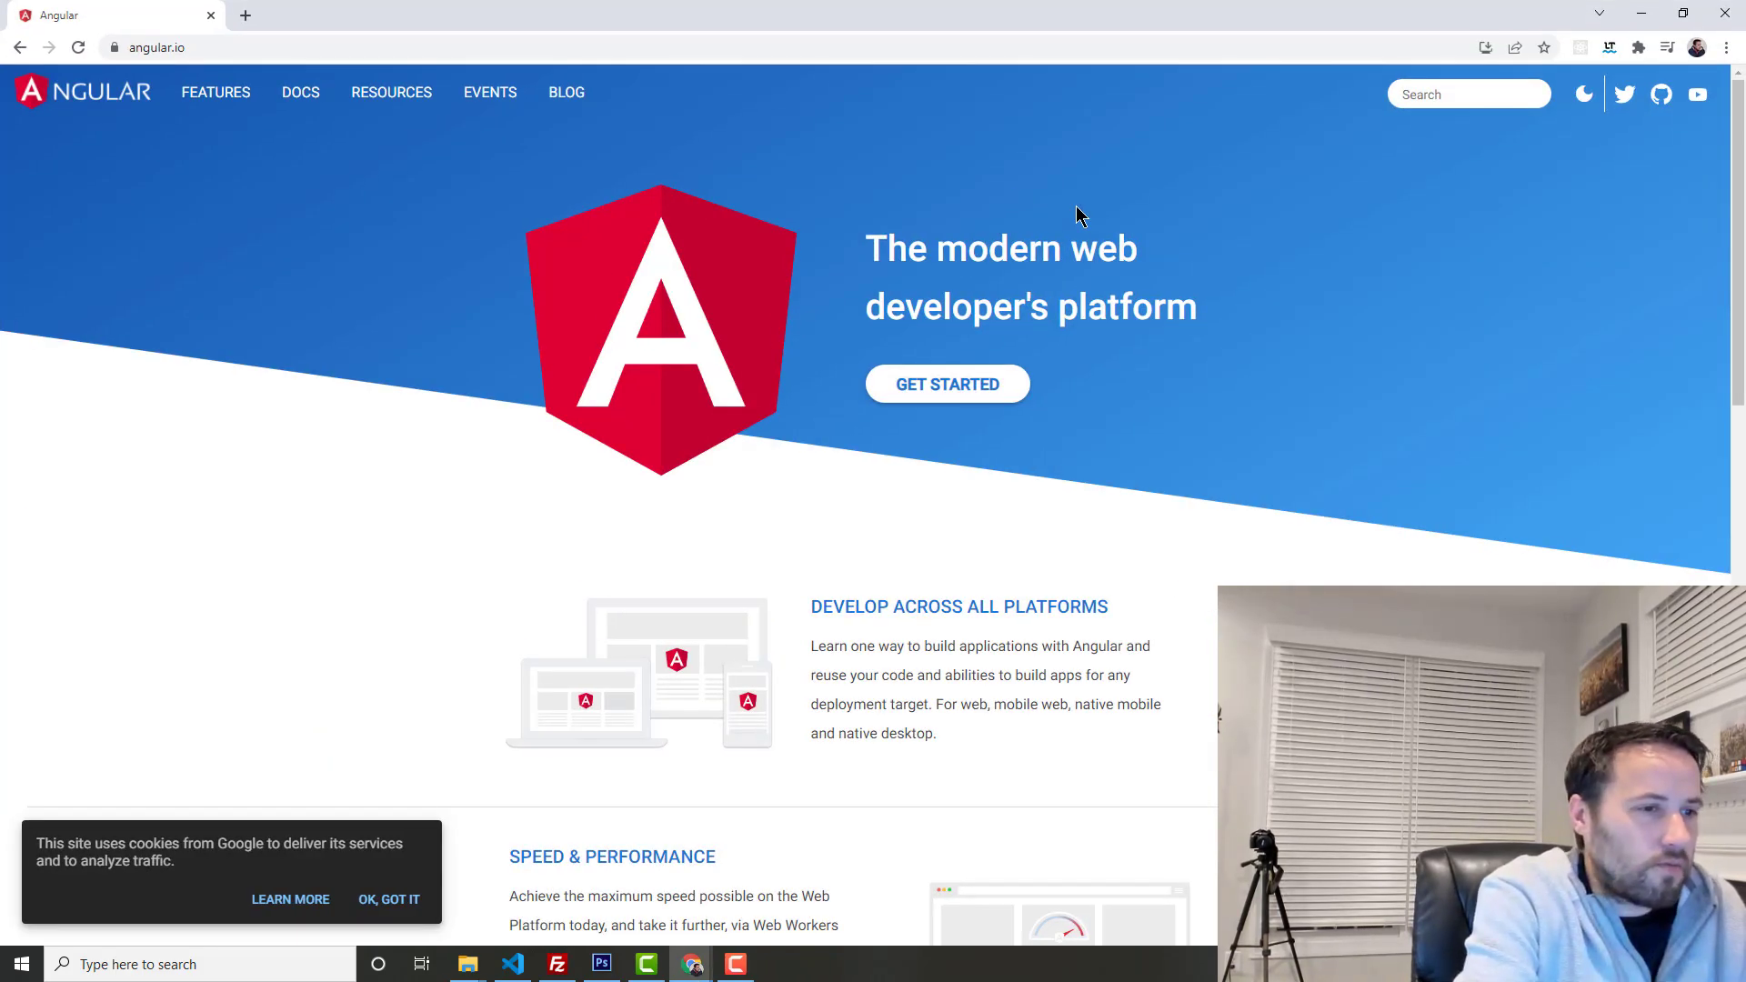
pyautogui.moveTo(1246, 438)
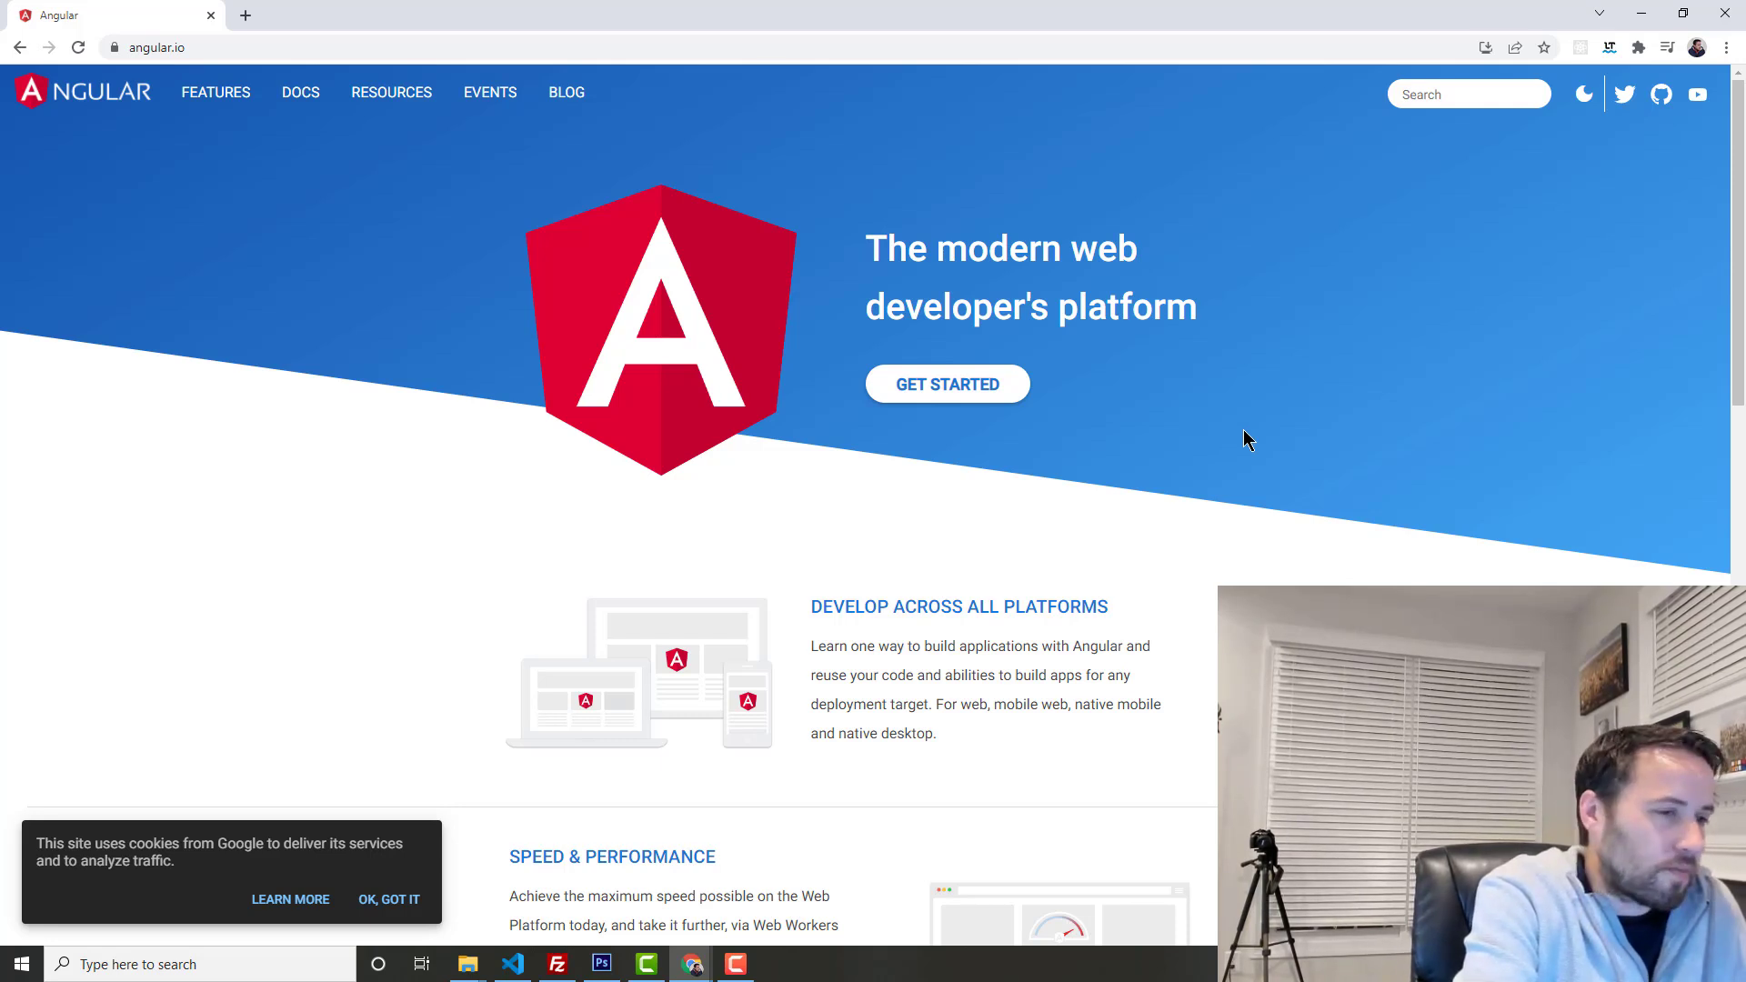
pyautogui.moveTo(1242, 477)
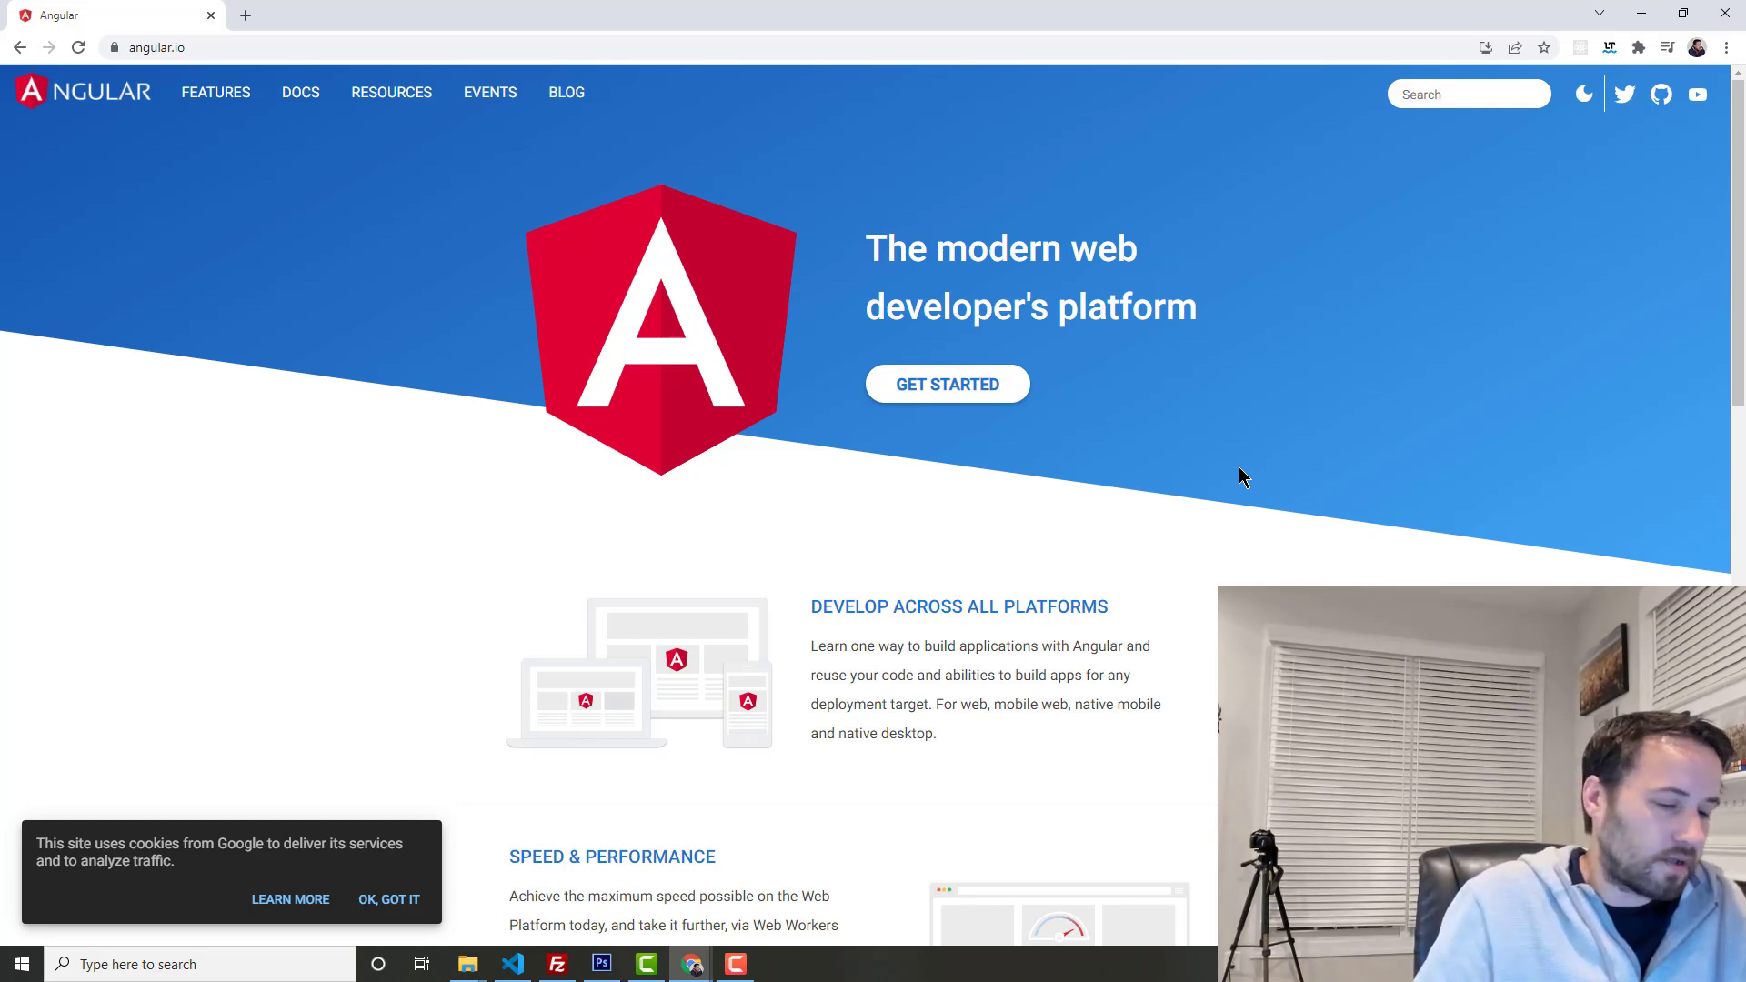
pyautogui.moveTo(1673, 481)
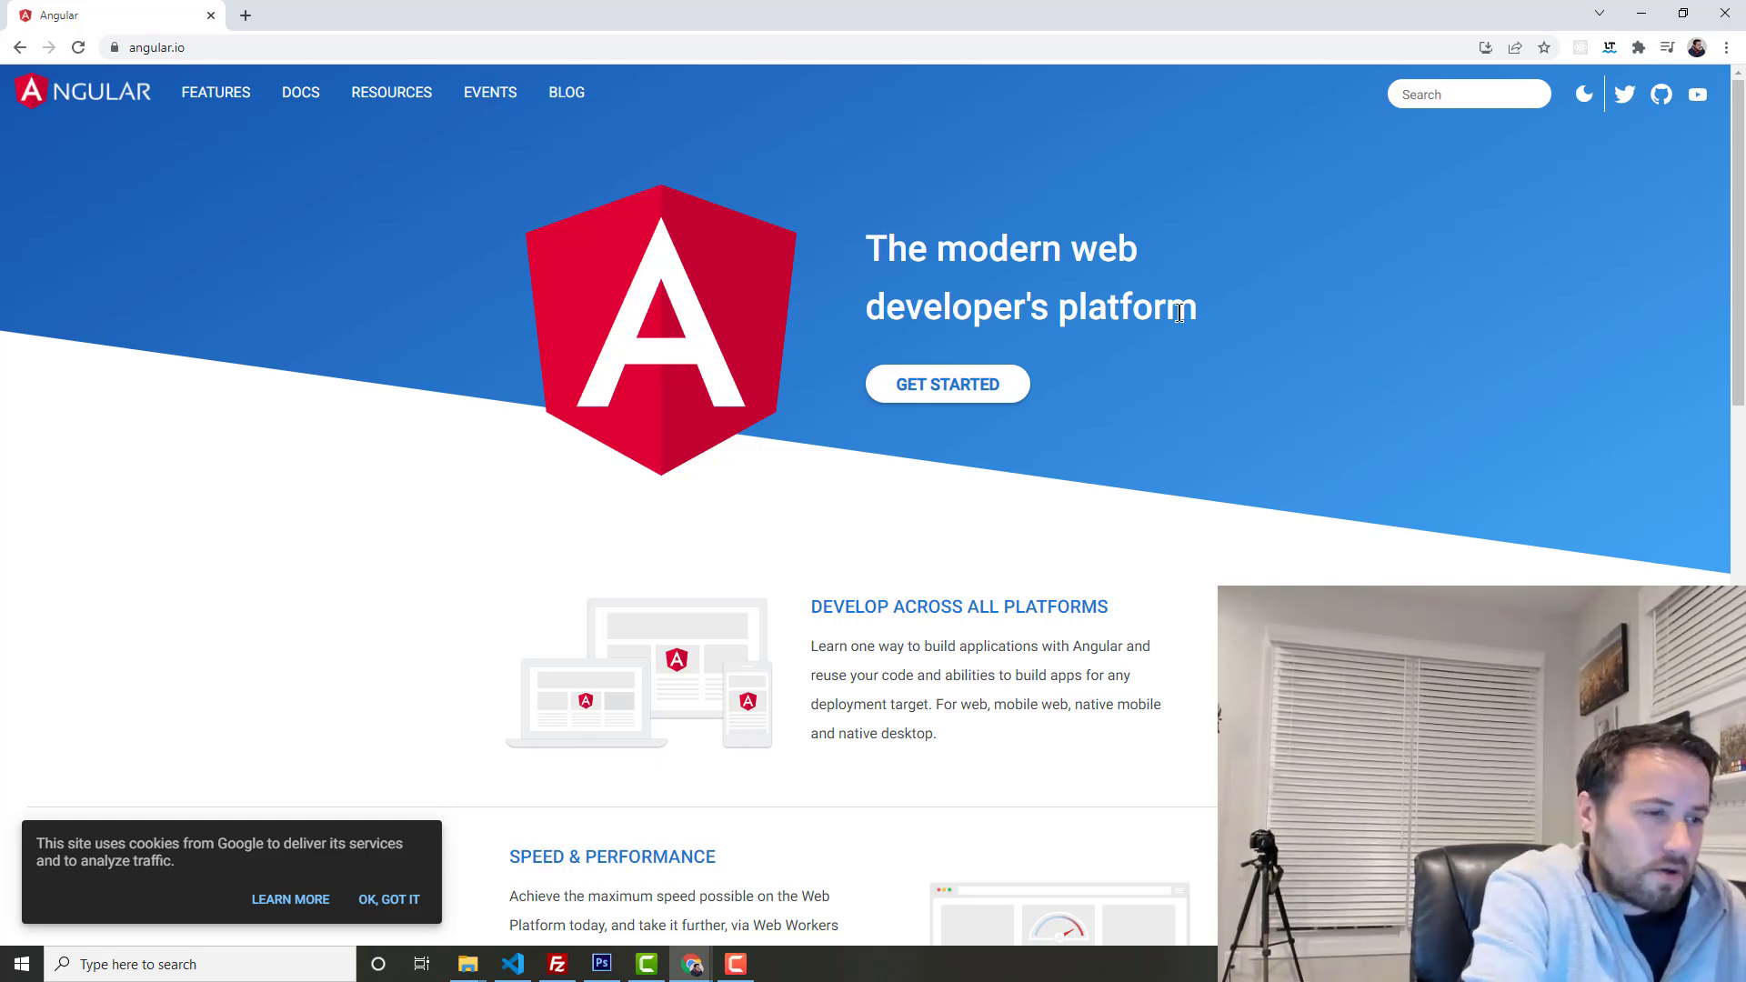
pyautogui.moveTo(1369, 344)
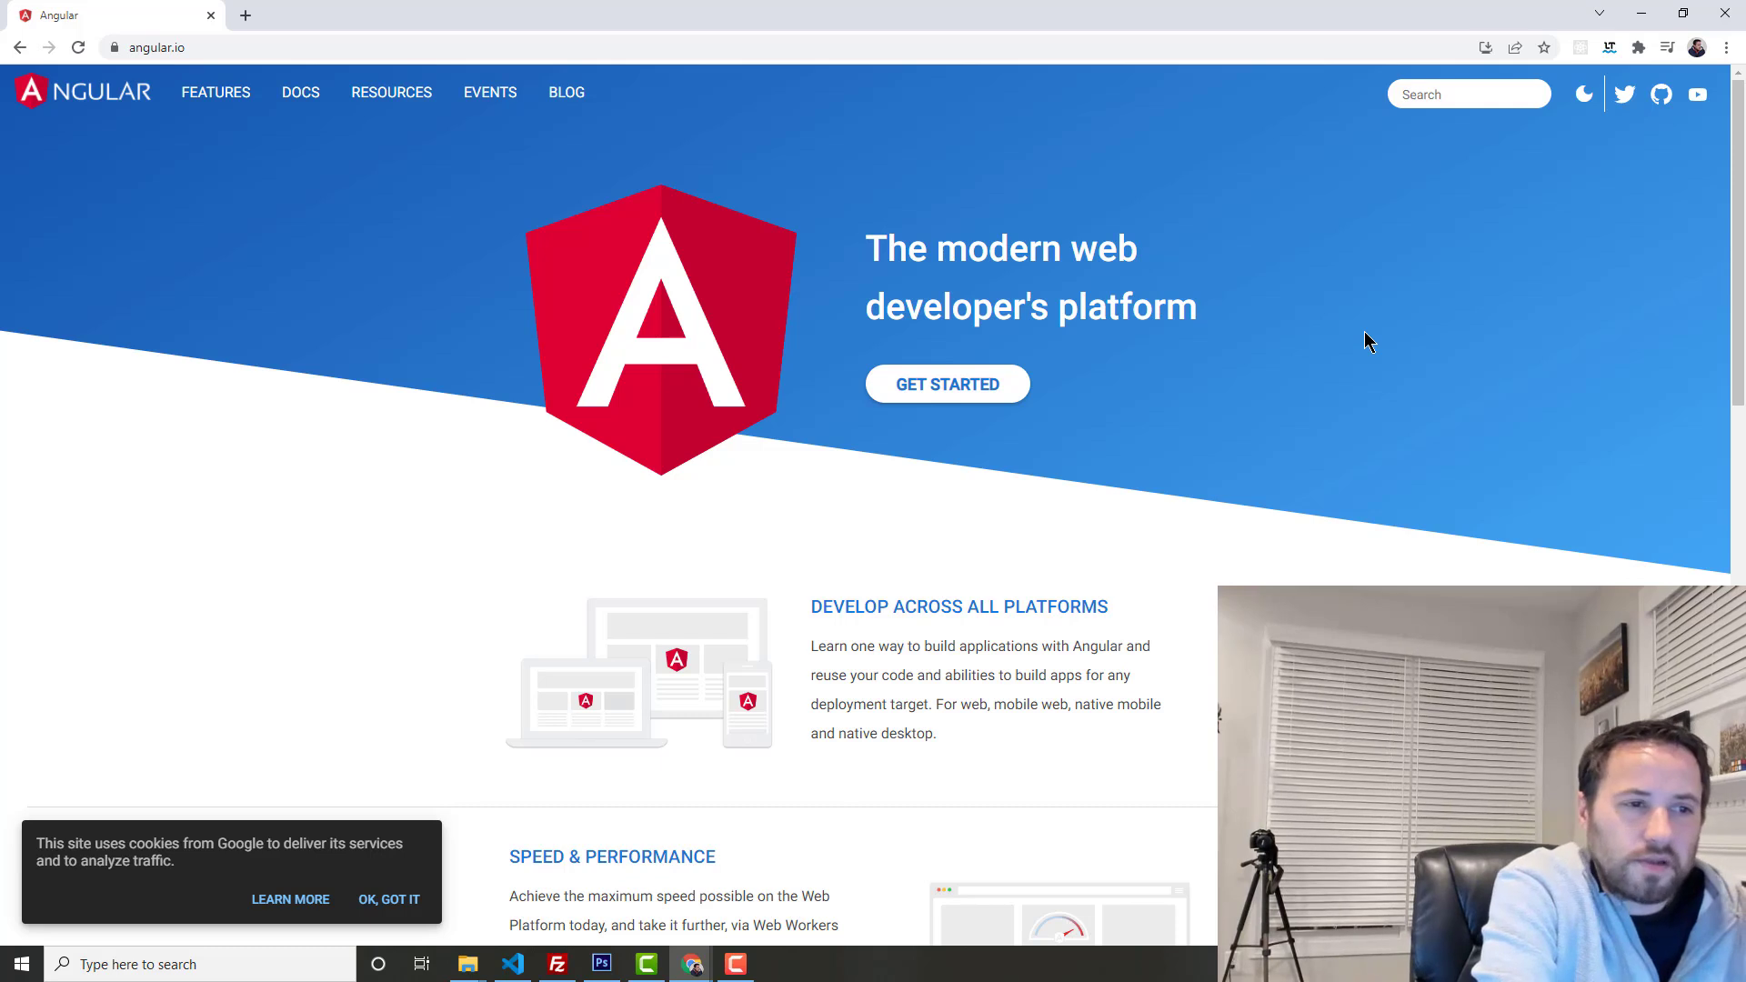
pyautogui.moveTo(1468, 345)
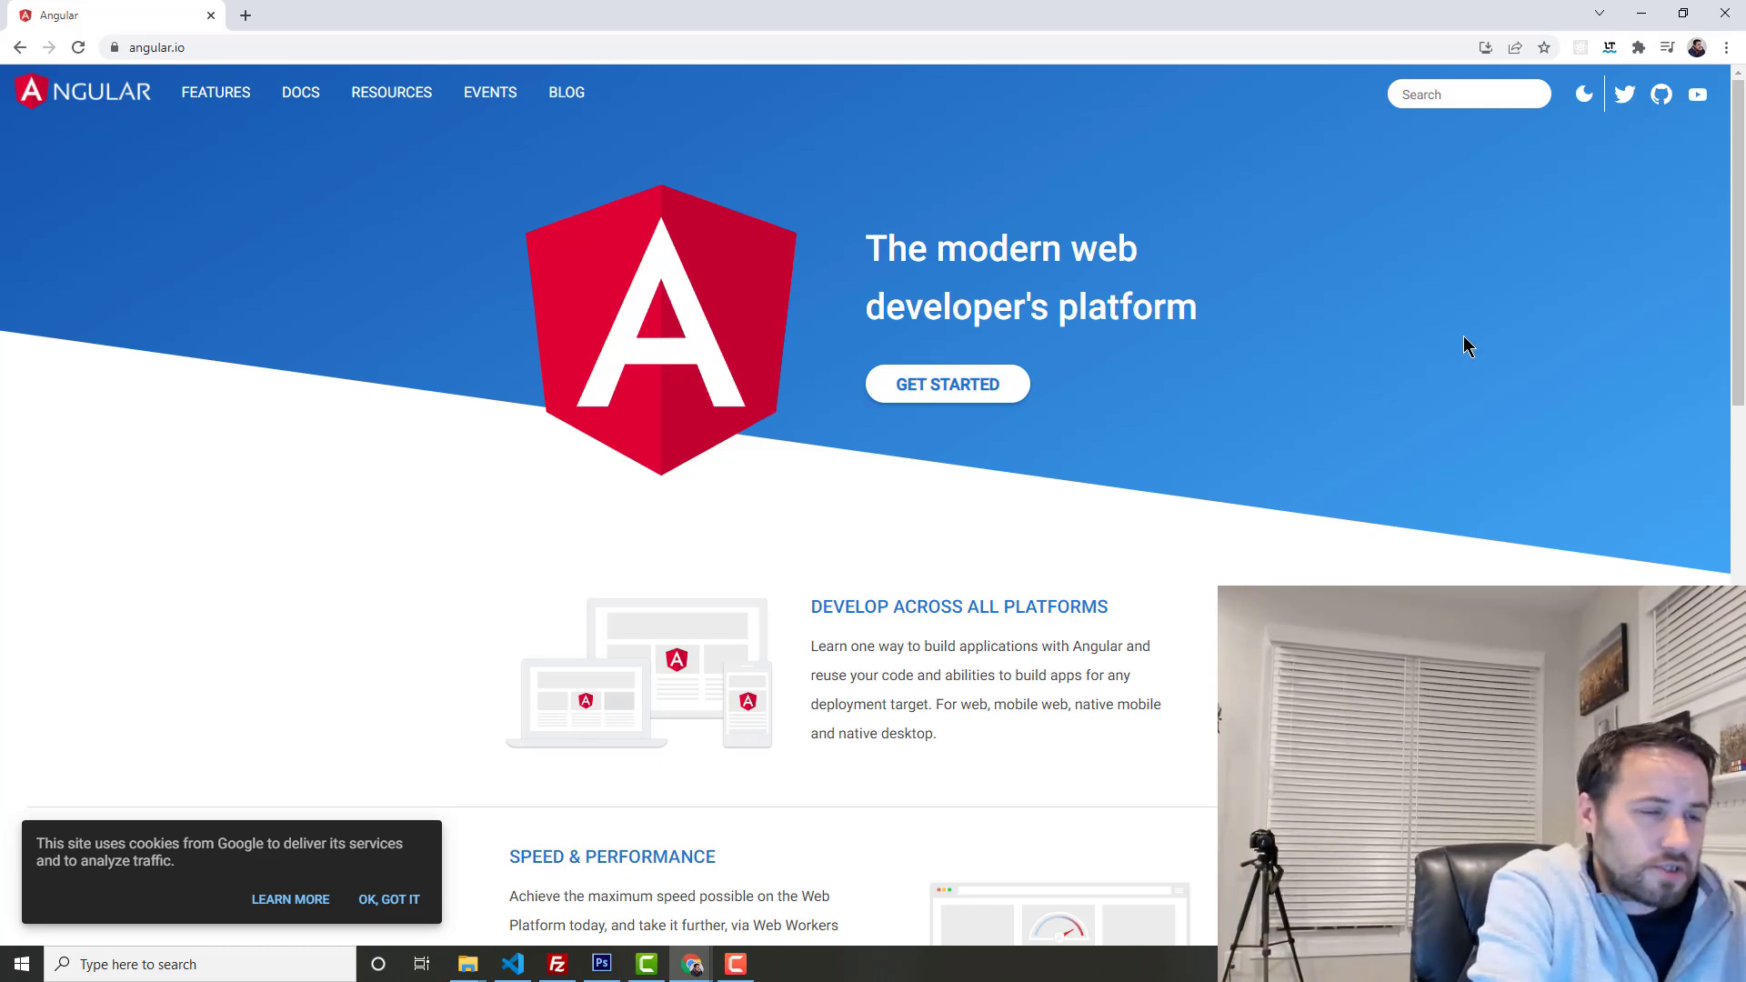
pyautogui.moveTo(1408, 390)
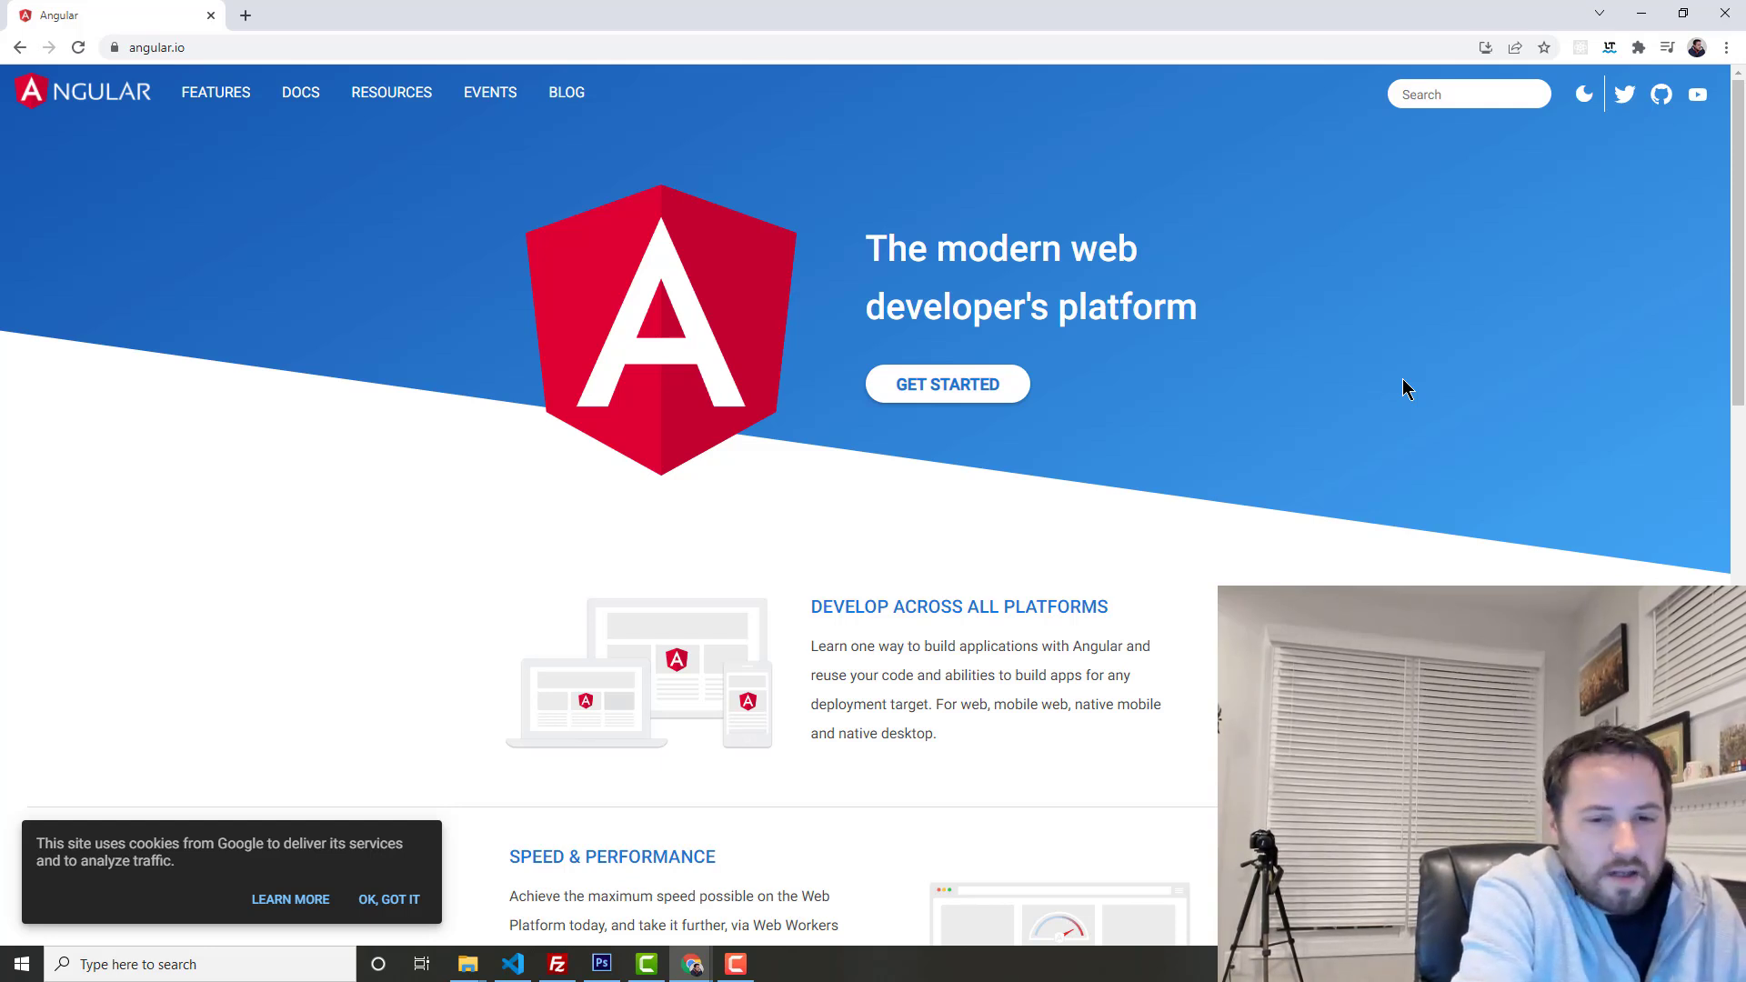
pyautogui.moveTo(1415, 393)
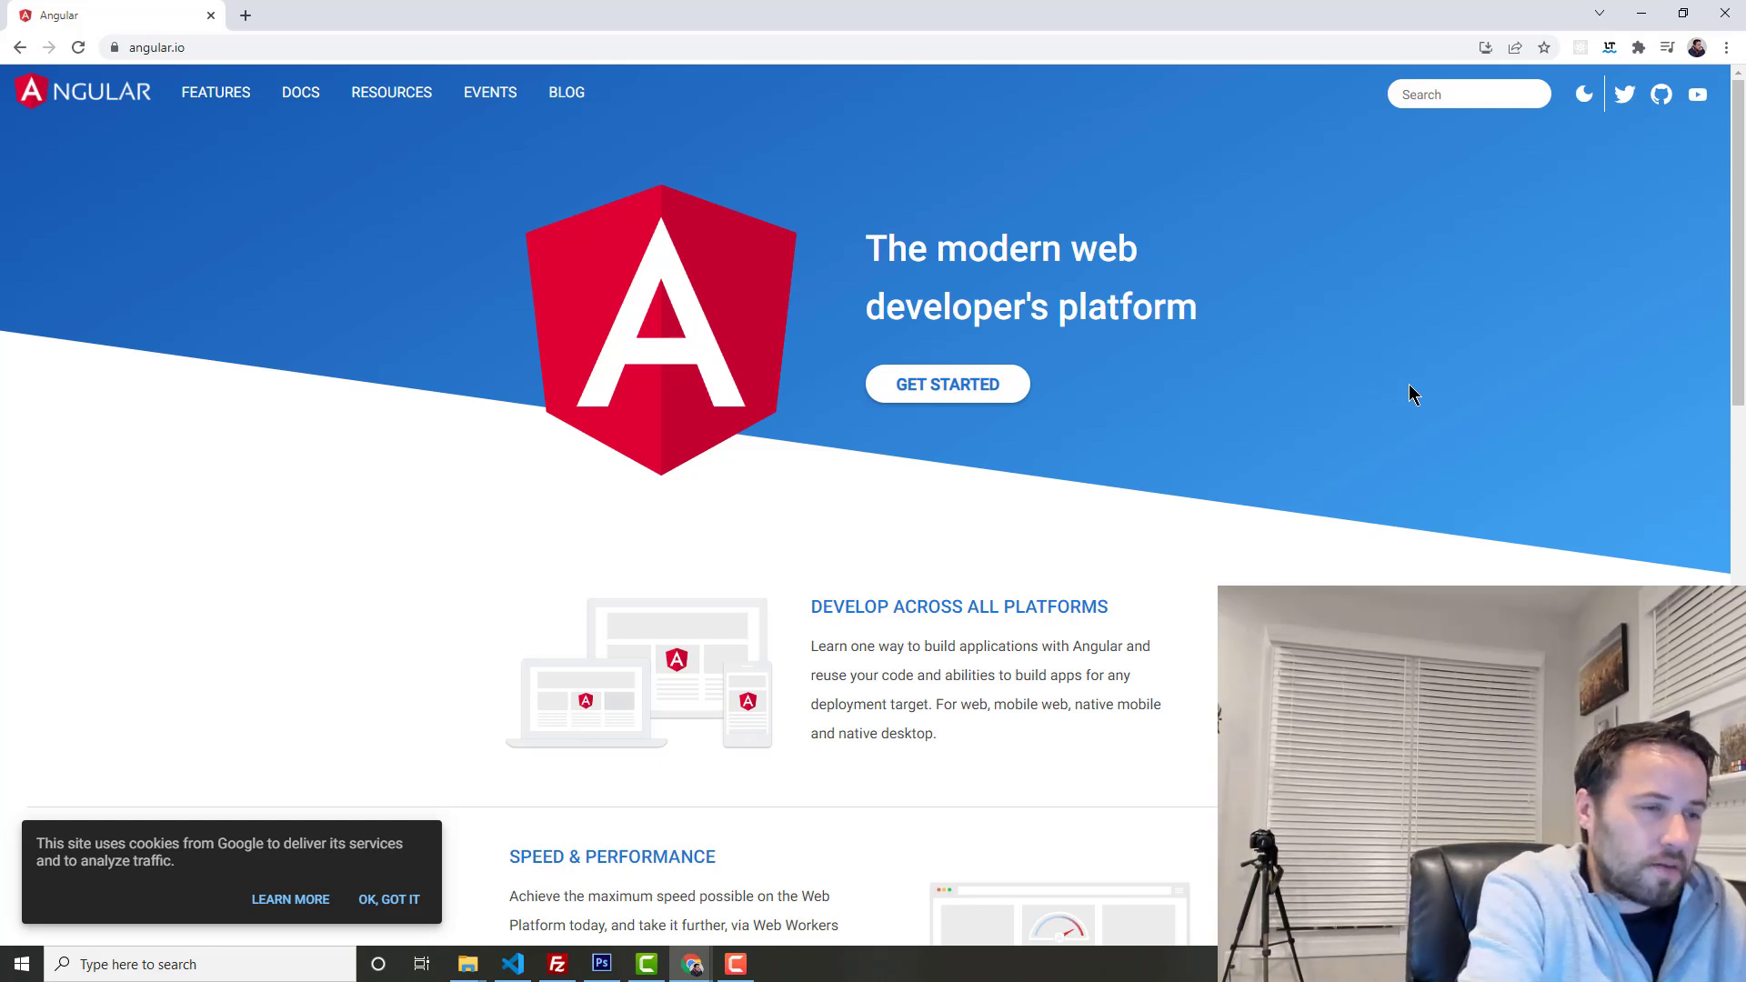
pyautogui.moveTo(1678, 418)
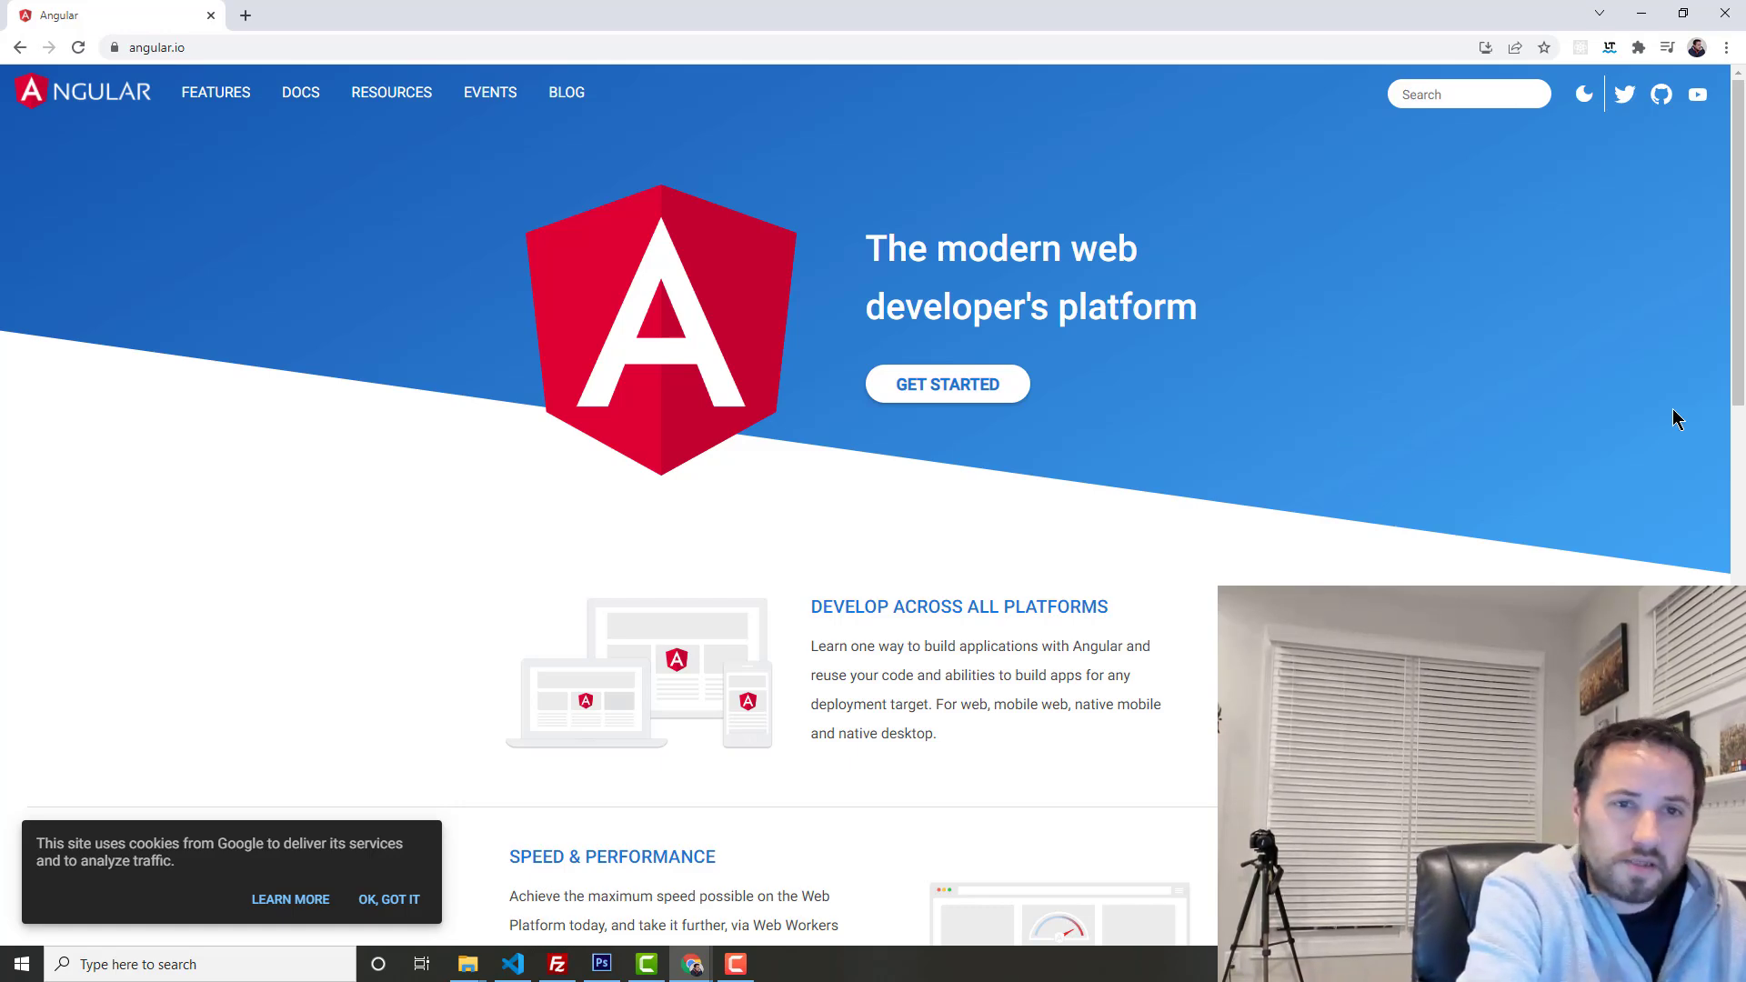
# Step: Bring up the FrontendFrameworksPopularity.md gist and settle on its Stack Overflow trends chart
pyautogui.click(156, 48)
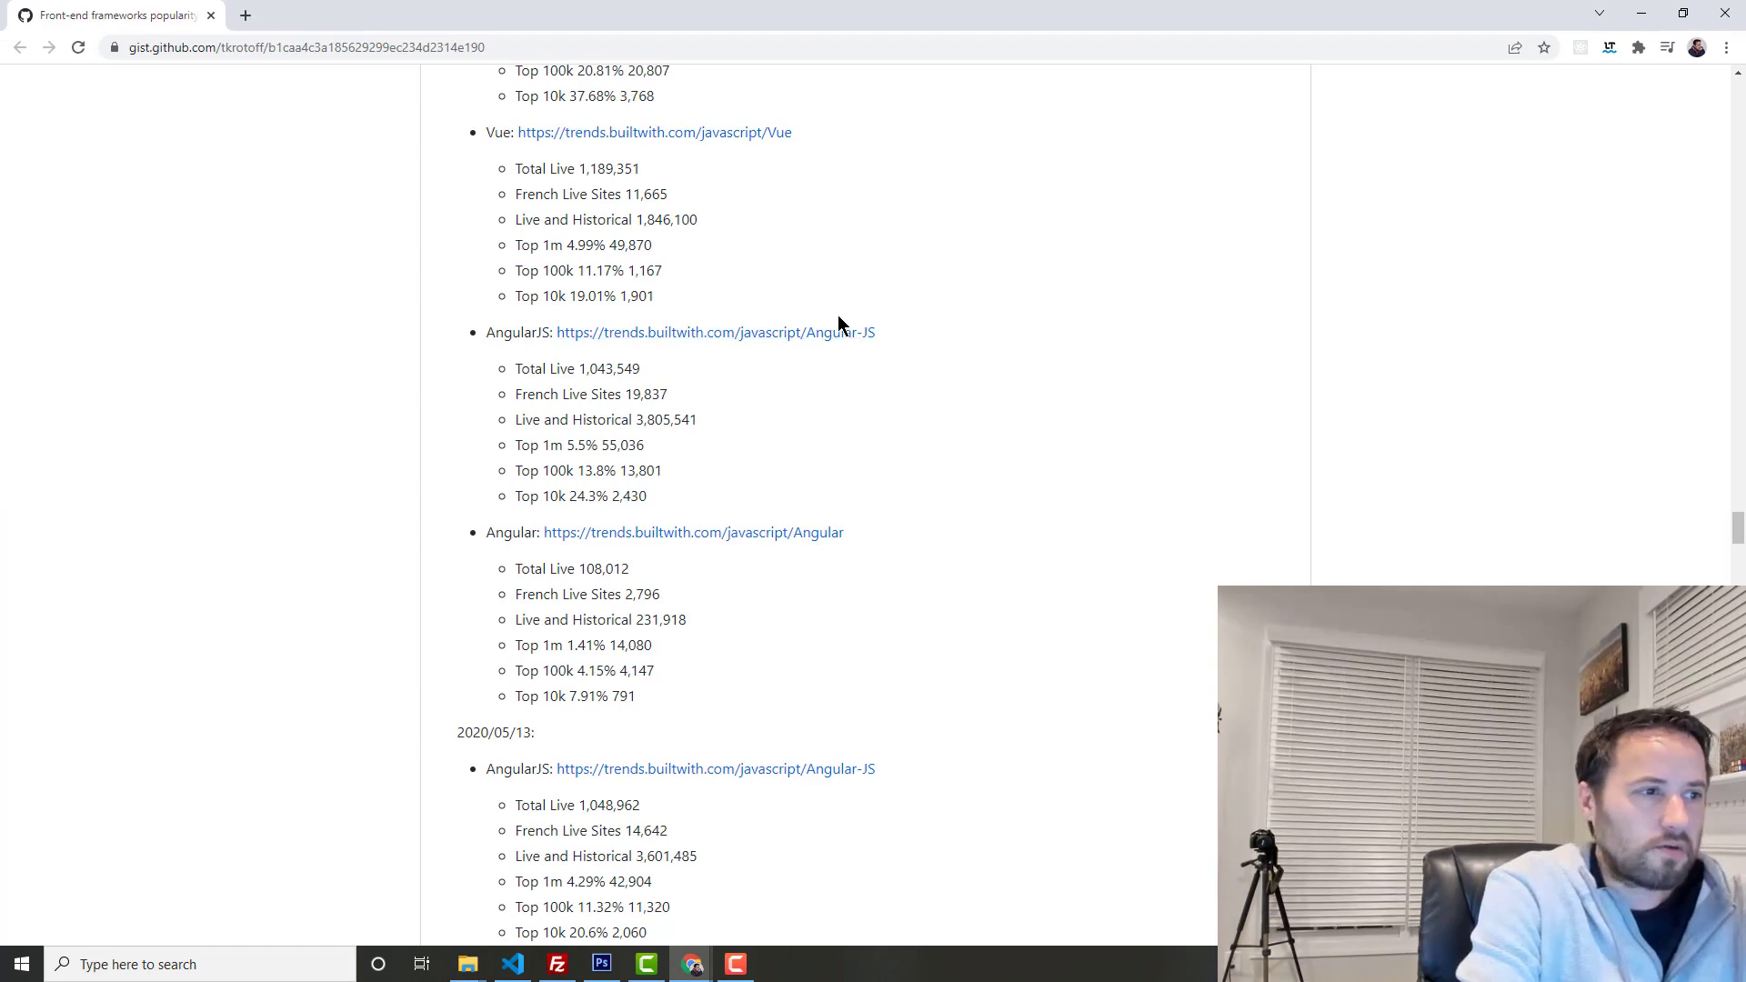
pyautogui.scroll(3)
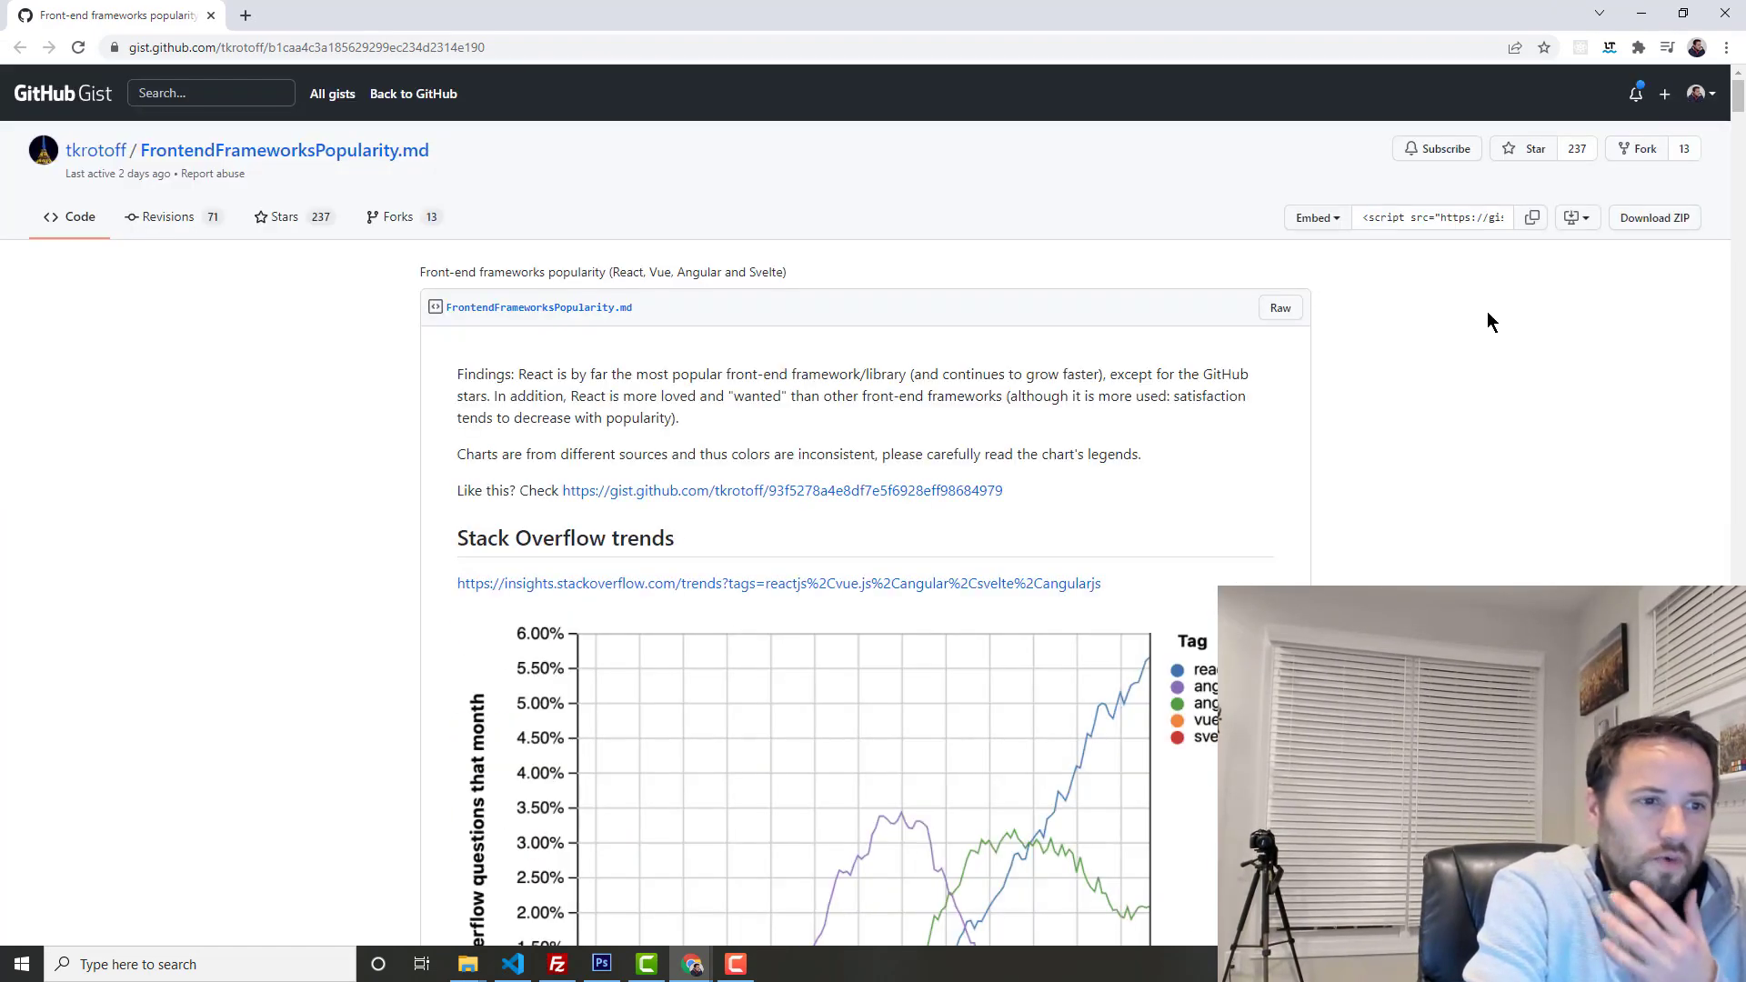
pyautogui.scroll(-3)
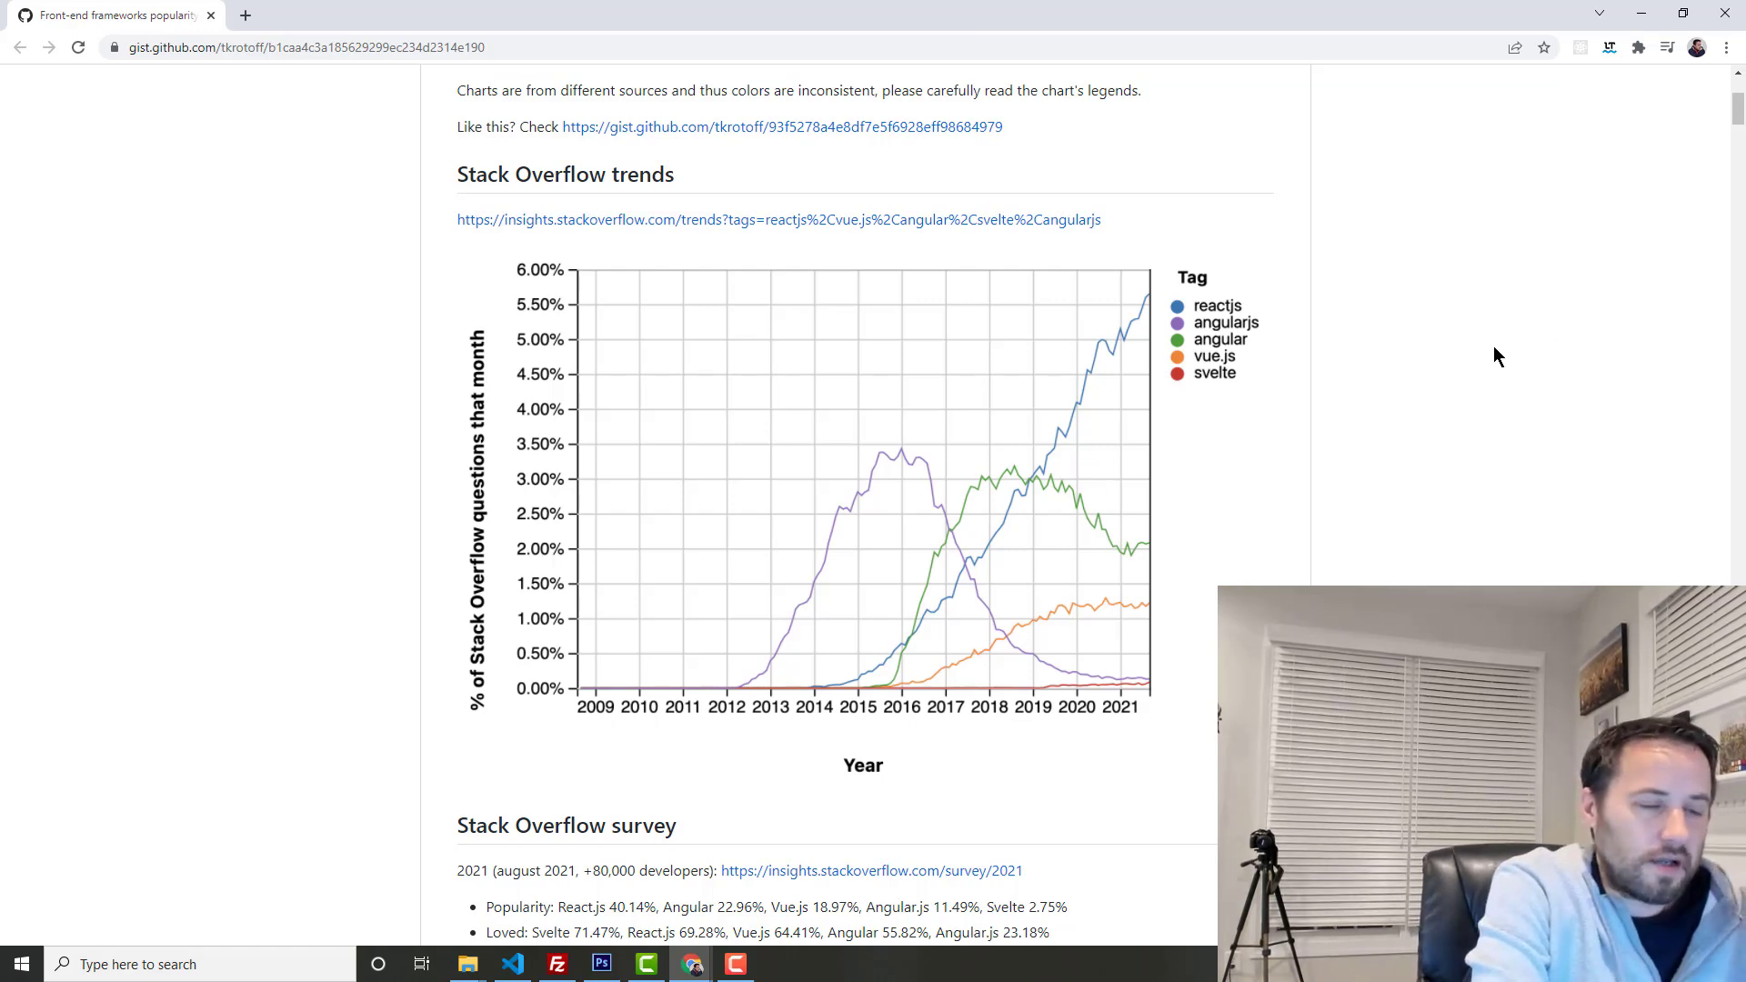
pyautogui.moveTo(1460, 366)
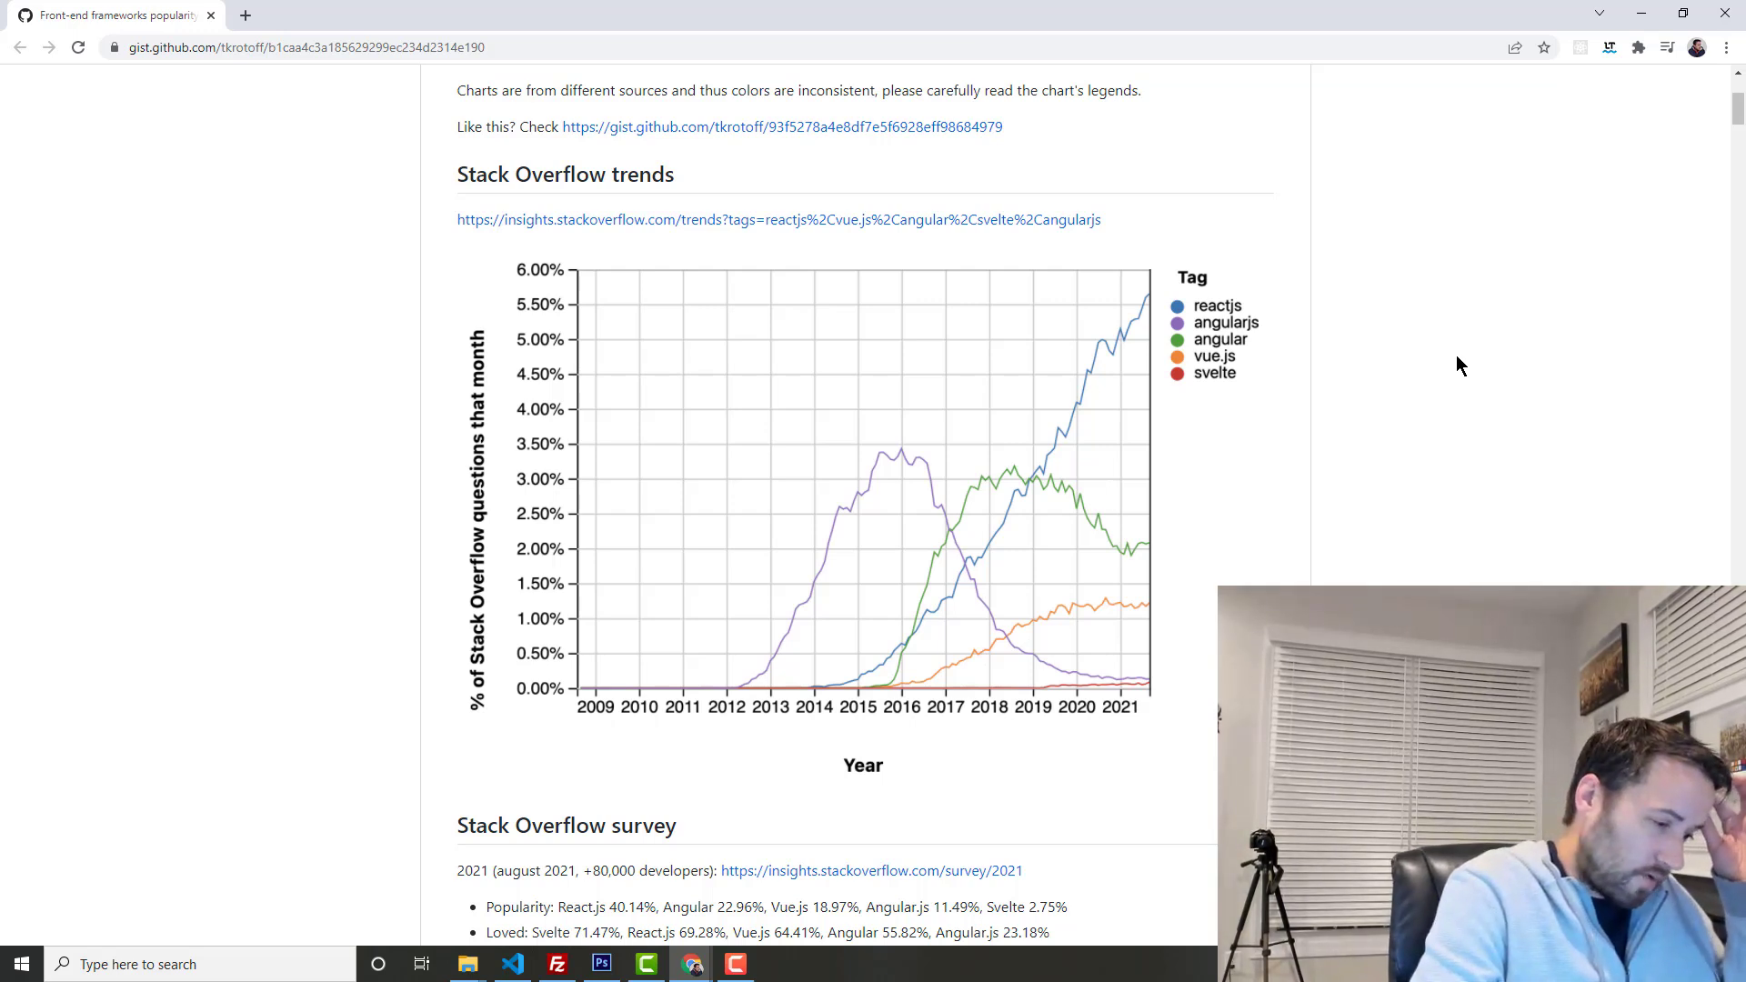
pyautogui.moveTo(1438, 386)
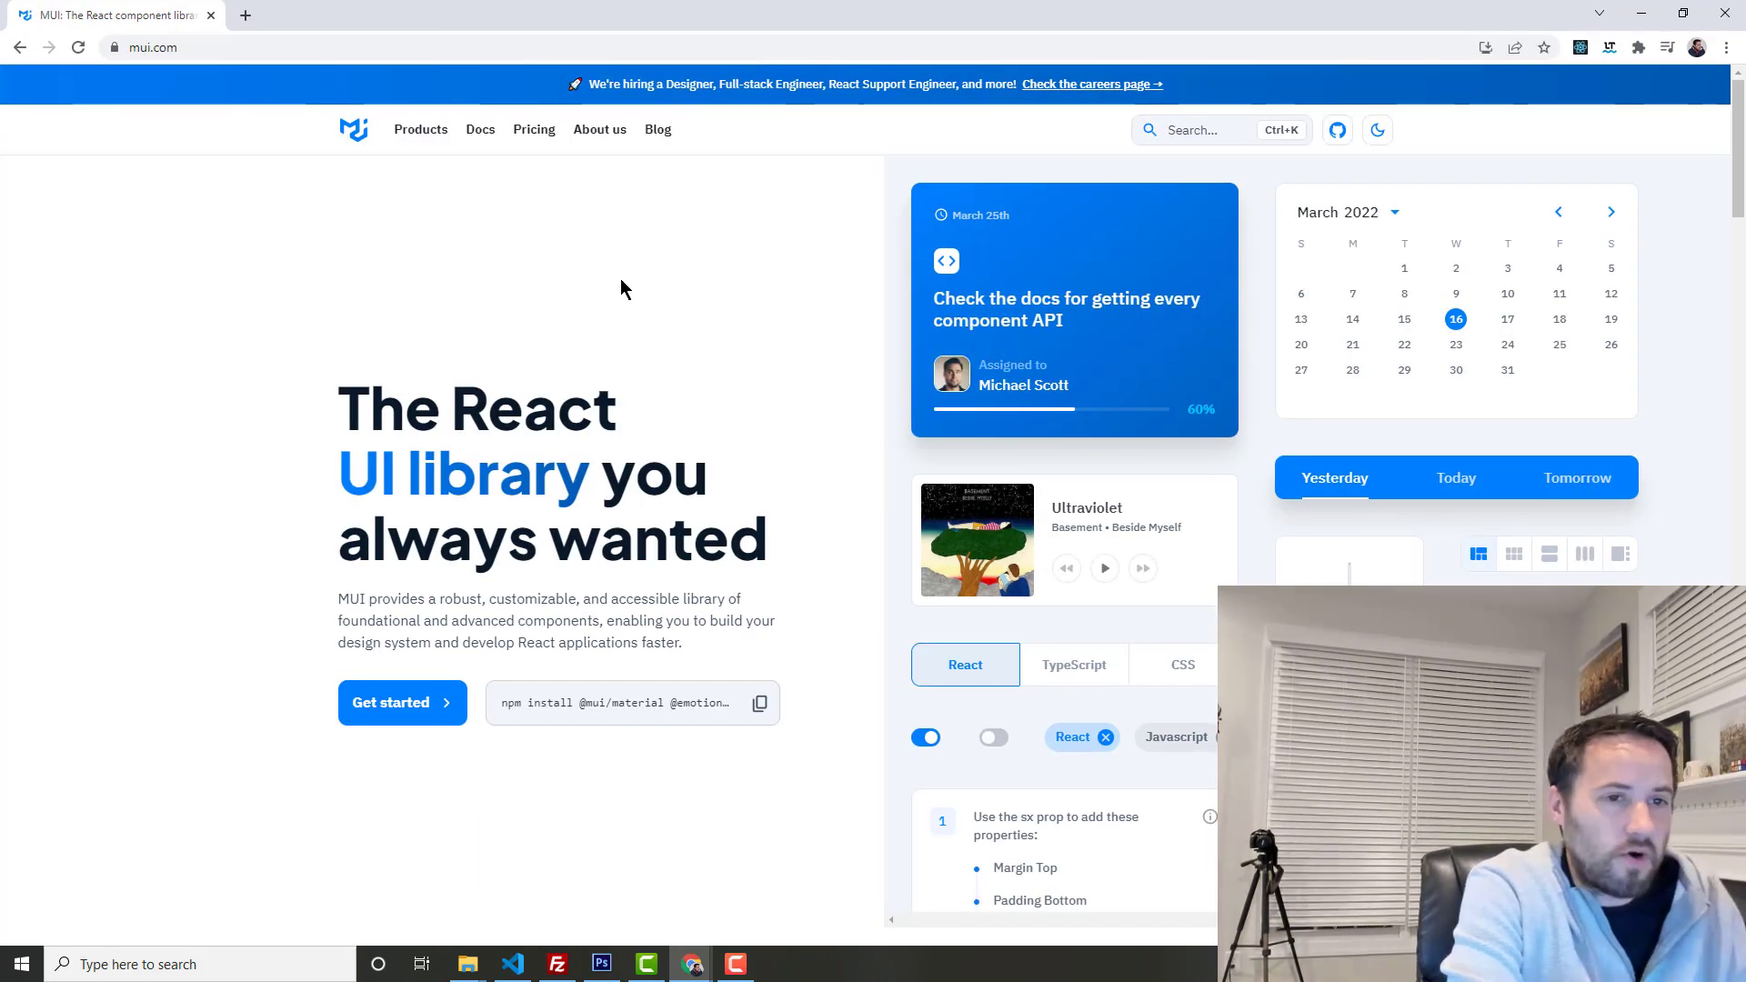
pyautogui.moveTo(780, 413)
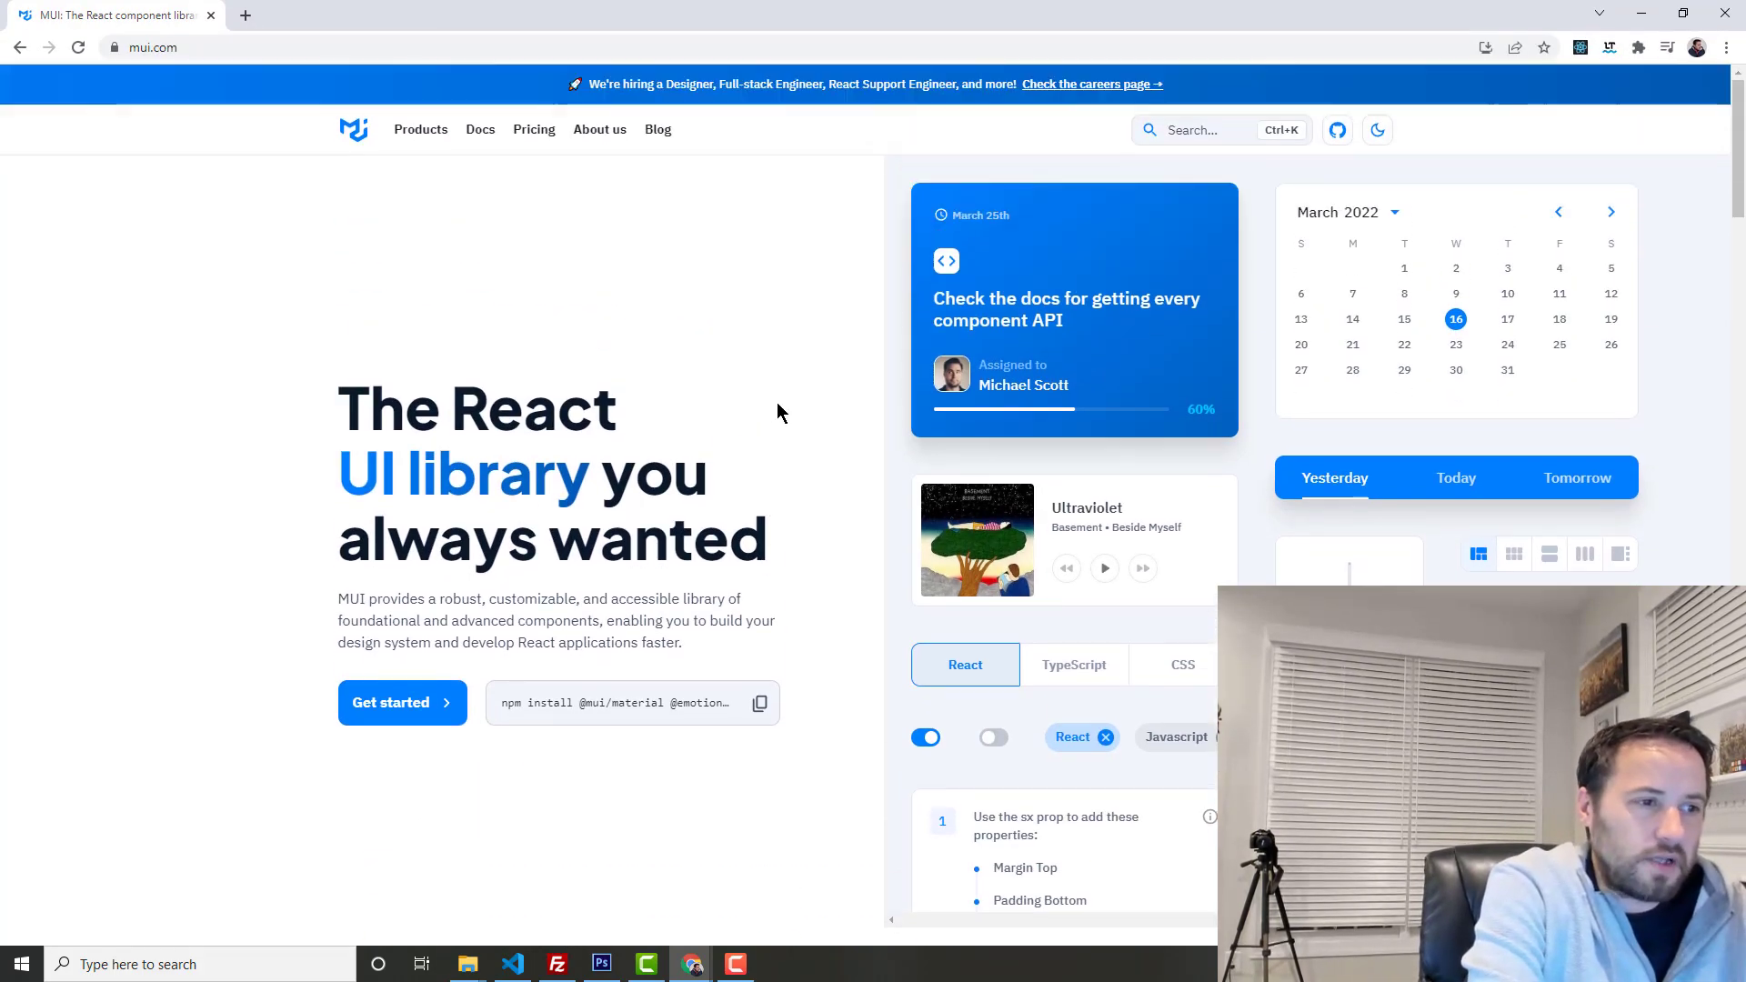
pyautogui.moveTo(1273, 535)
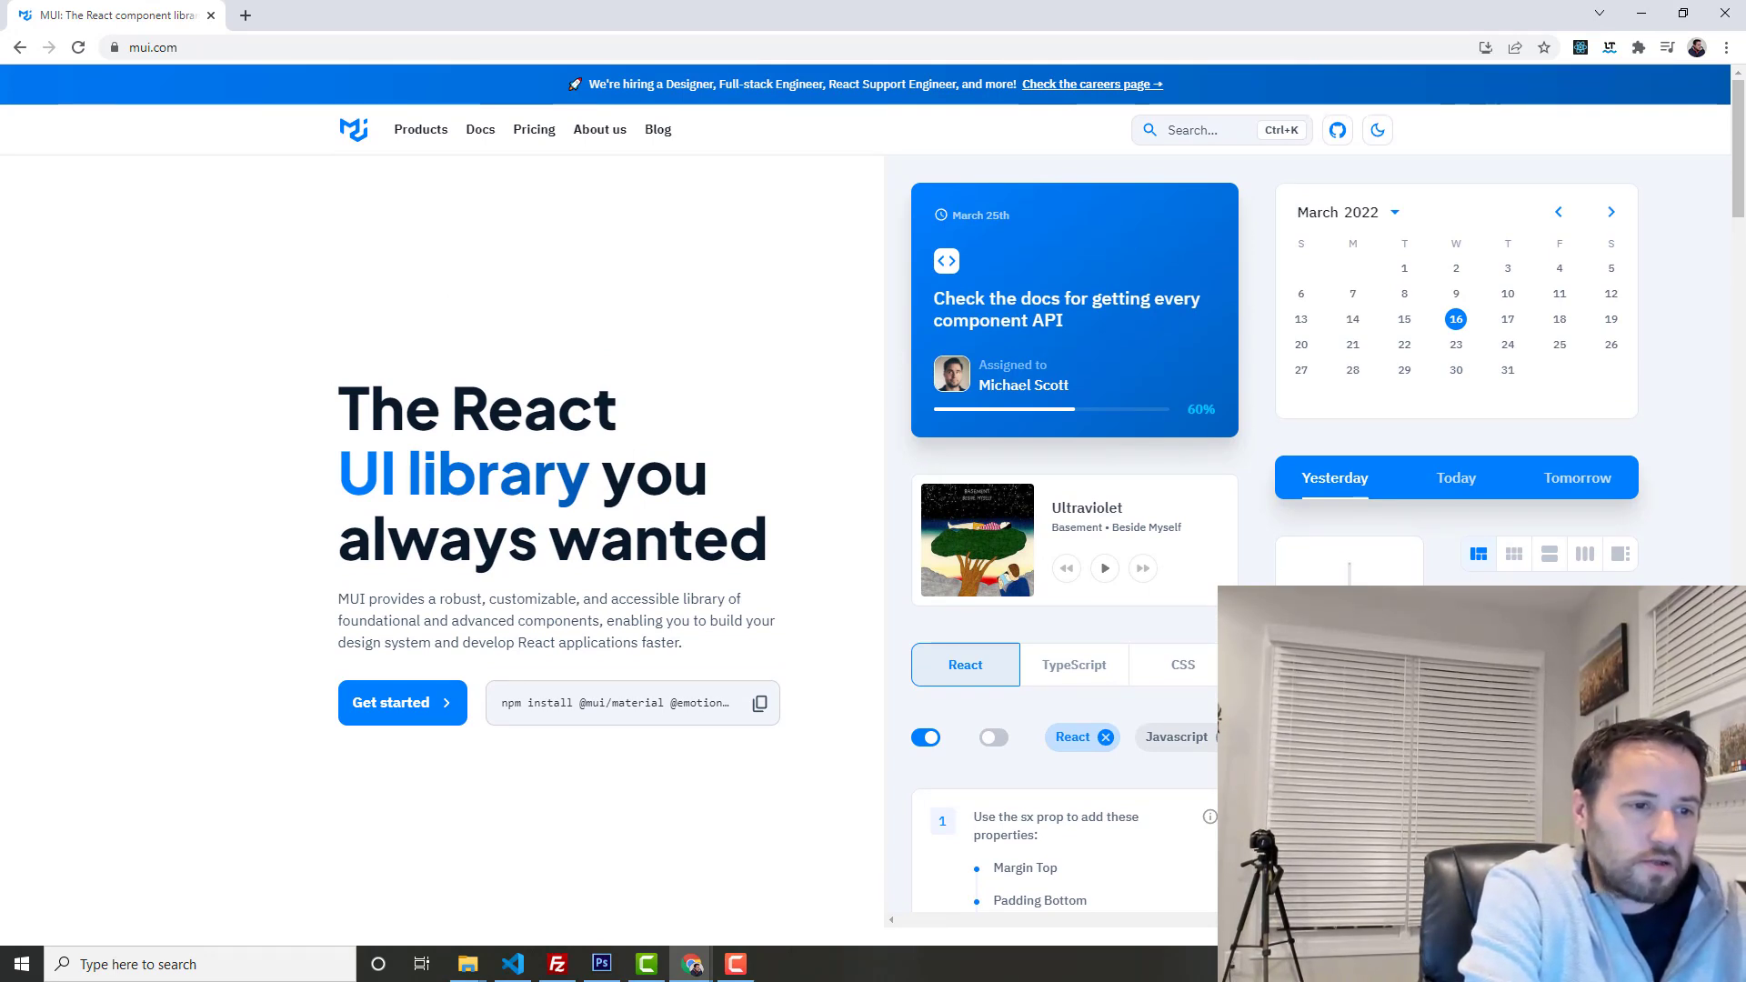
pyautogui.moveTo(1367, 403)
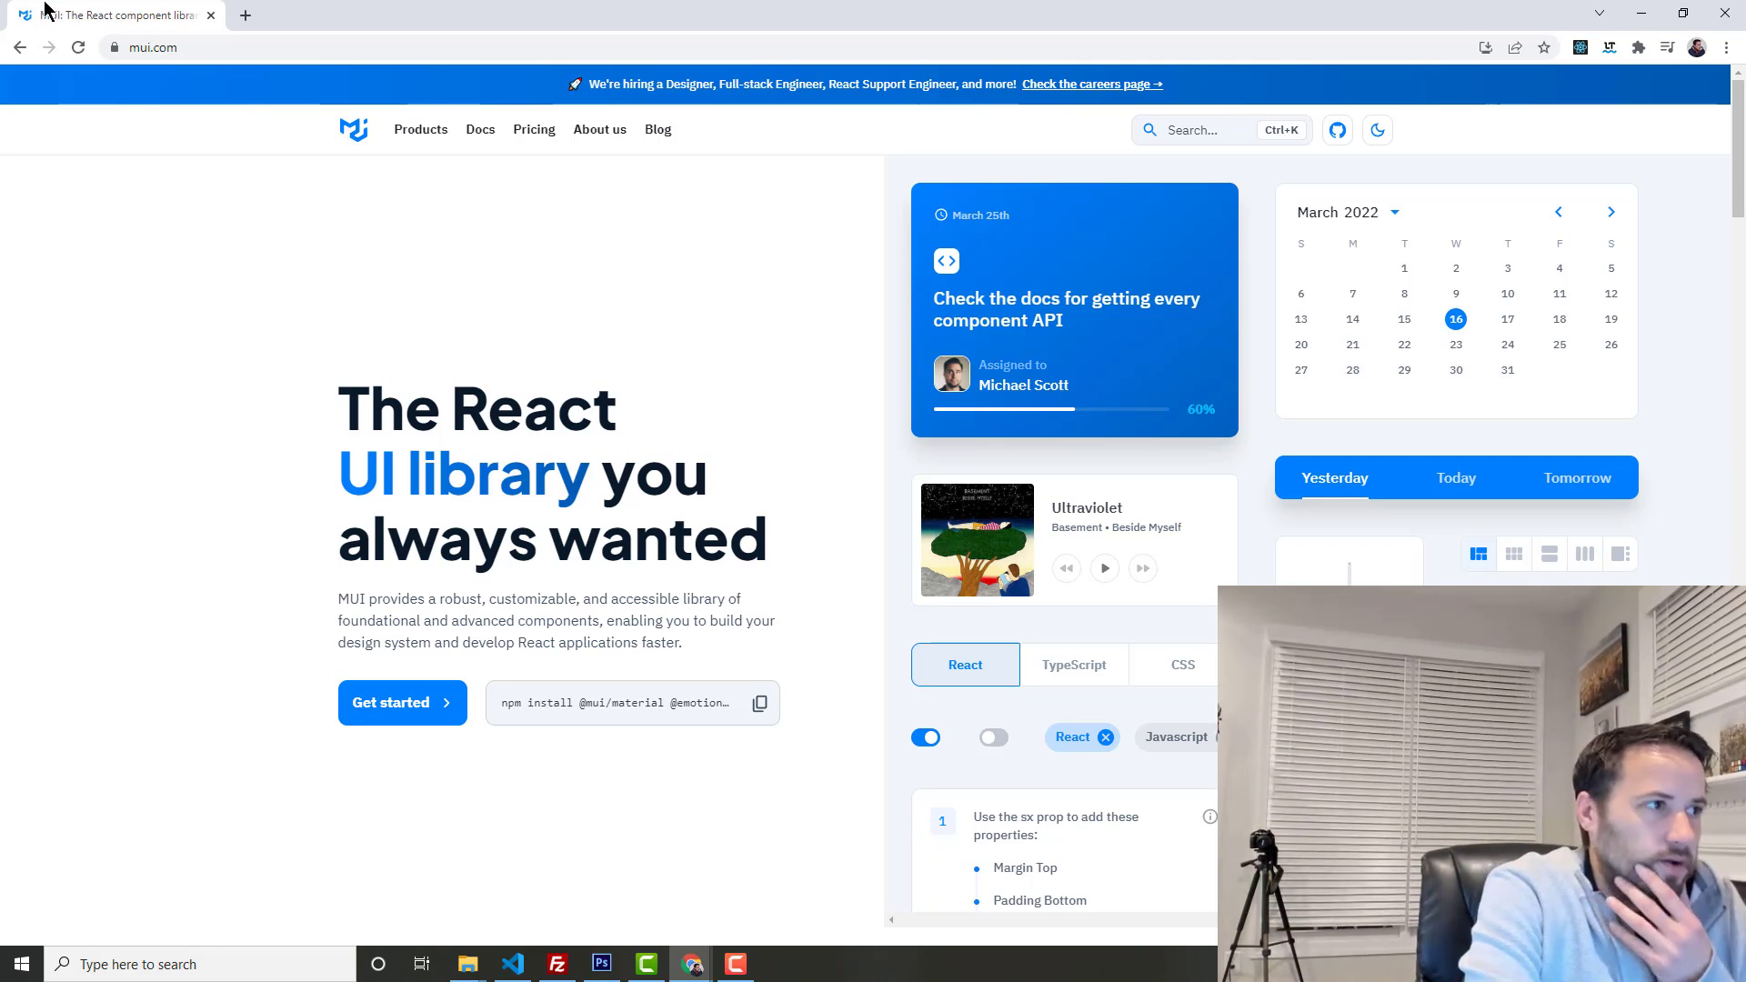
pyautogui.moveTo(267, 208)
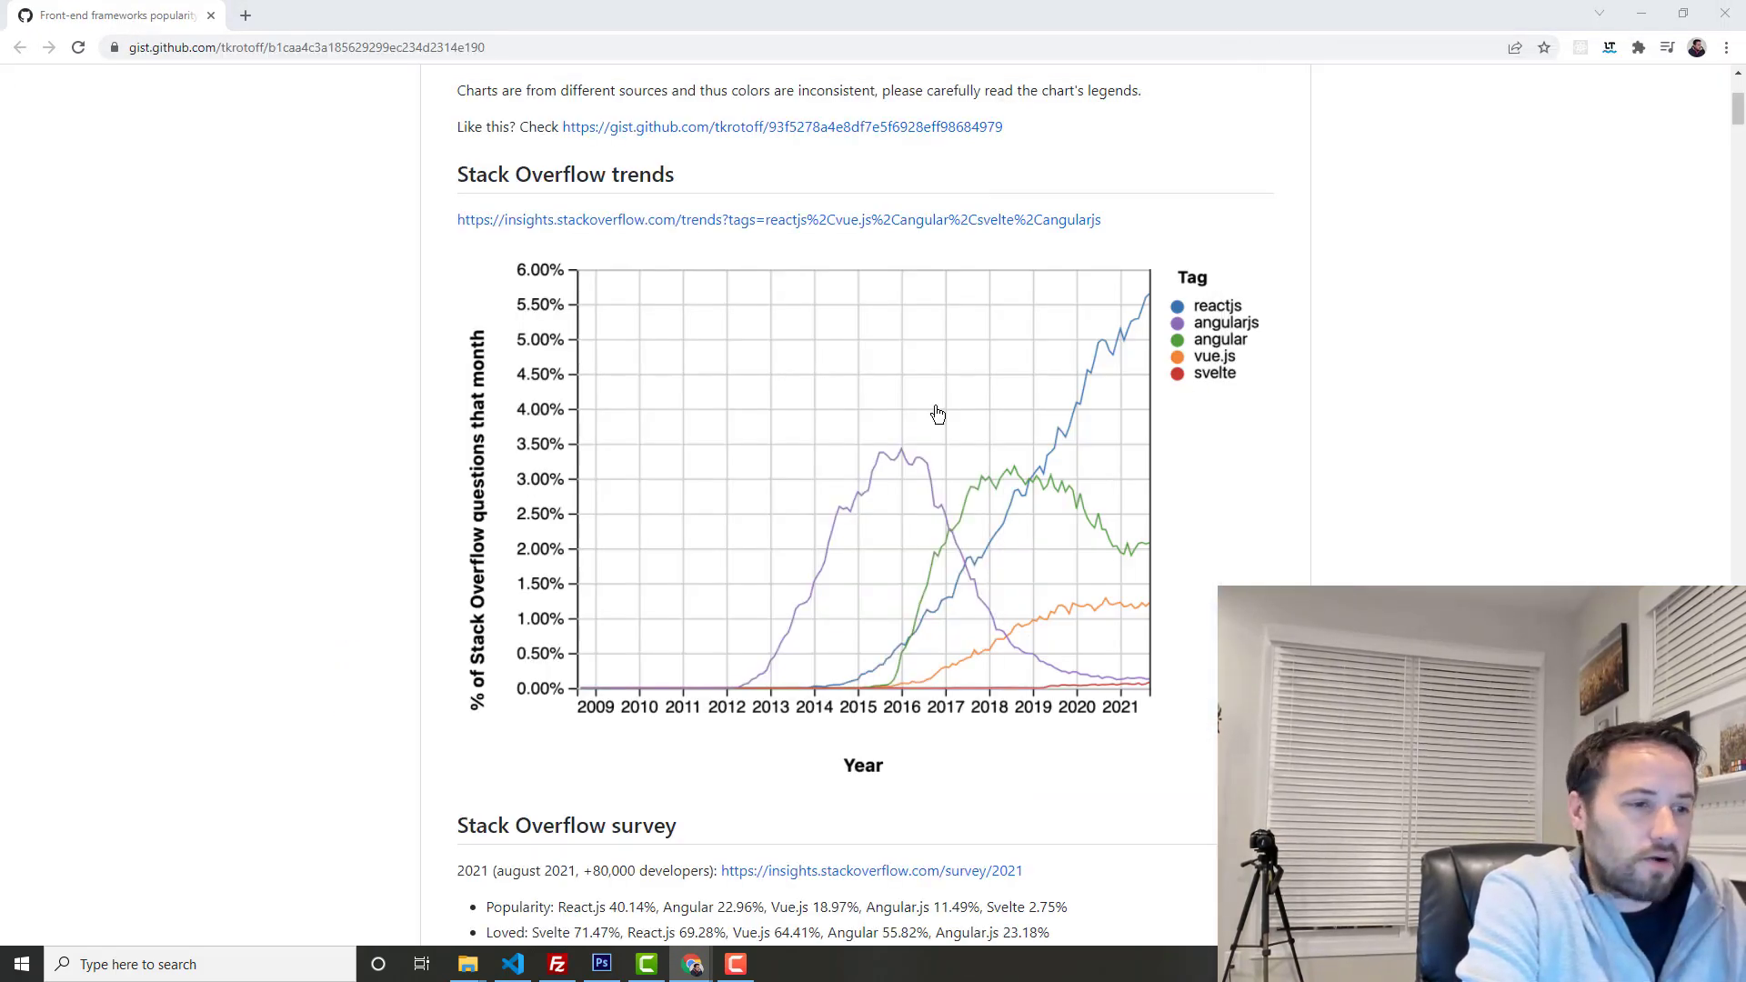
# Step: Briefly toggle DevTools device emulation on mui.com and return to the normal MUI homepage view
pyautogui.rightClick(284, 326)
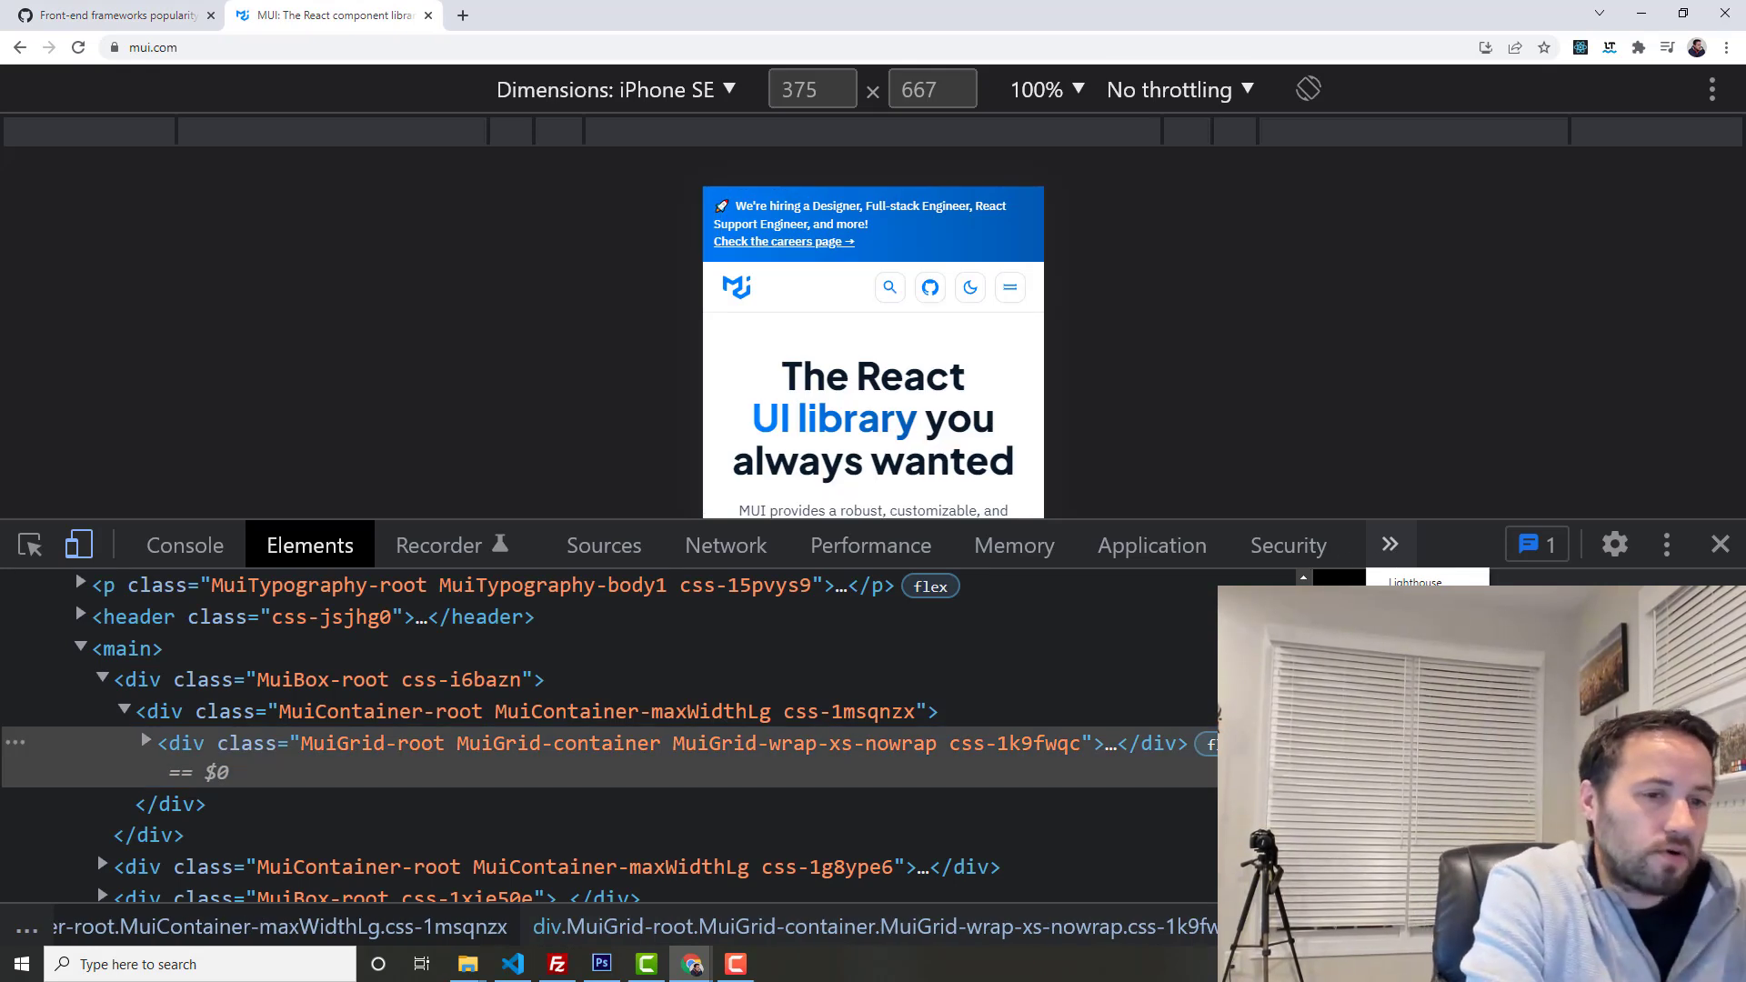
pyautogui.moveTo(1373, 462)
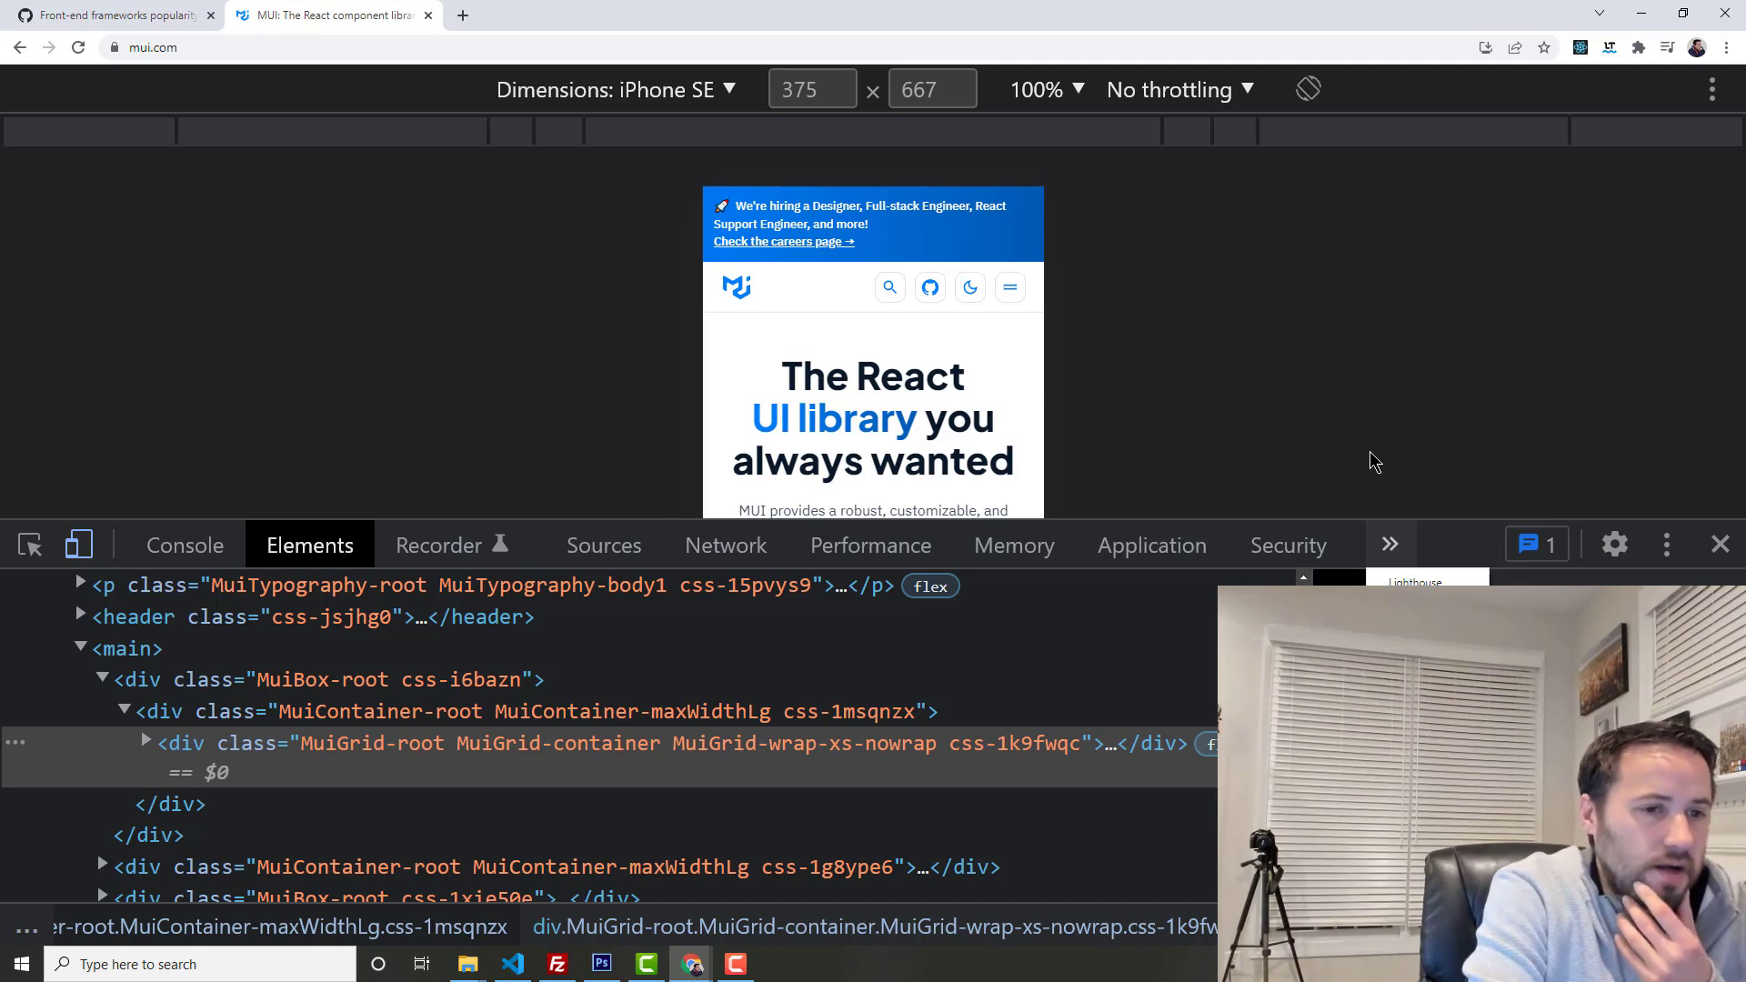
pyautogui.click(1718, 544)
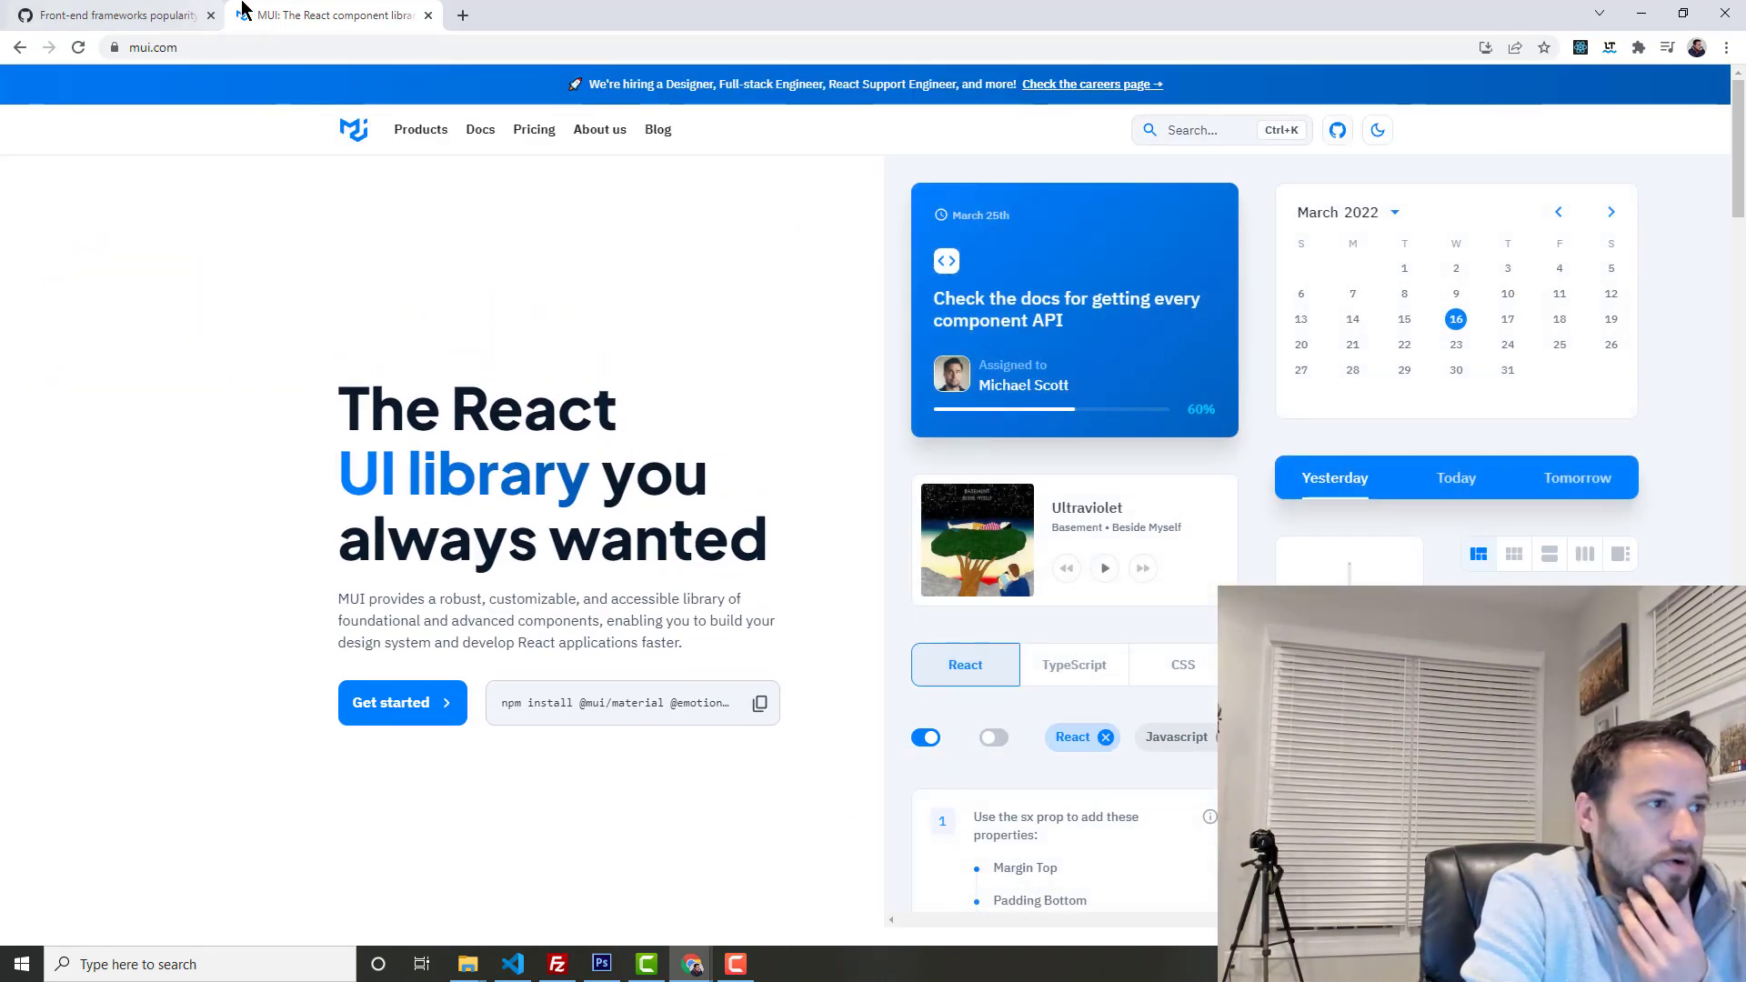
# Step: Return to the gist and move down to the Stack Overflow survey figures for 2021 and 2020
pyautogui.click(111, 15)
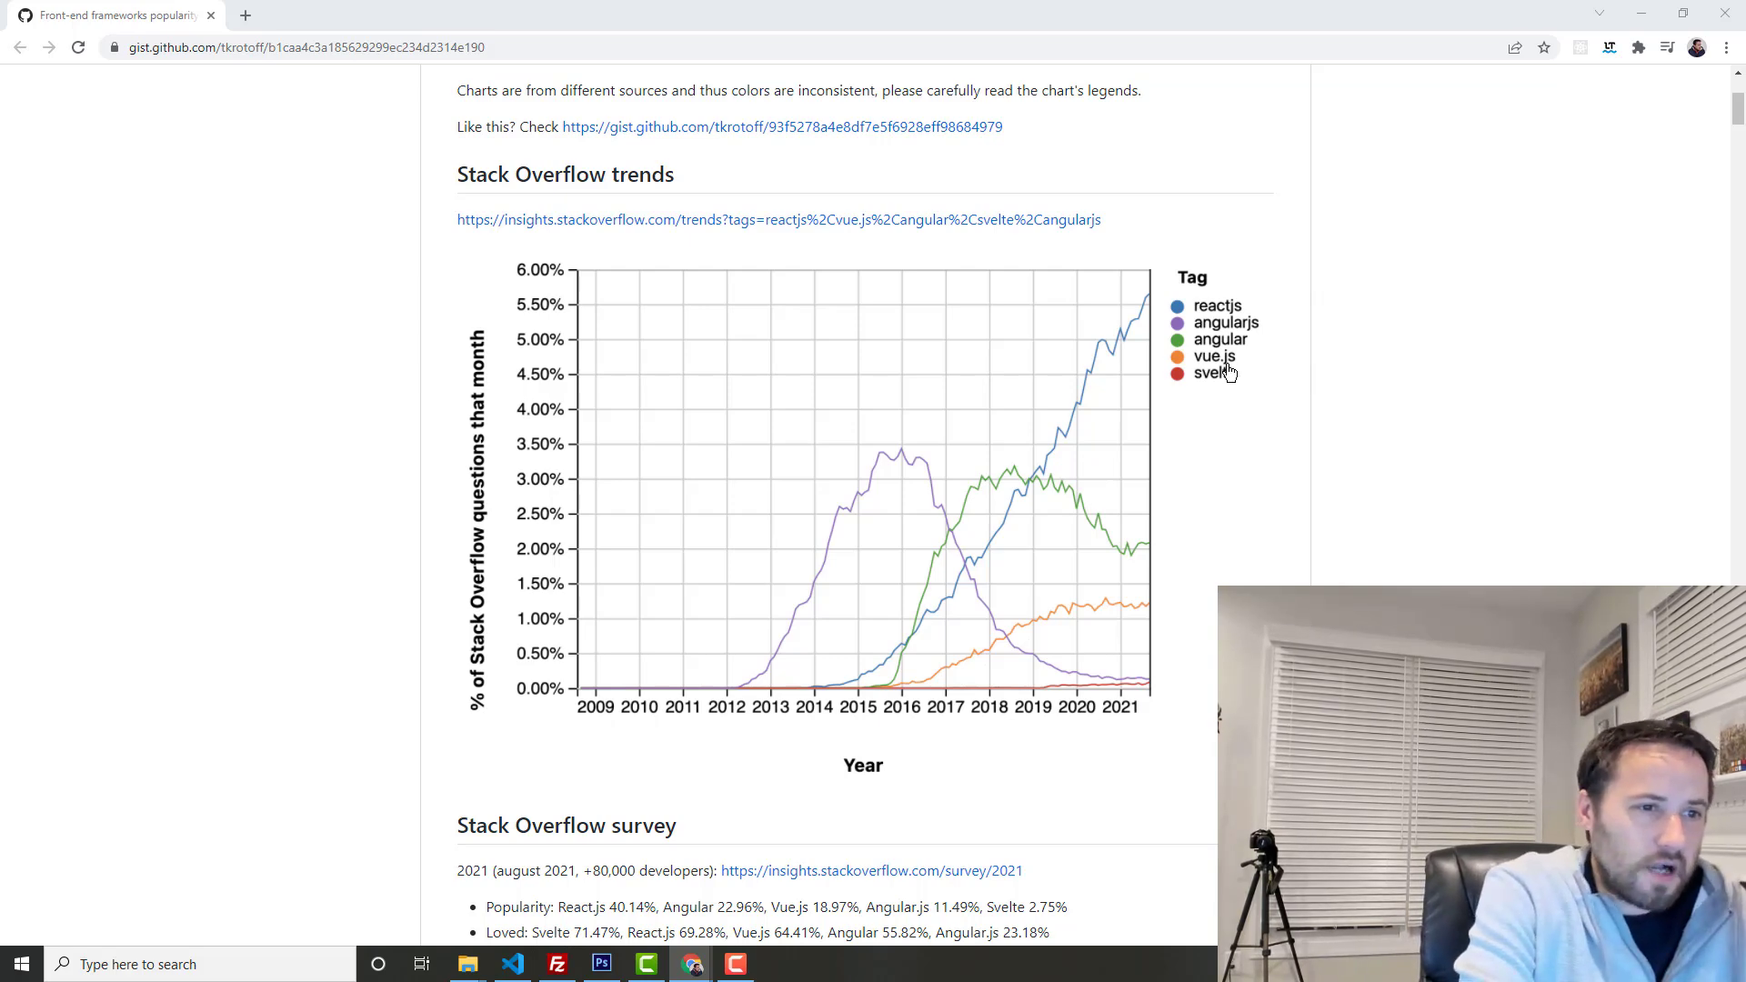
pyautogui.scroll(-3)
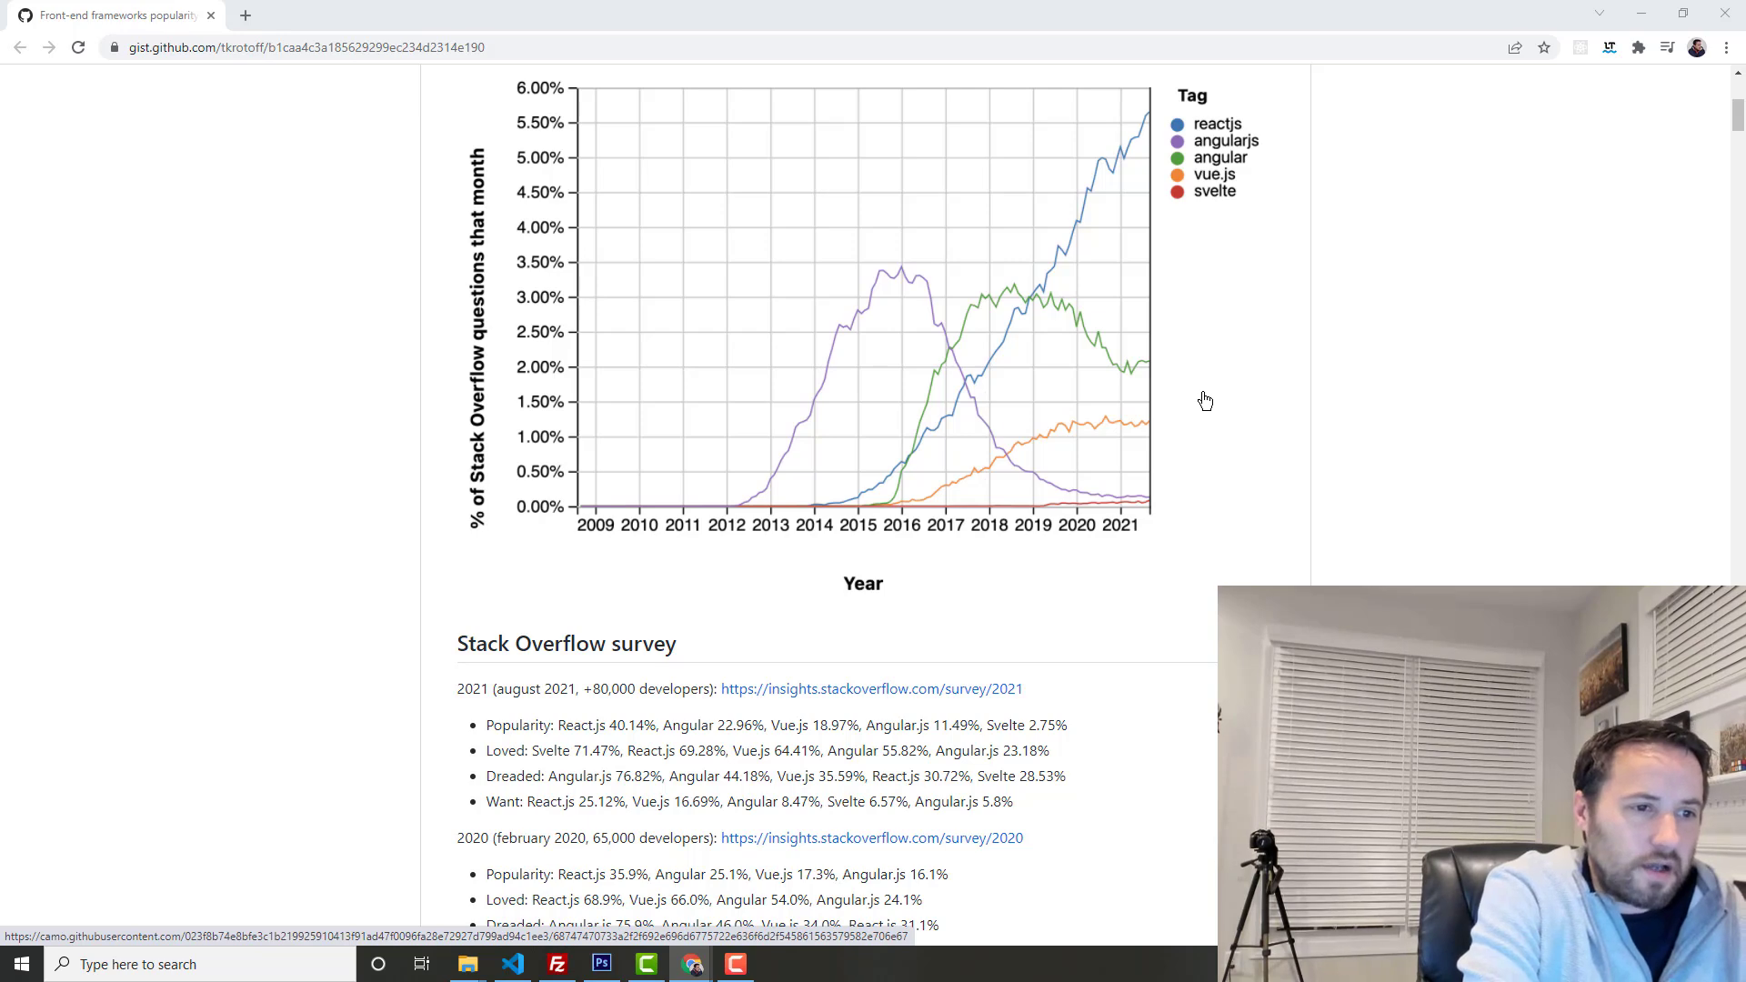
pyautogui.moveTo(1075, 508)
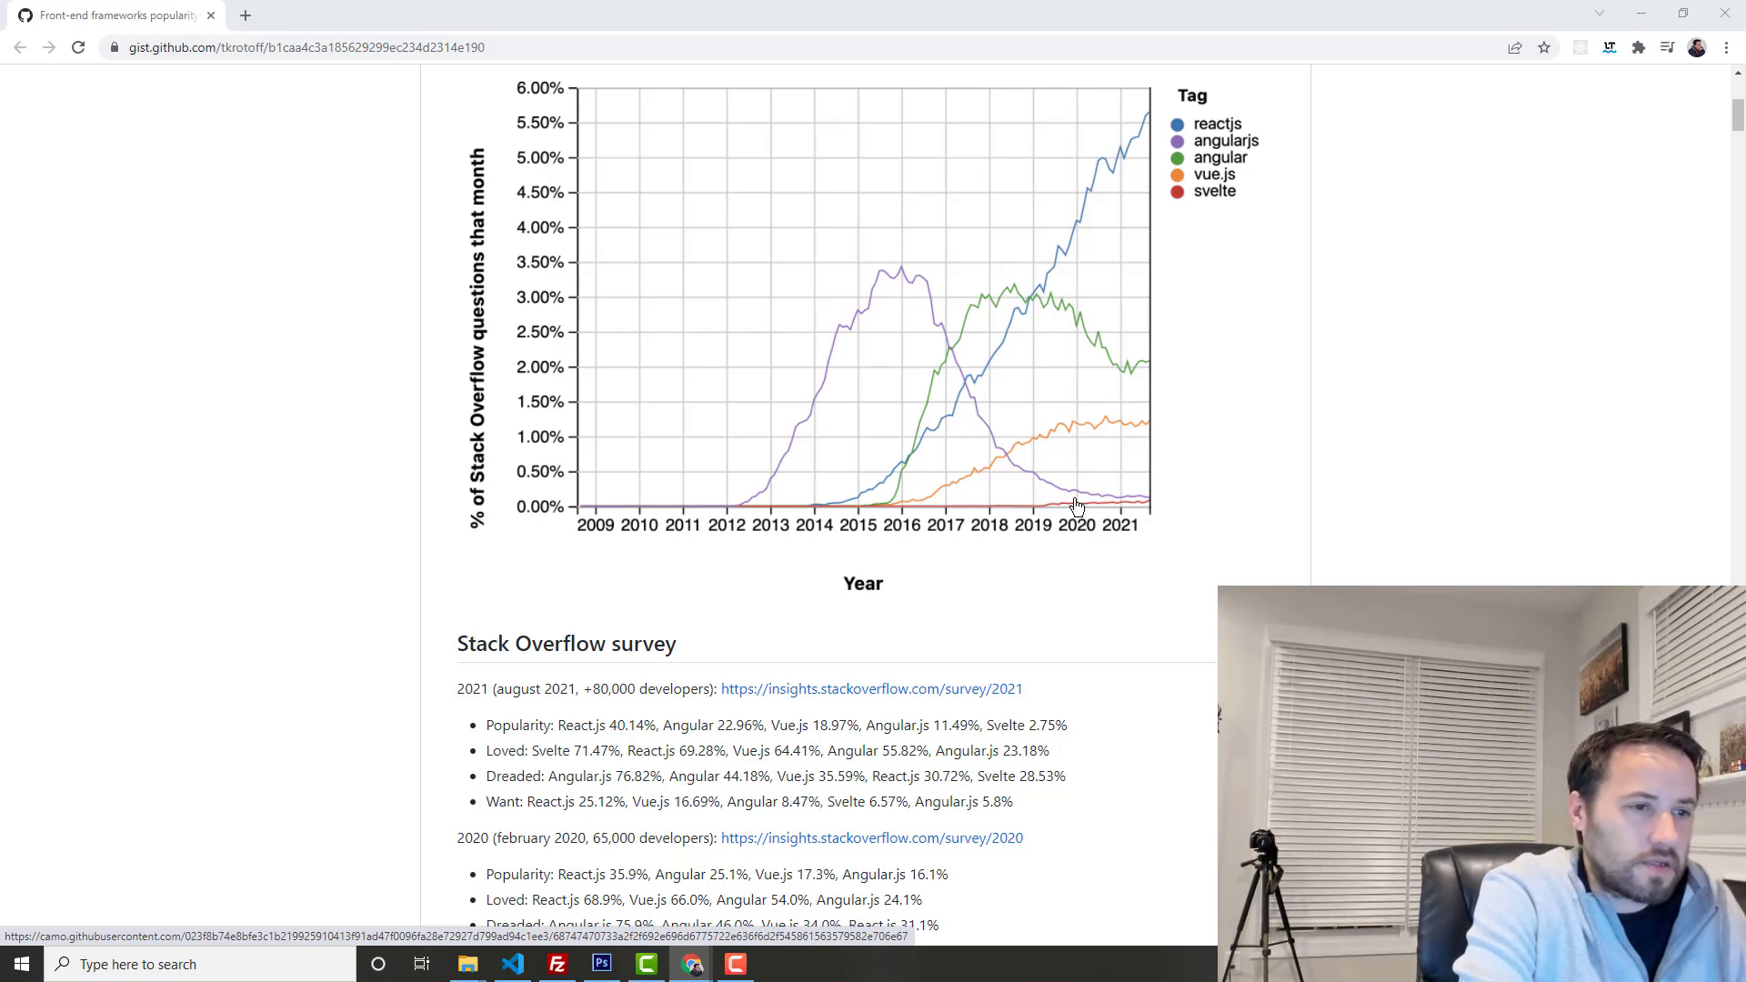
pyautogui.moveTo(1168, 391)
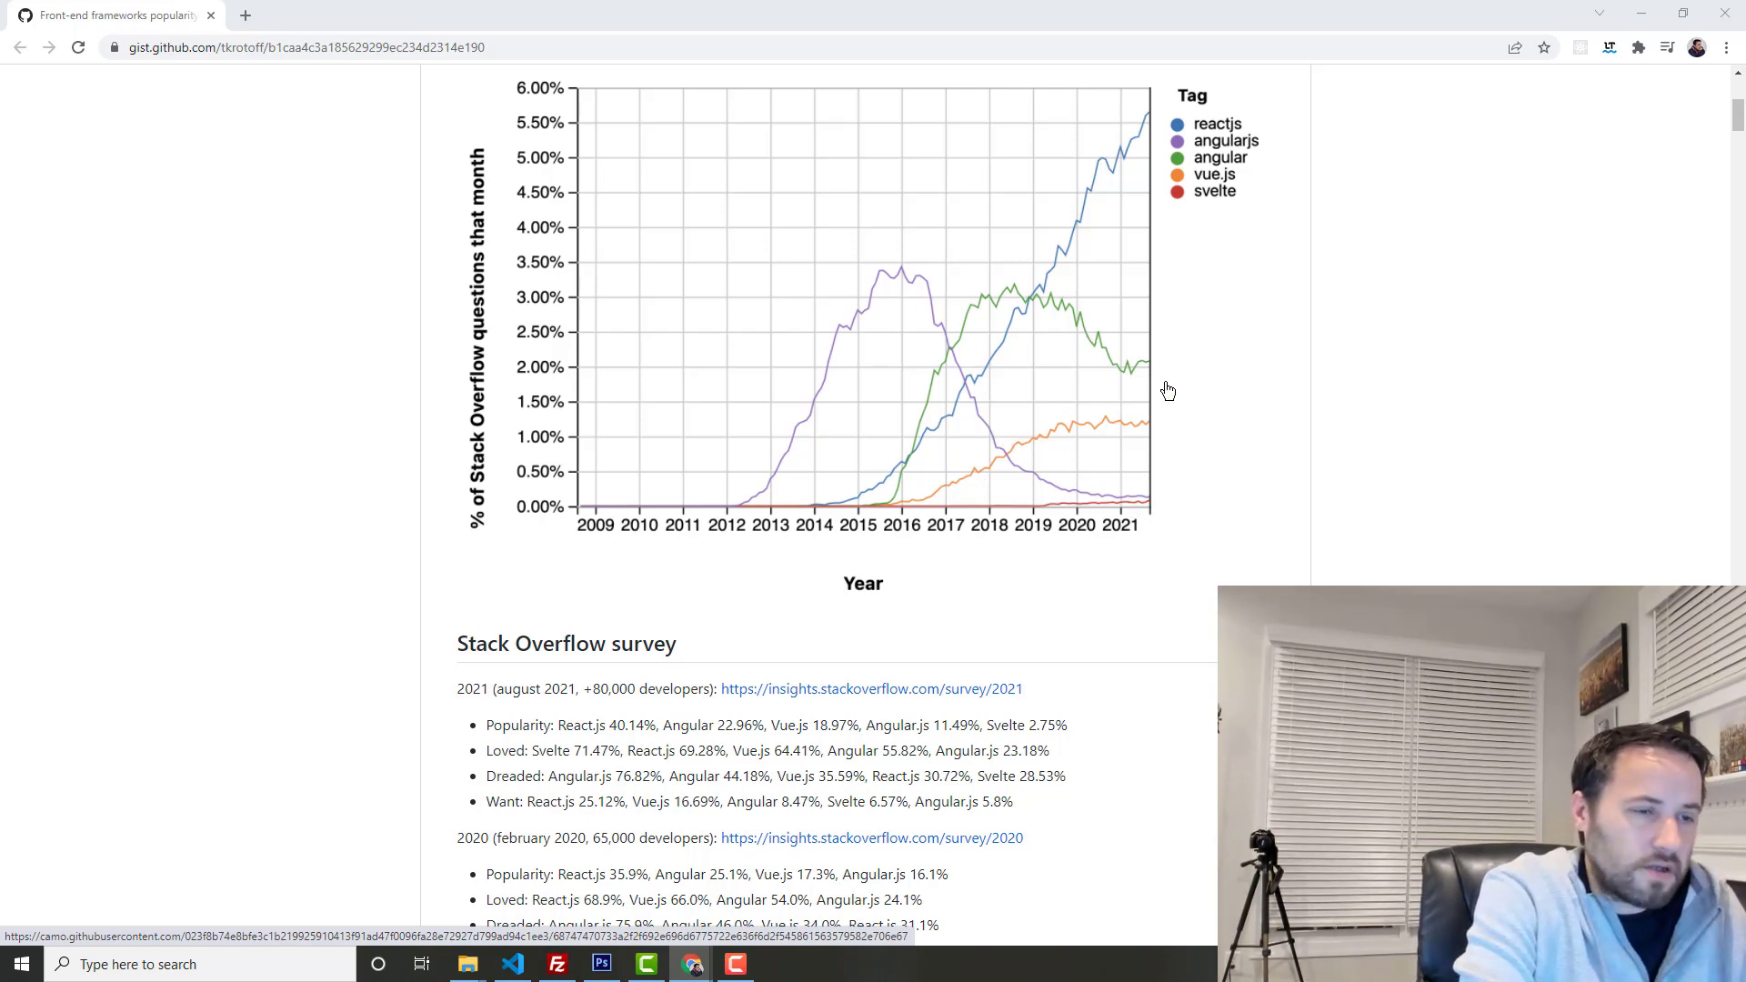
# Step: Read down from the Stack Overflow survey years to the stateofjs.com satisfaction figures for 2018–2021
pyautogui.scroll(-3)
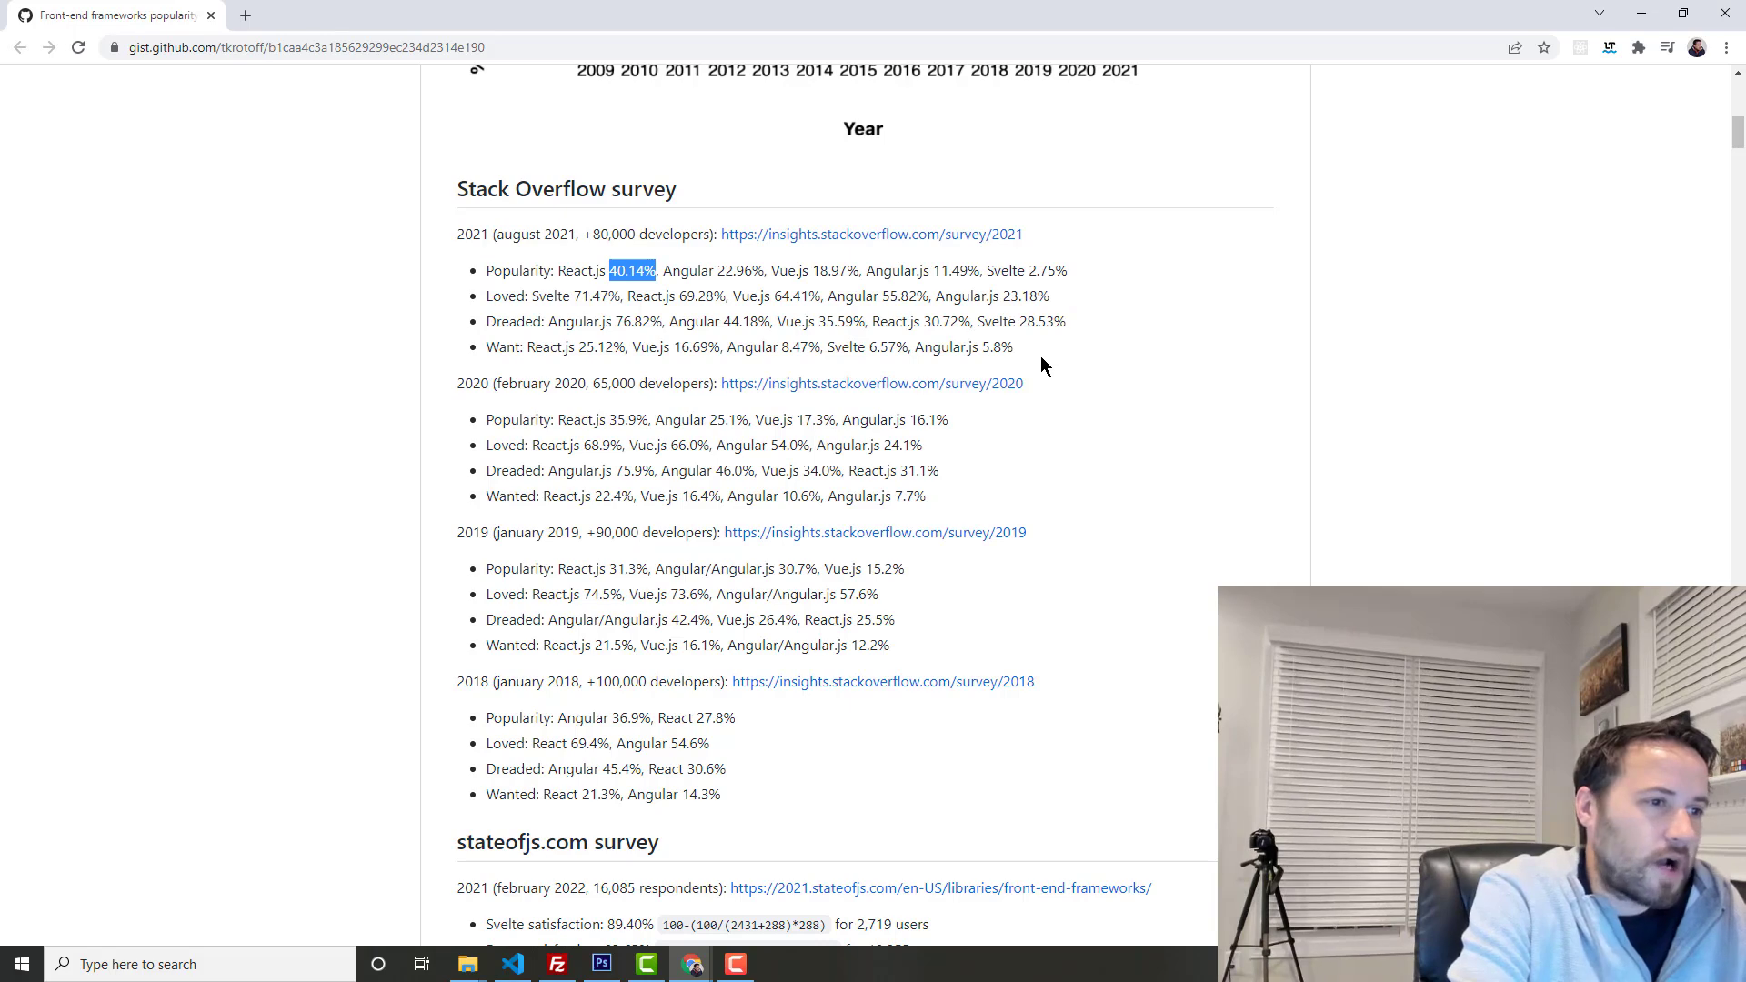
pyautogui.moveTo(1014, 320)
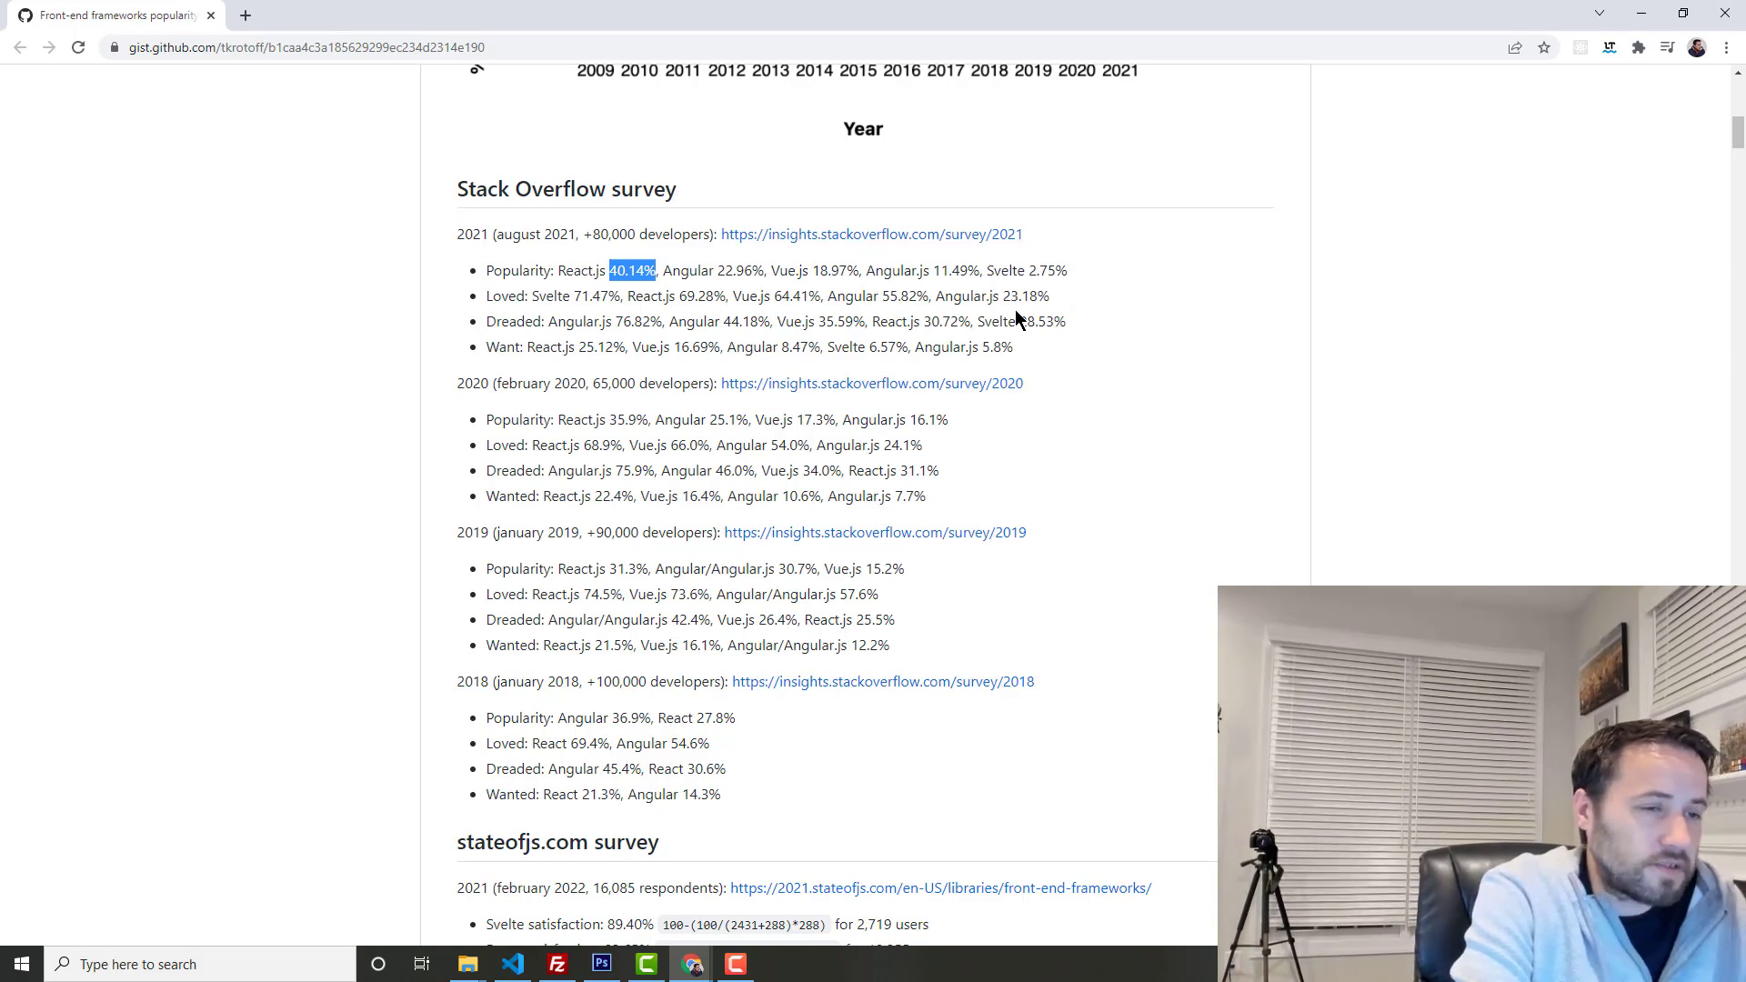
pyautogui.scroll(-3)
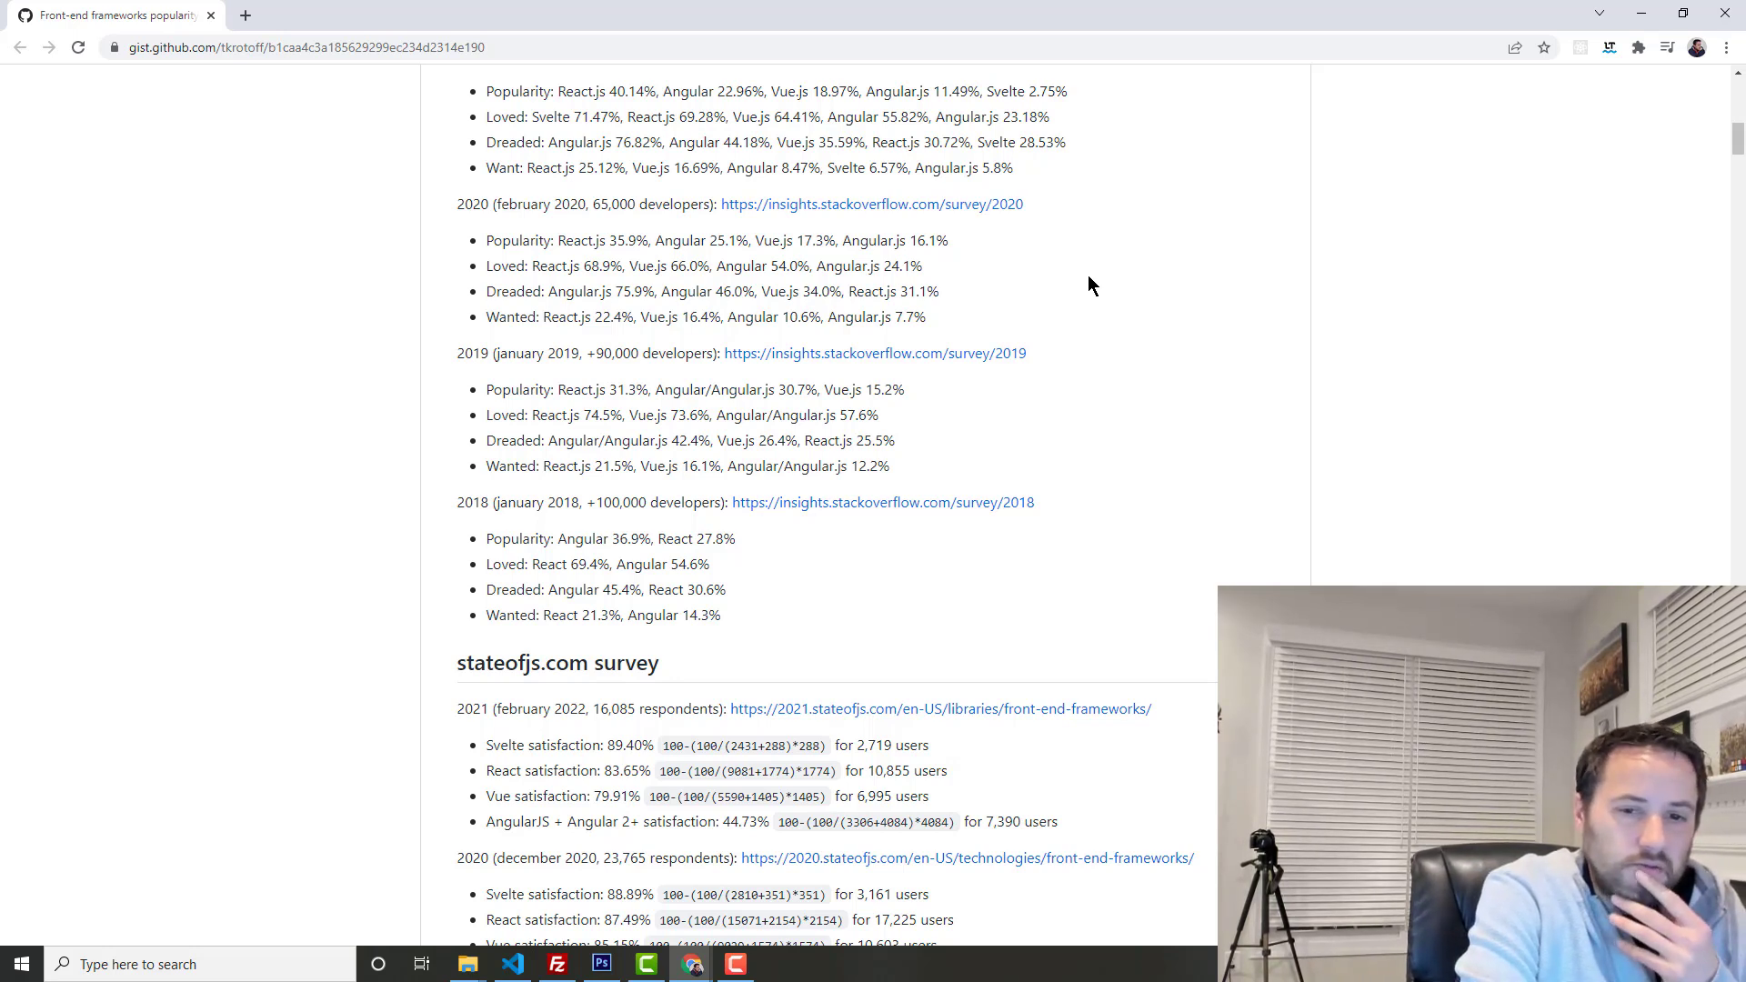
pyautogui.moveTo(1096, 293)
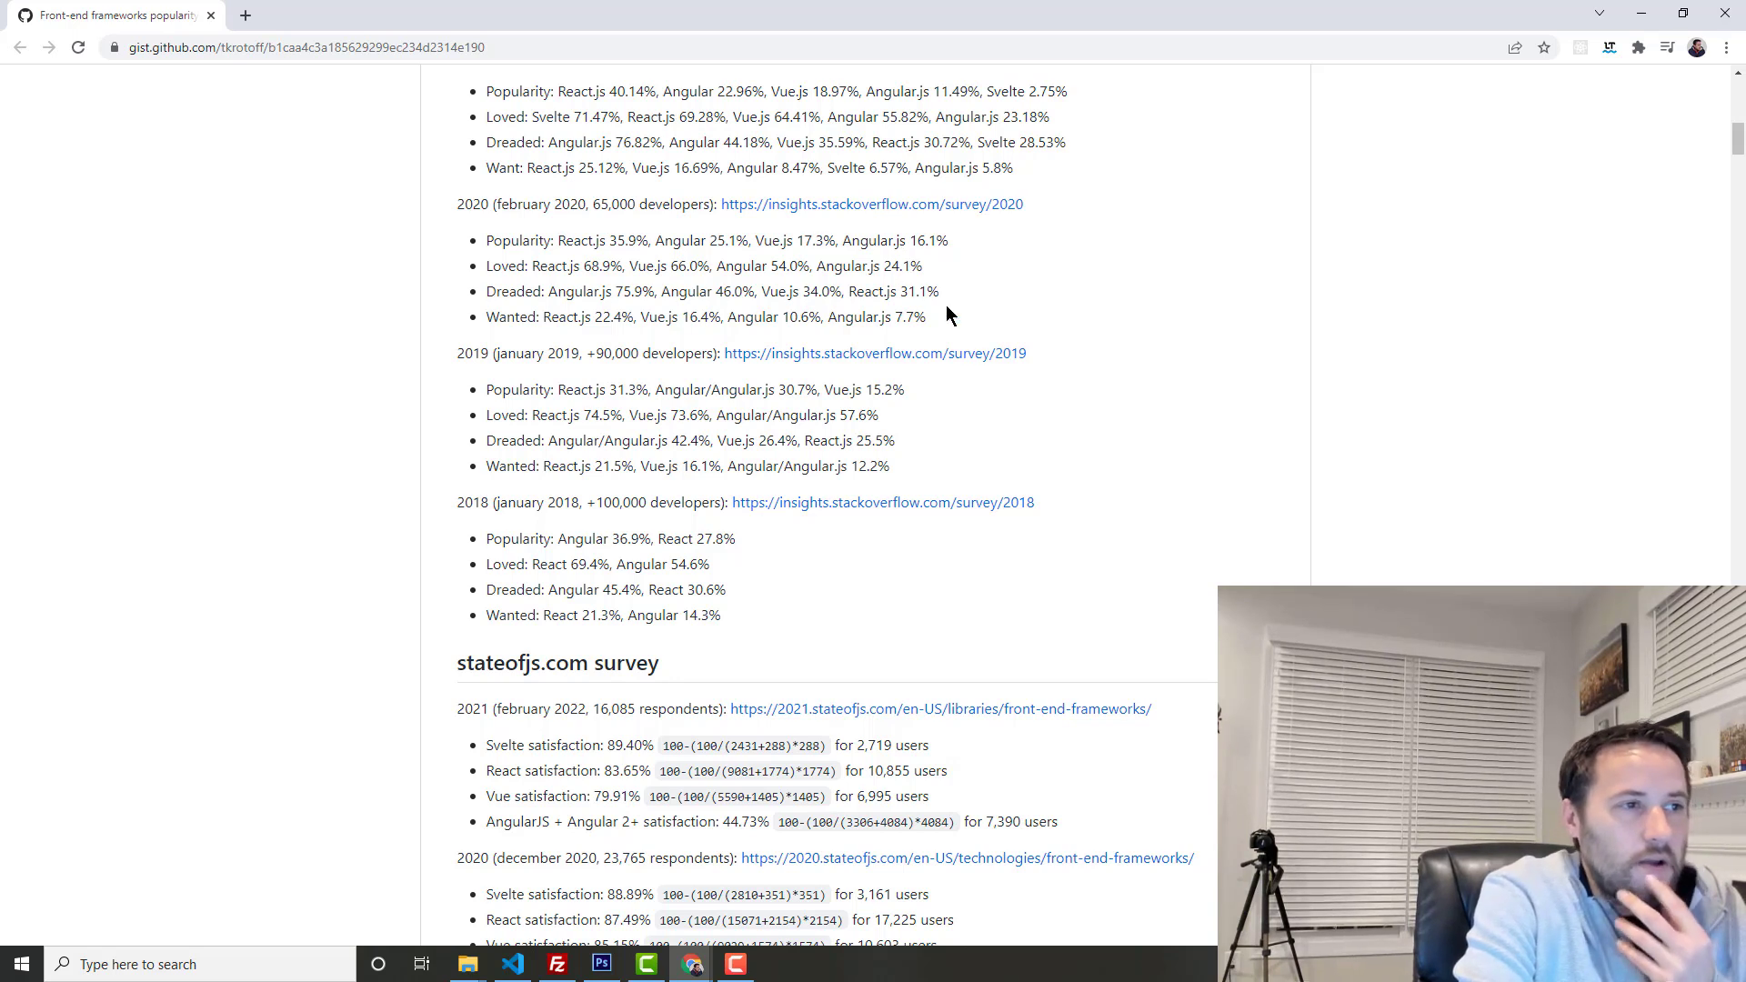
pyautogui.moveTo(975, 353)
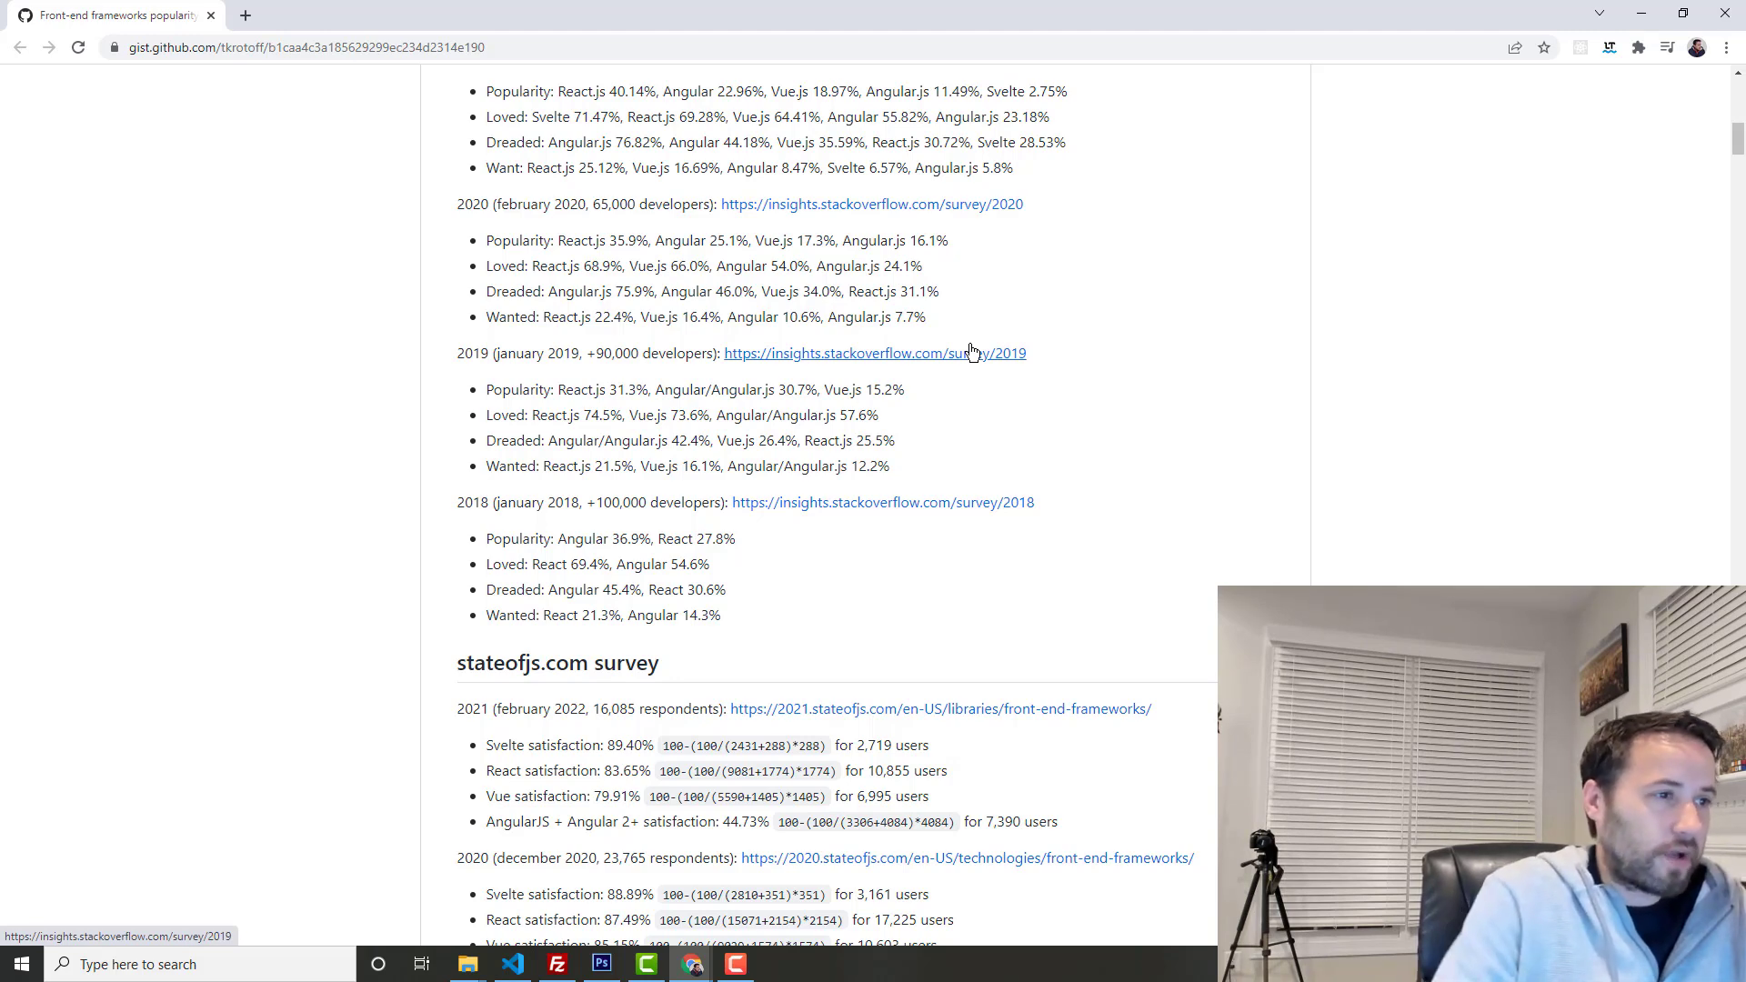
pyautogui.moveTo(1051, 343)
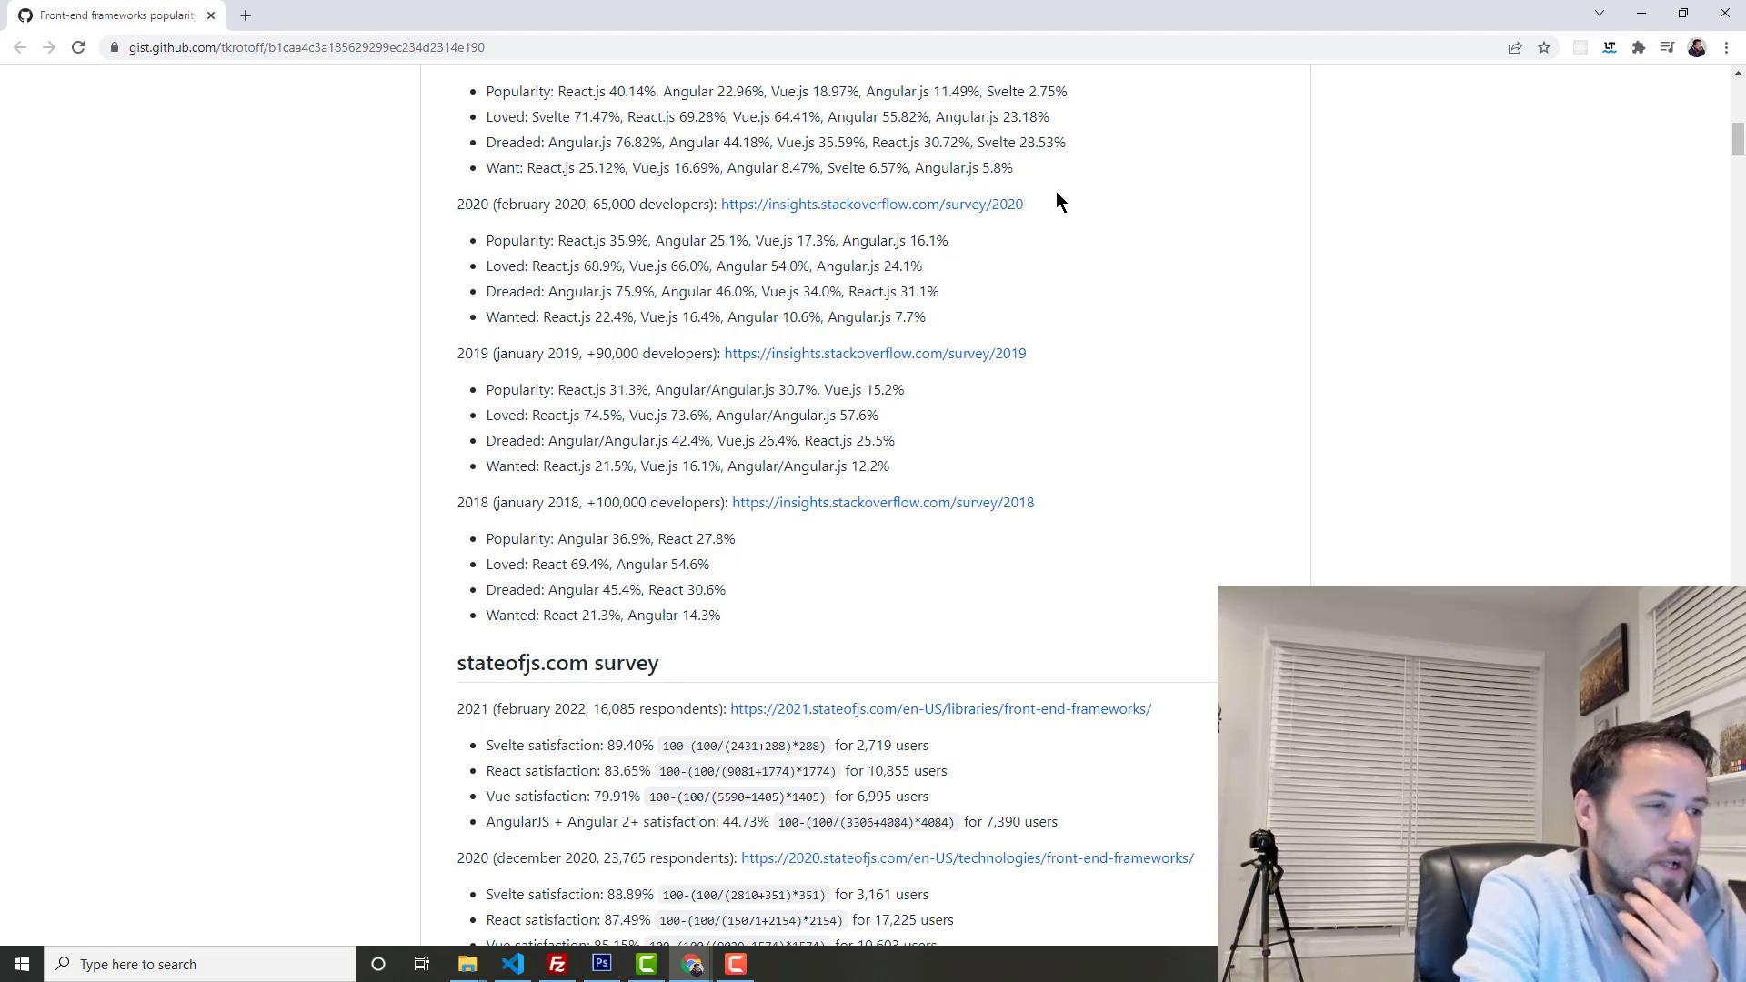
pyautogui.moveTo(1091, 283)
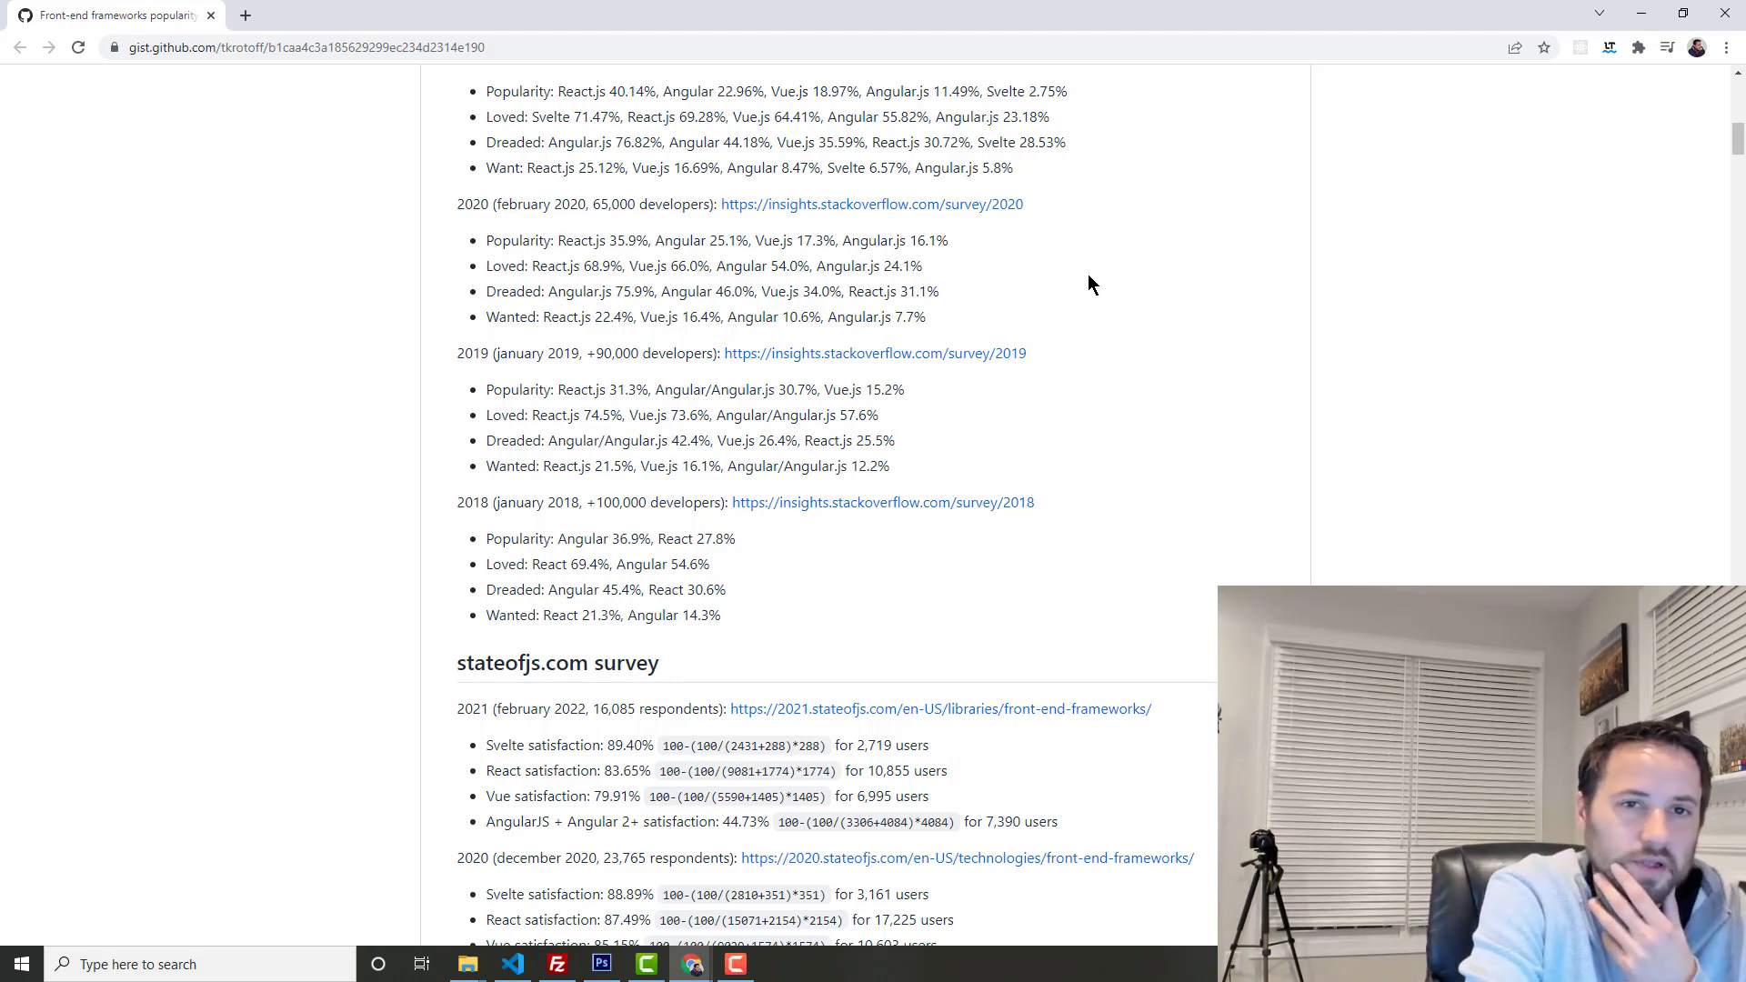
pyautogui.moveTo(1200, 312)
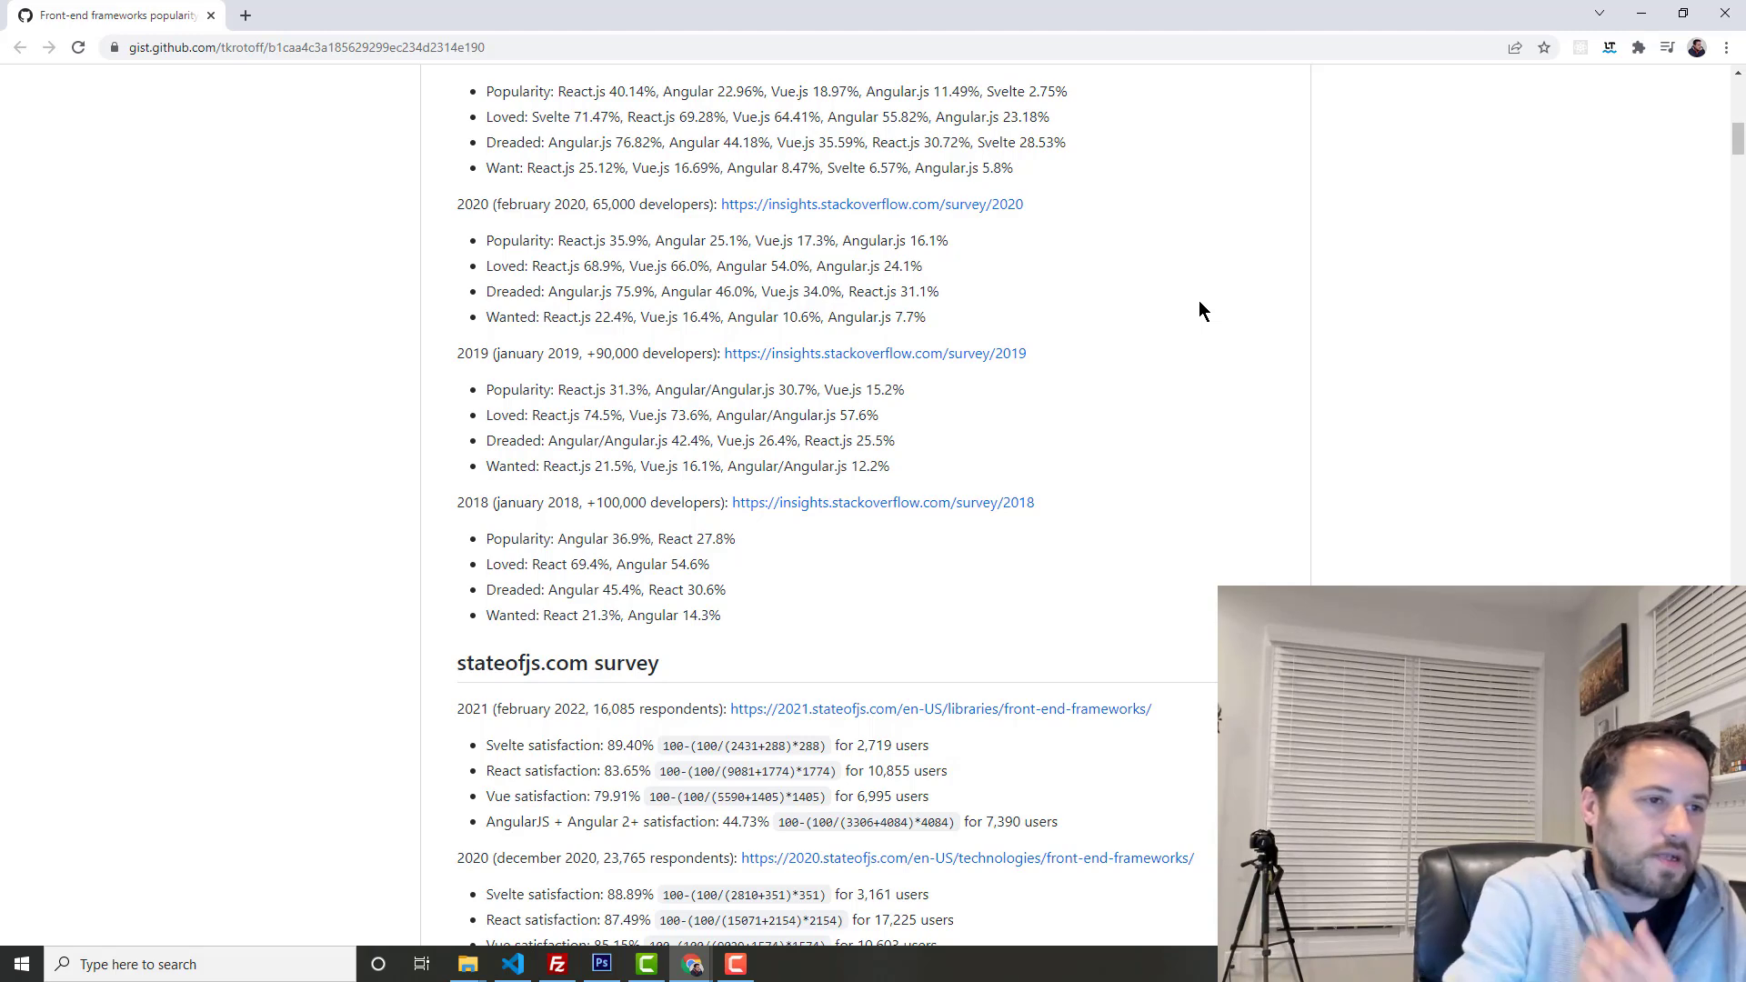
pyautogui.scroll(-3)
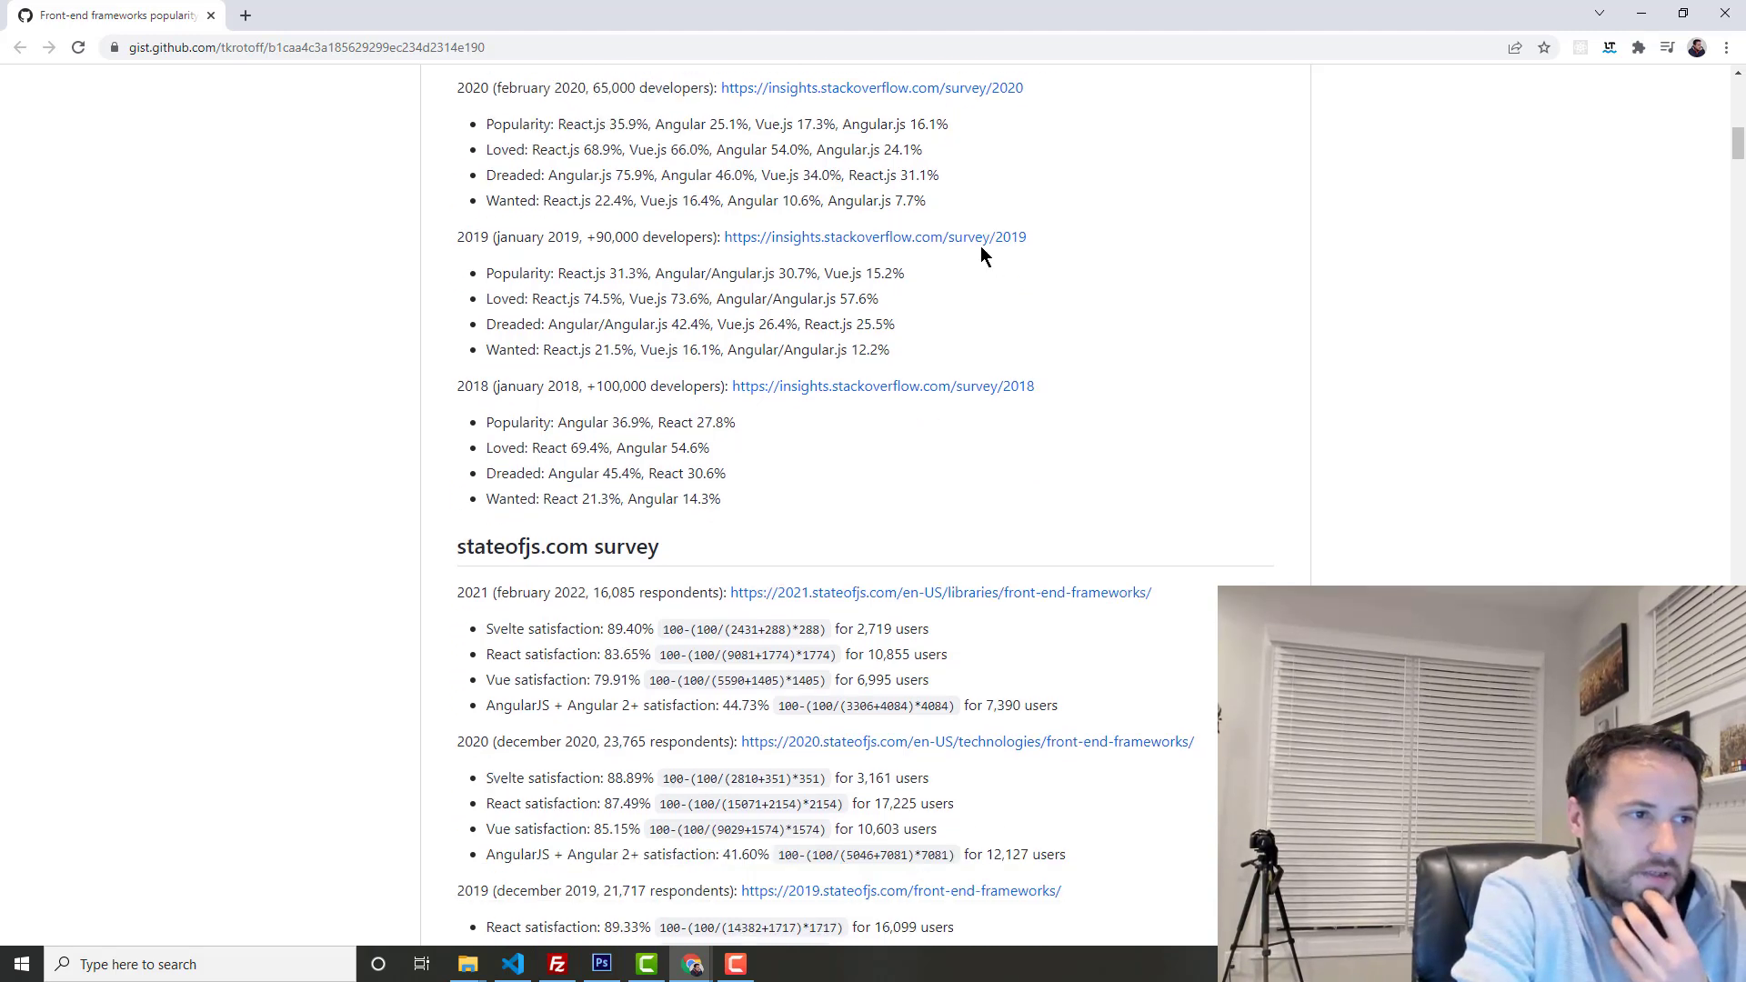
pyautogui.scroll(-3)
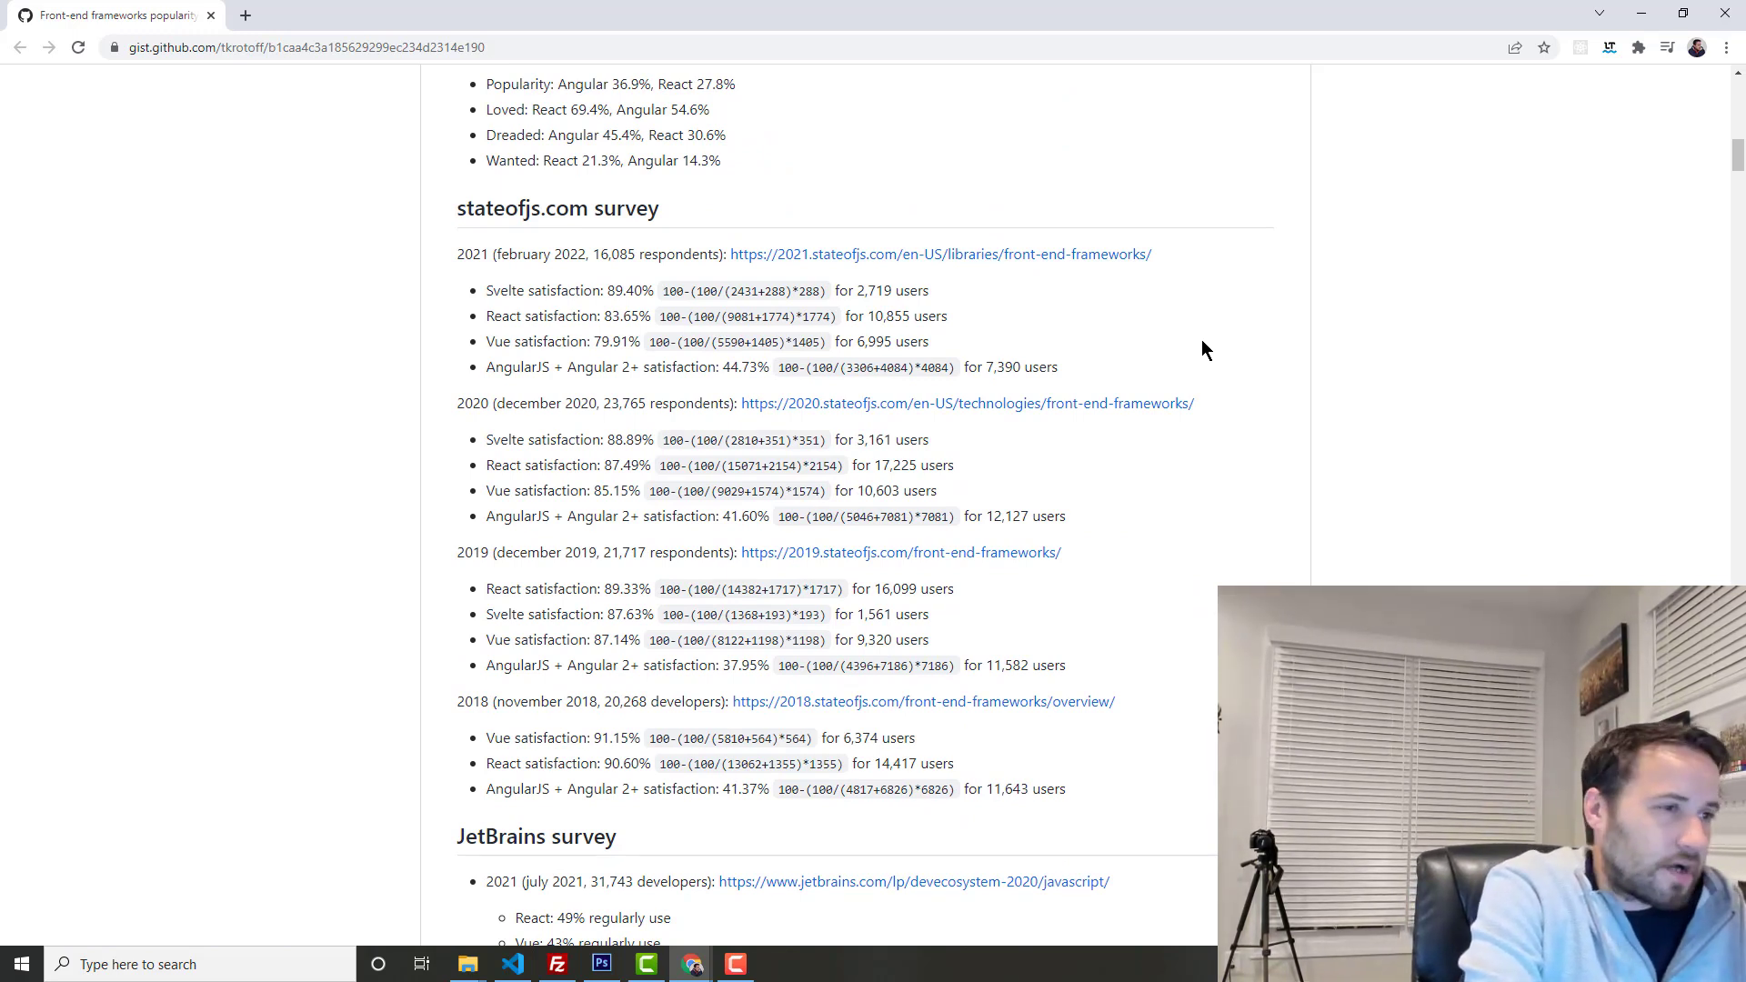
pyautogui.moveTo(1243, 367)
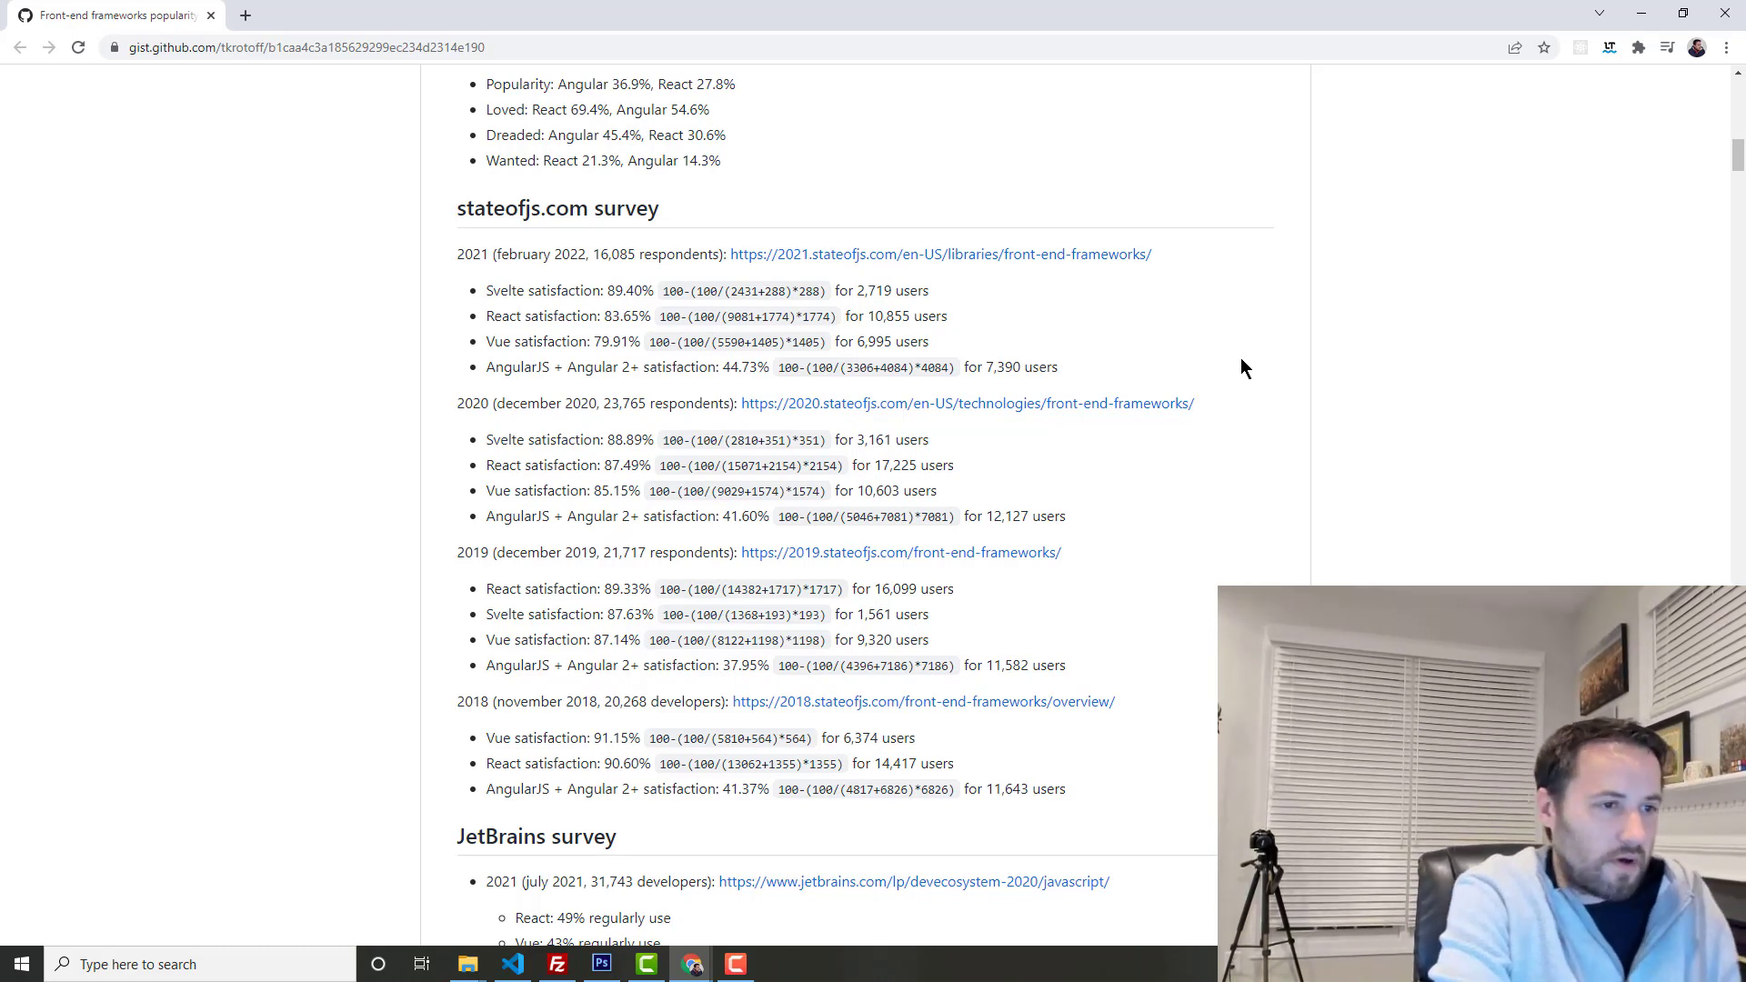
pyautogui.moveTo(1369, 419)
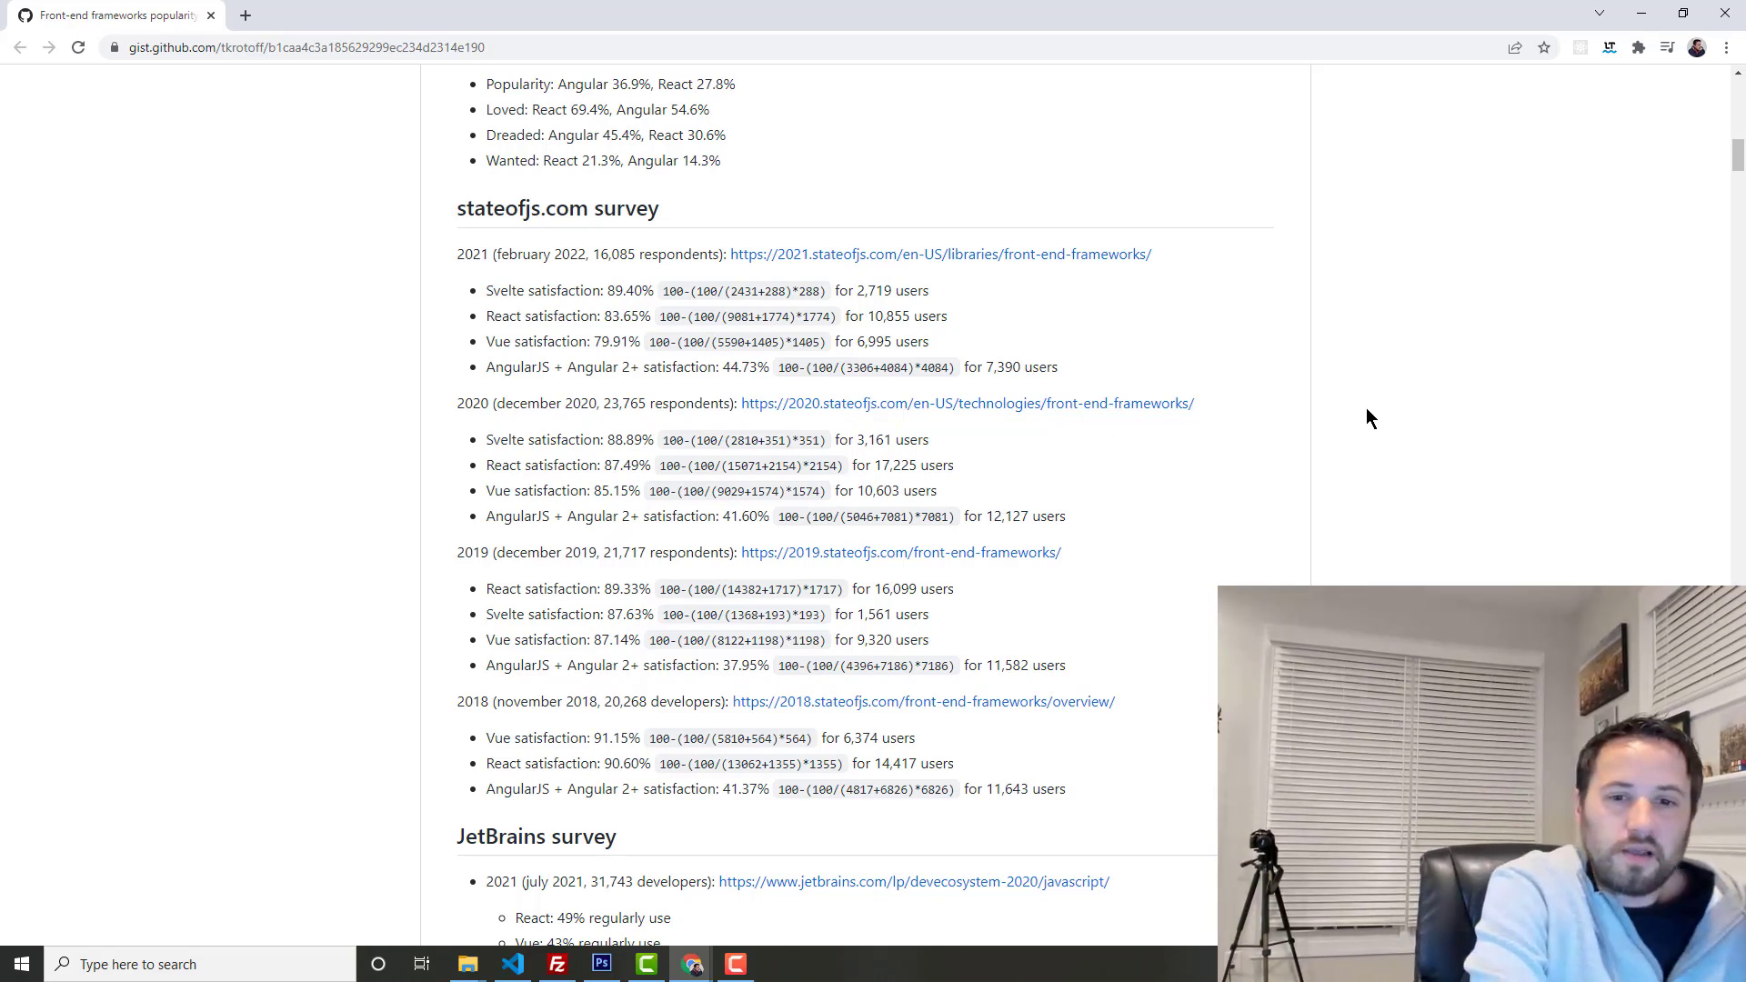
pyautogui.moveTo(1440, 357)
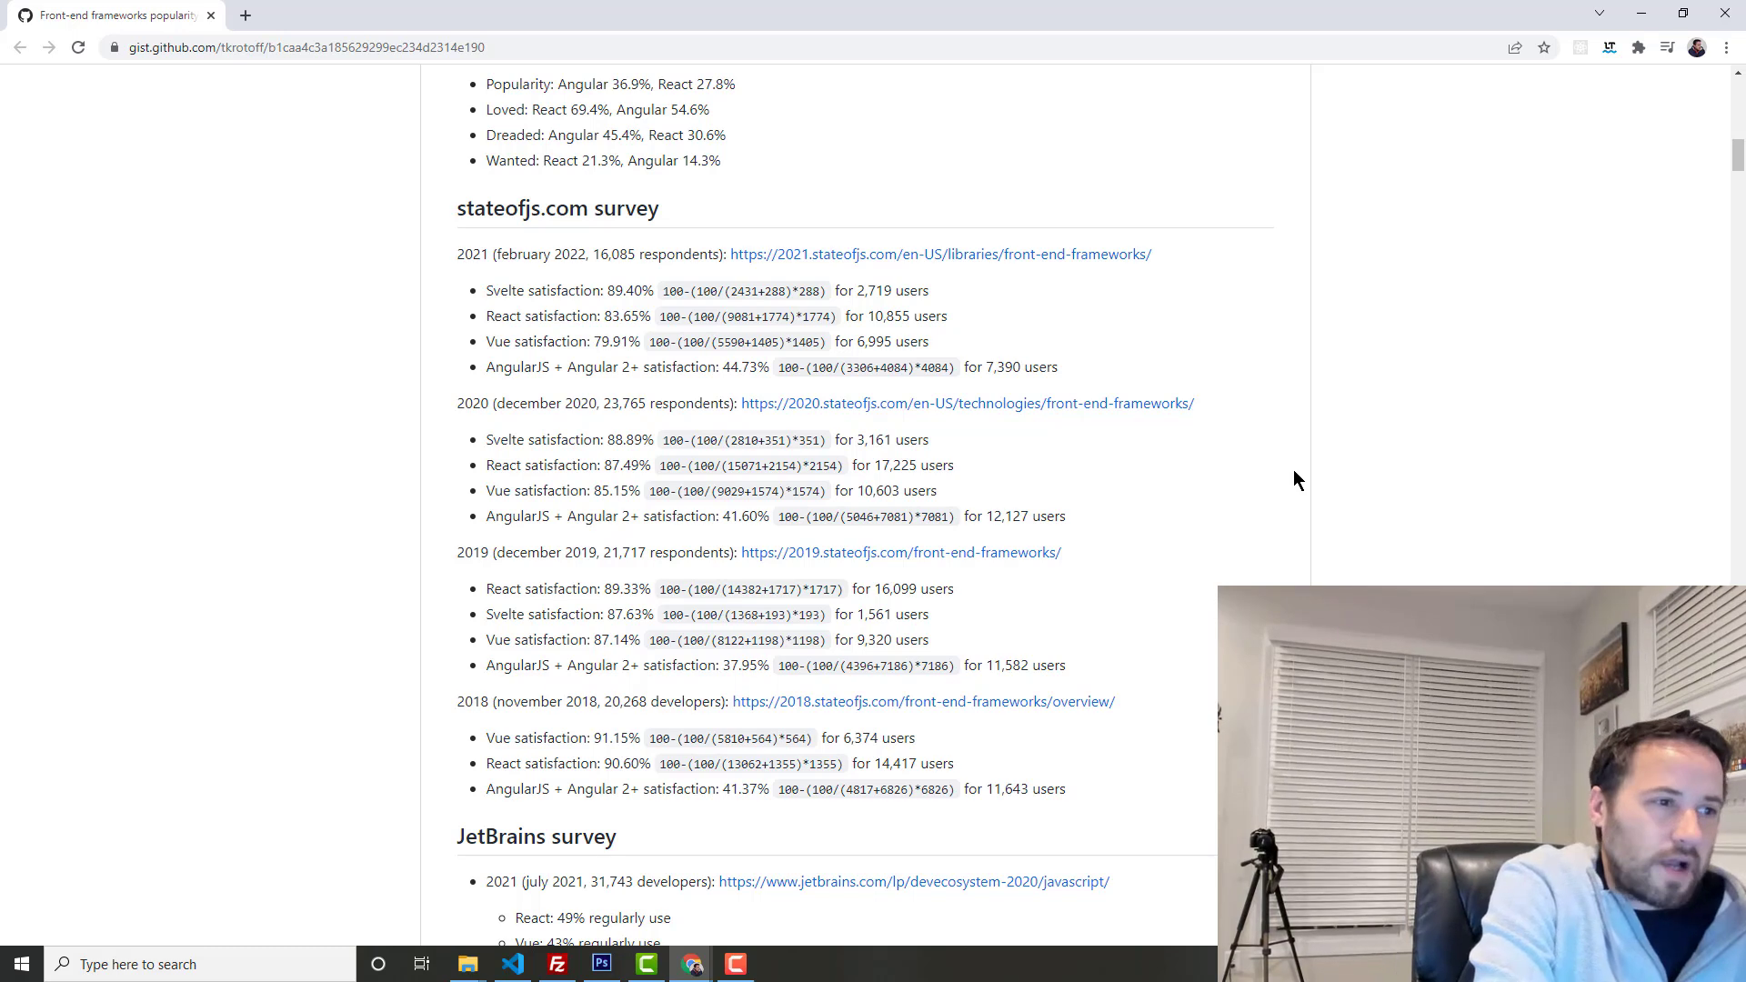
pyautogui.moveTo(1313, 470)
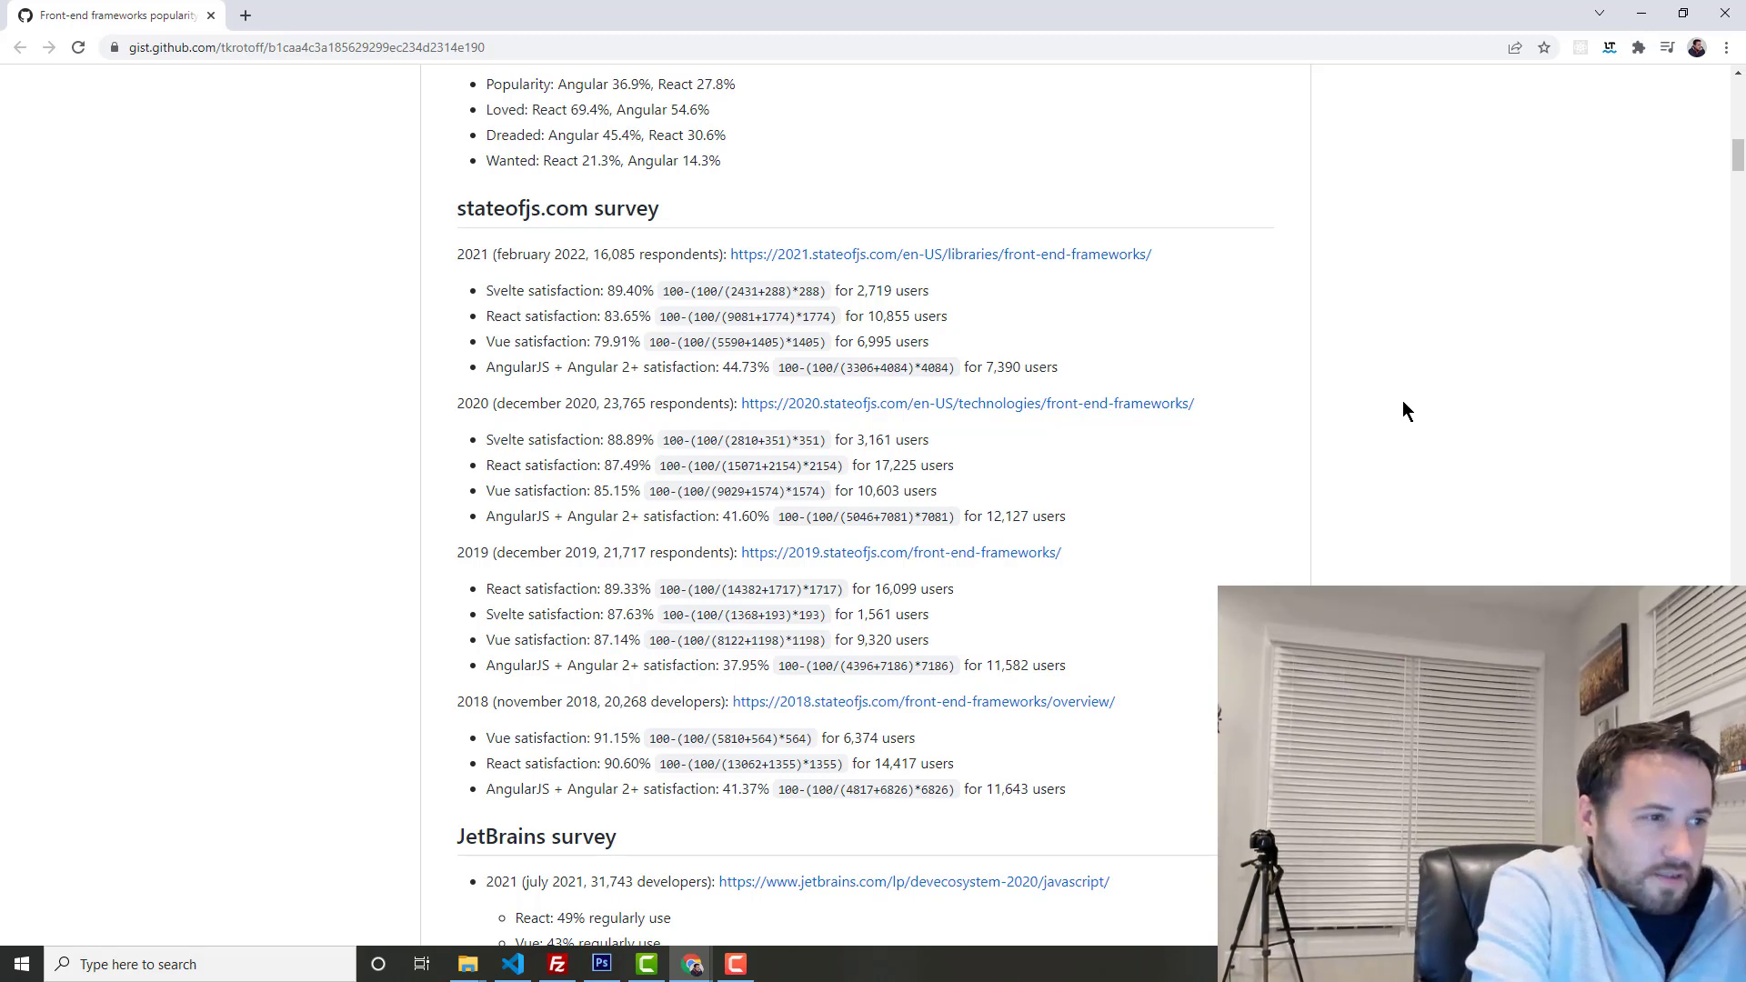
# Step: Review the JetBrains survey, NPM dependents and GitHub 'Used by' sections of the gist
pyautogui.scroll(-3)
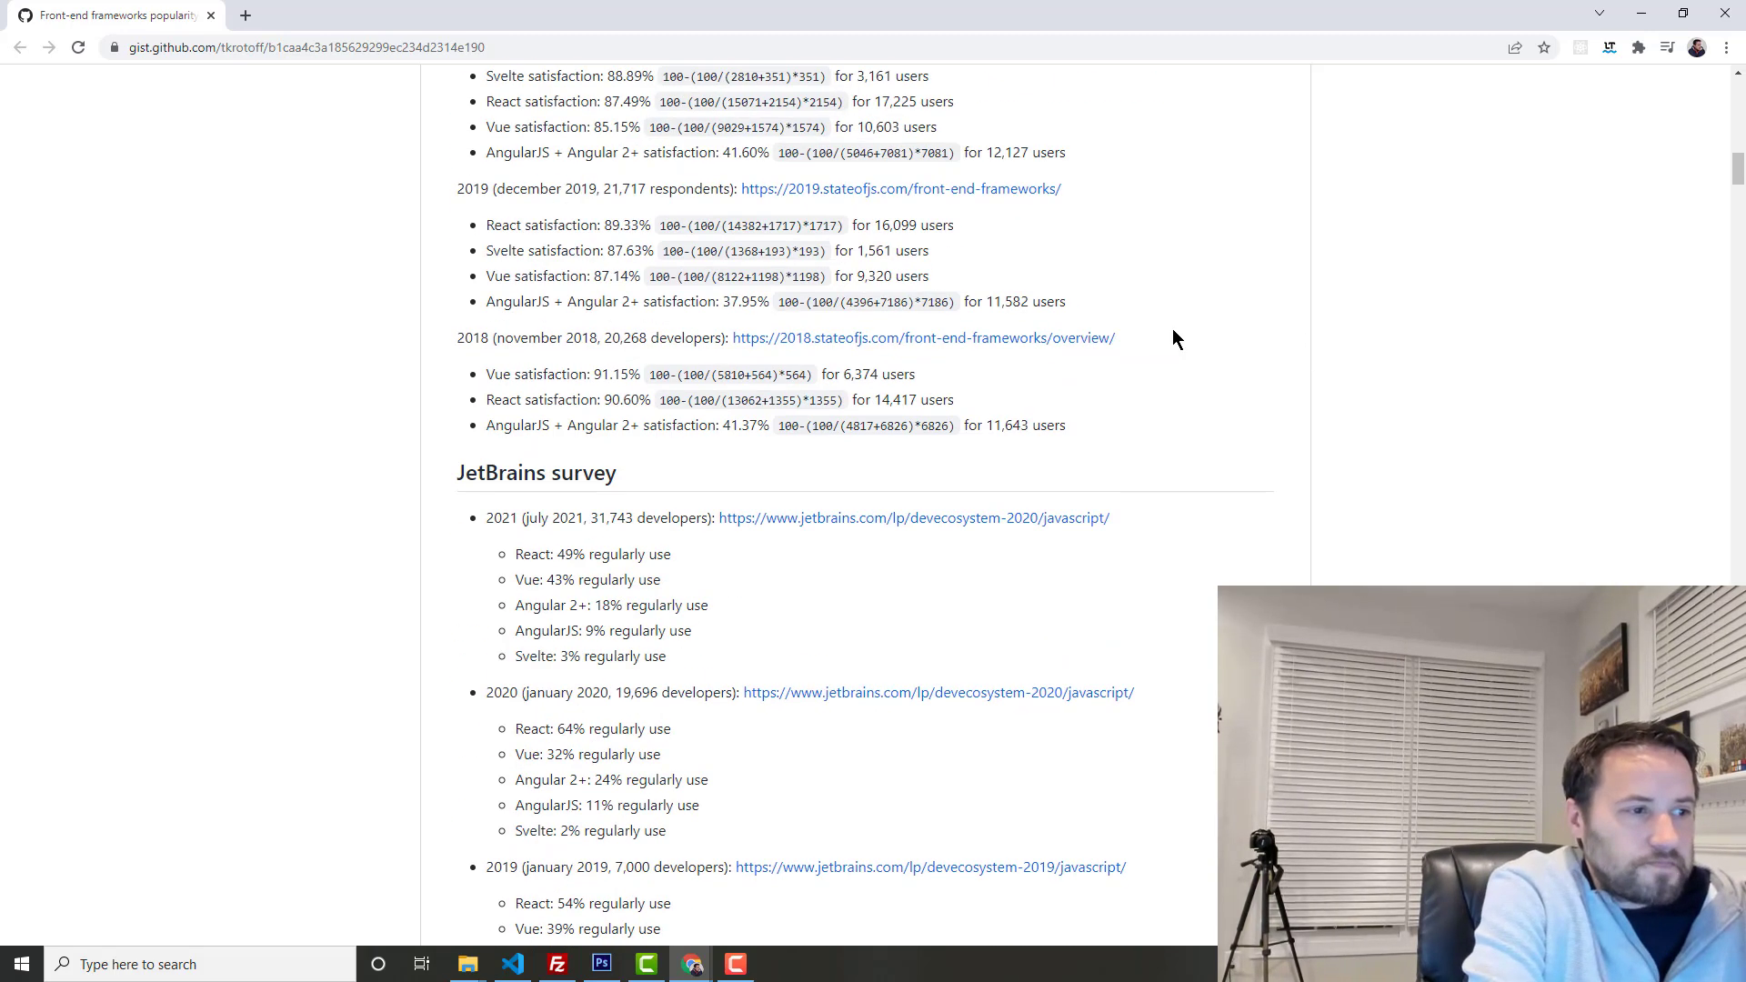
pyautogui.scroll(-3)
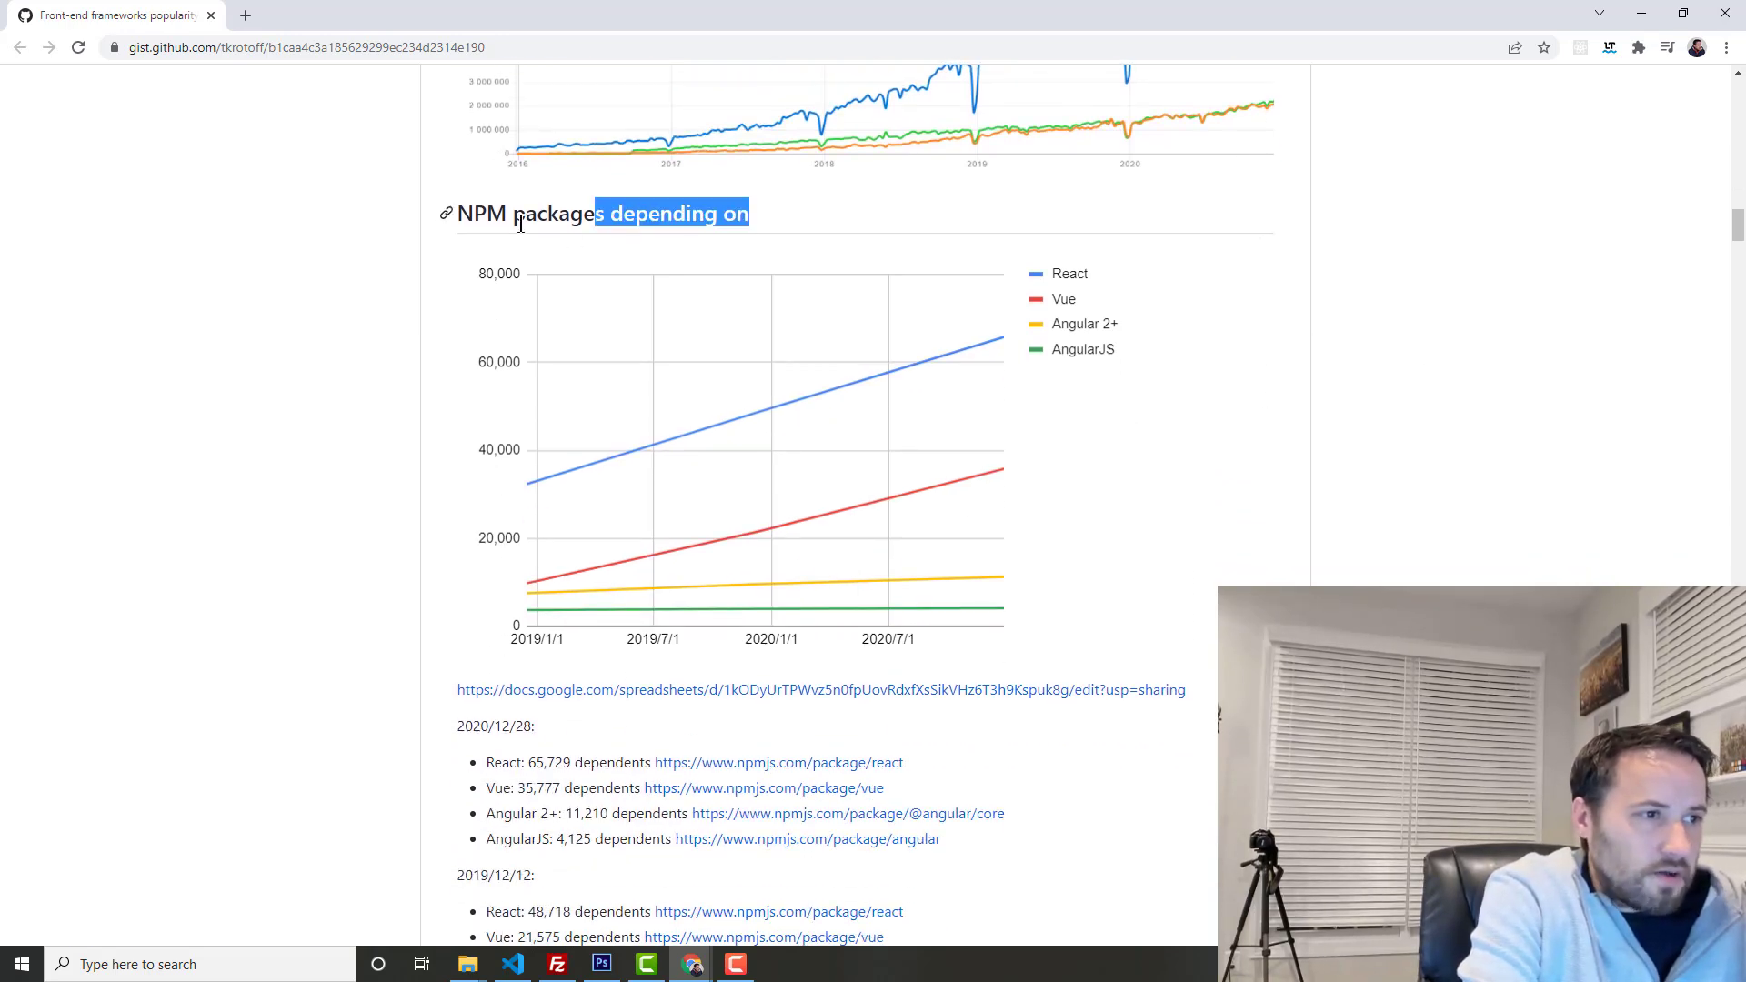
pyautogui.scroll(-3)
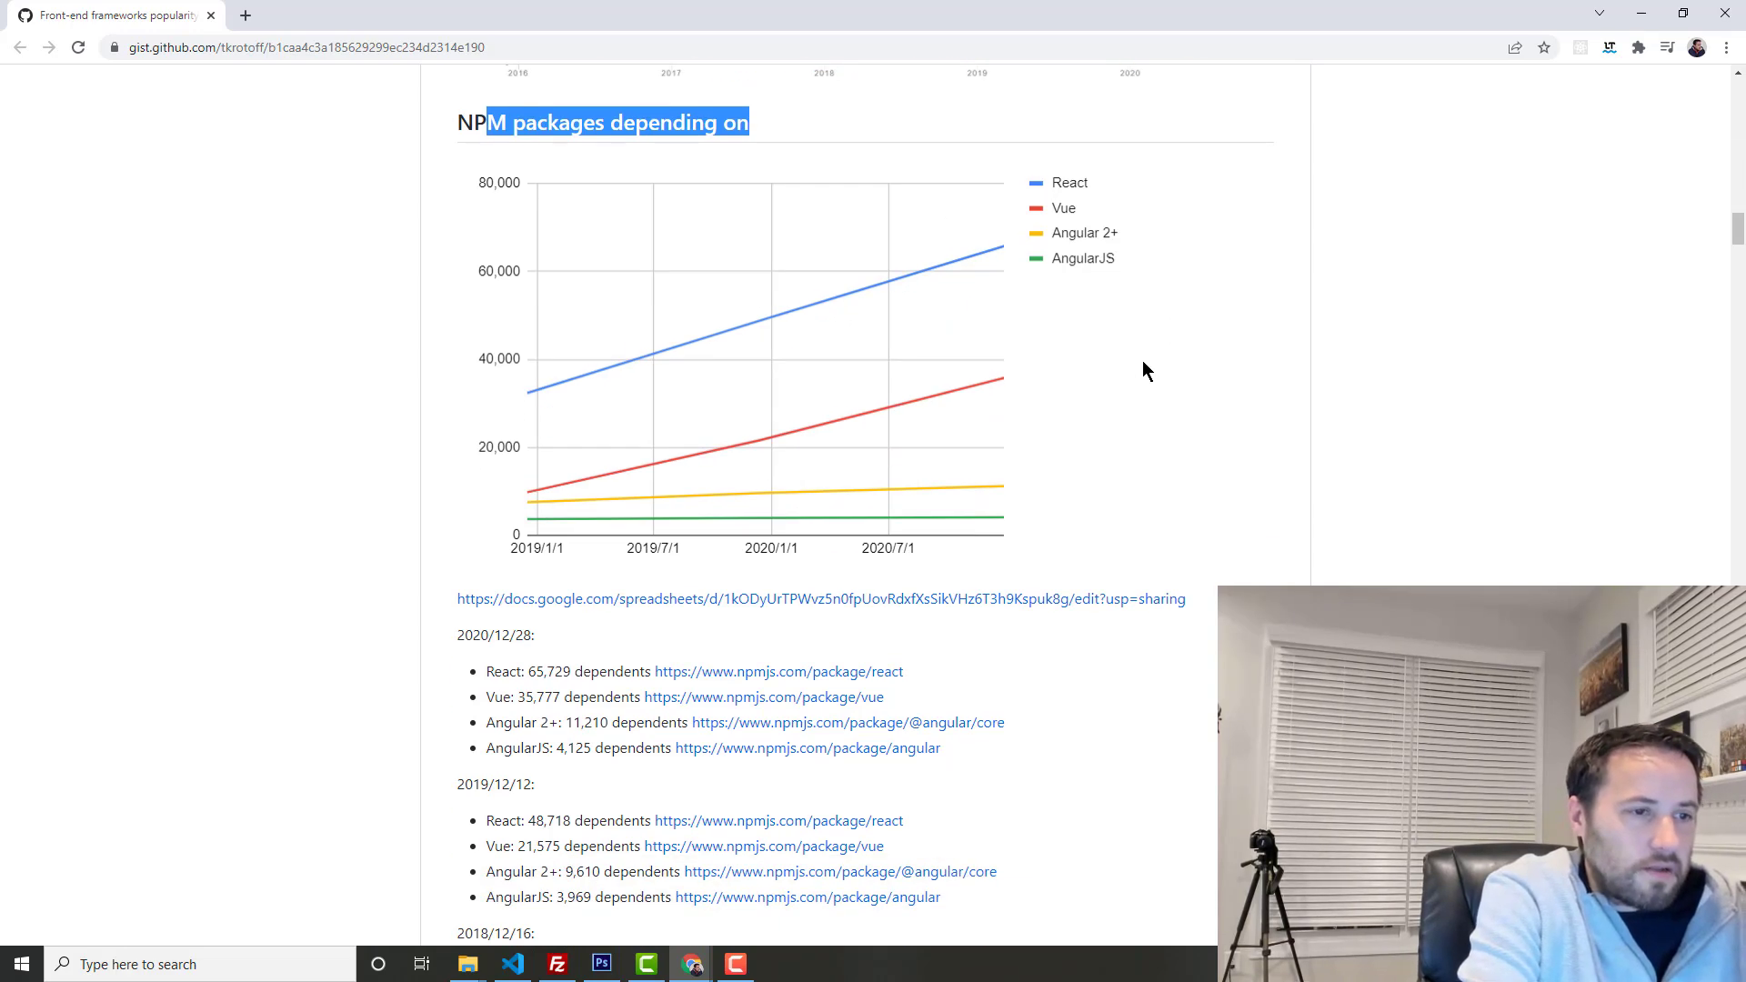
pyautogui.scroll(-3)
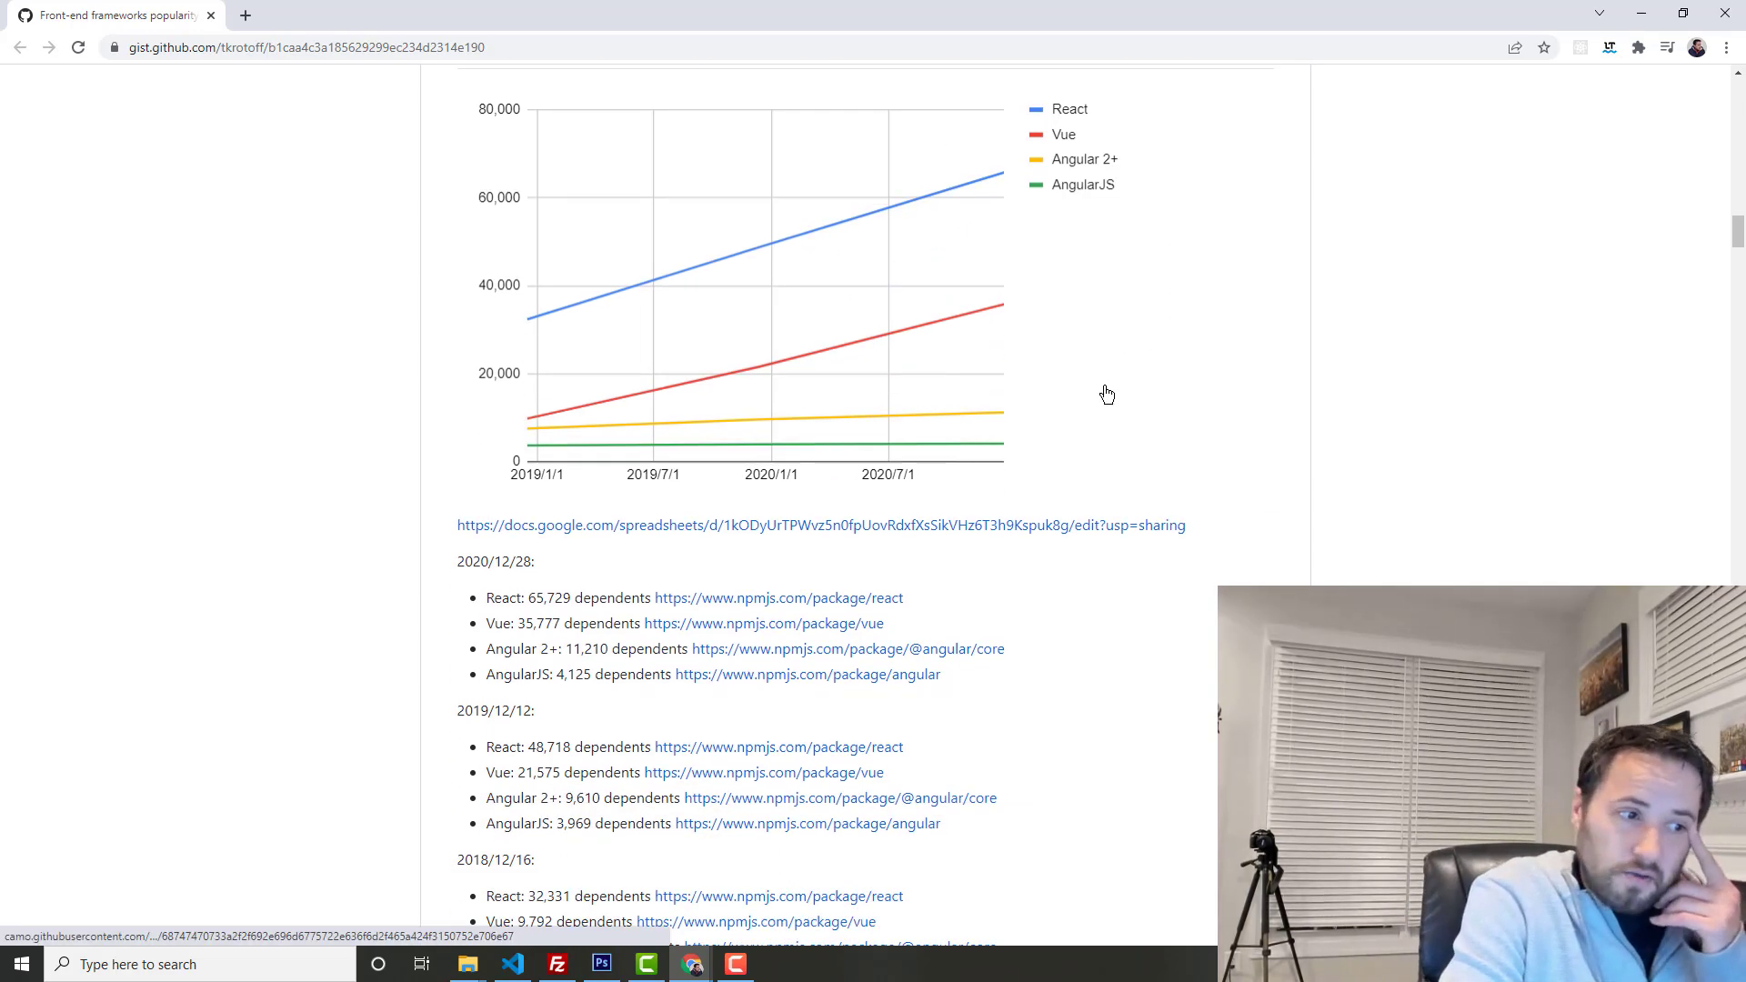
pyautogui.scroll(-3)
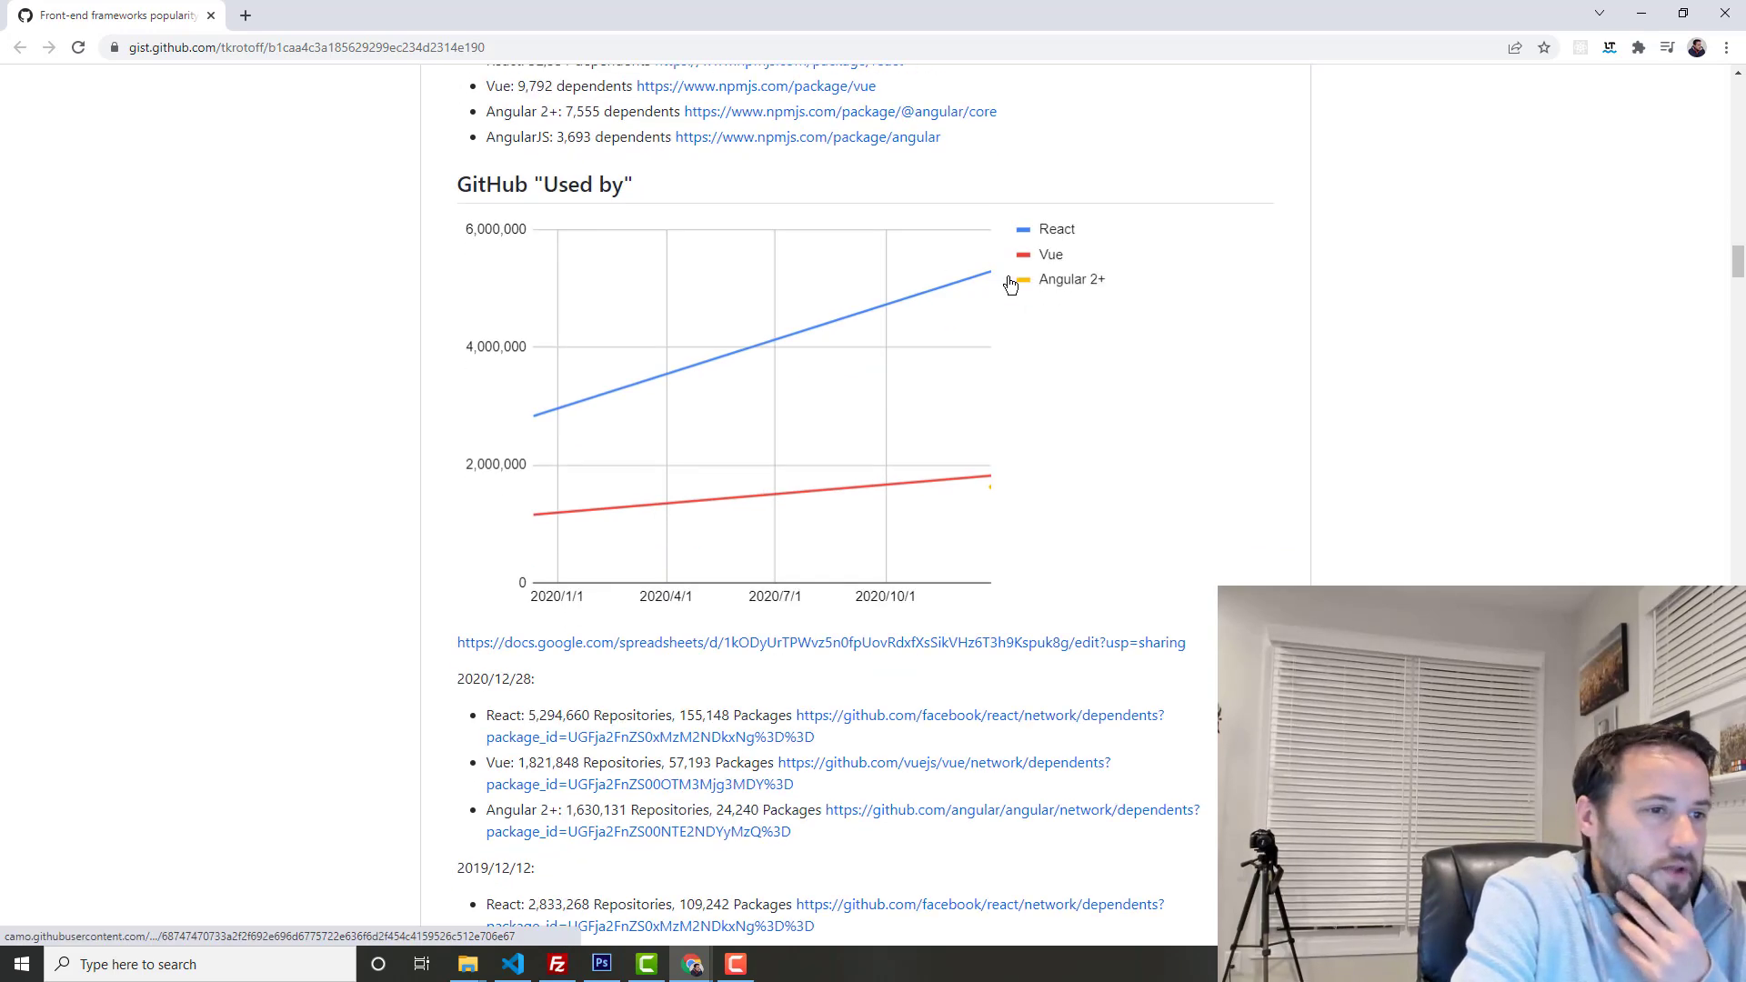
pyautogui.scroll(-3)
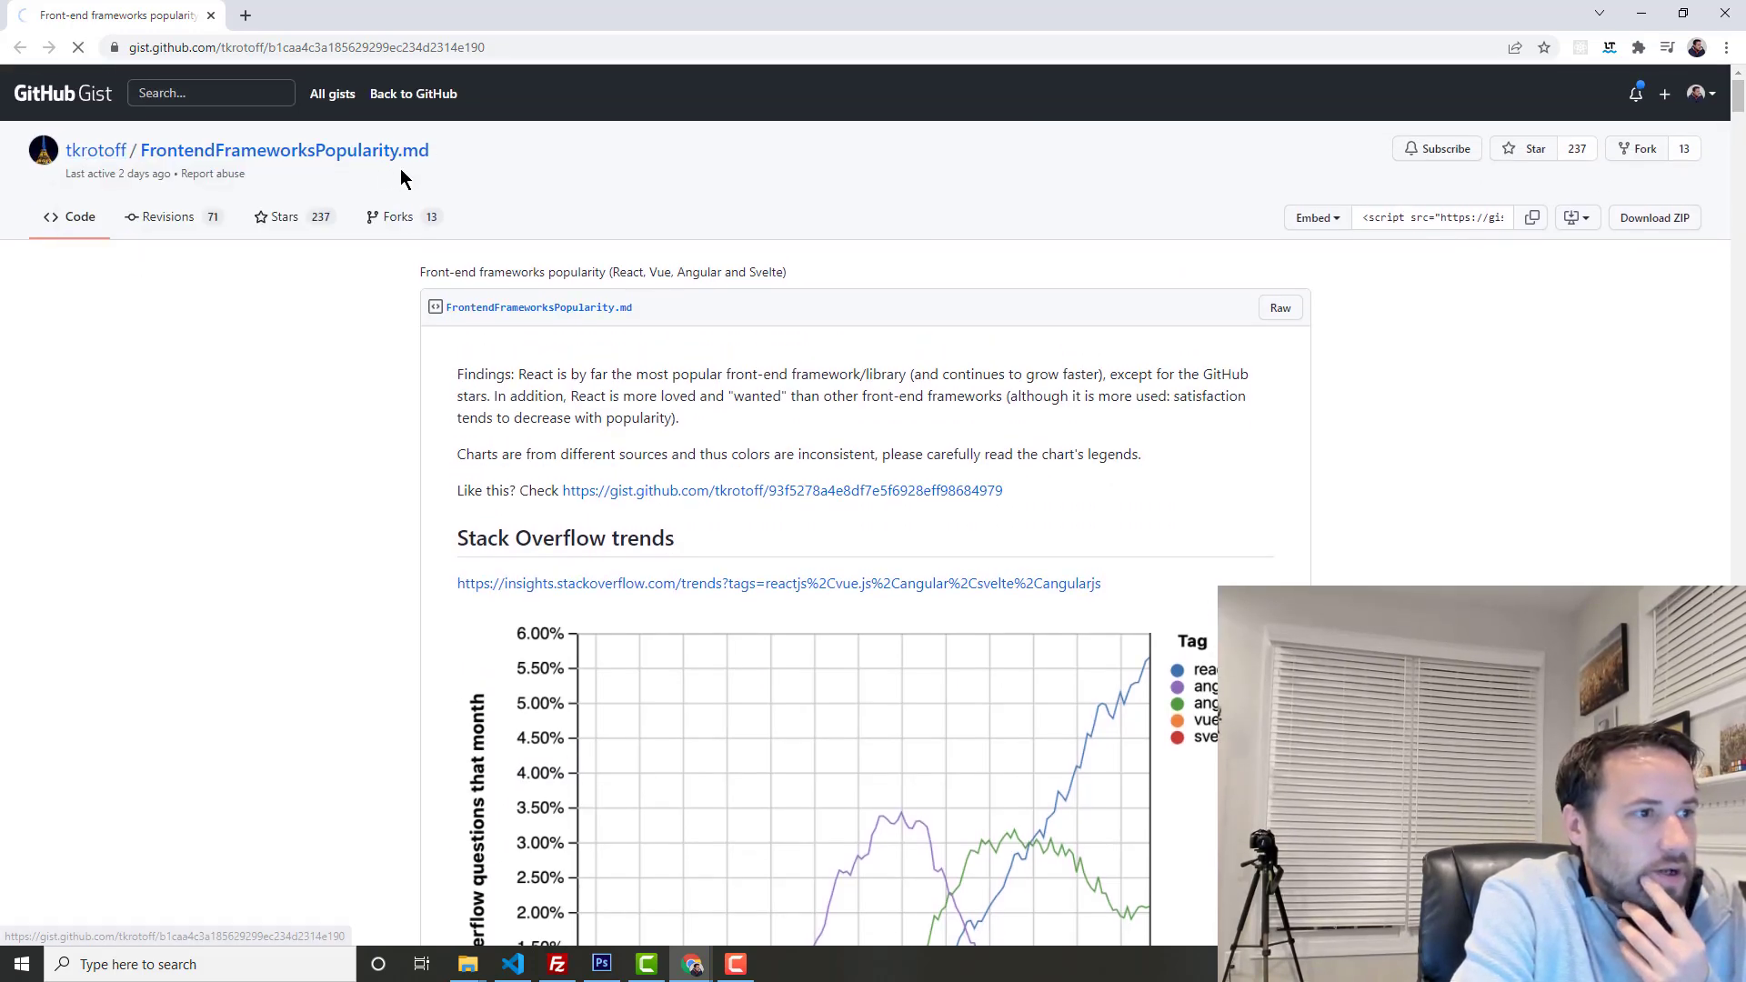
# Step: Visit the author's gist list, then come back to the frameworks popularity gist
pyautogui.click(96, 149)
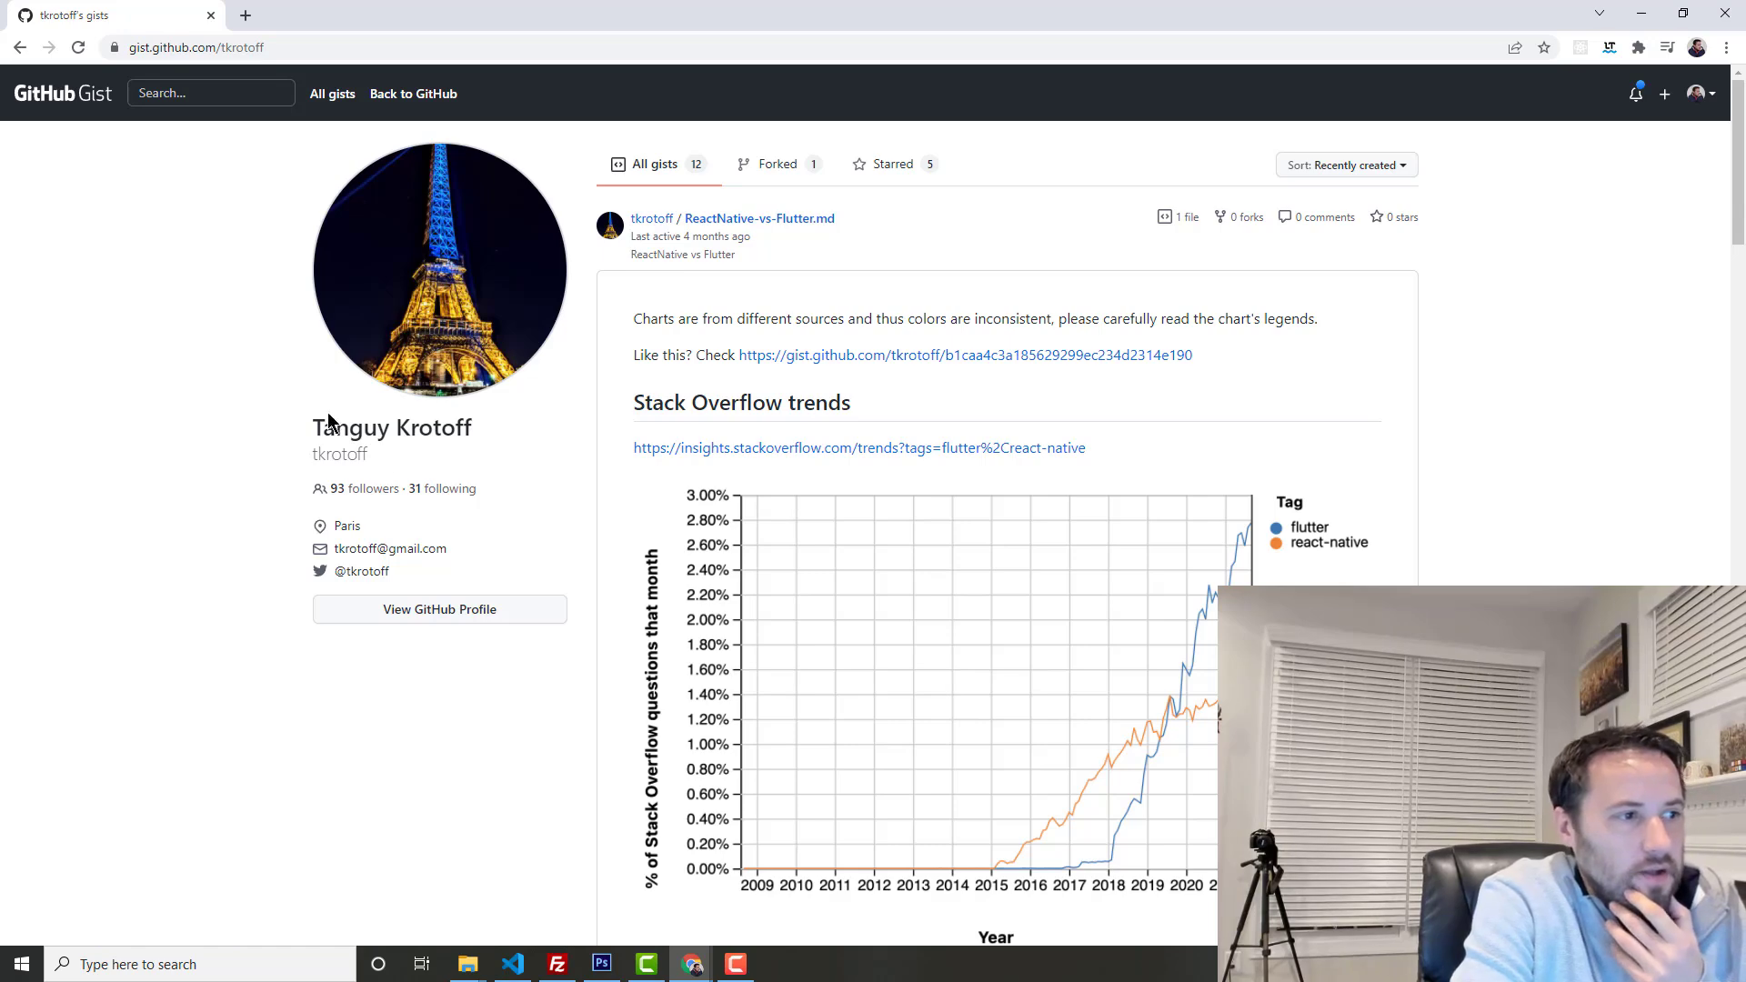
pyautogui.moveTo(433, 380)
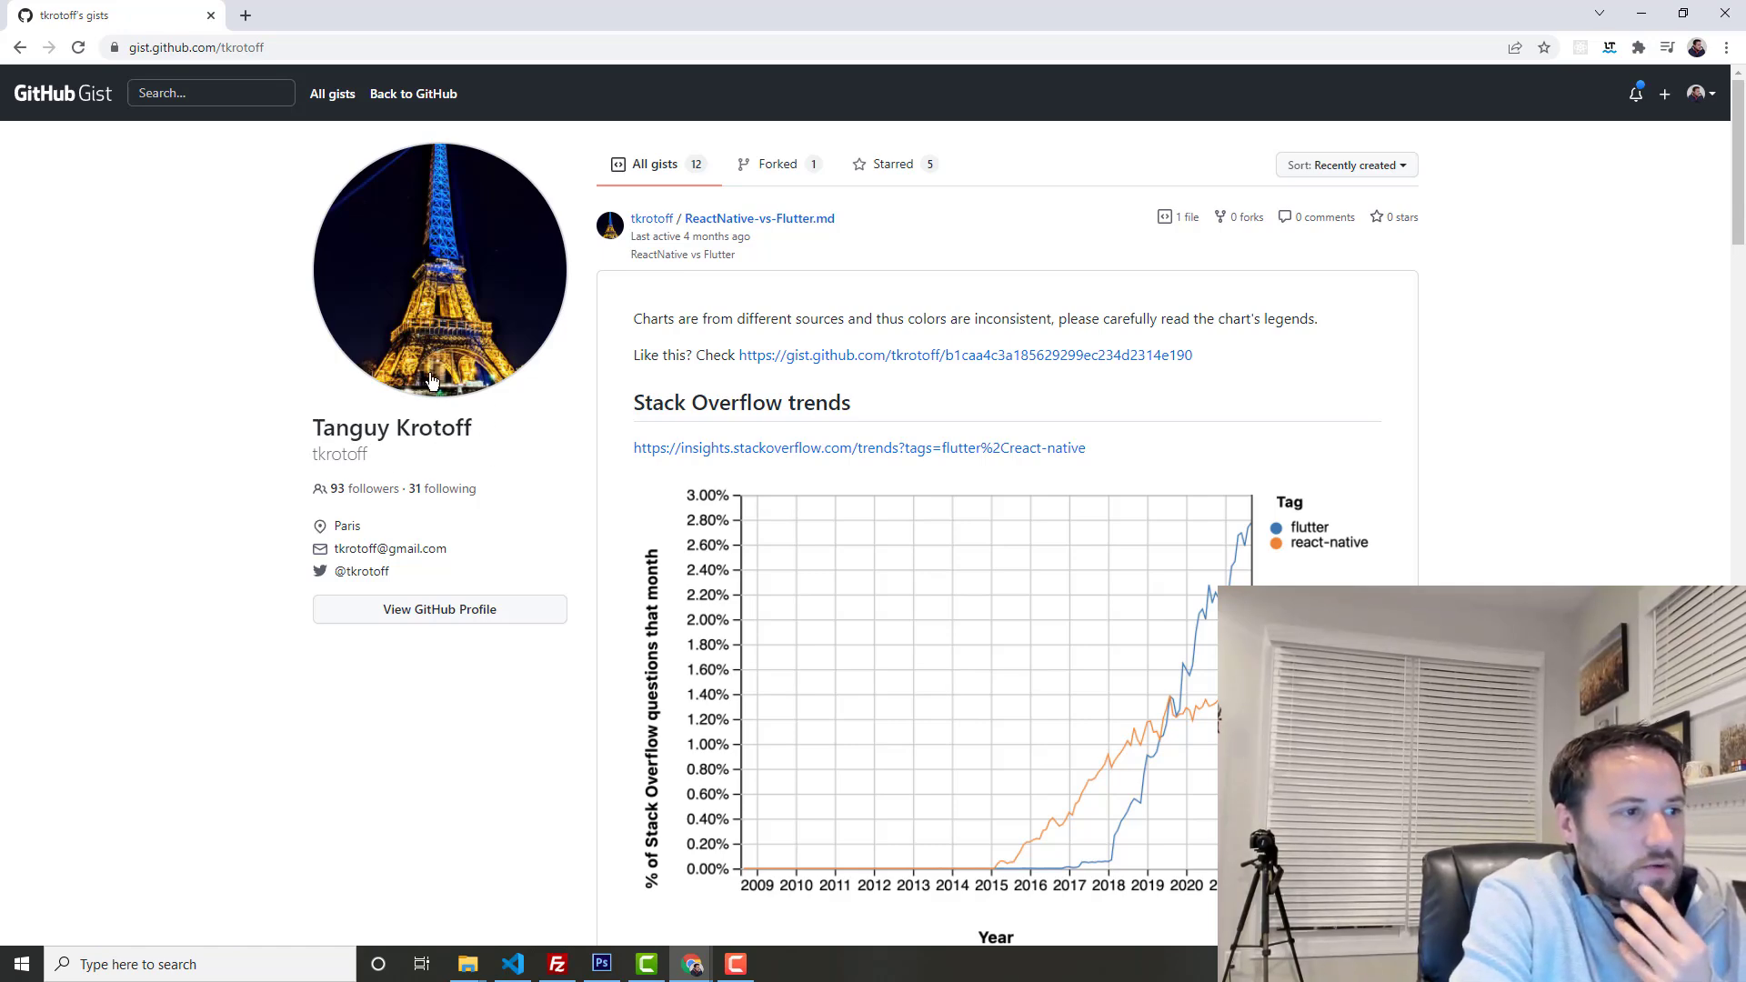
pyautogui.click(964, 355)
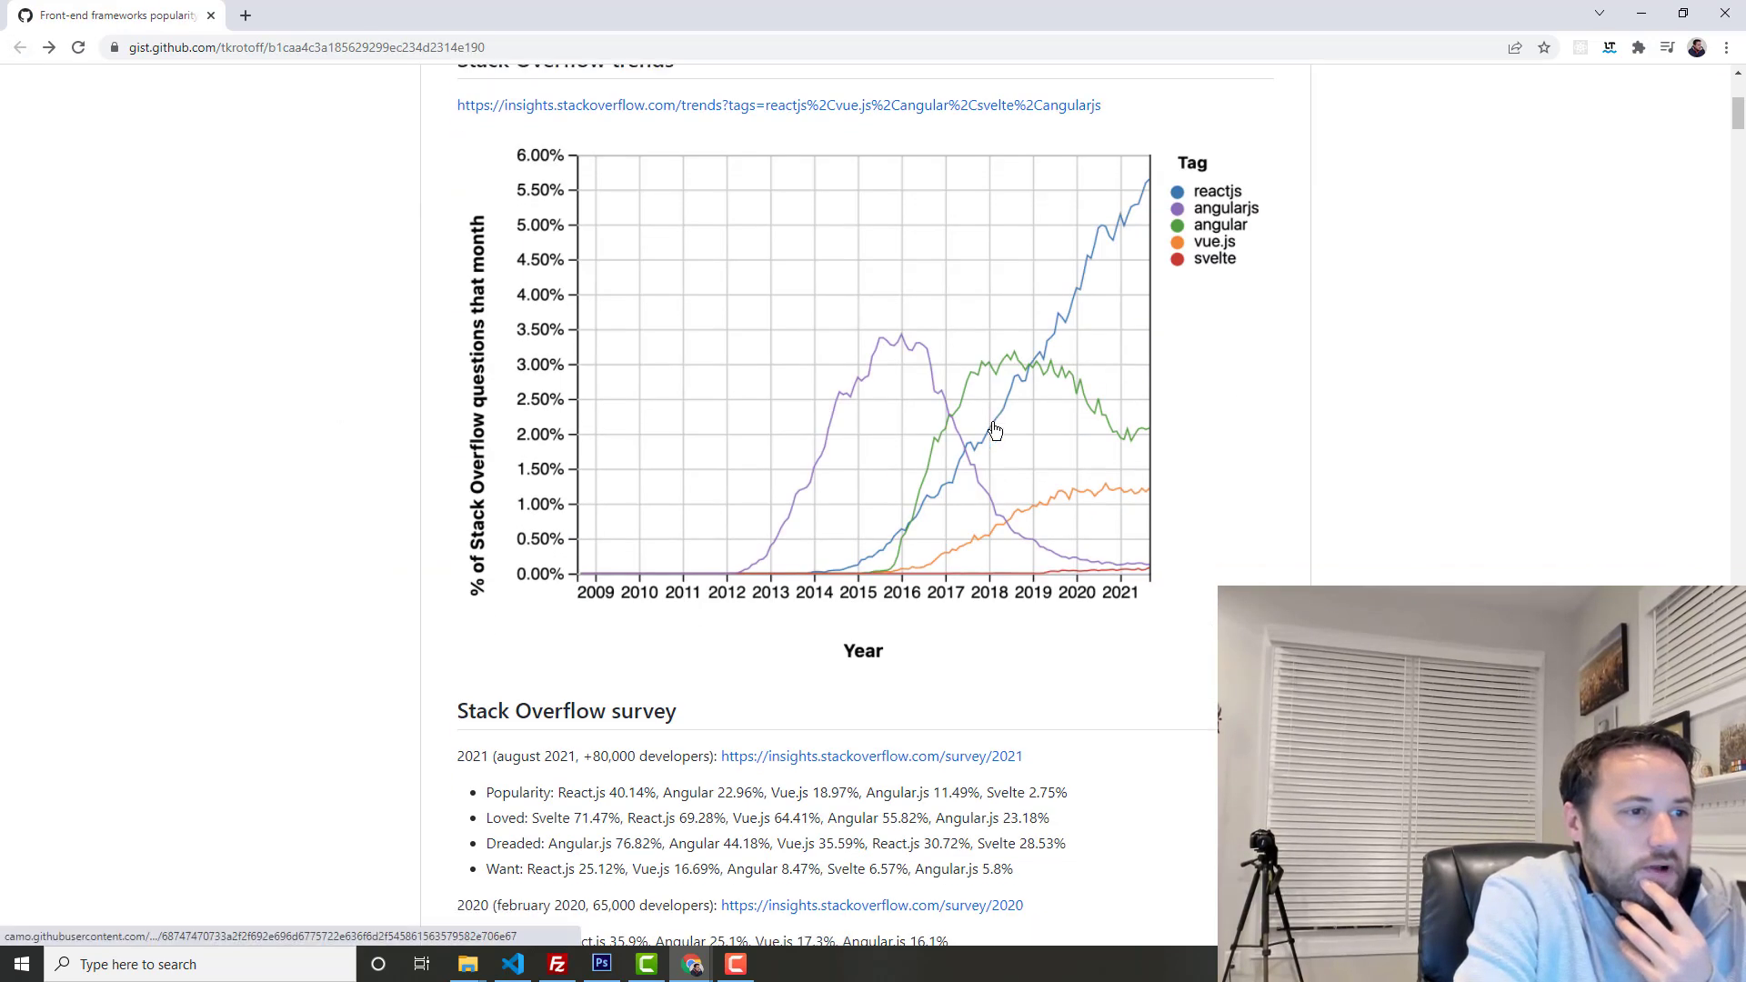
# Step: Read down past the Reddit, Twitter, Hacker News, Indeed and Developer Tools sections to Google trends
pyautogui.scroll(-3)
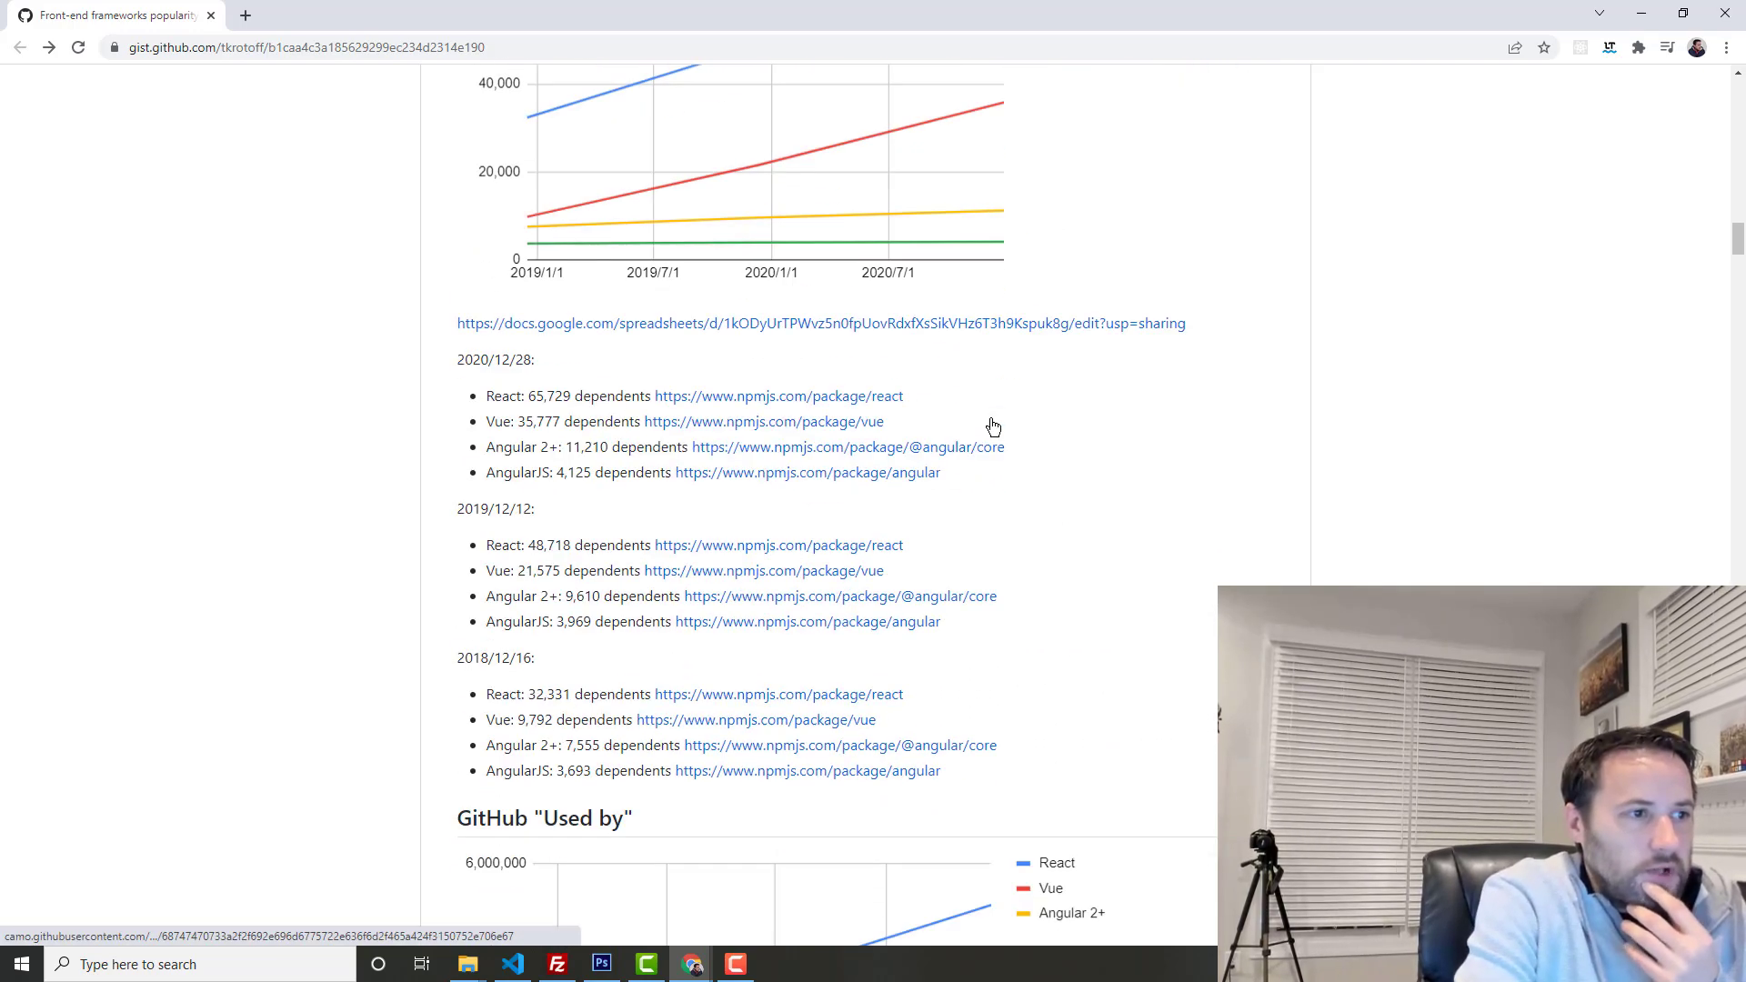
pyautogui.scroll(-3)
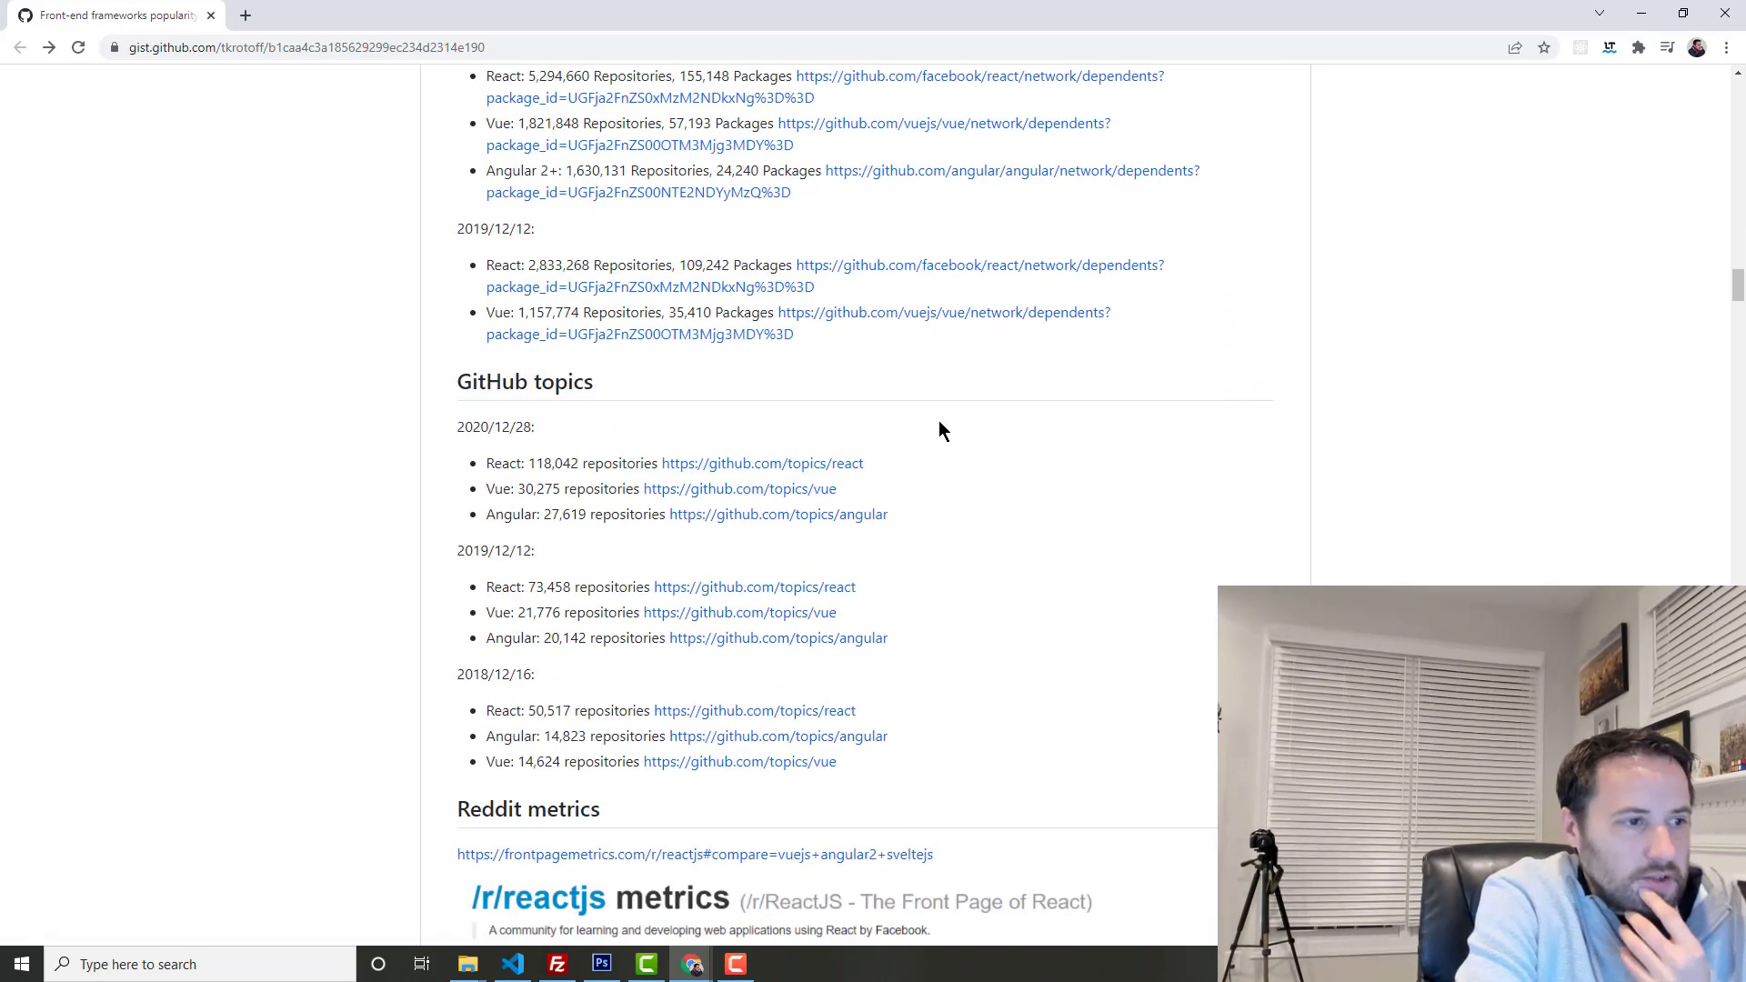
pyautogui.scroll(-3)
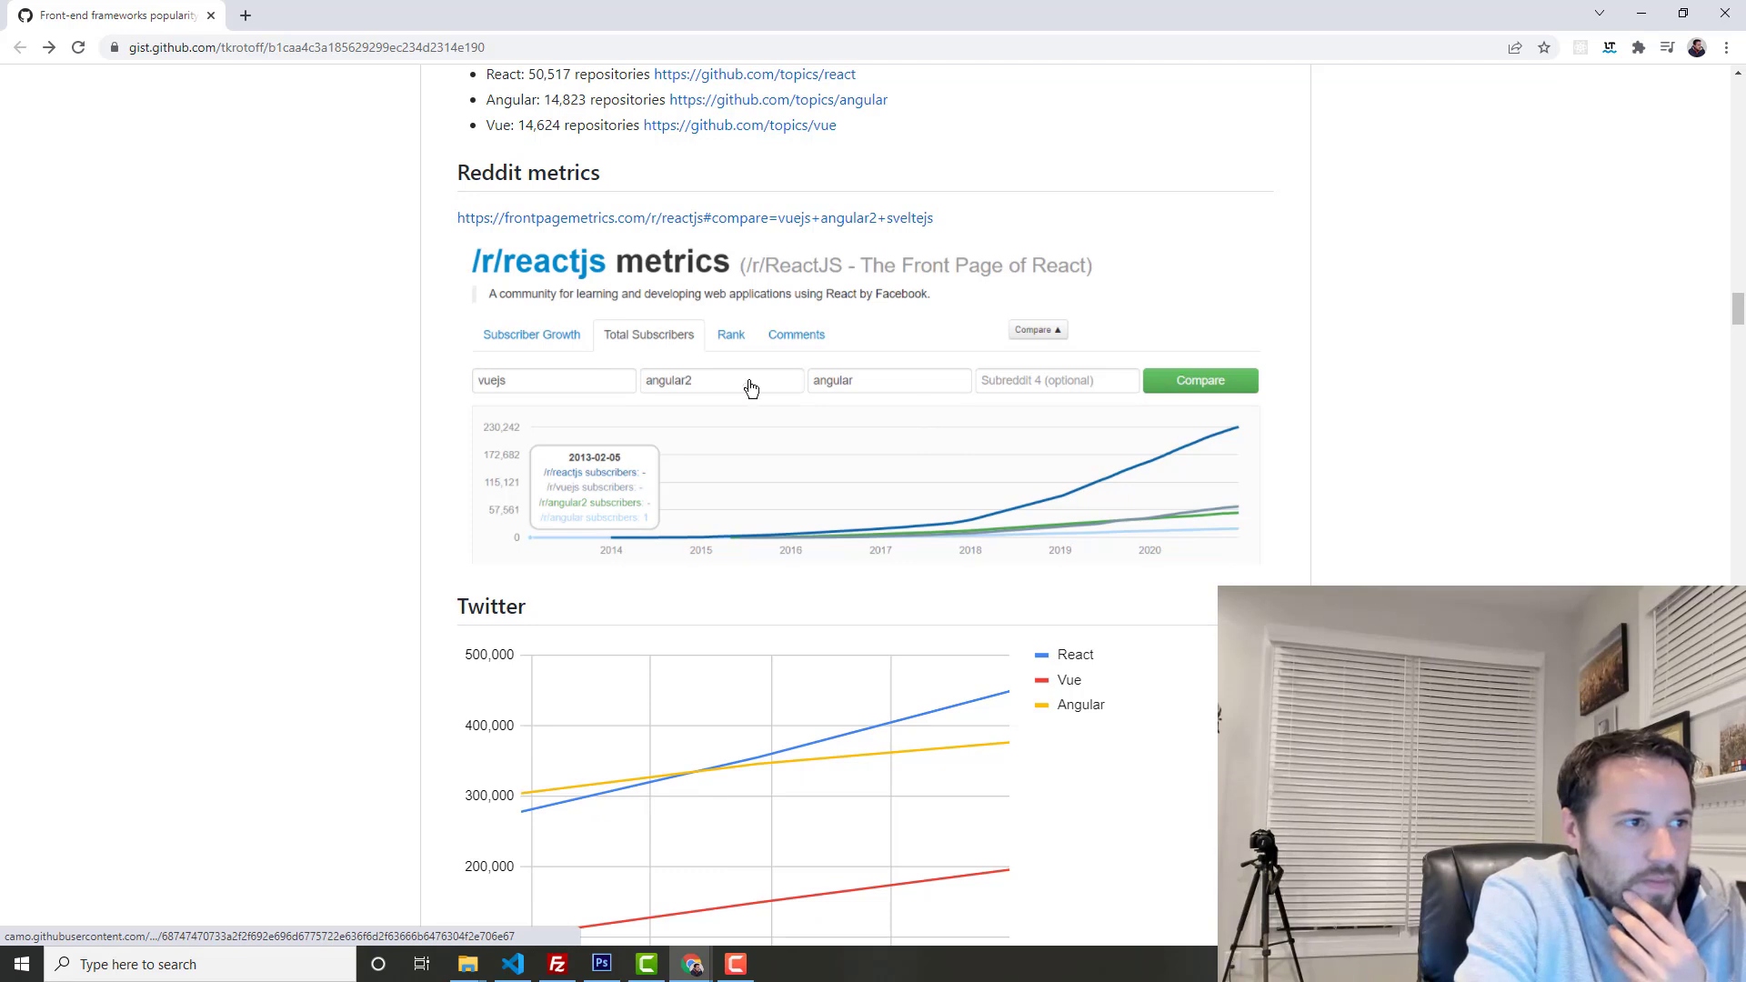
pyautogui.moveTo(1231, 432)
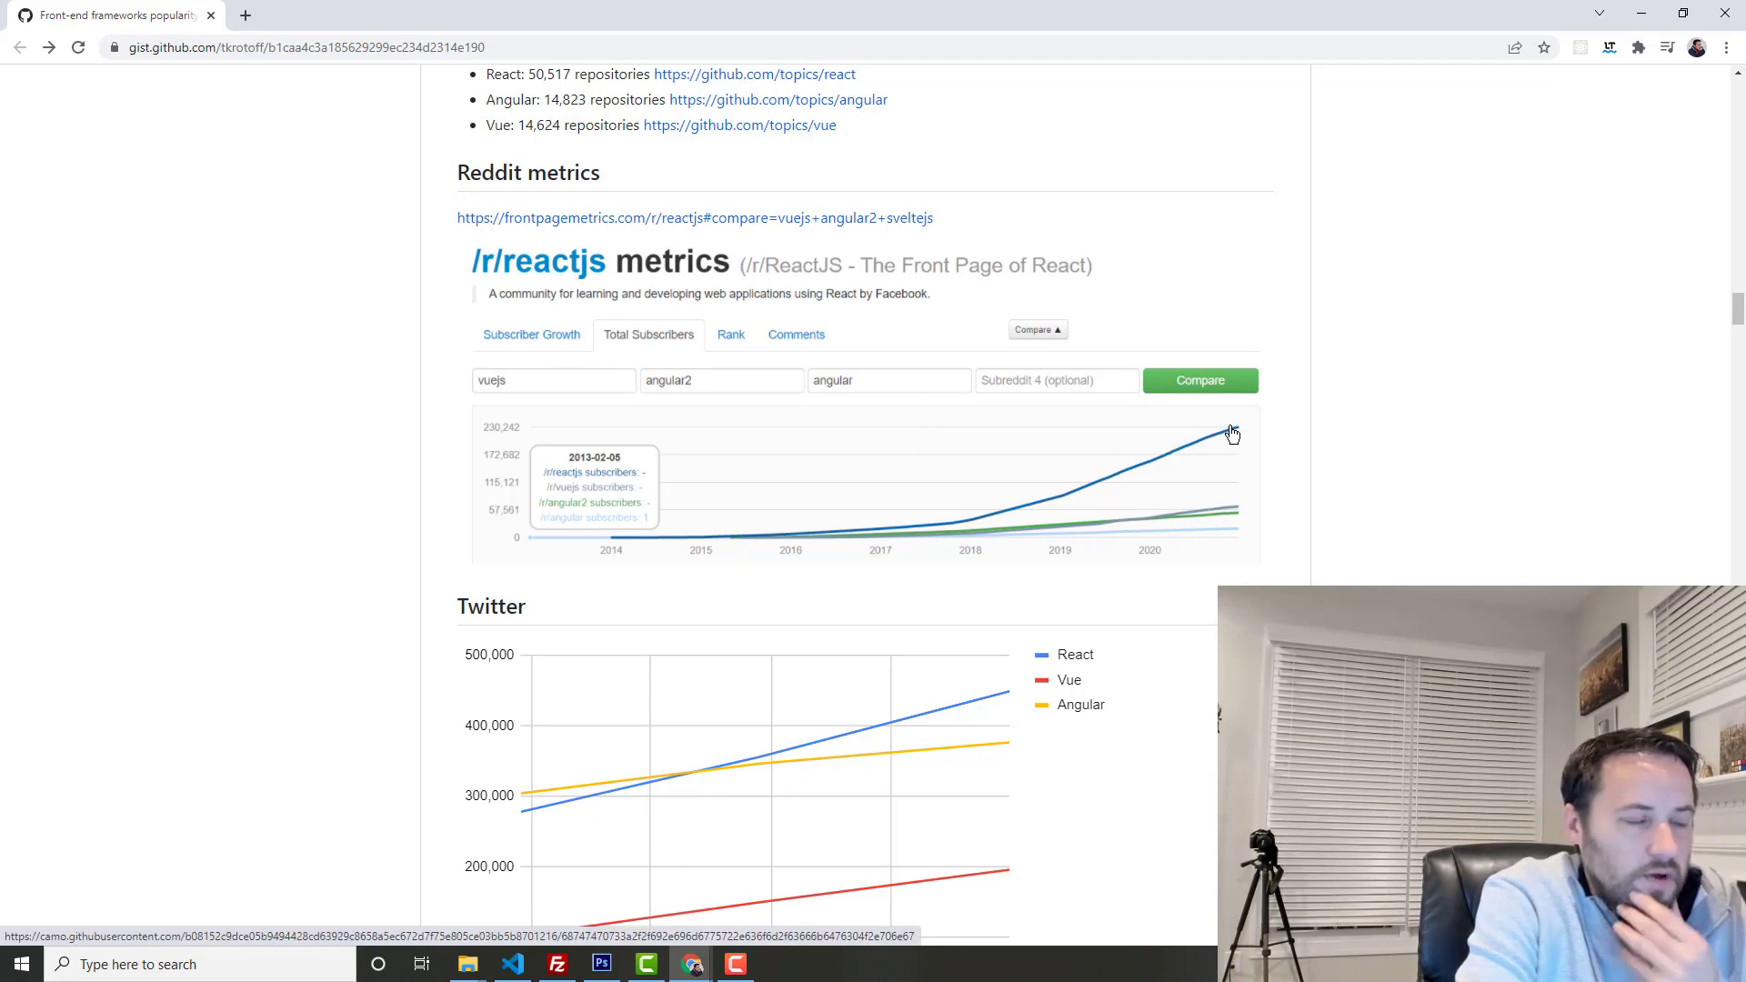
pyautogui.scroll(-3)
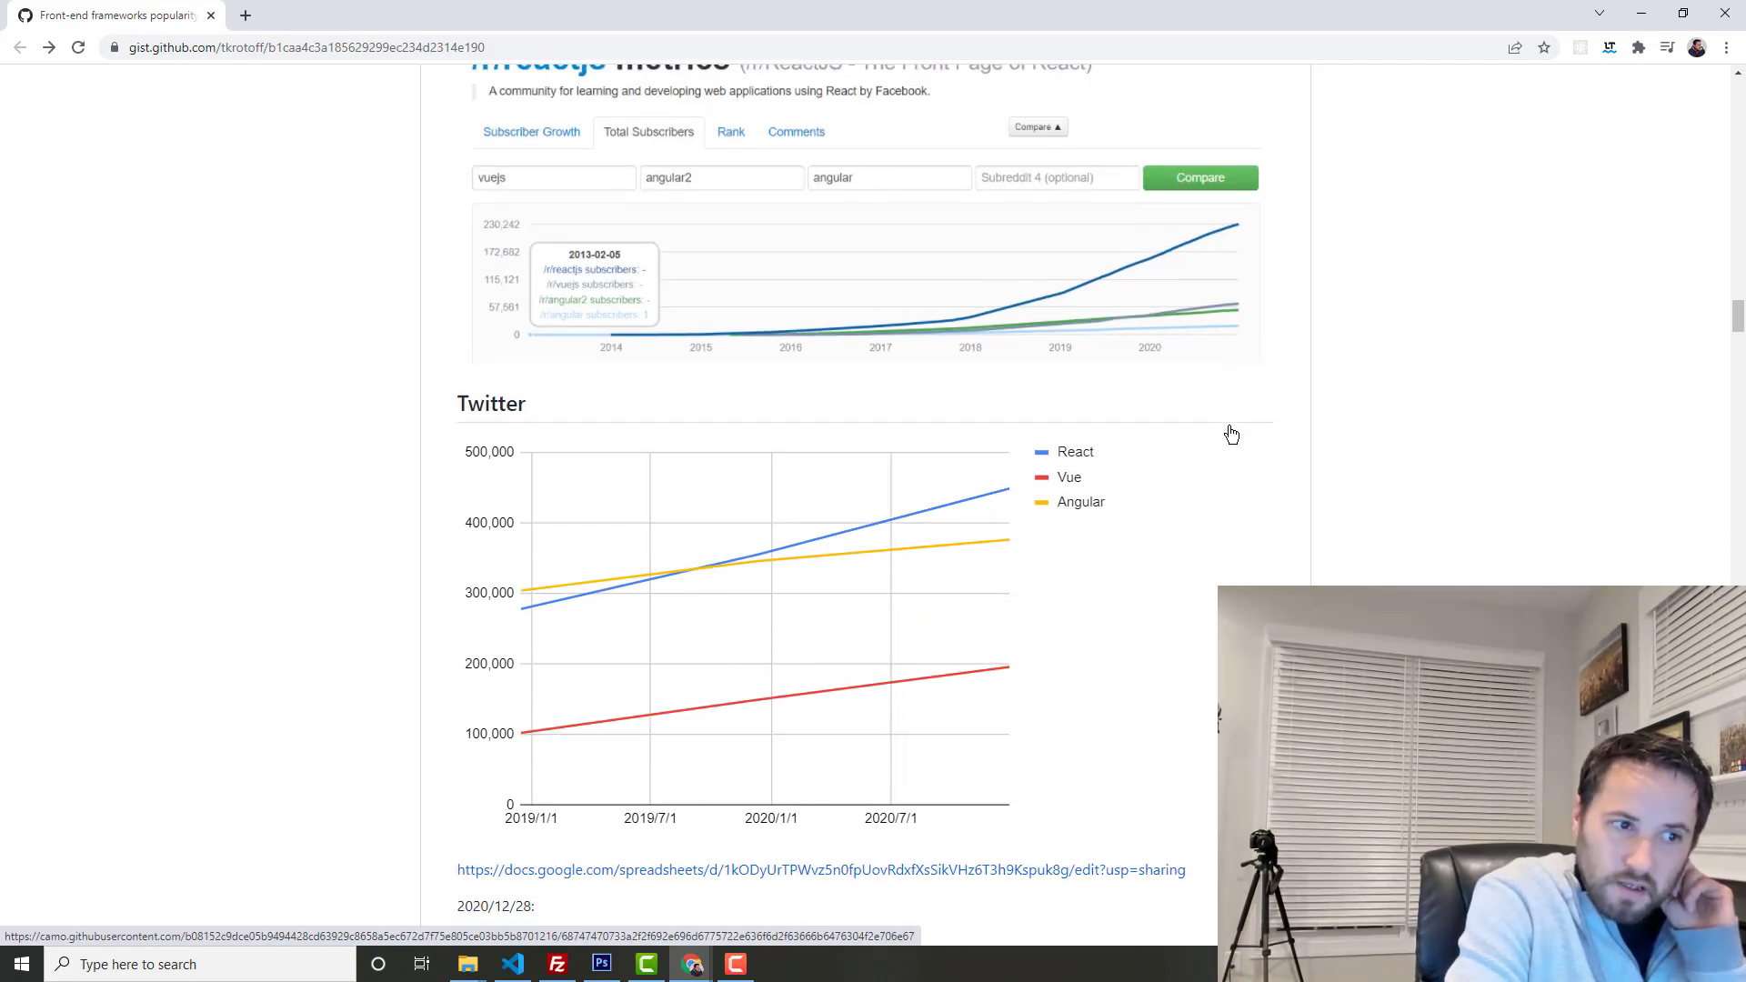
pyautogui.scroll(-3)
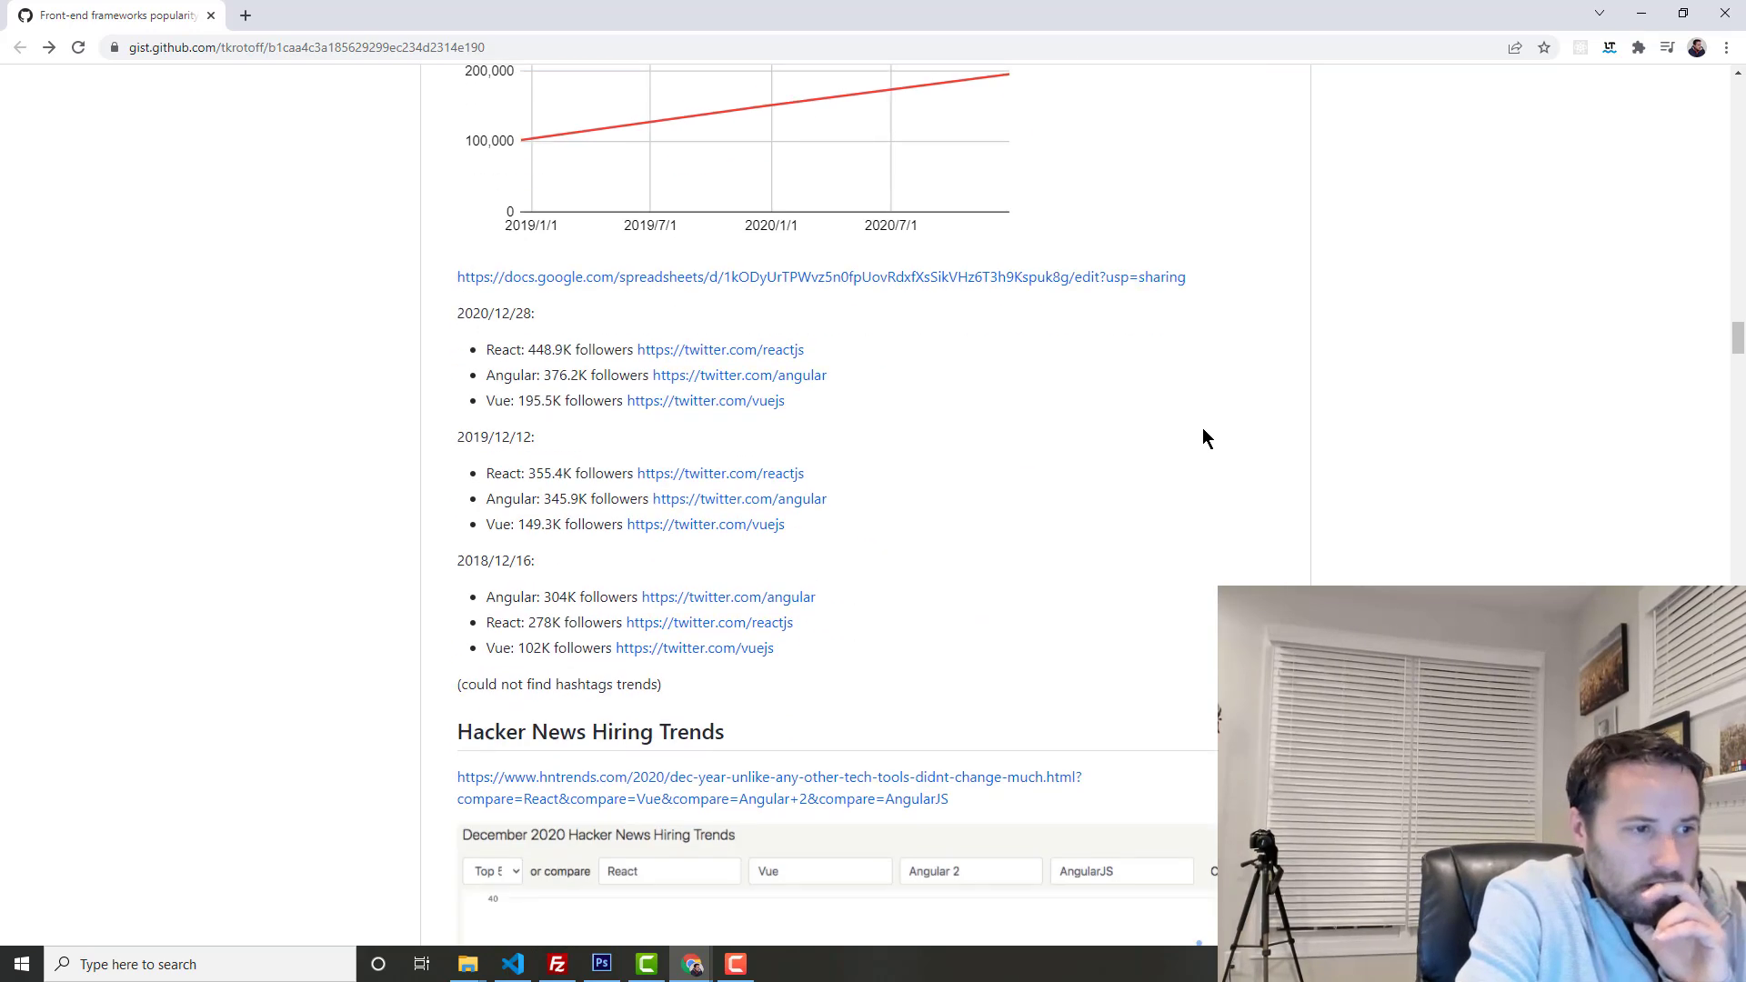
pyautogui.scroll(-3)
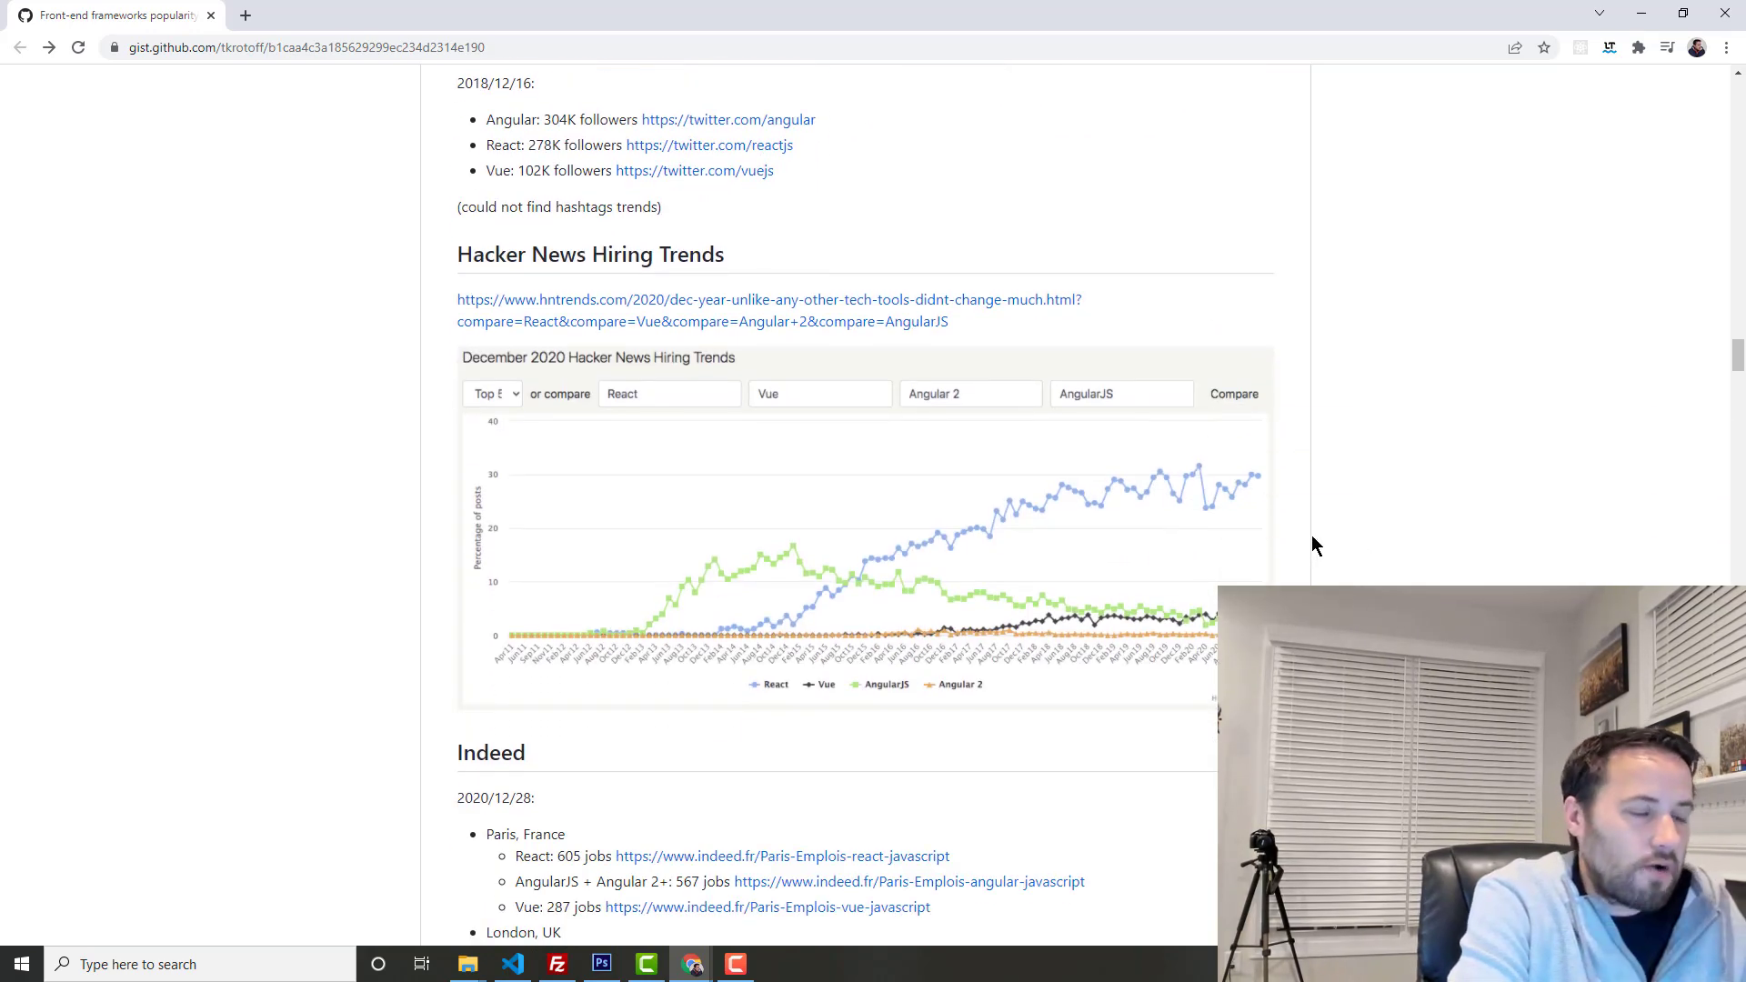
pyautogui.scroll(-3)
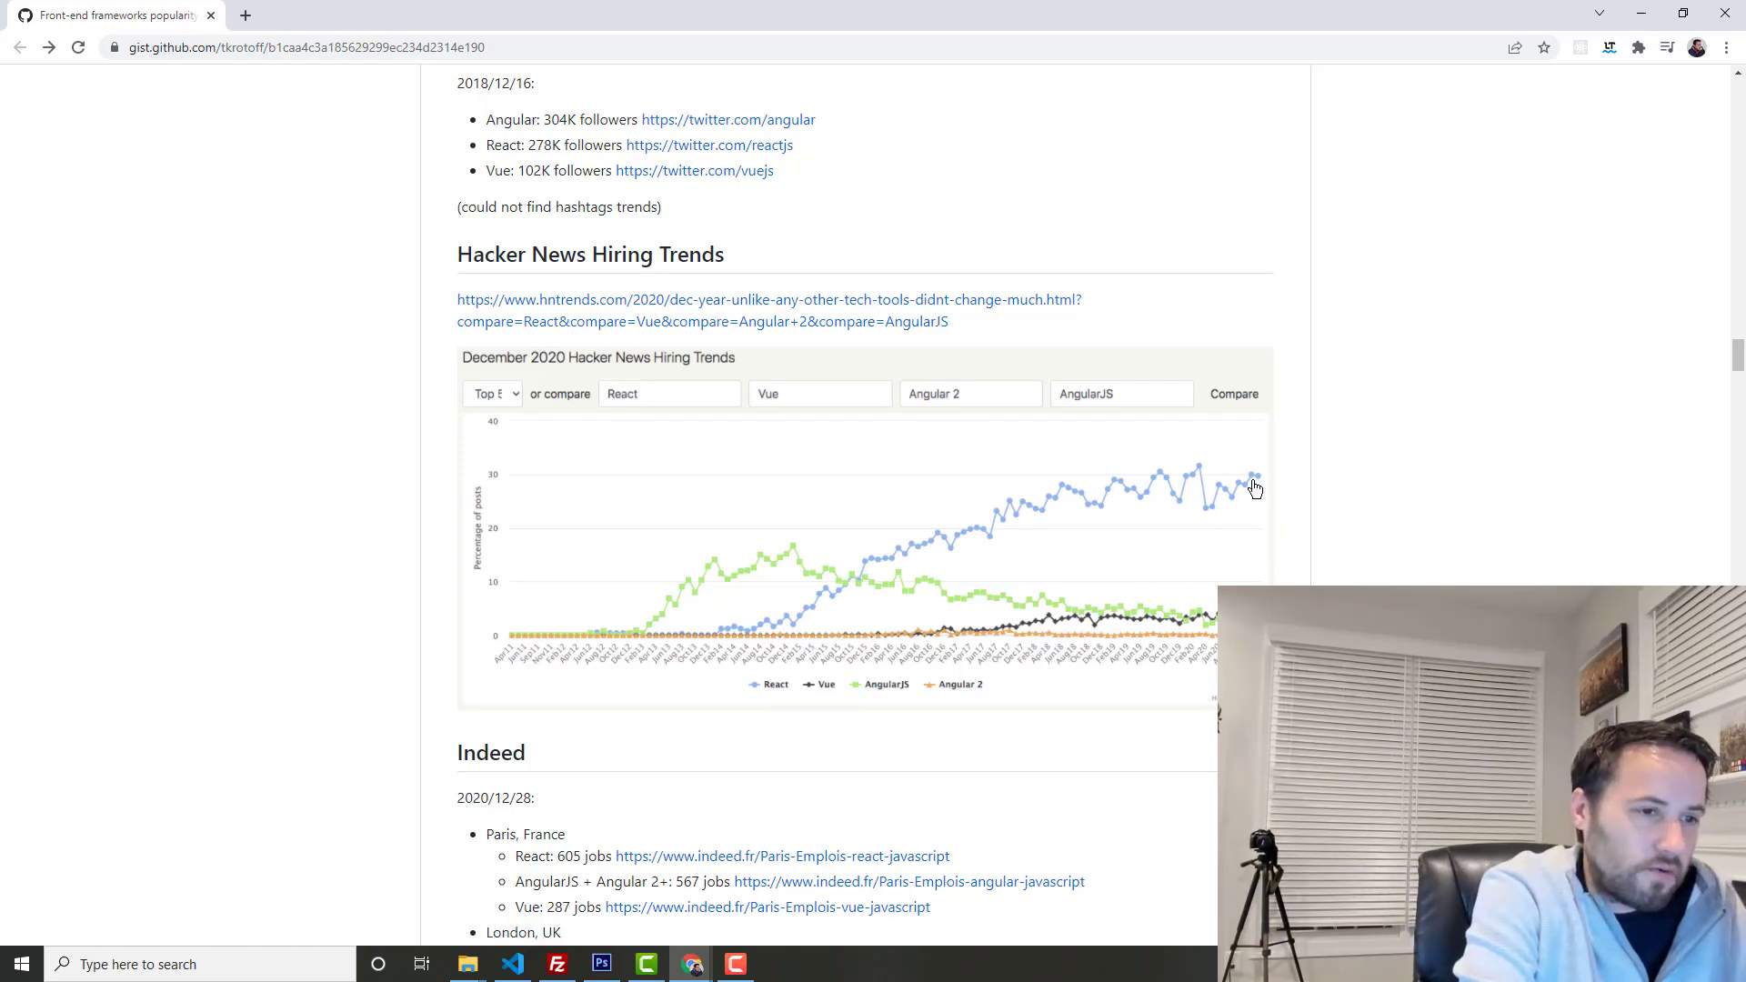
pyautogui.scroll(-3)
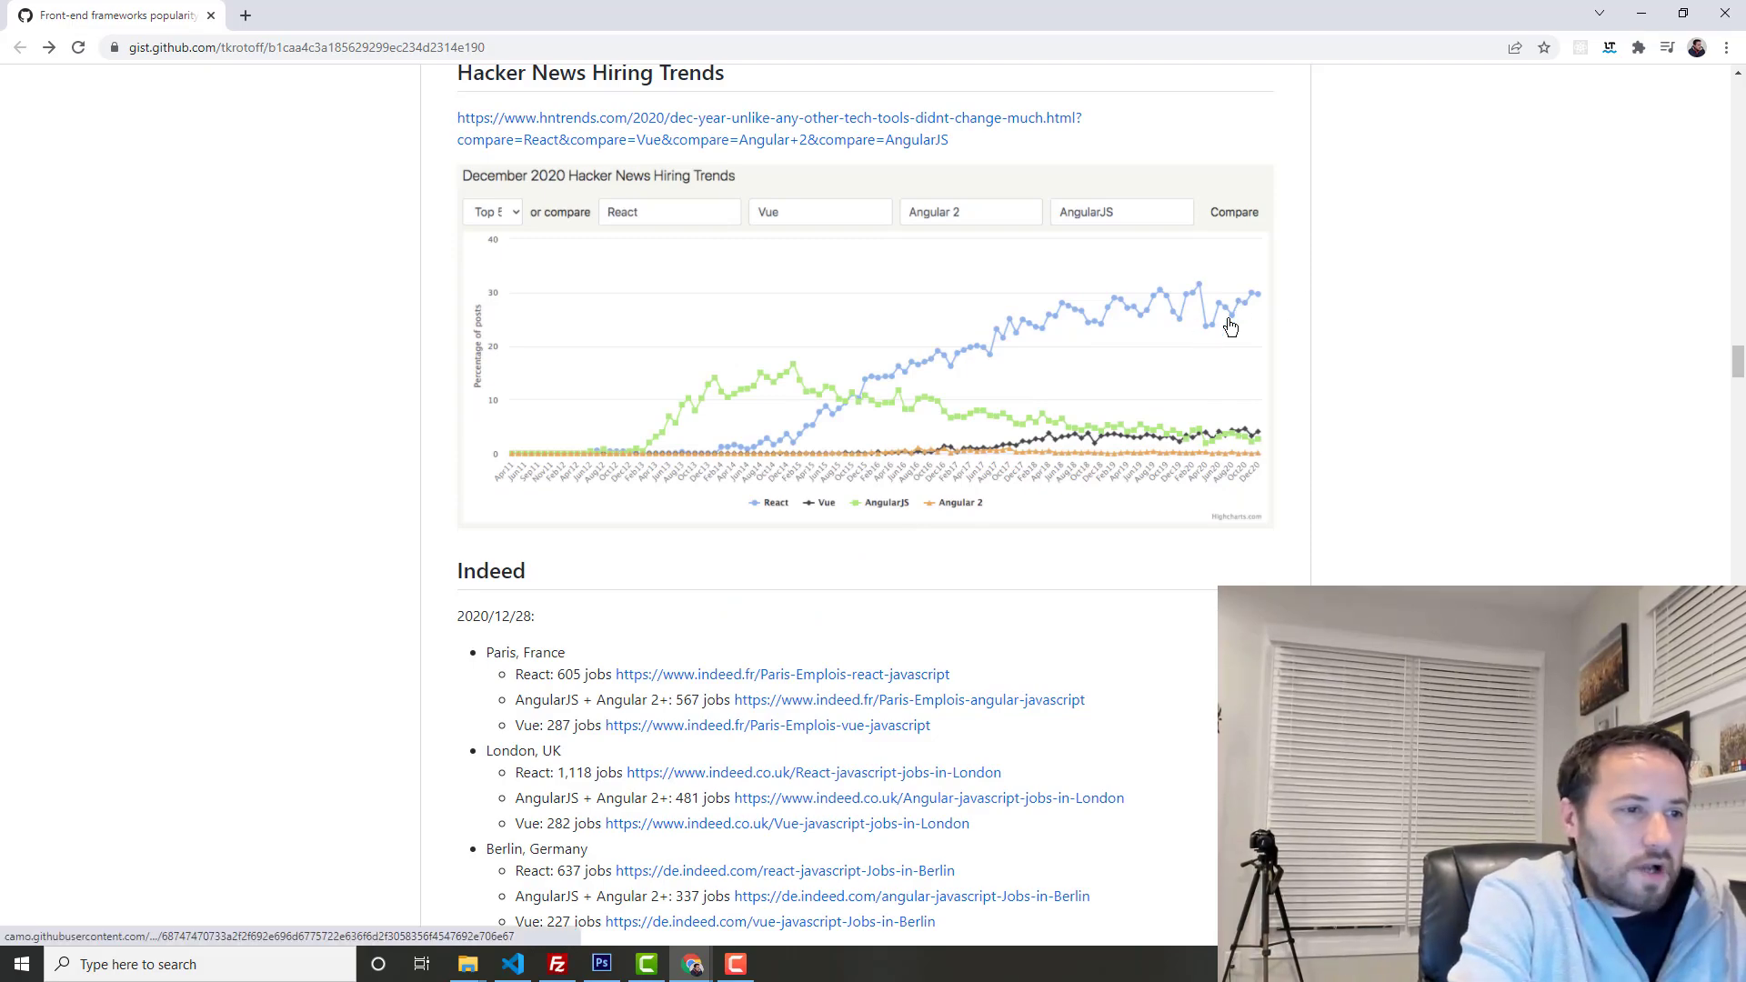
pyautogui.scroll(-3)
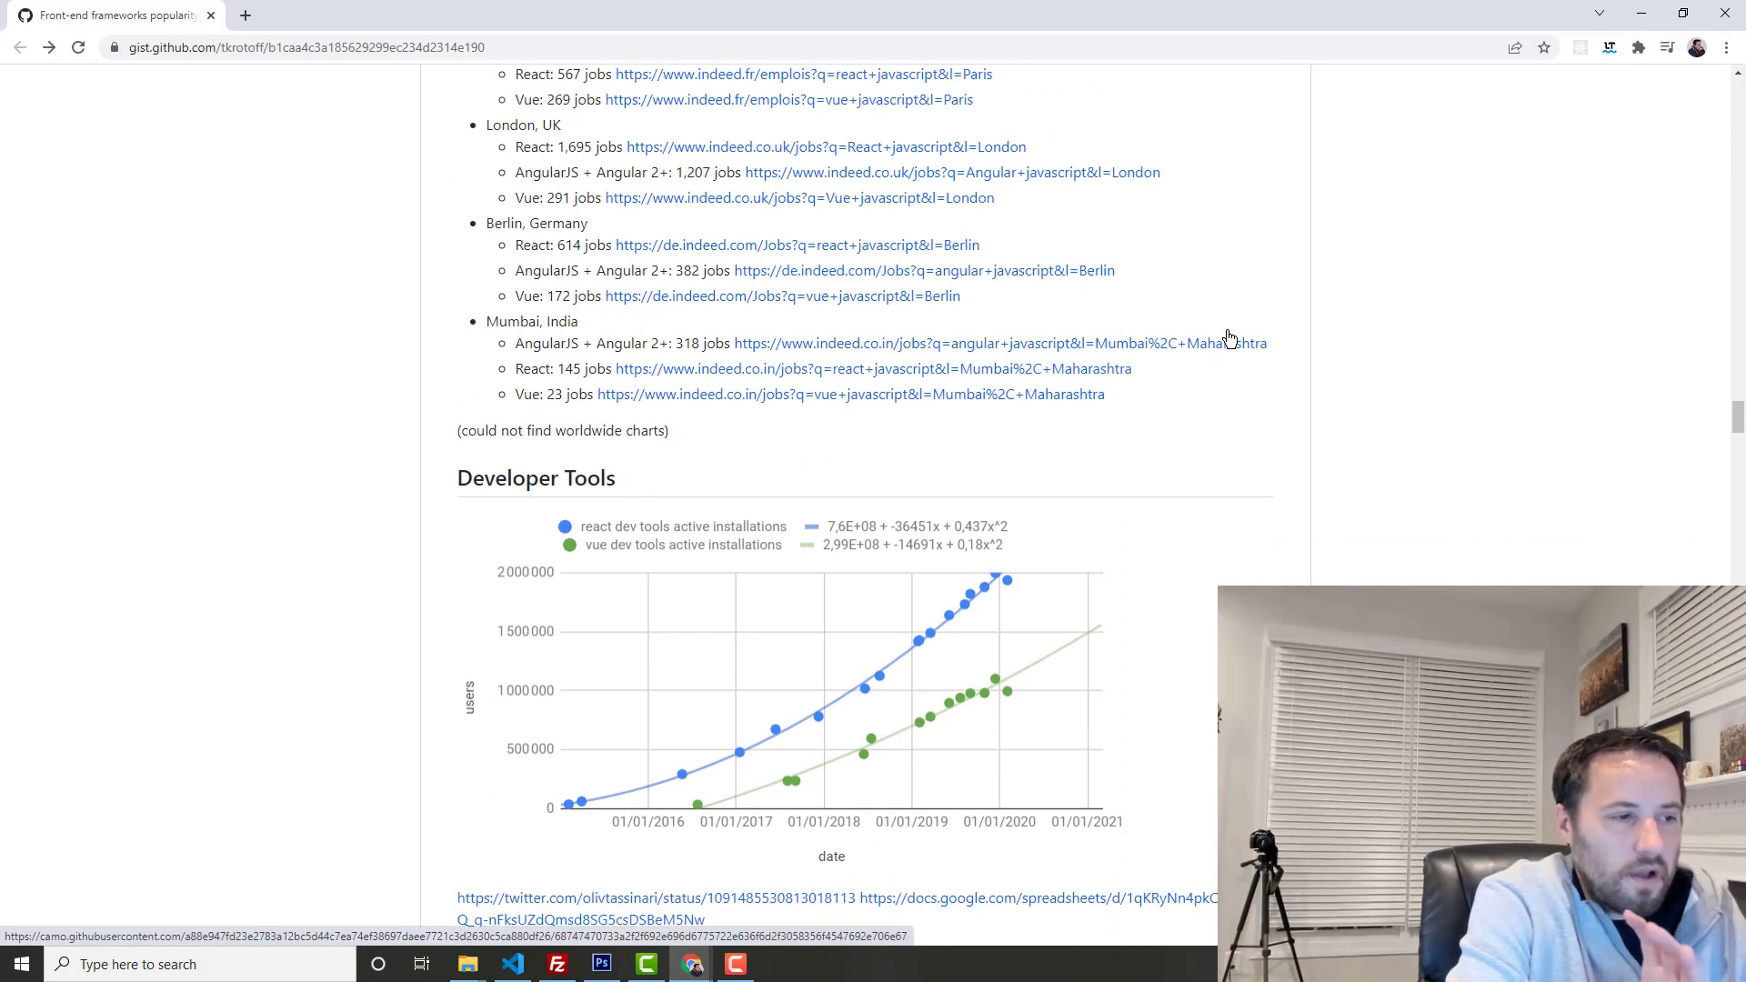
pyautogui.scroll(-3)
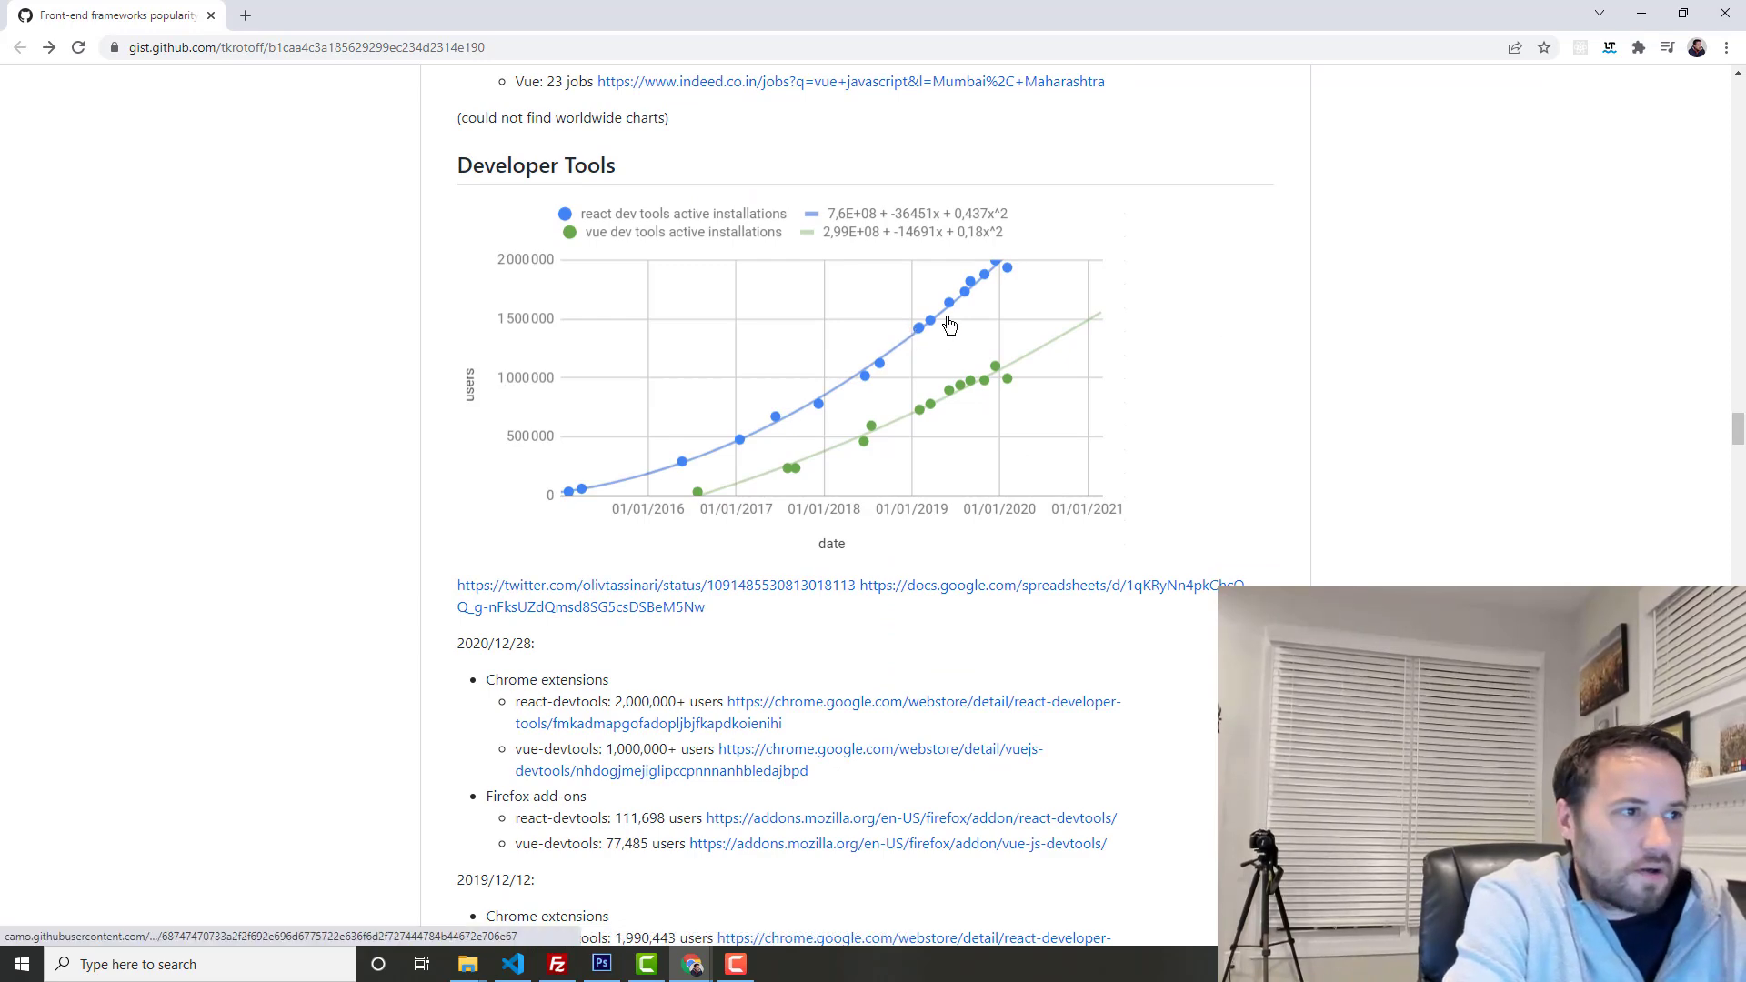
pyautogui.scroll(-3)
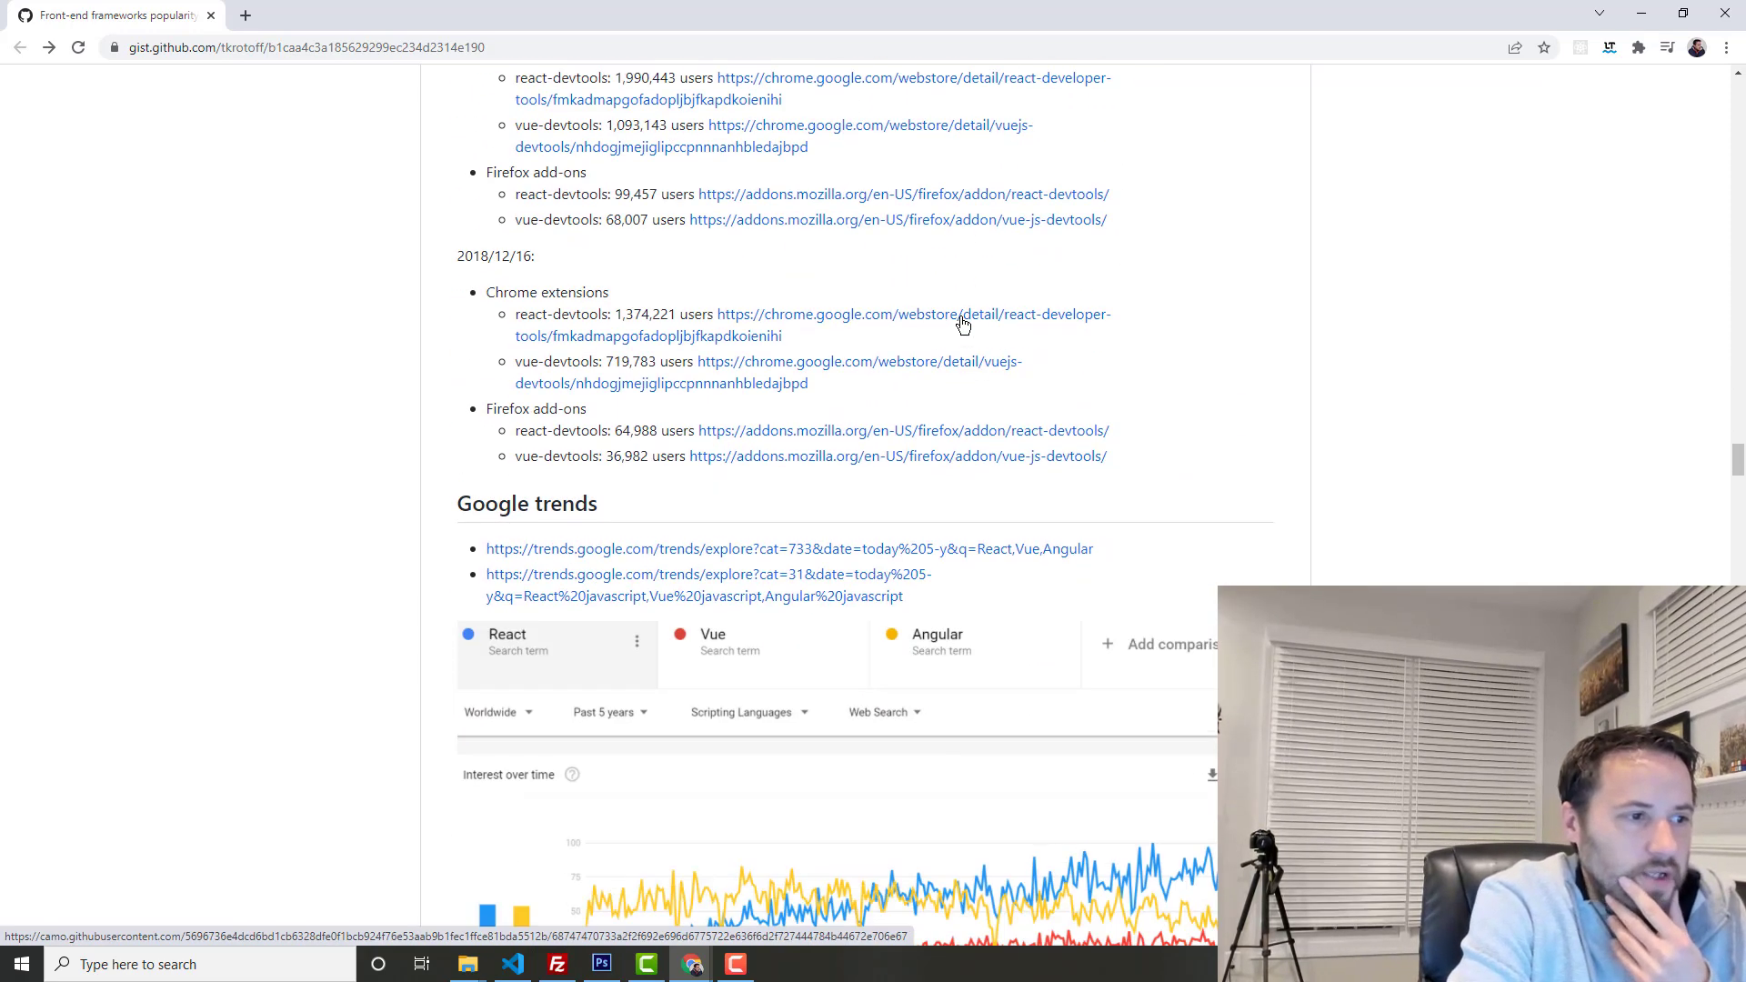
pyautogui.scroll(-3)
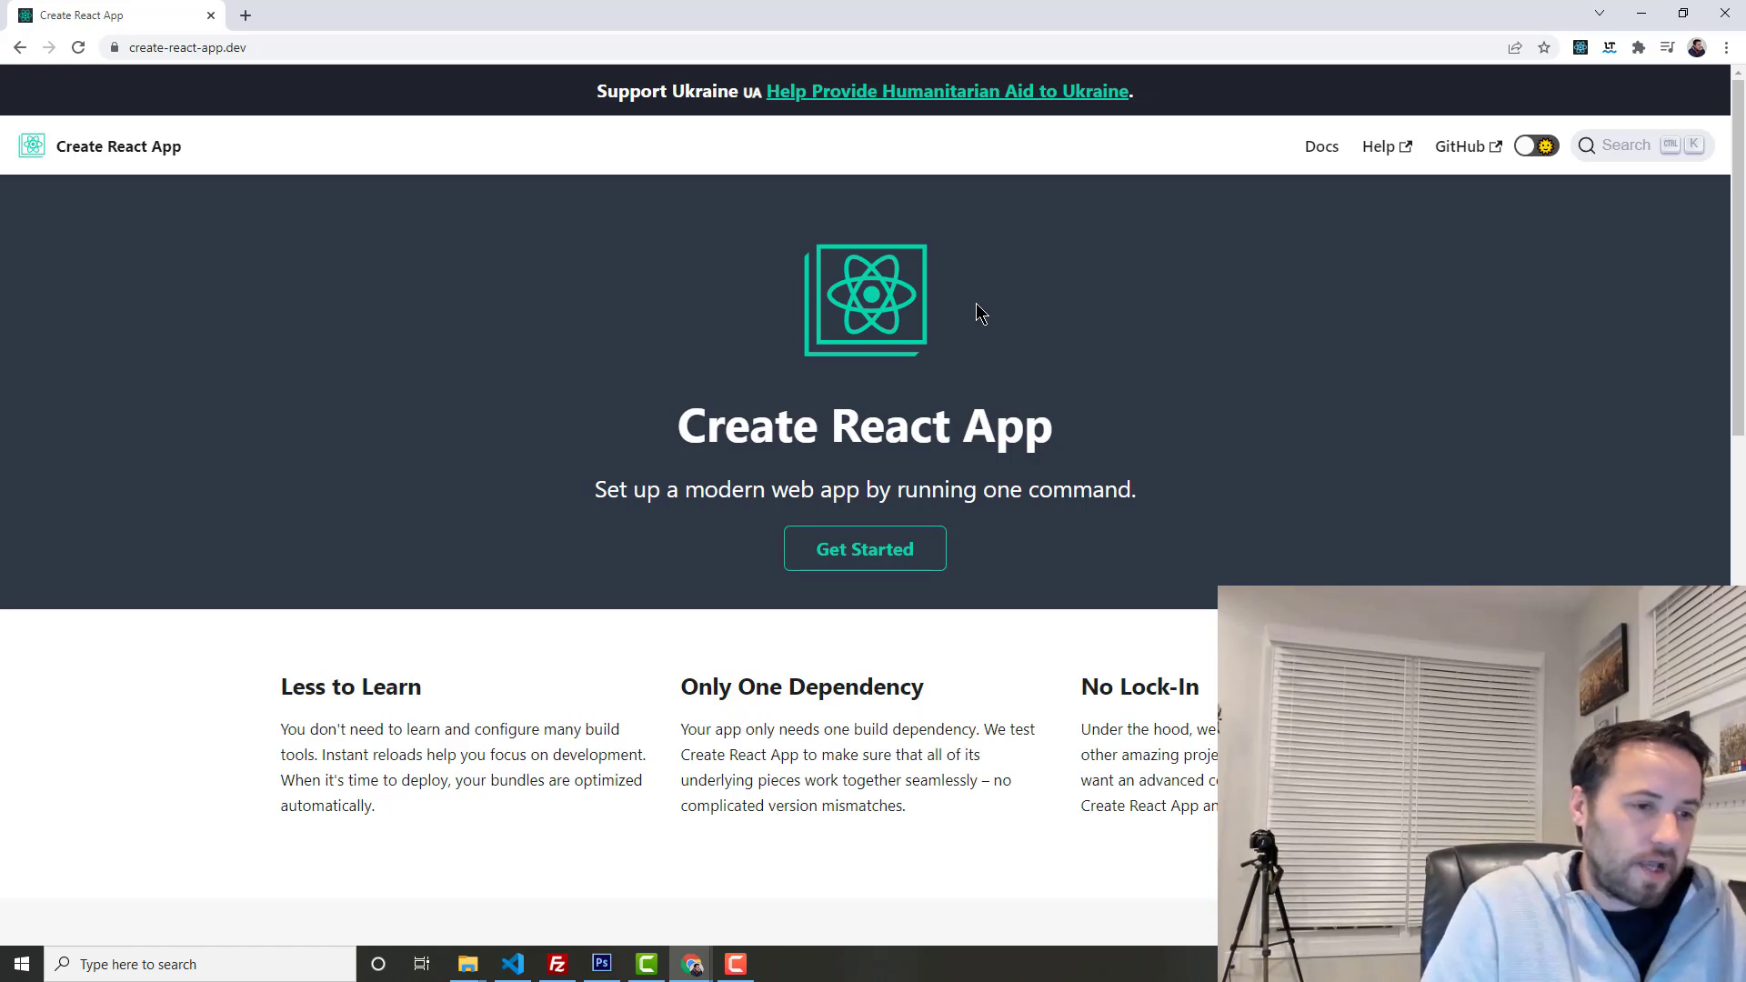
pyautogui.moveTo(896, 339)
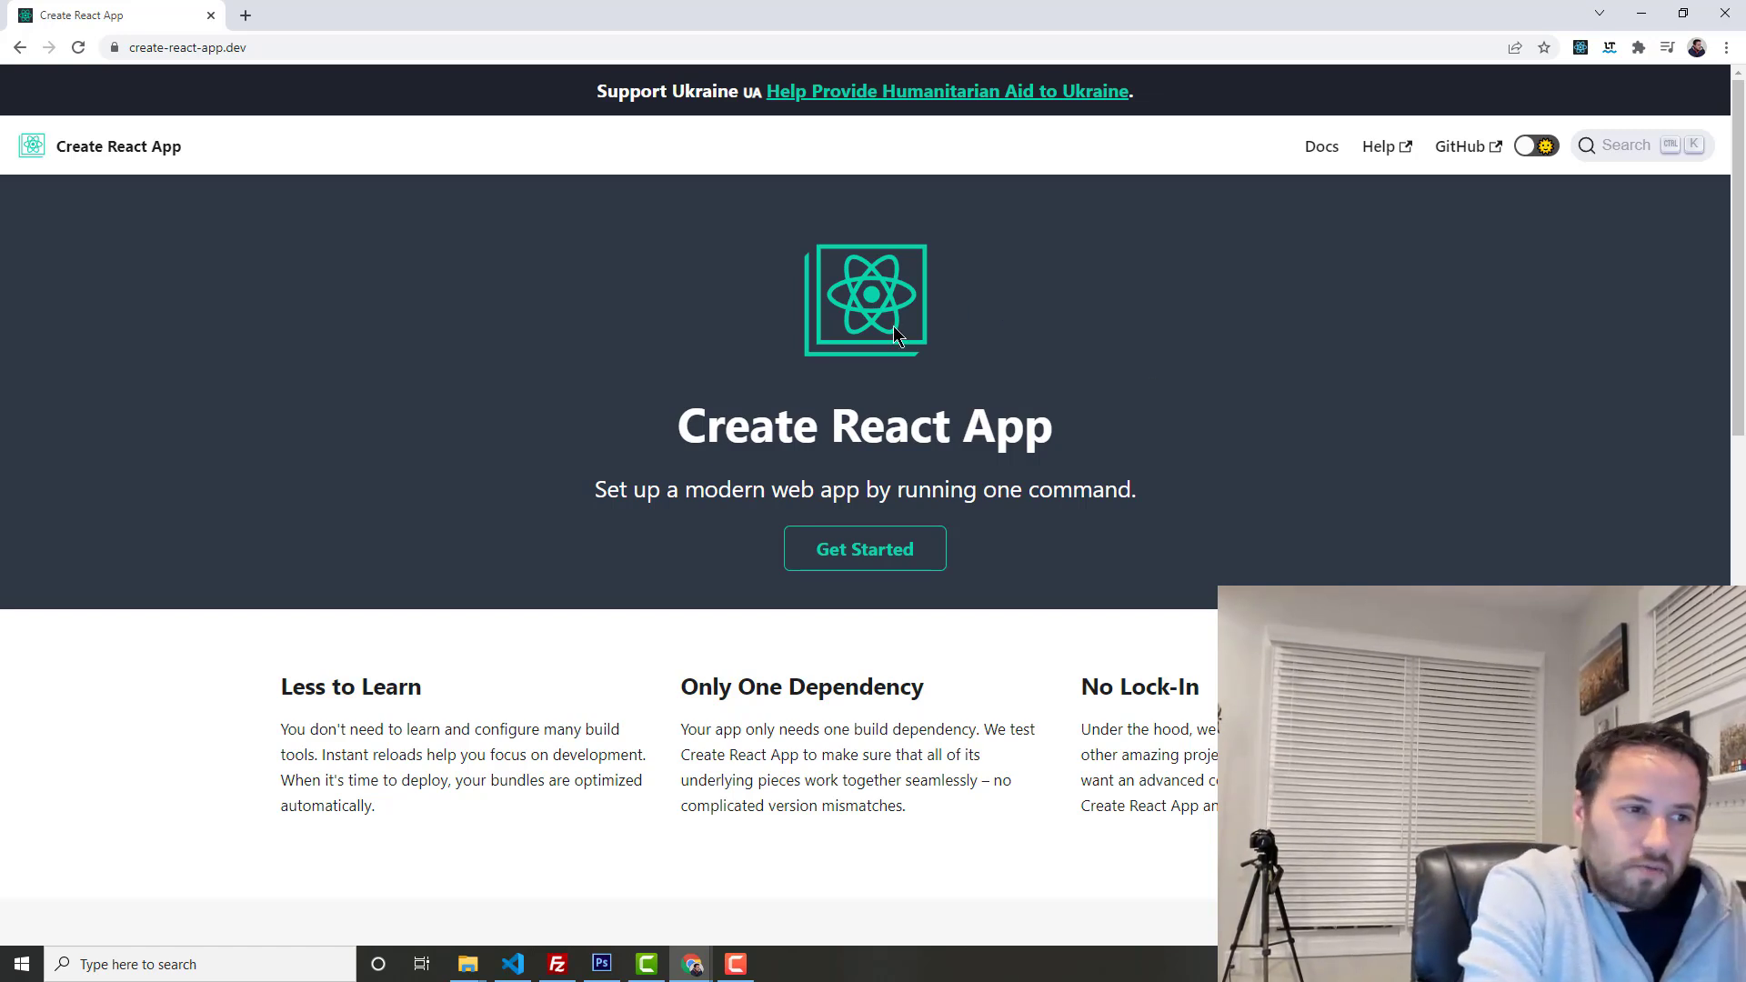
pyautogui.moveTo(538, 324)
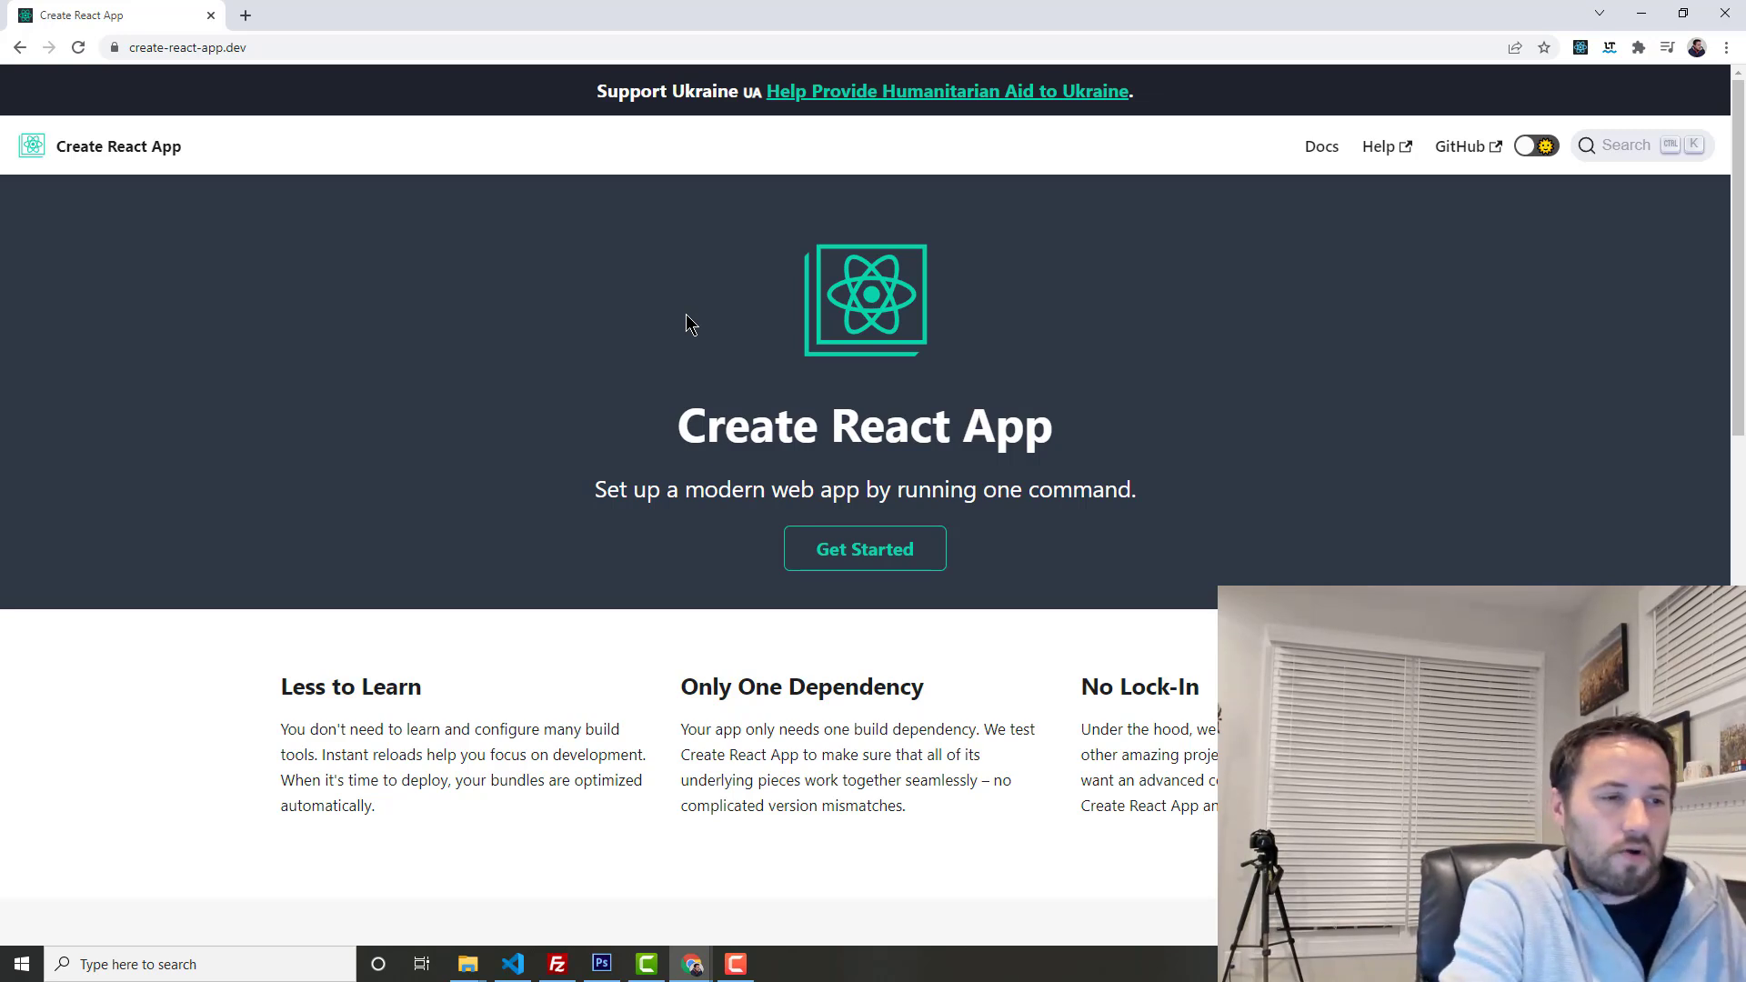
pyautogui.moveTo(676, 323)
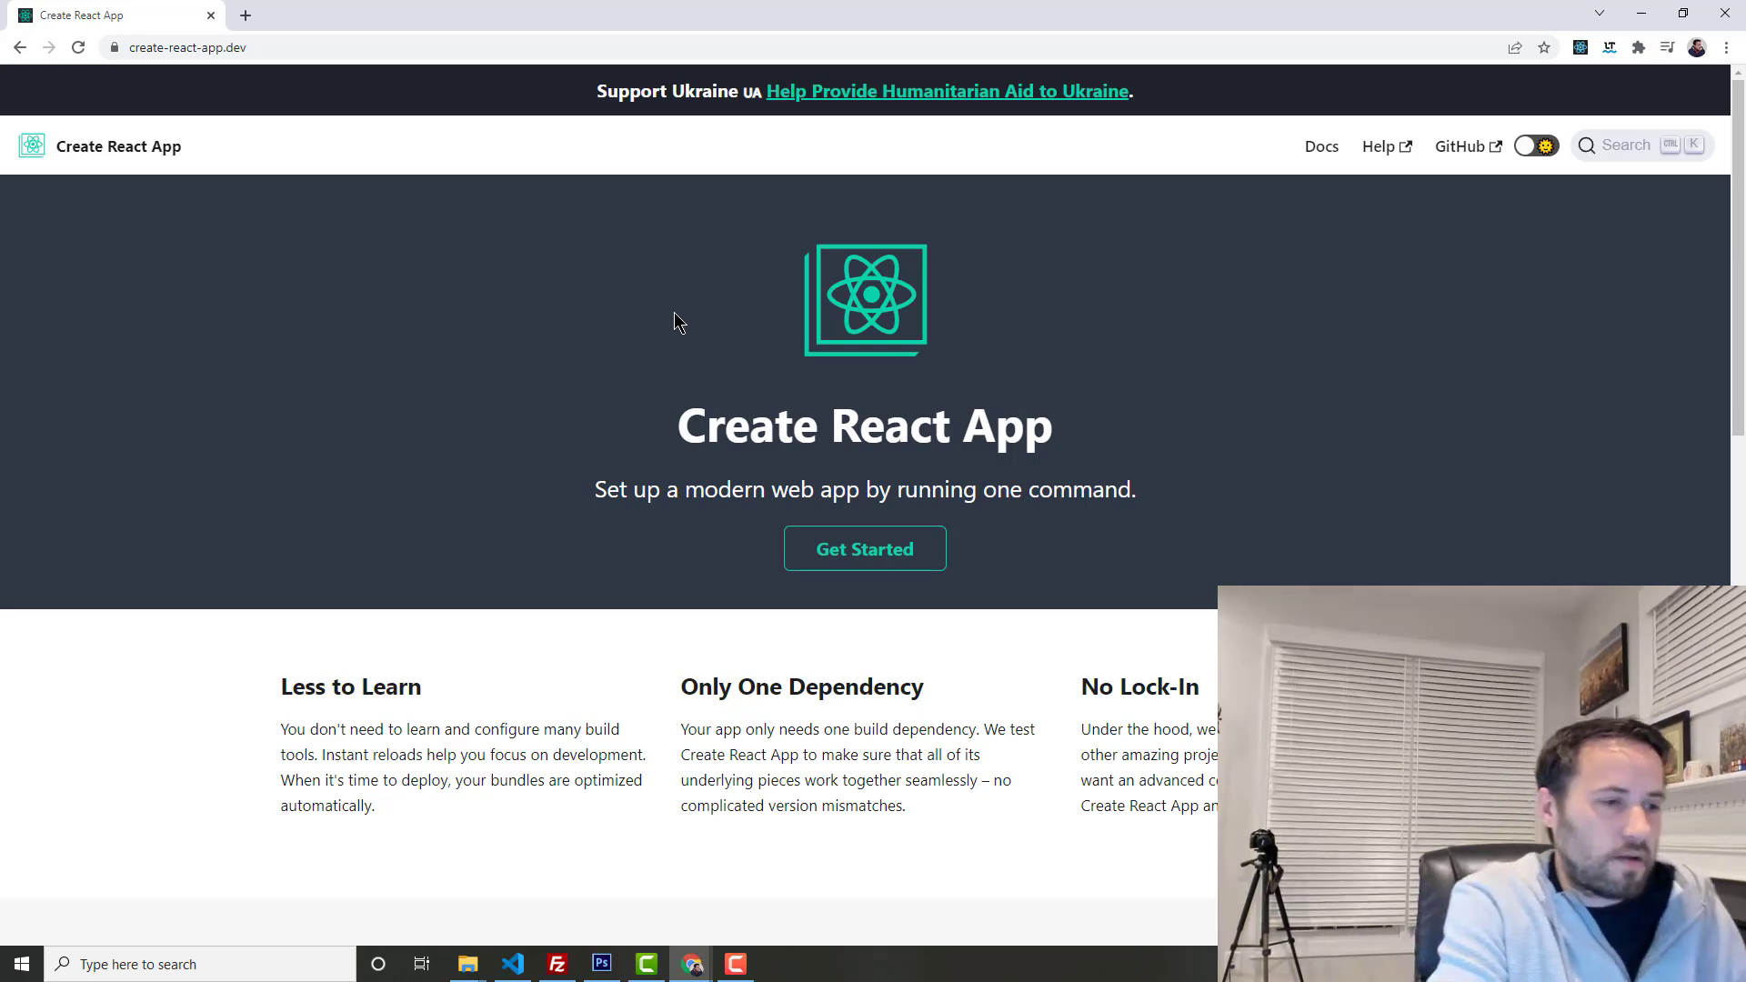
pyautogui.moveTo(515, 313)
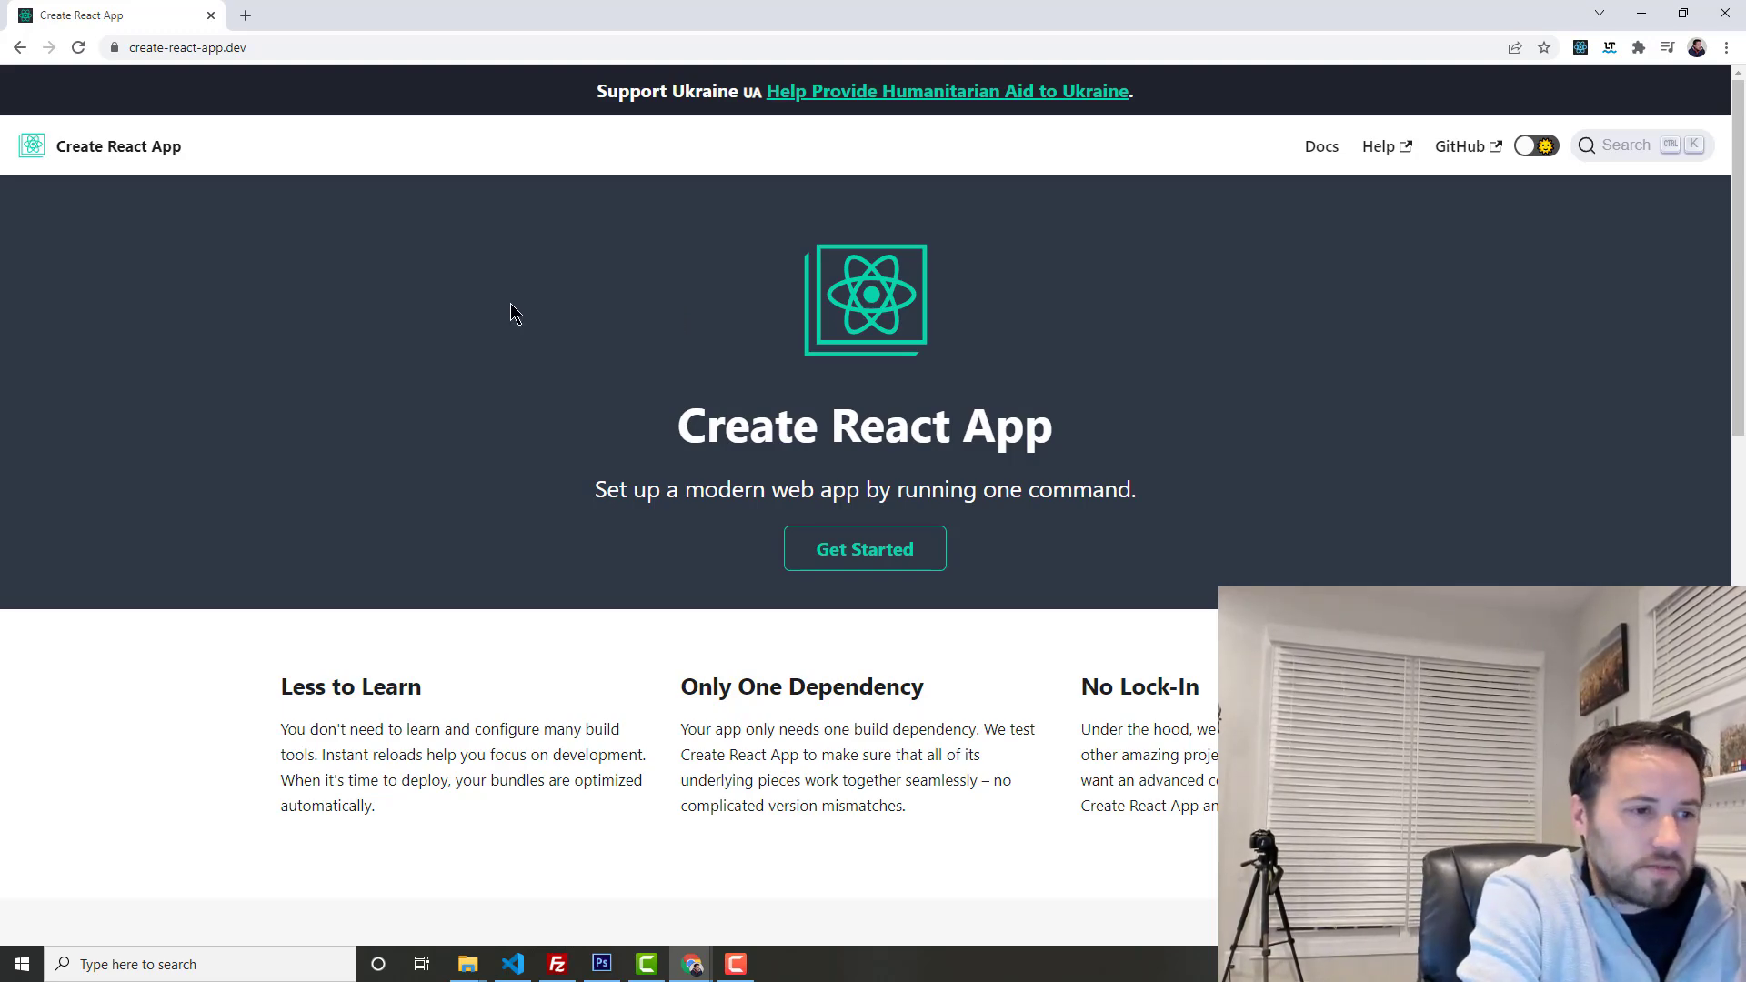
# Step: Look over the Create React App homepage down to its footer and back up
pyautogui.scroll(-3)
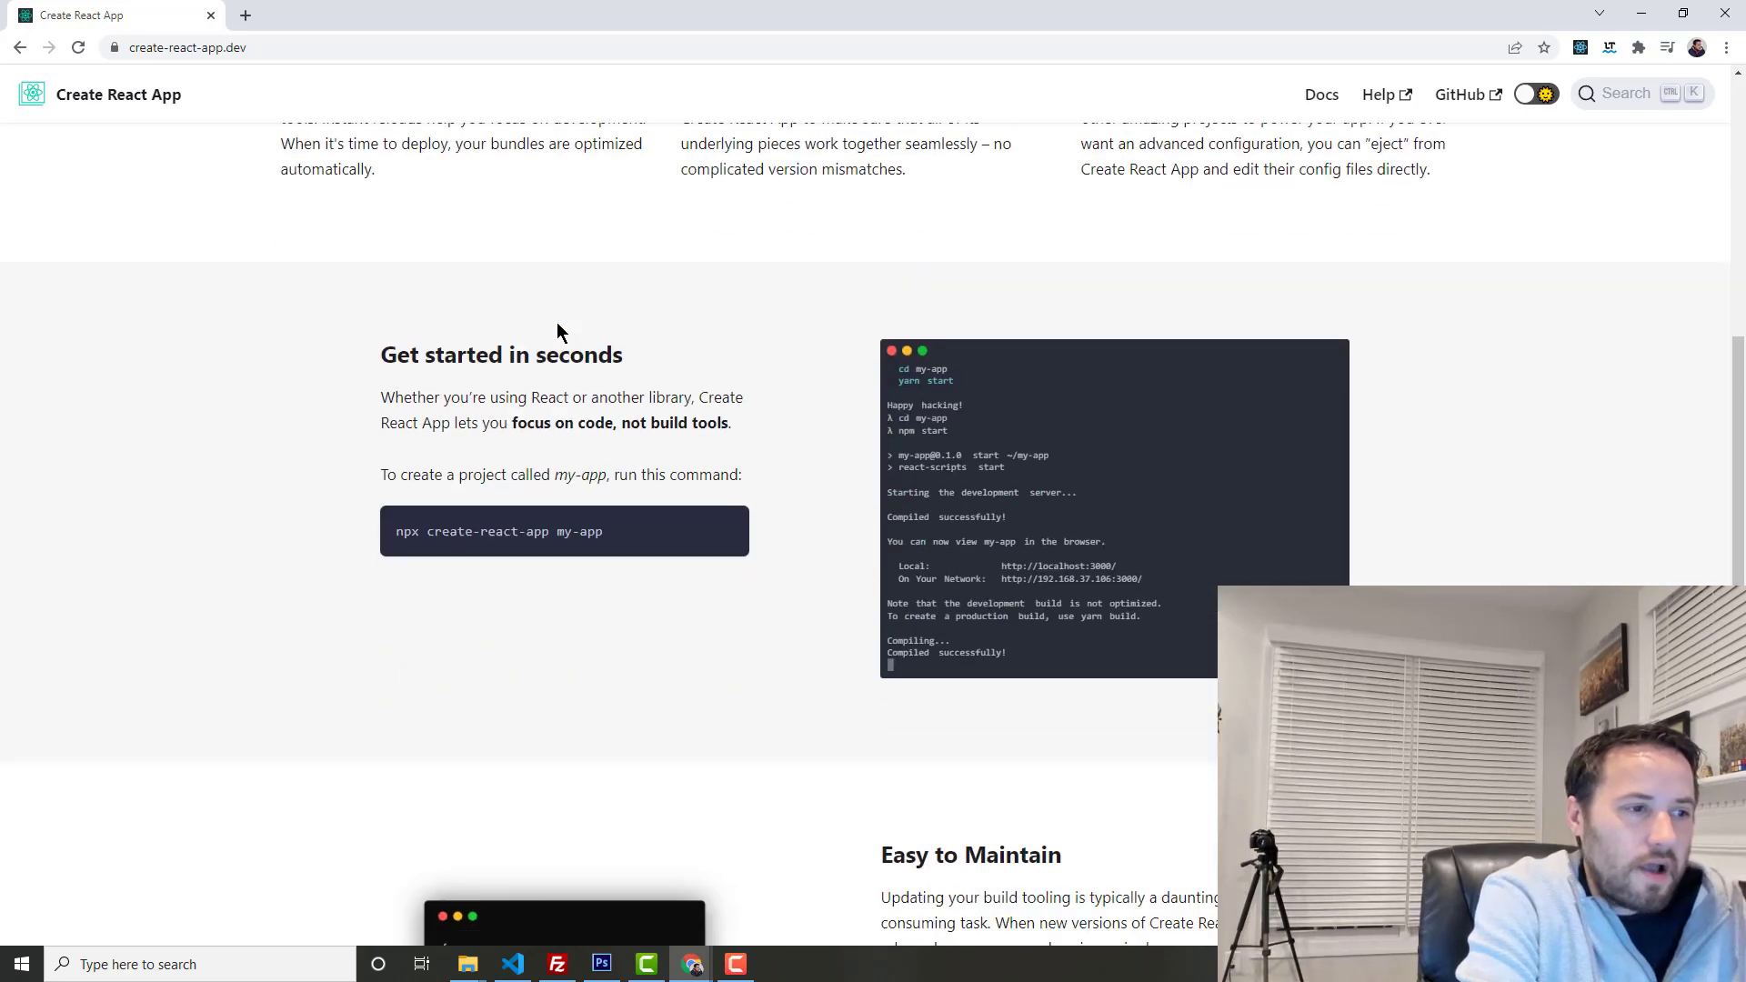
pyautogui.scroll(-3)
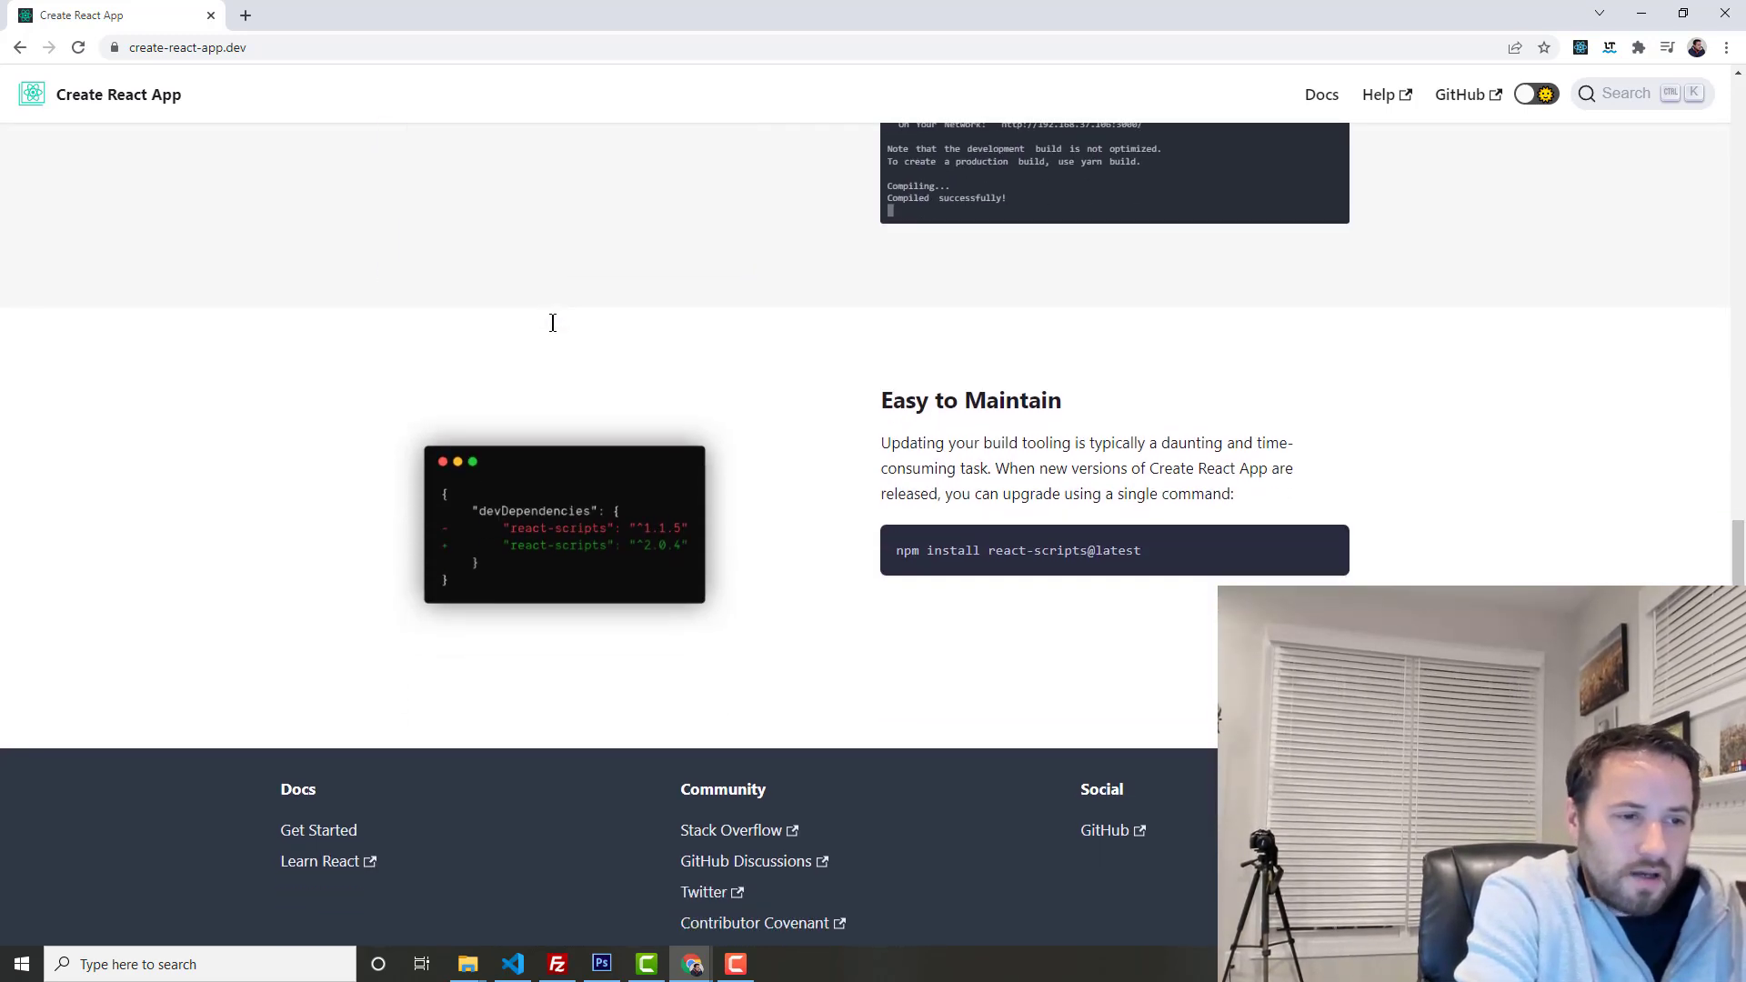
pyautogui.scroll(-3)
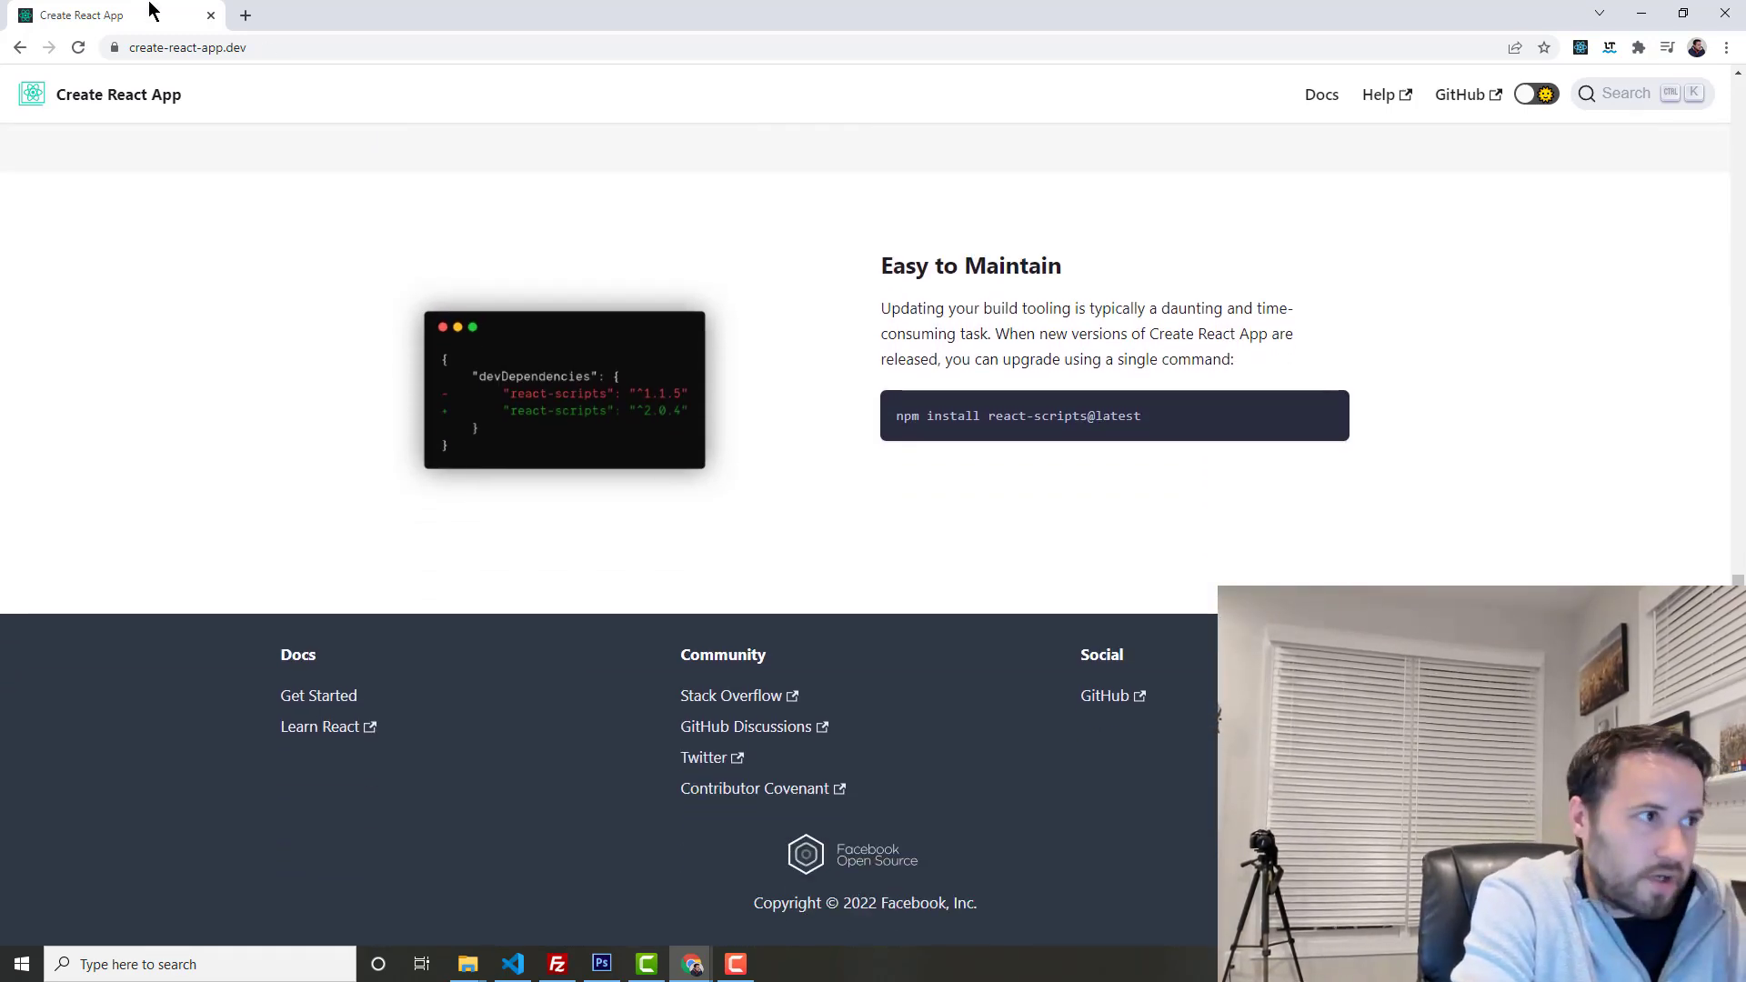
pyautogui.scroll(3)
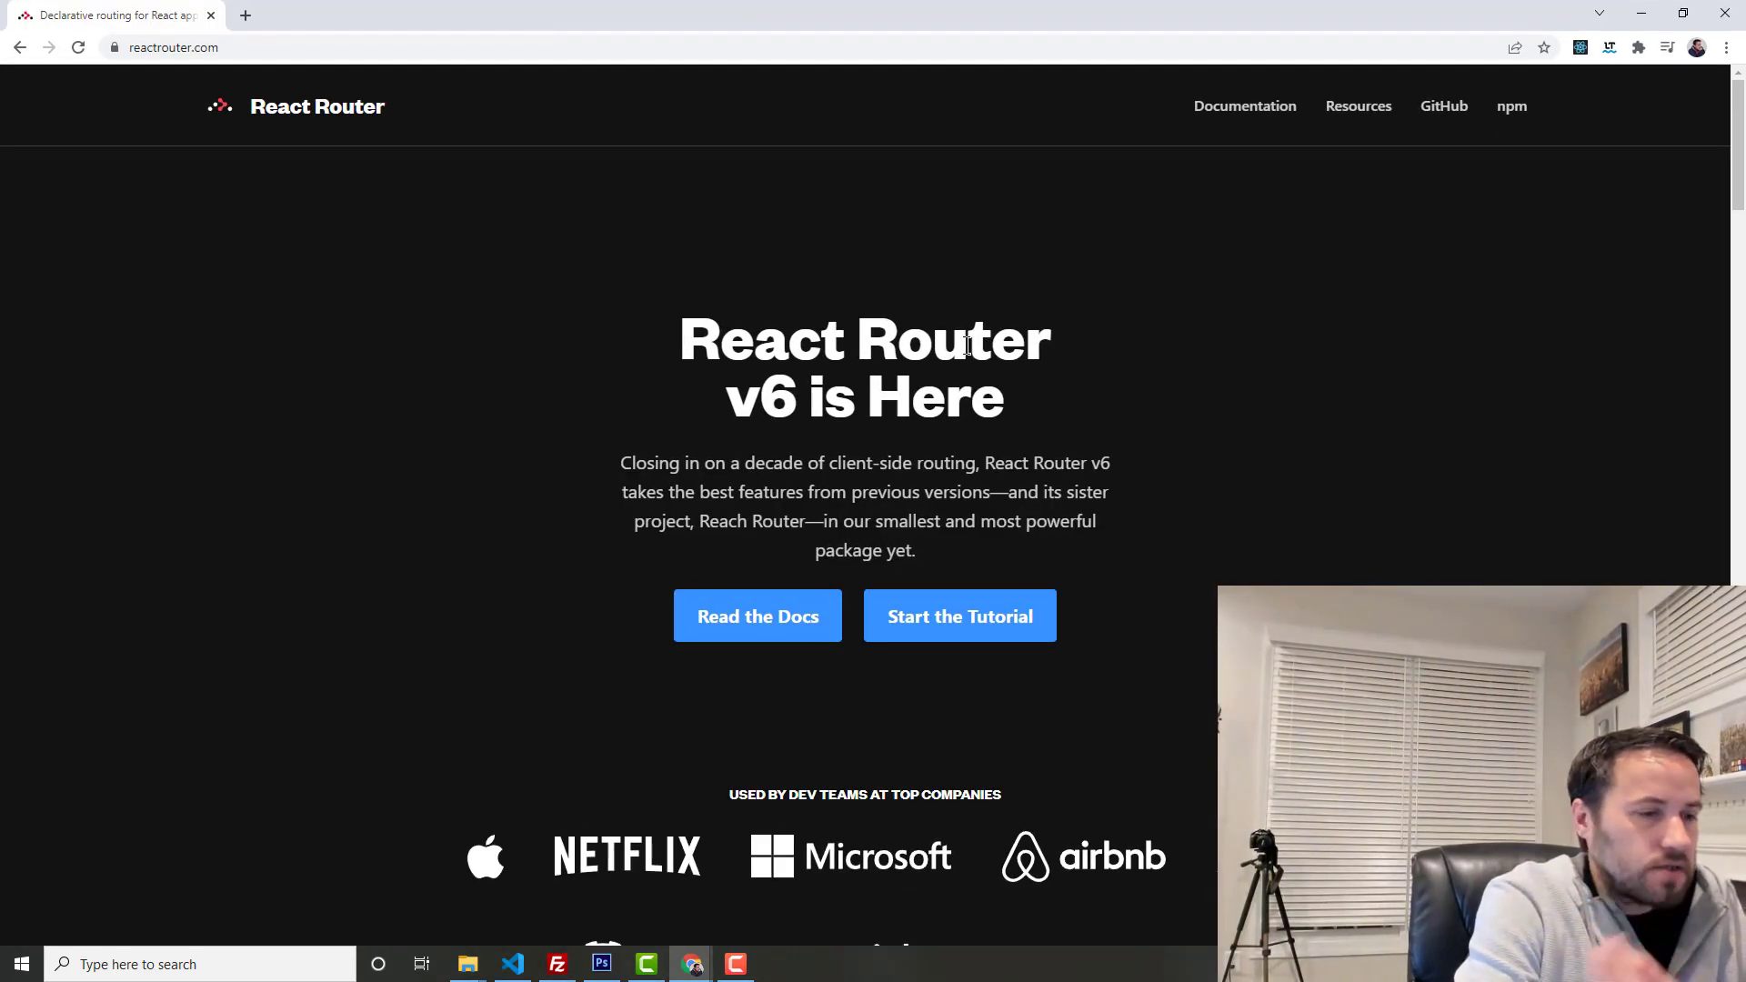
# Step: Glance further down the React Router homepage before moving on to mui.com
pyautogui.scroll(-3)
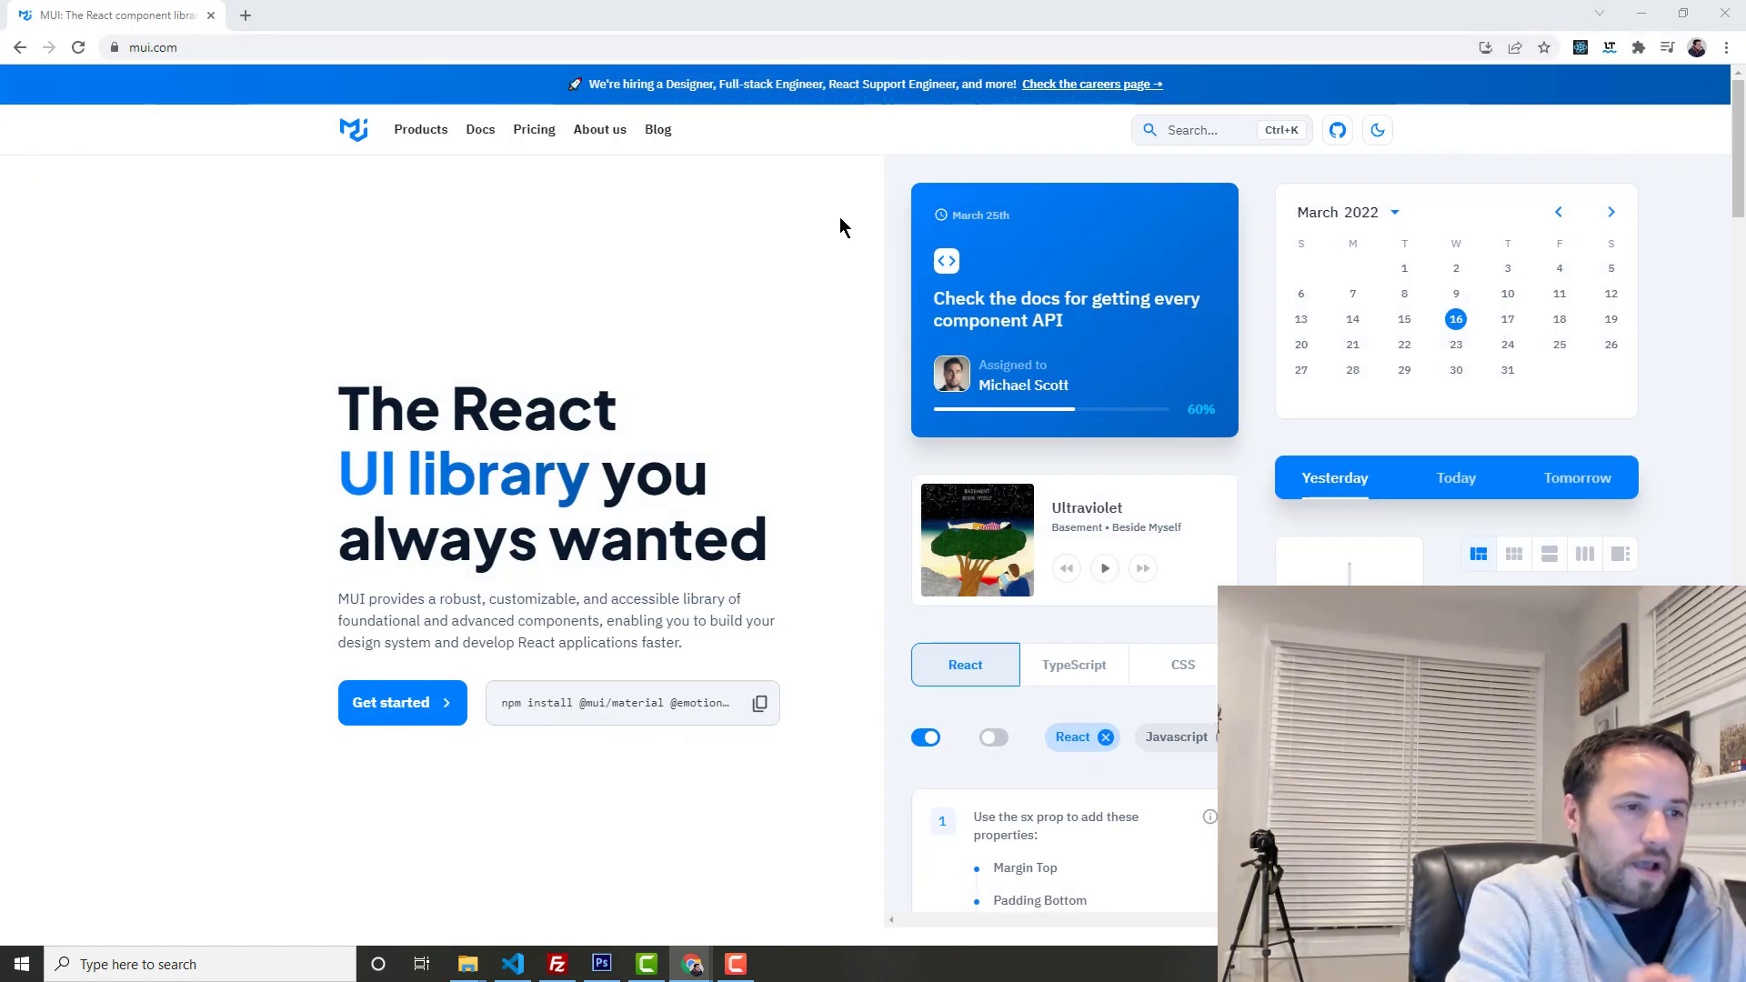
pyautogui.moveTo(767, 348)
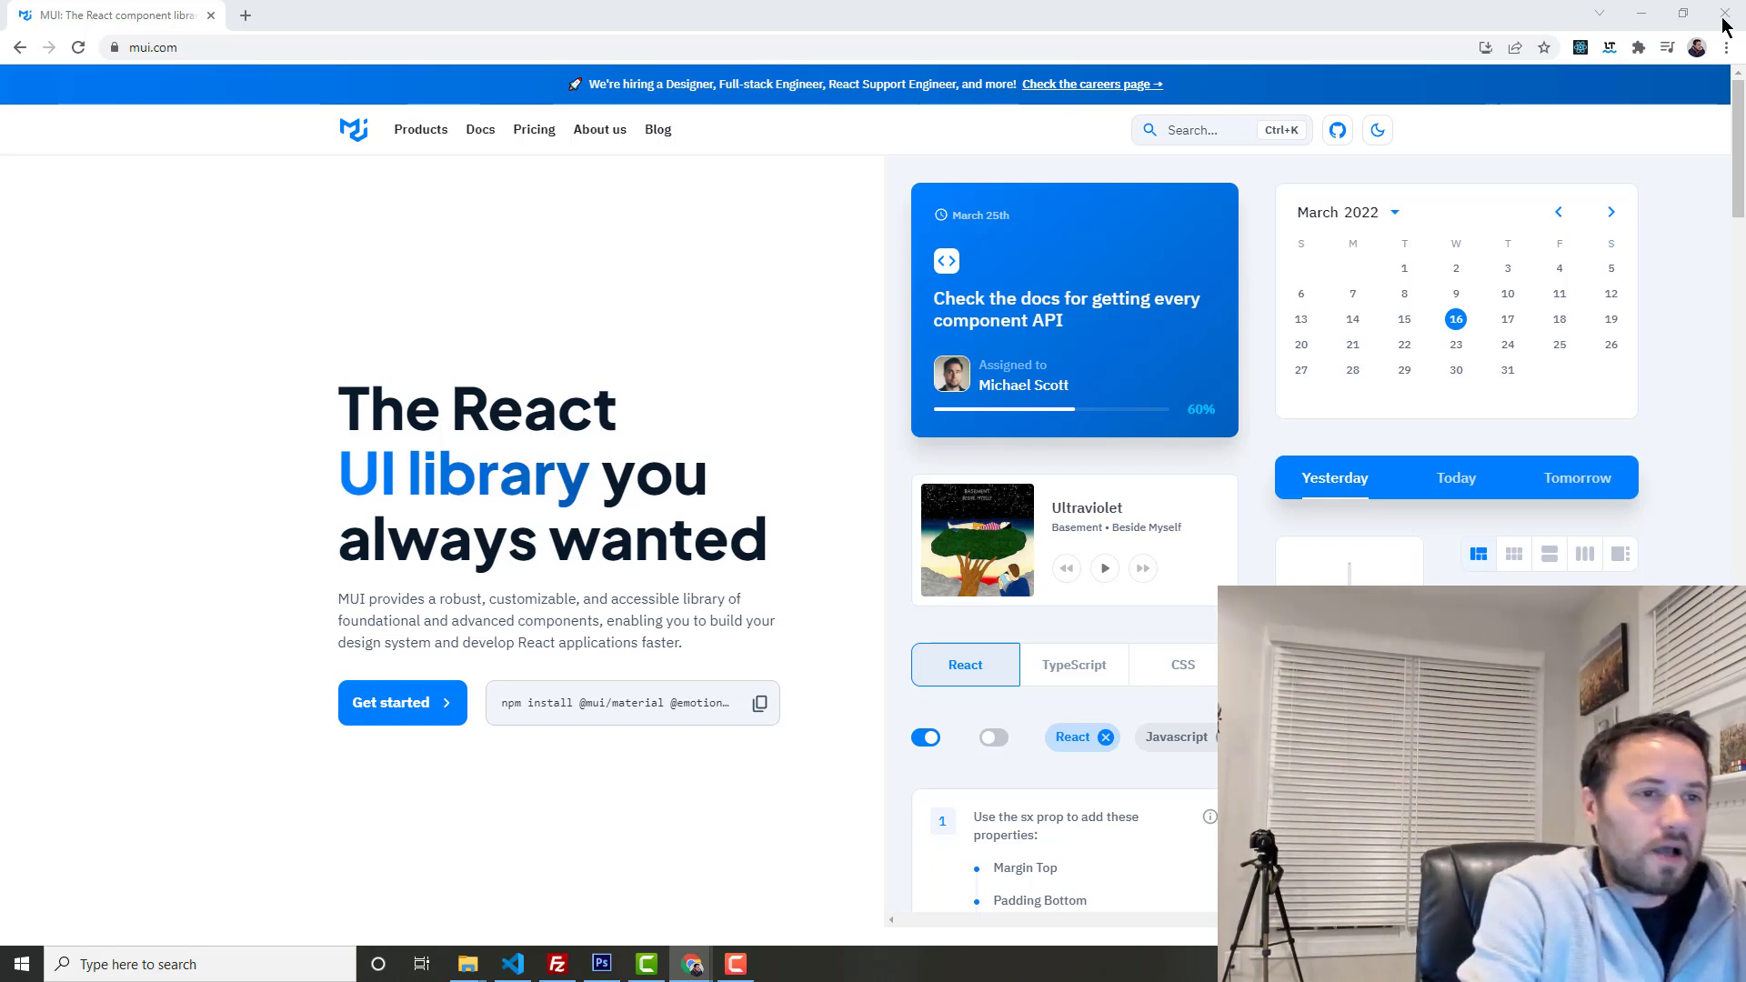
pyautogui.moveTo(897, 185)
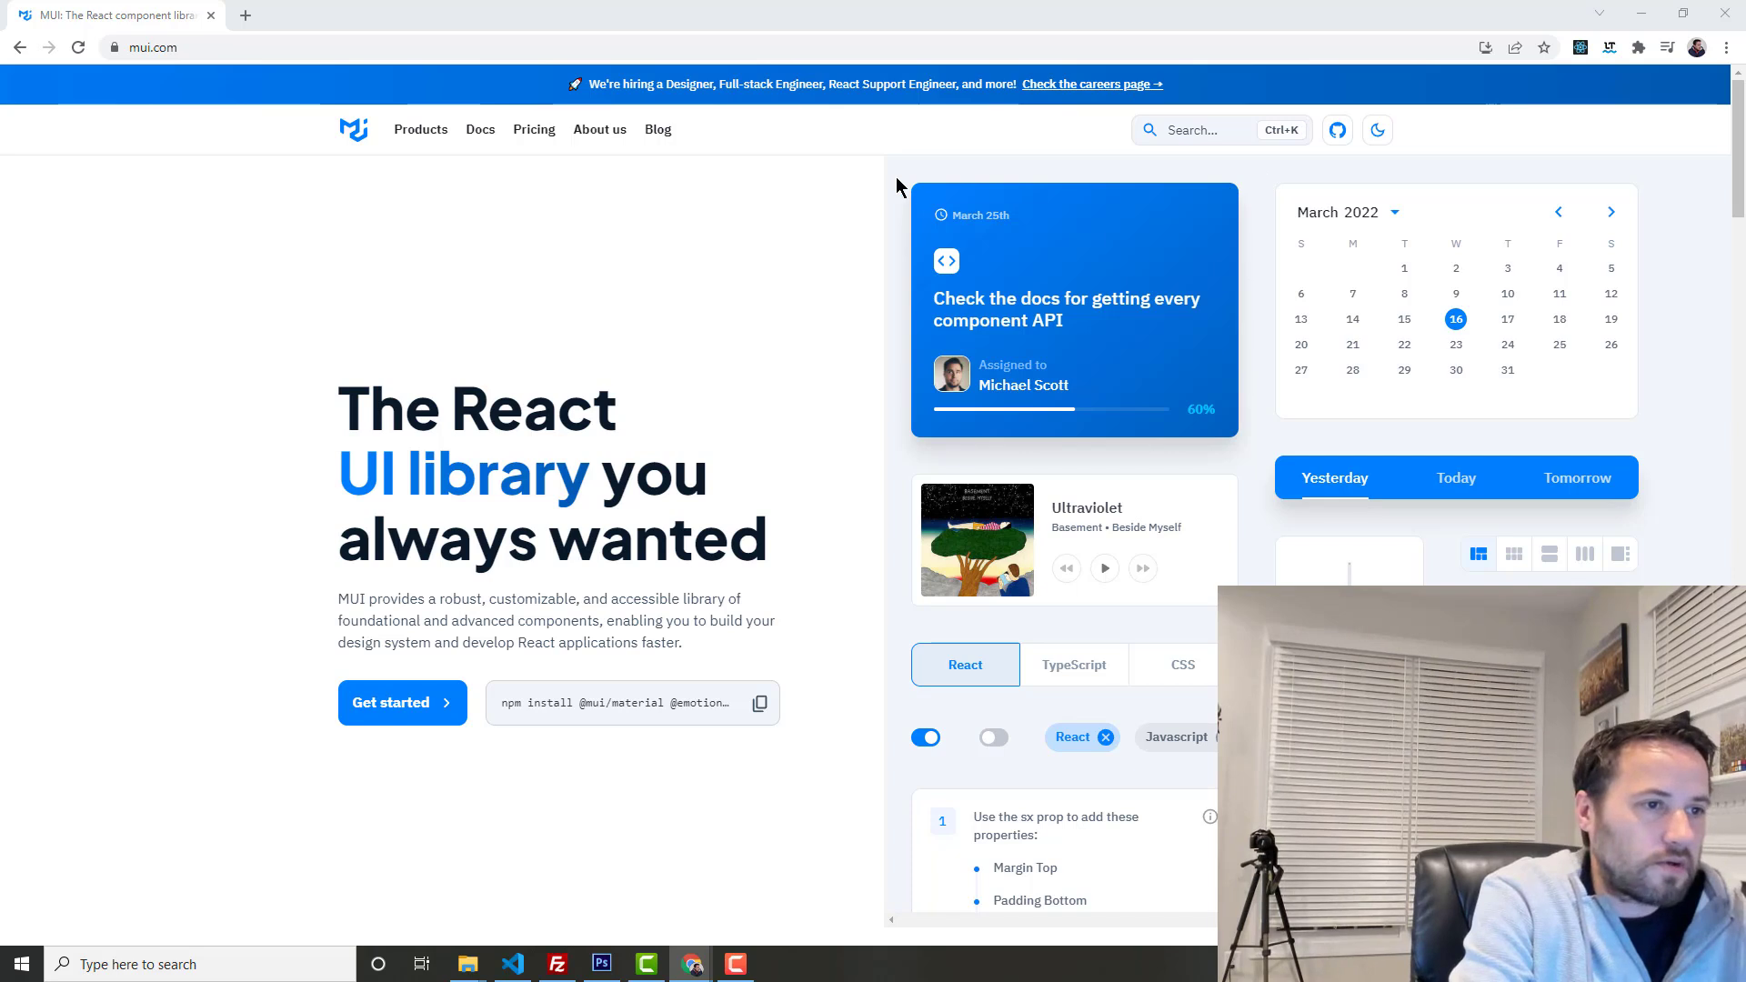
pyautogui.moveTo(986, 209)
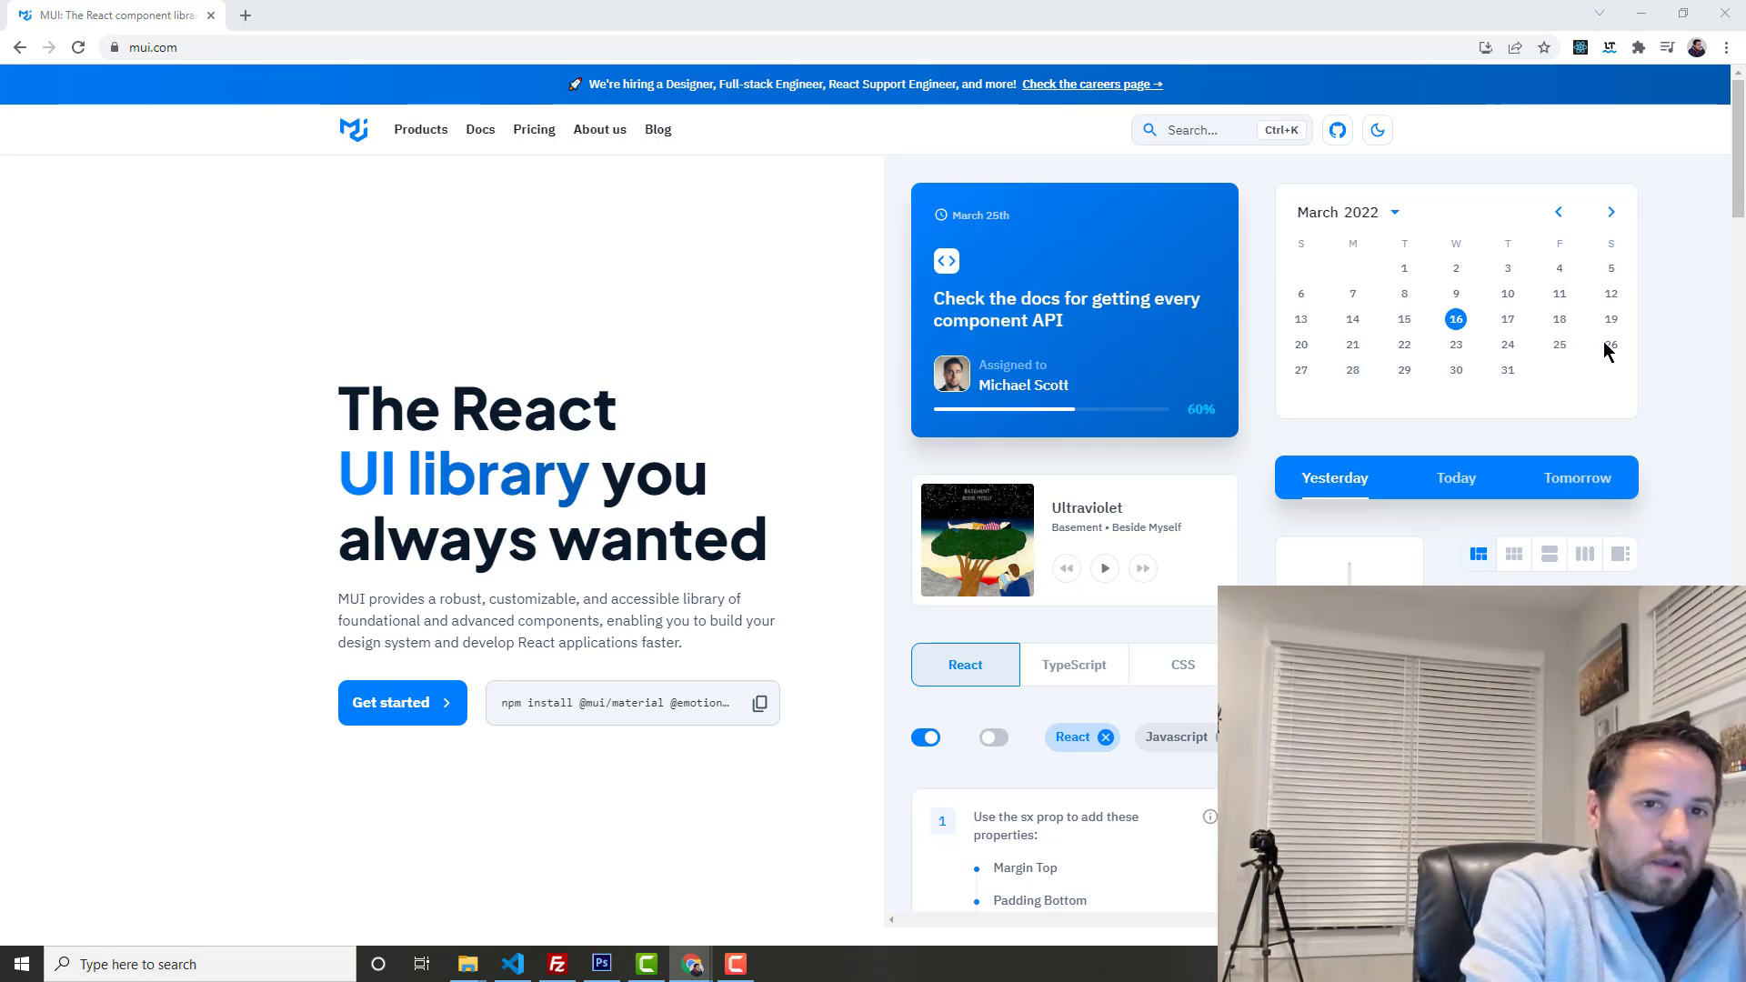
pyautogui.moveTo(1606, 351)
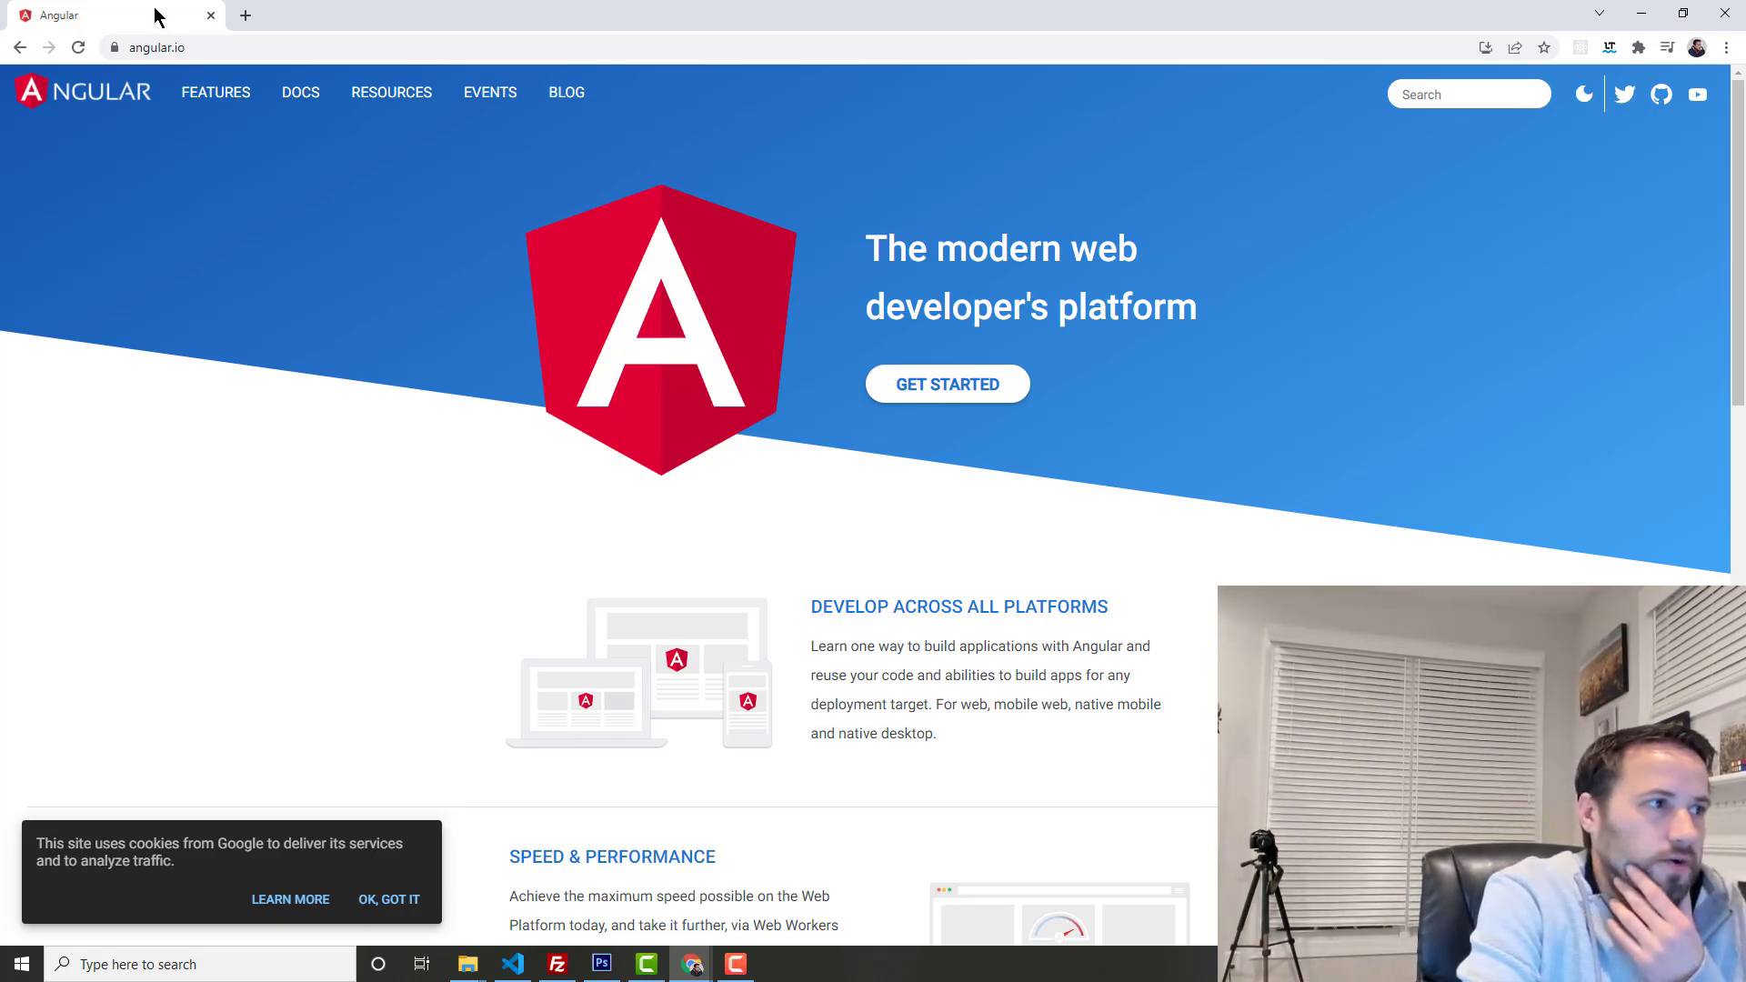
# Step: Navigate from the Angular homepage back to mui.com via the address bar
pyautogui.write('mui.com')
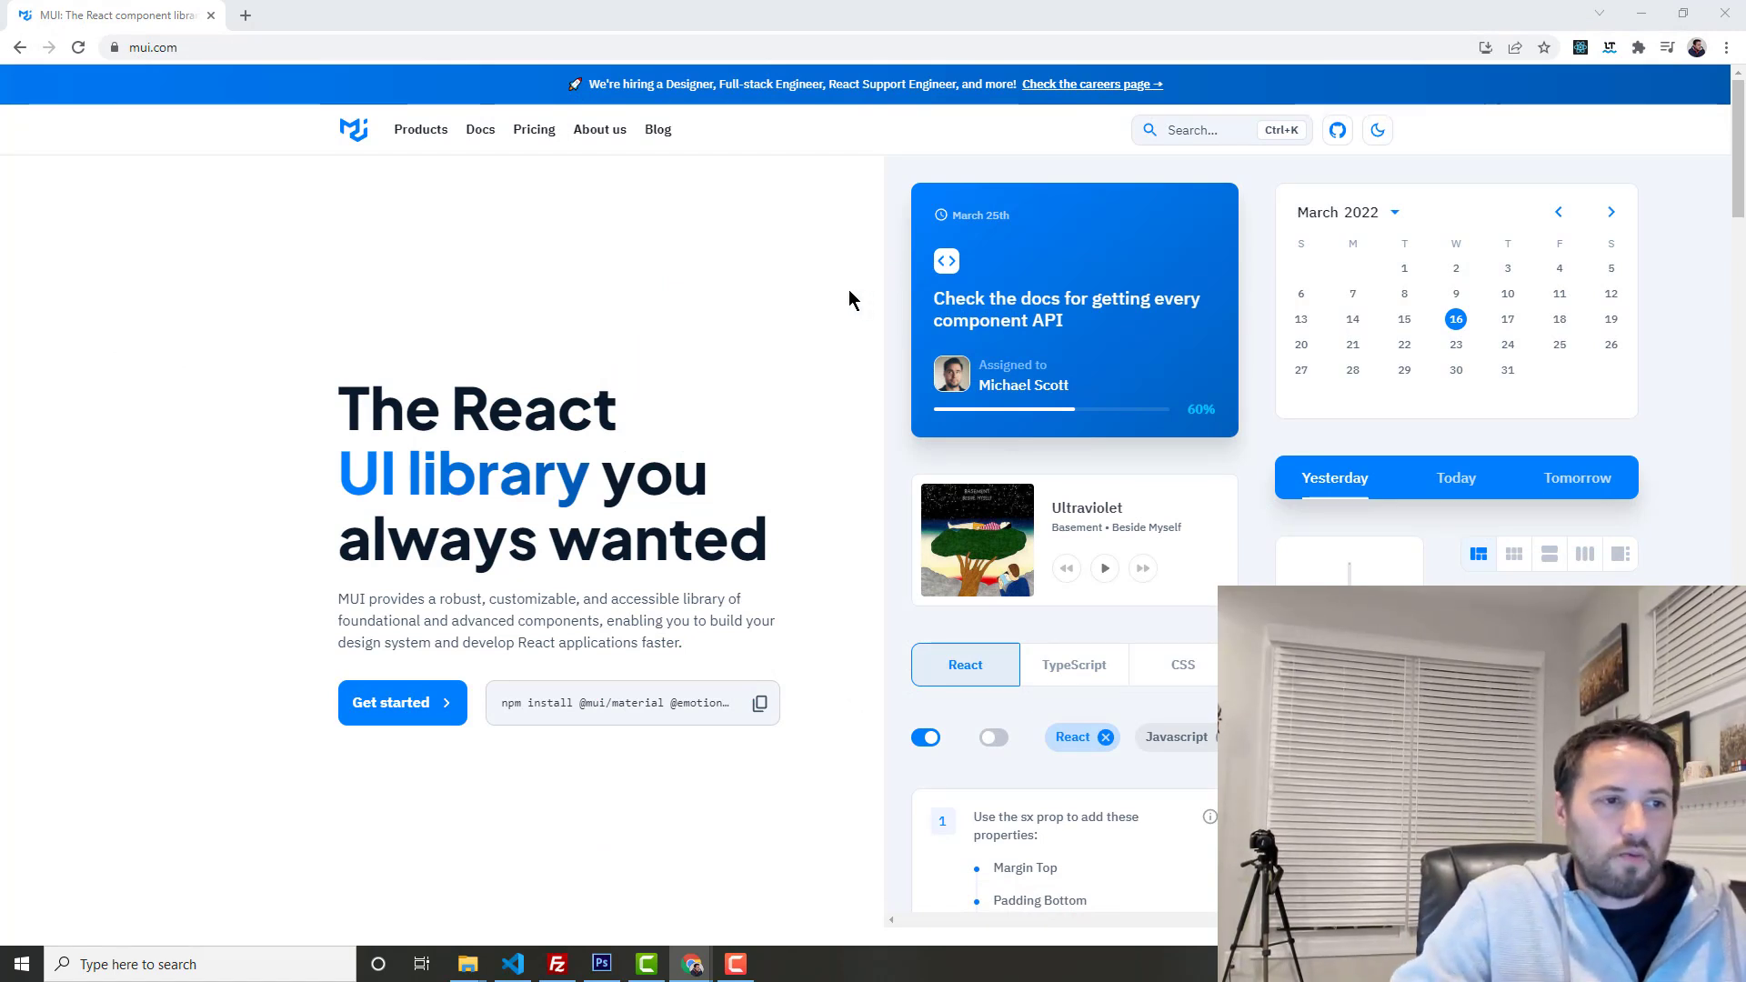
pyautogui.moveTo(1522, 302)
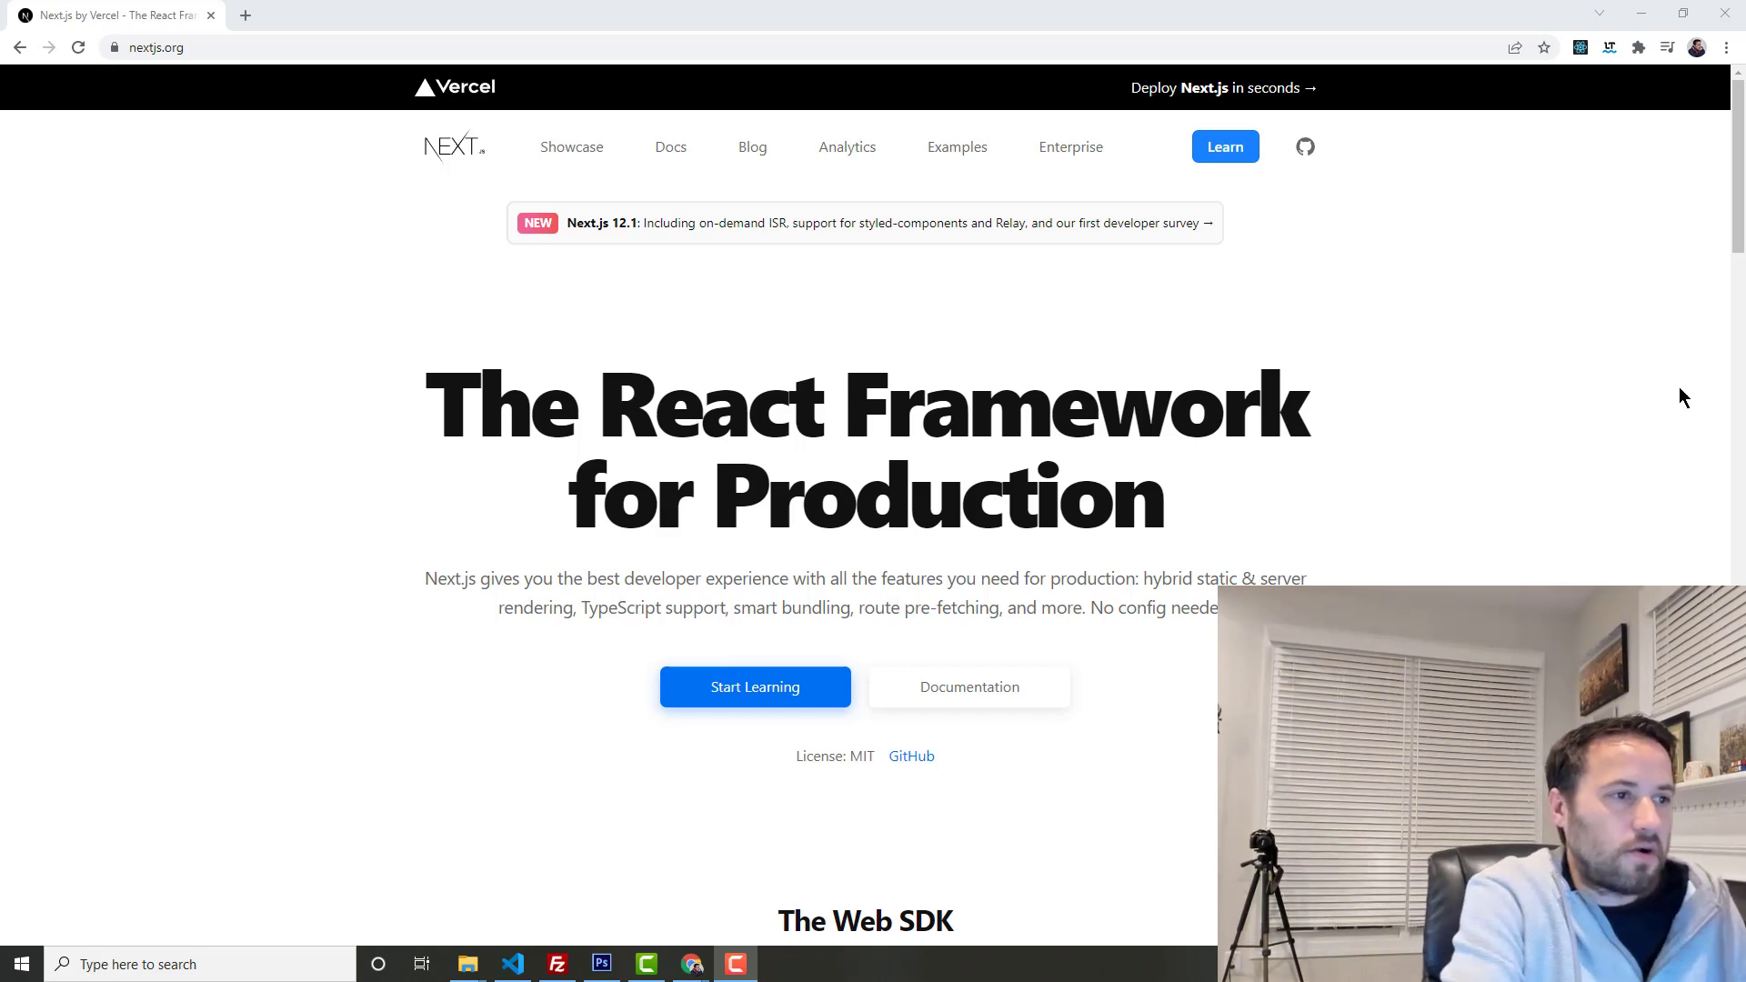
pyautogui.moveTo(1546, 296)
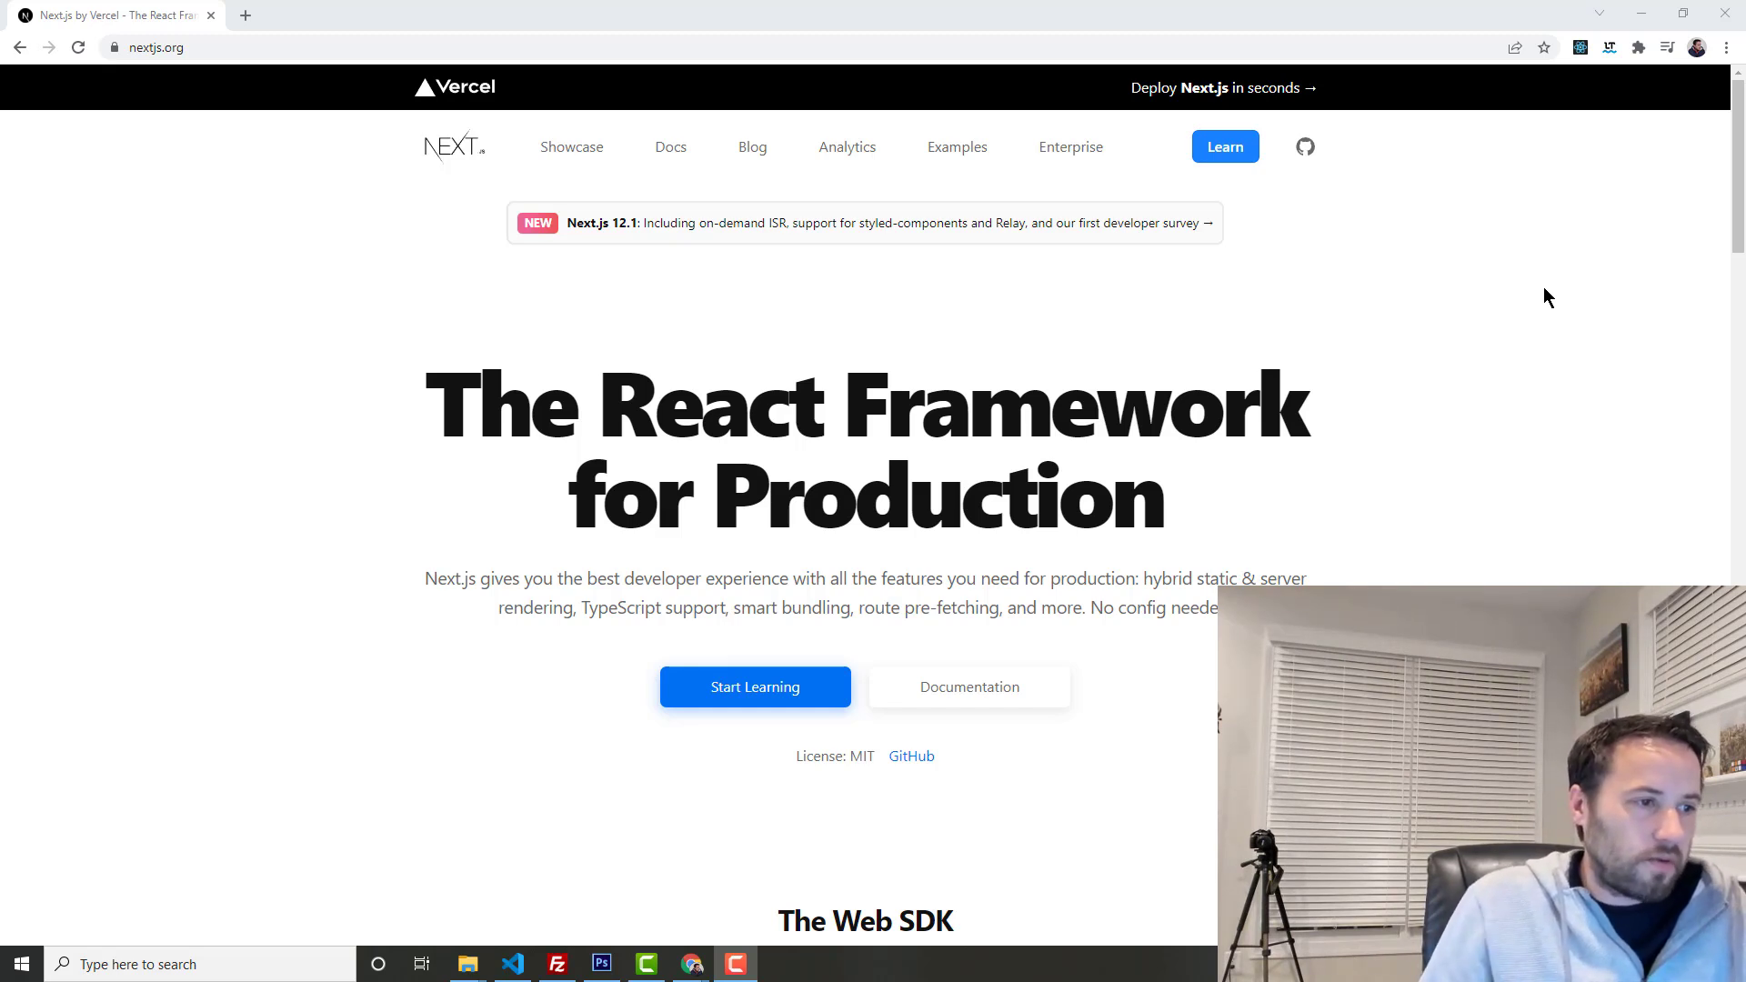
pyautogui.moveTo(1678, 91)
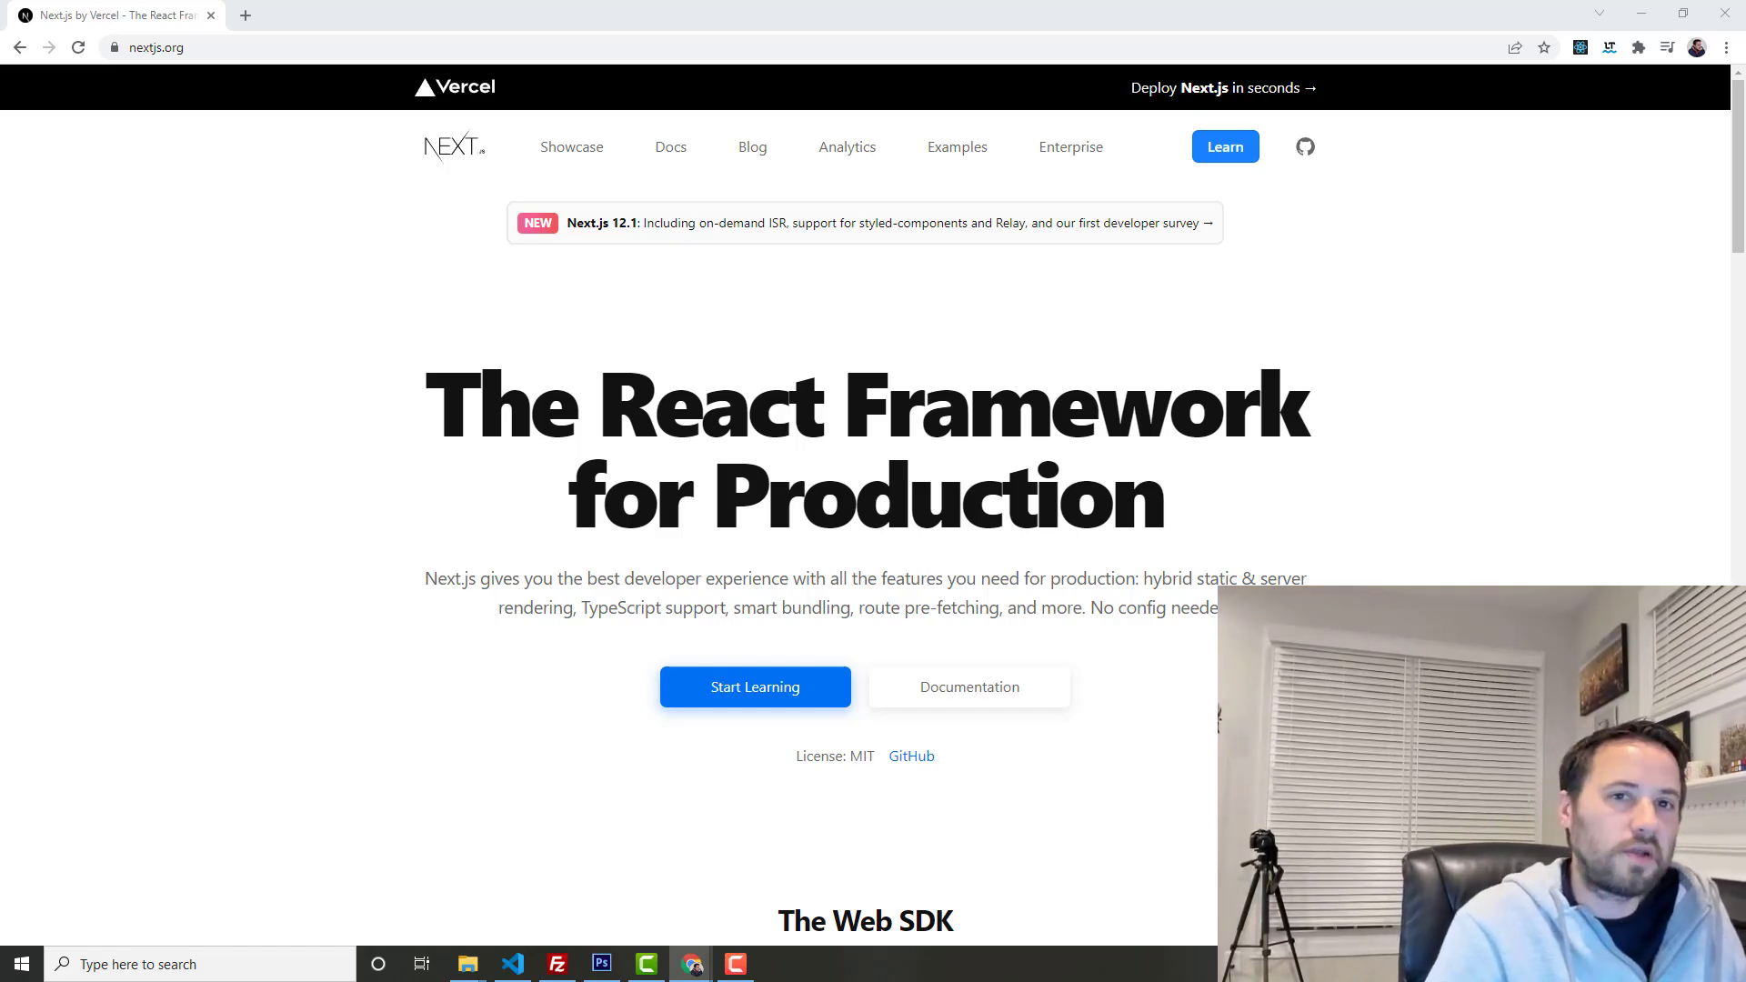
# Step: Skim the Next.js homepage down to its Web SDK features and back toward the top
pyautogui.scroll(-3)
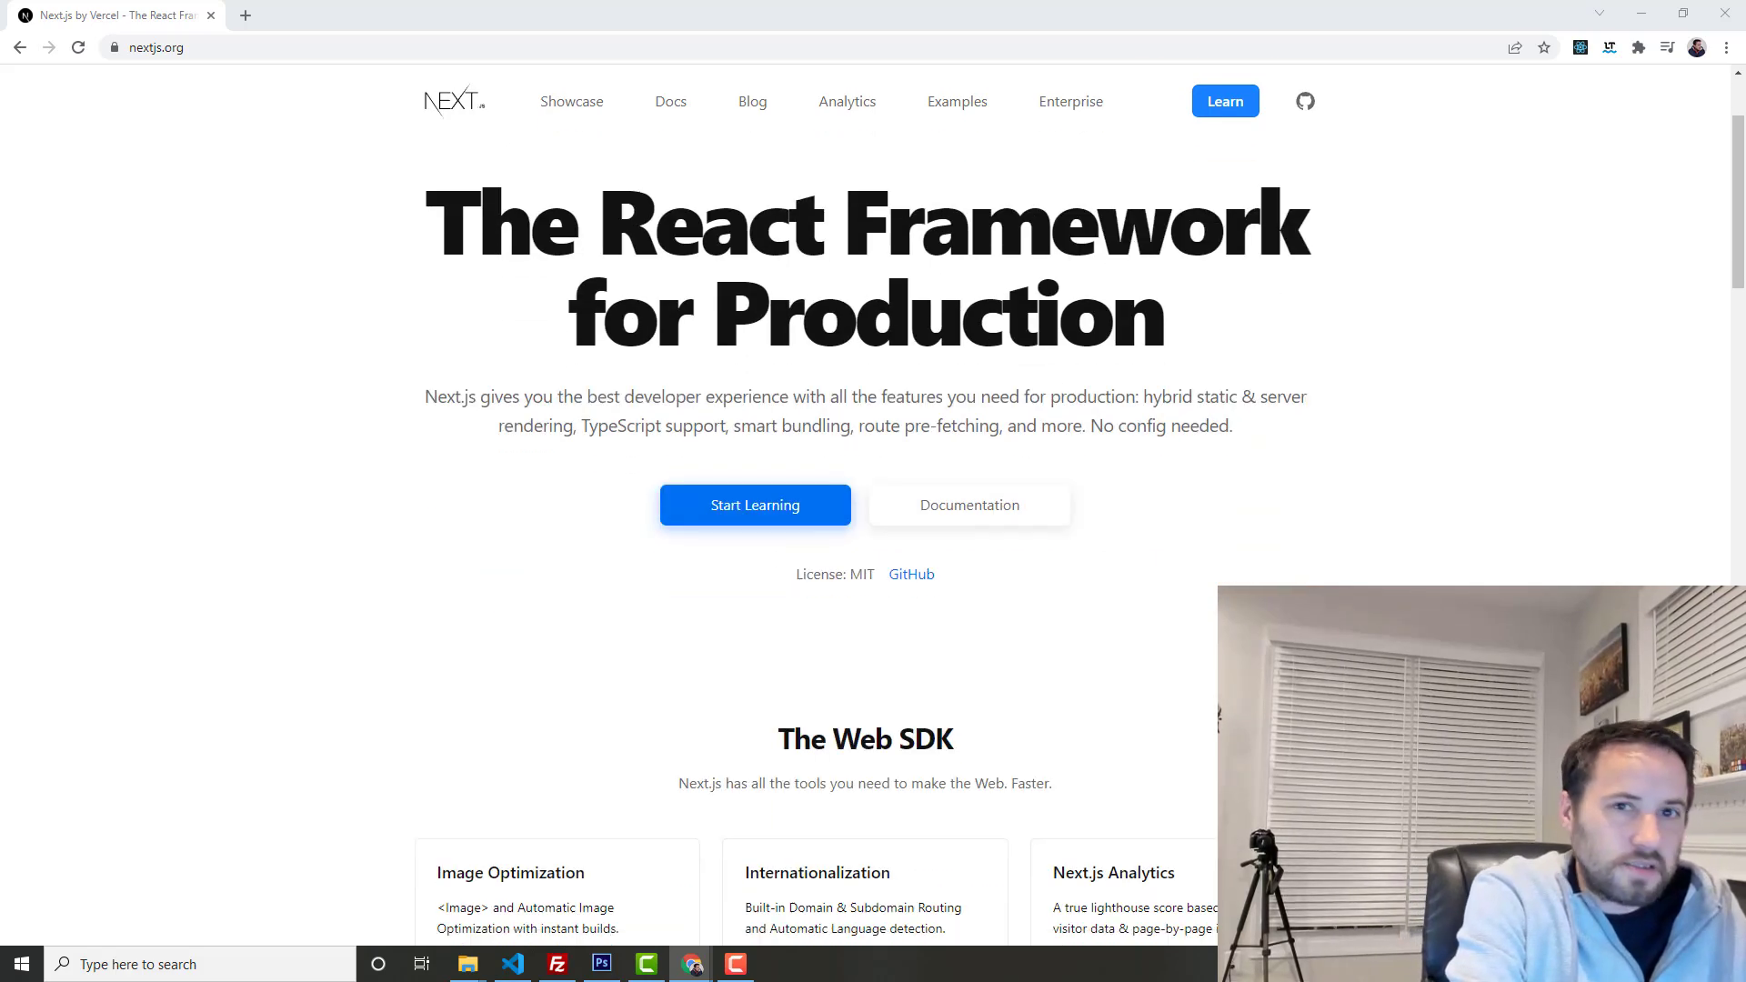
pyautogui.scroll(-3)
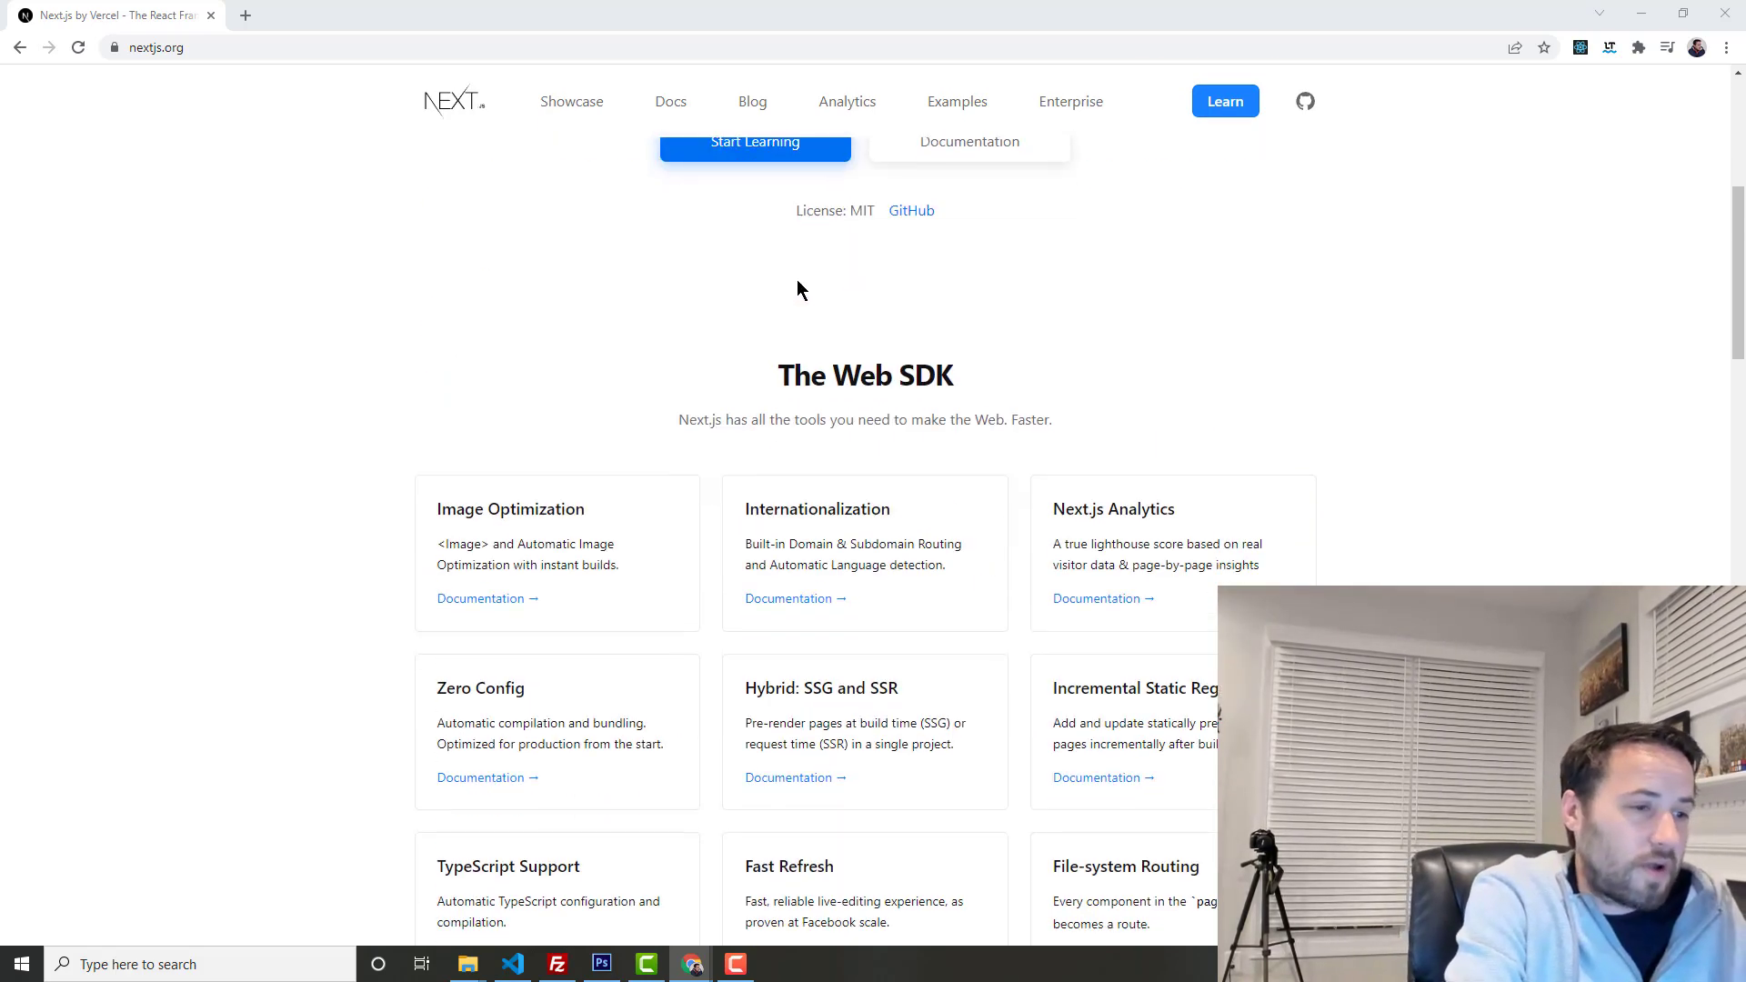
pyautogui.scroll(3)
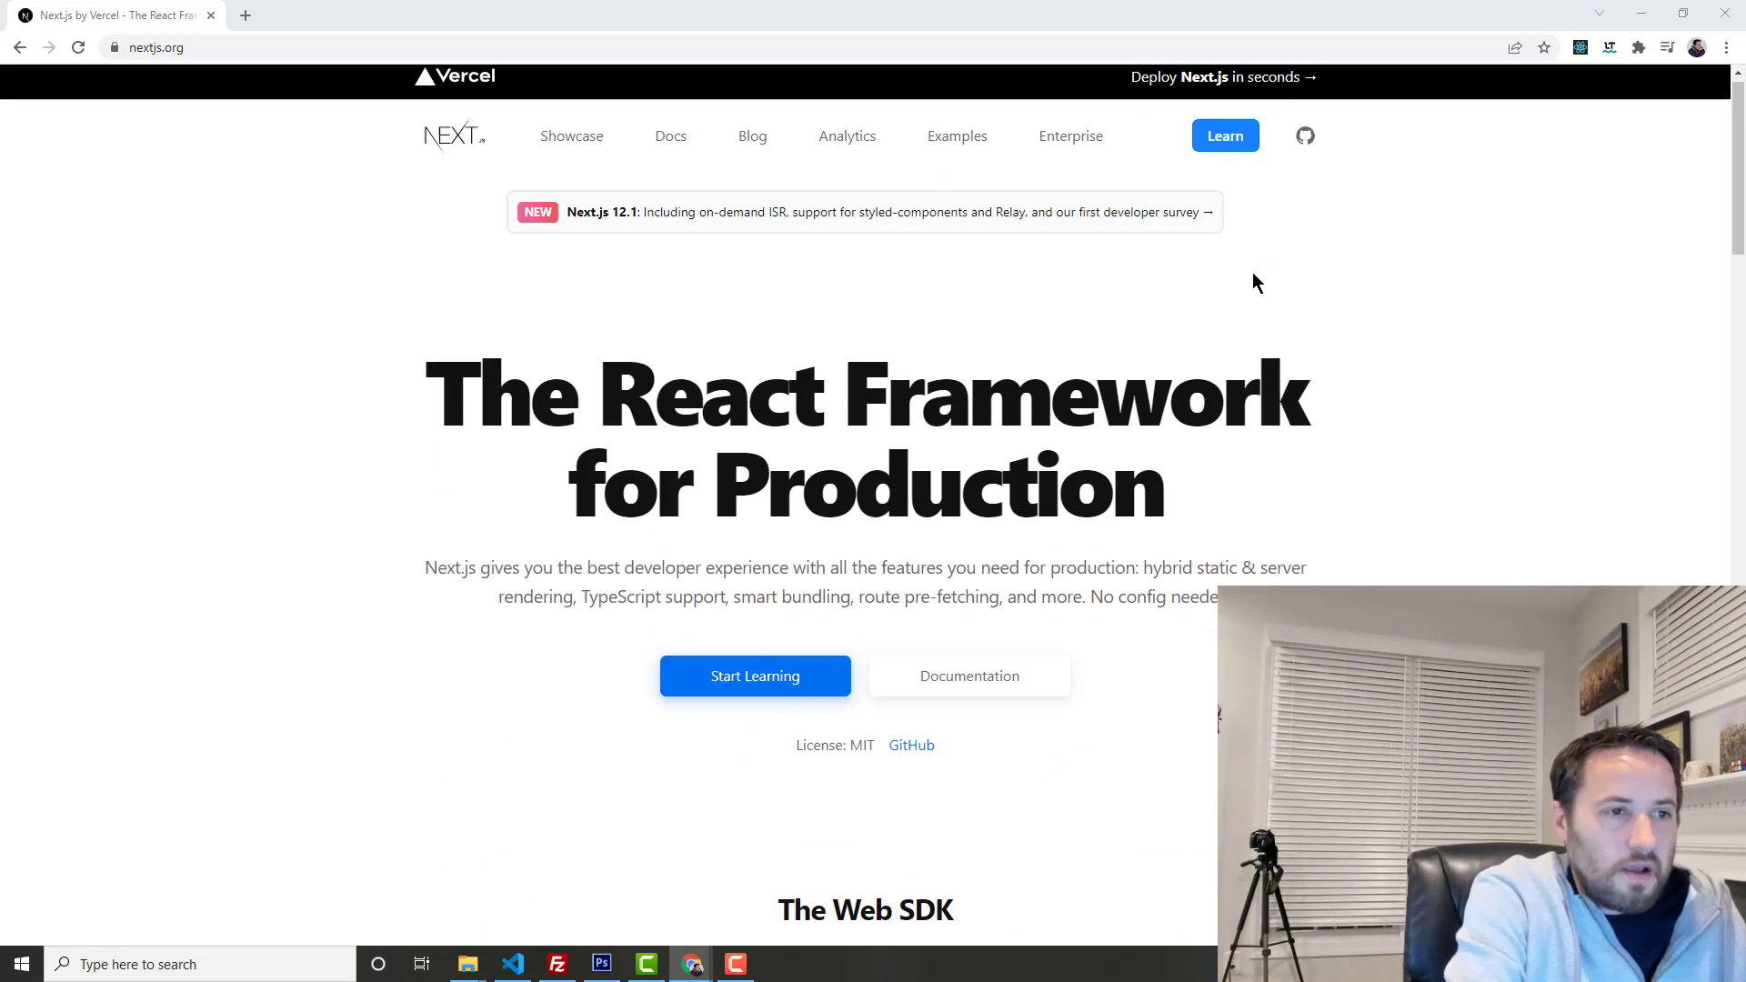
pyautogui.scroll(-3)
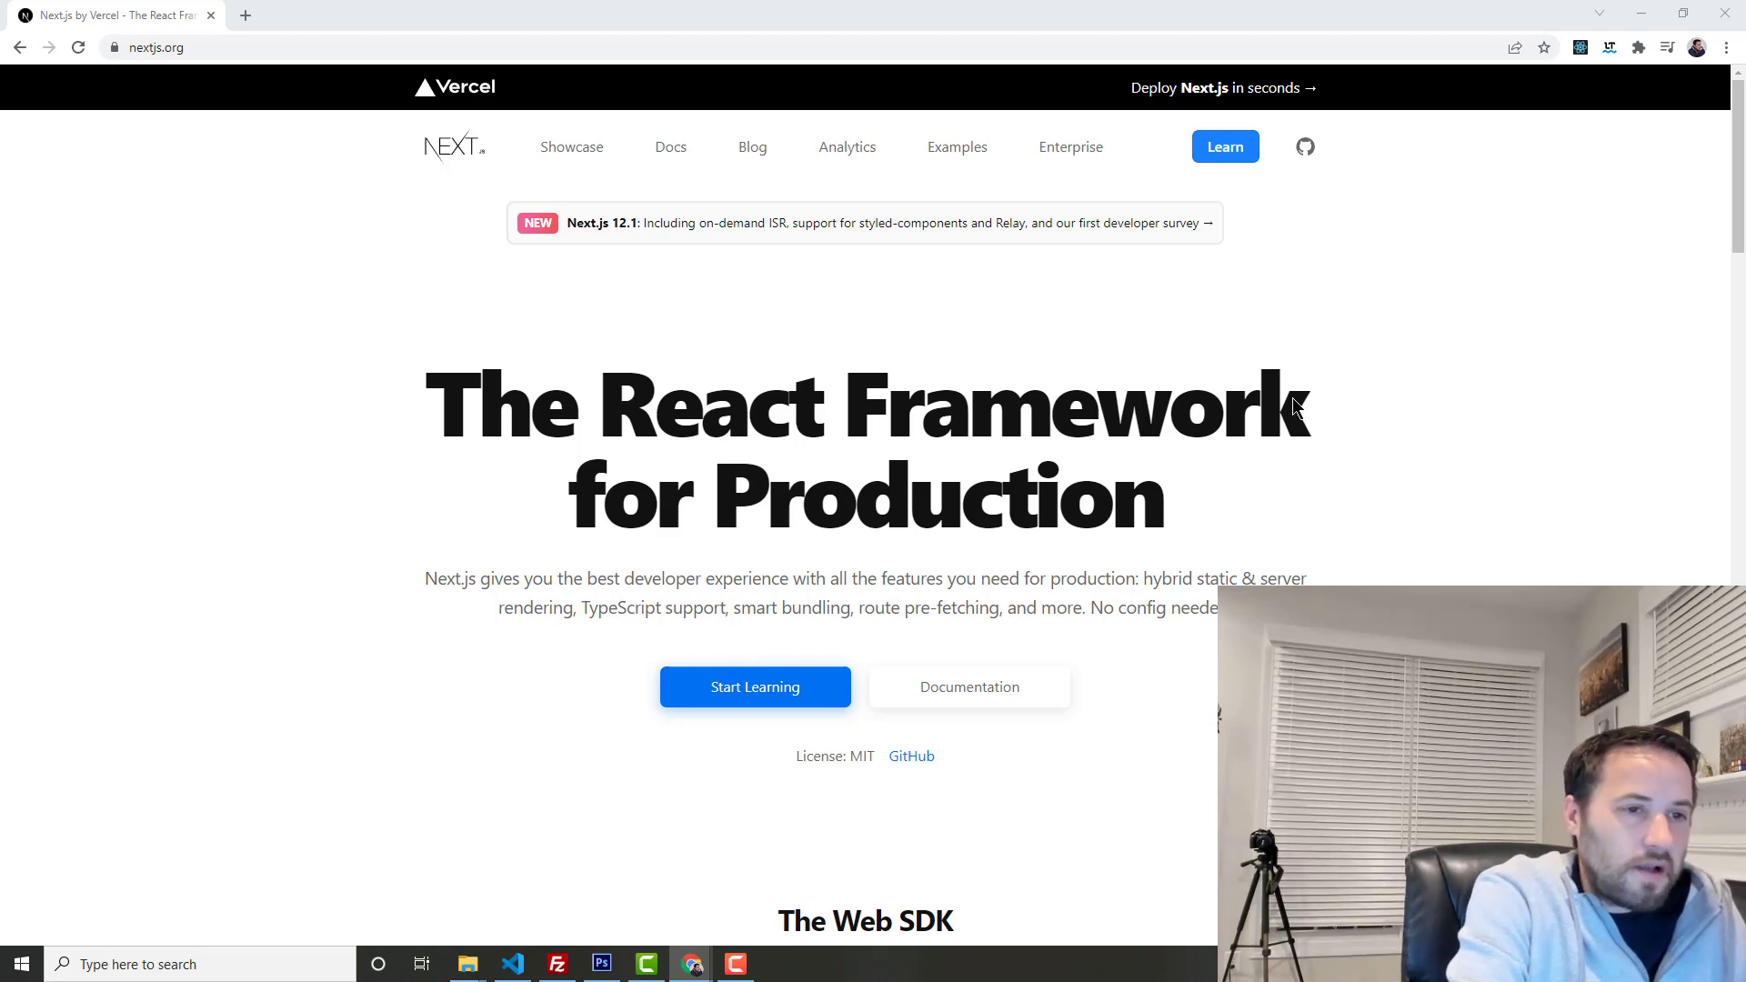
pyautogui.moveTo(1369, 433)
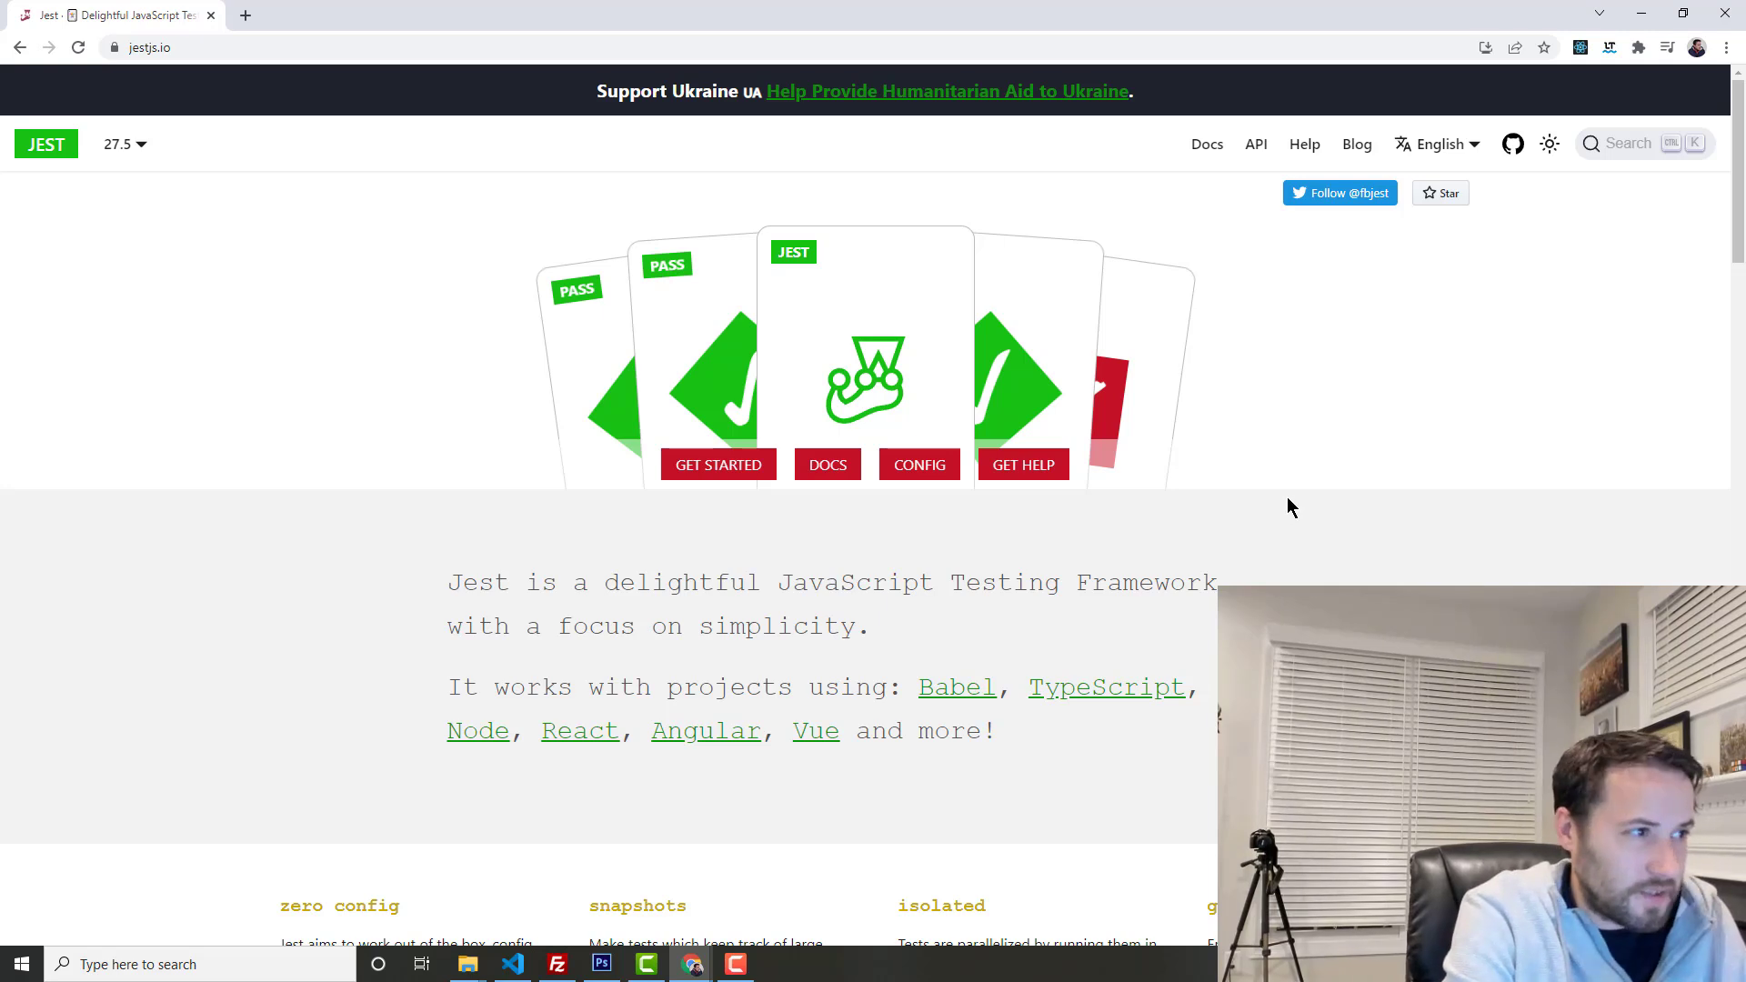
pyautogui.moveTo(1295, 509)
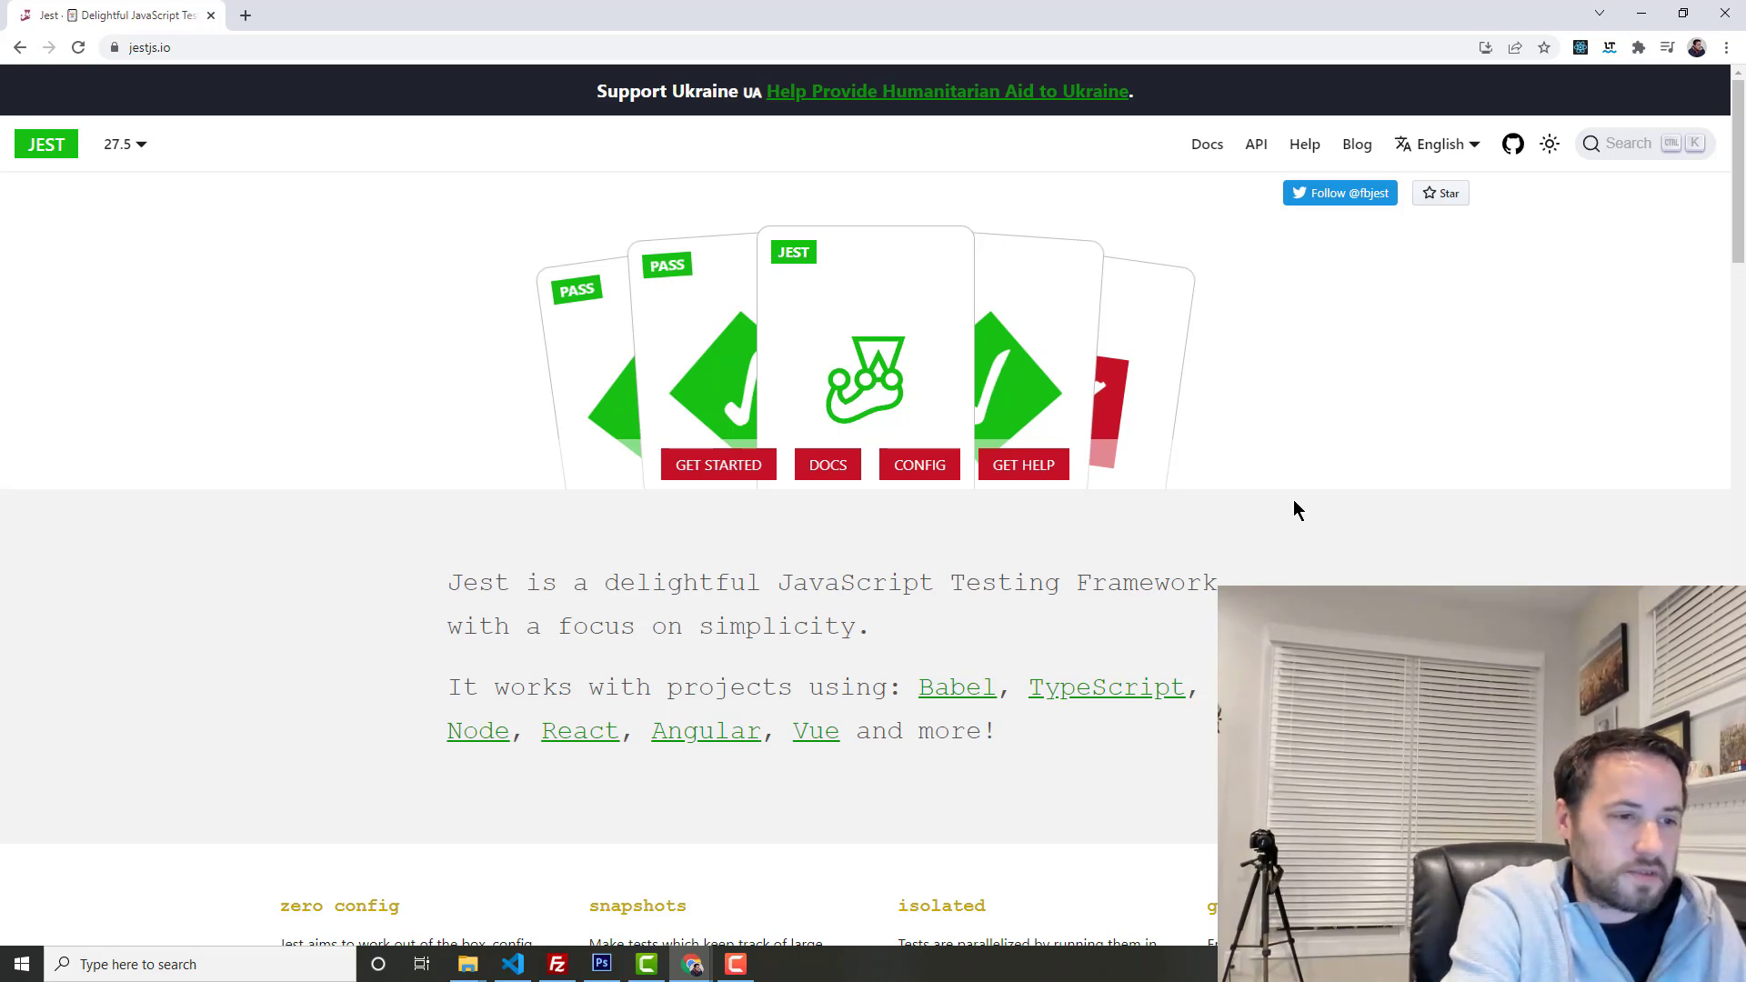
pyautogui.moveTo(1089, 596)
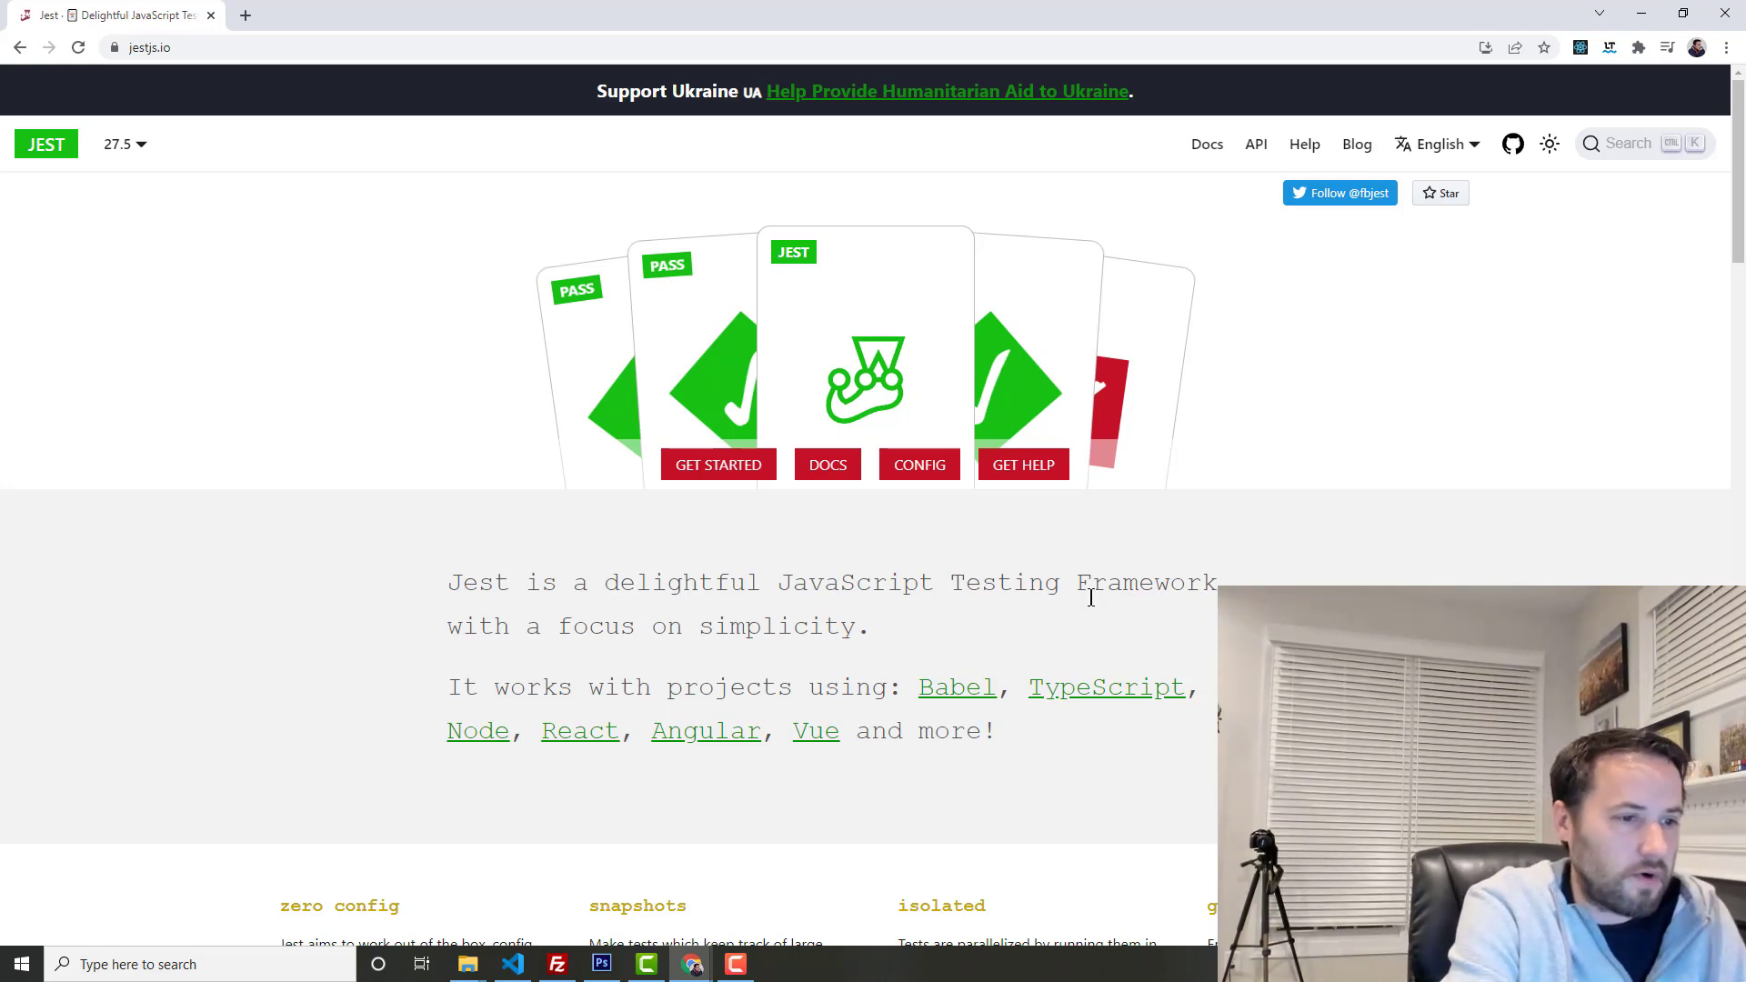
pyautogui.moveTo(1204, 658)
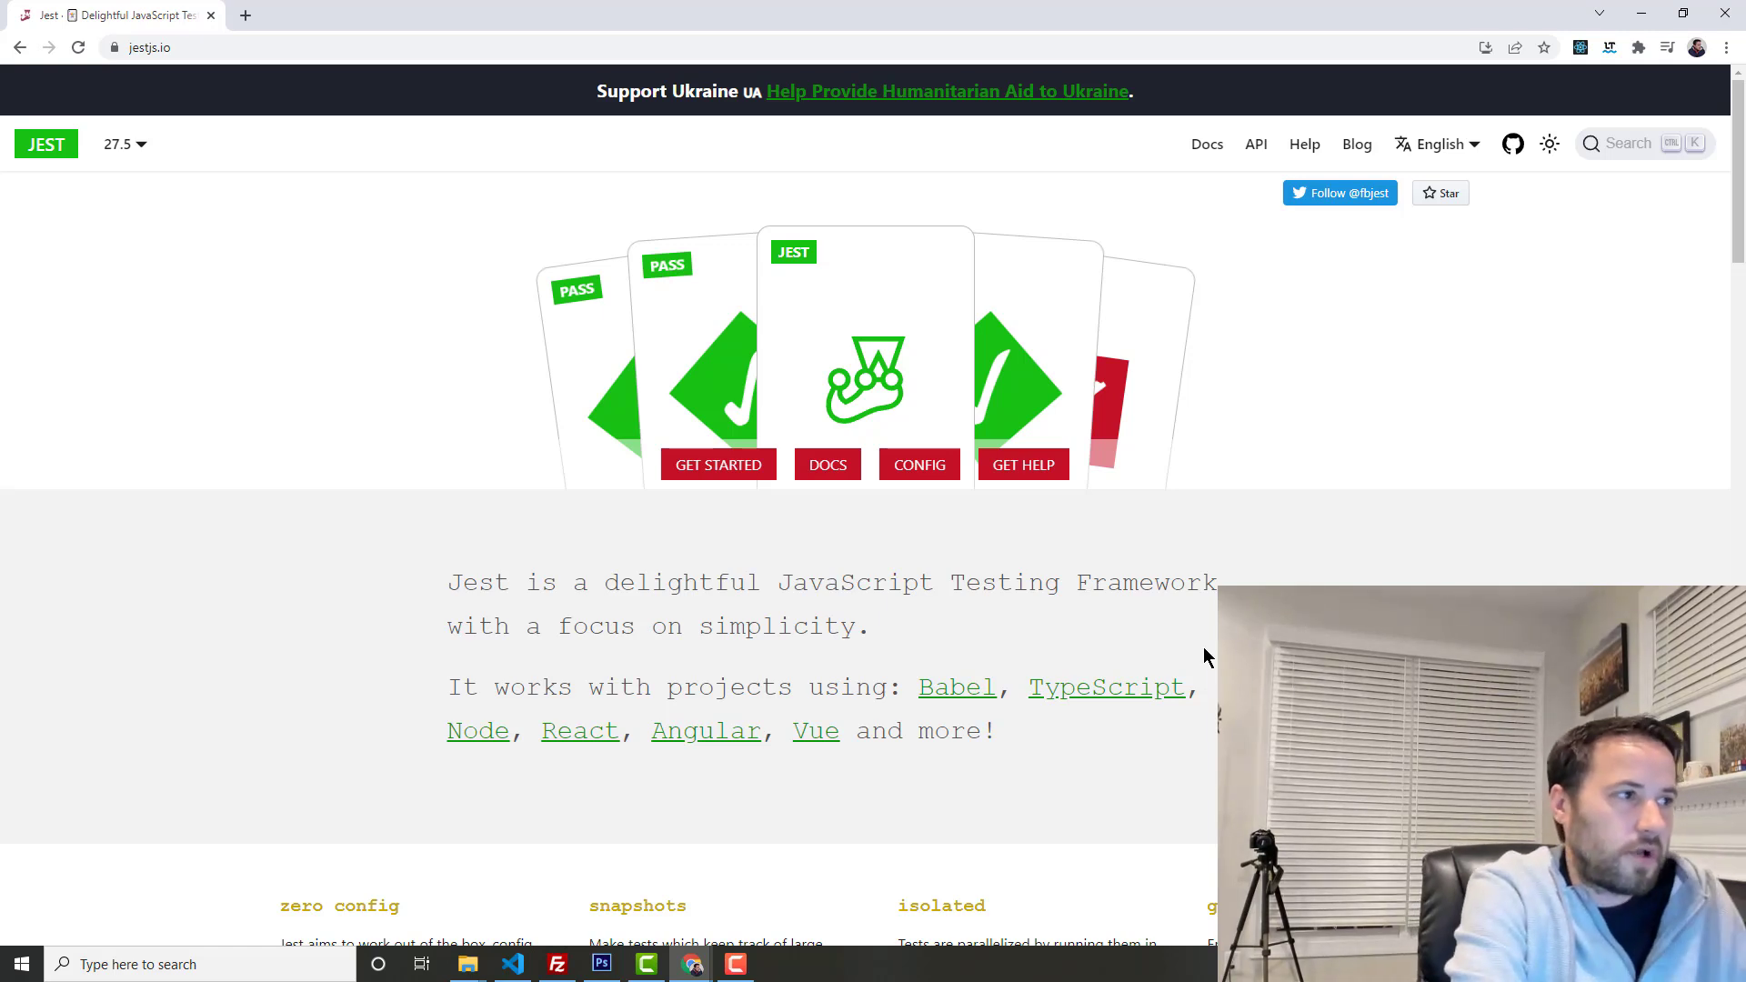
pyautogui.moveTo(1182, 664)
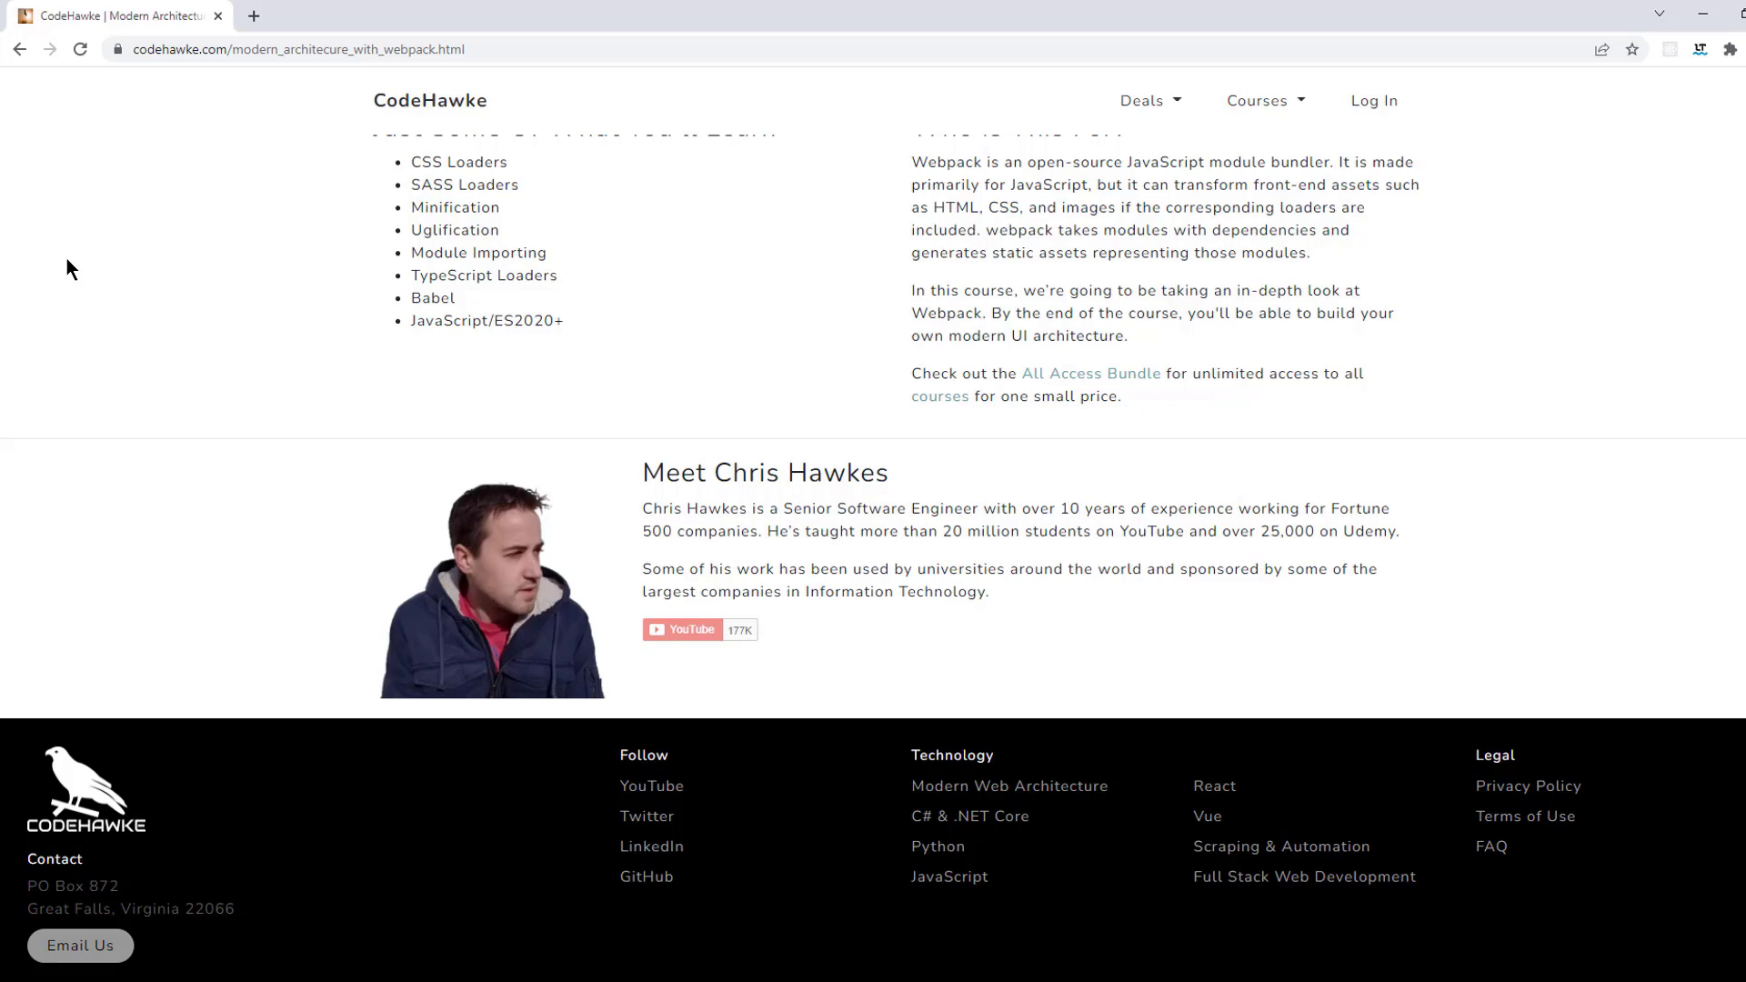
# Step: Reach the CodeHawke All Access page via the instructor's YouTube channel description
pyautogui.click(682, 629)
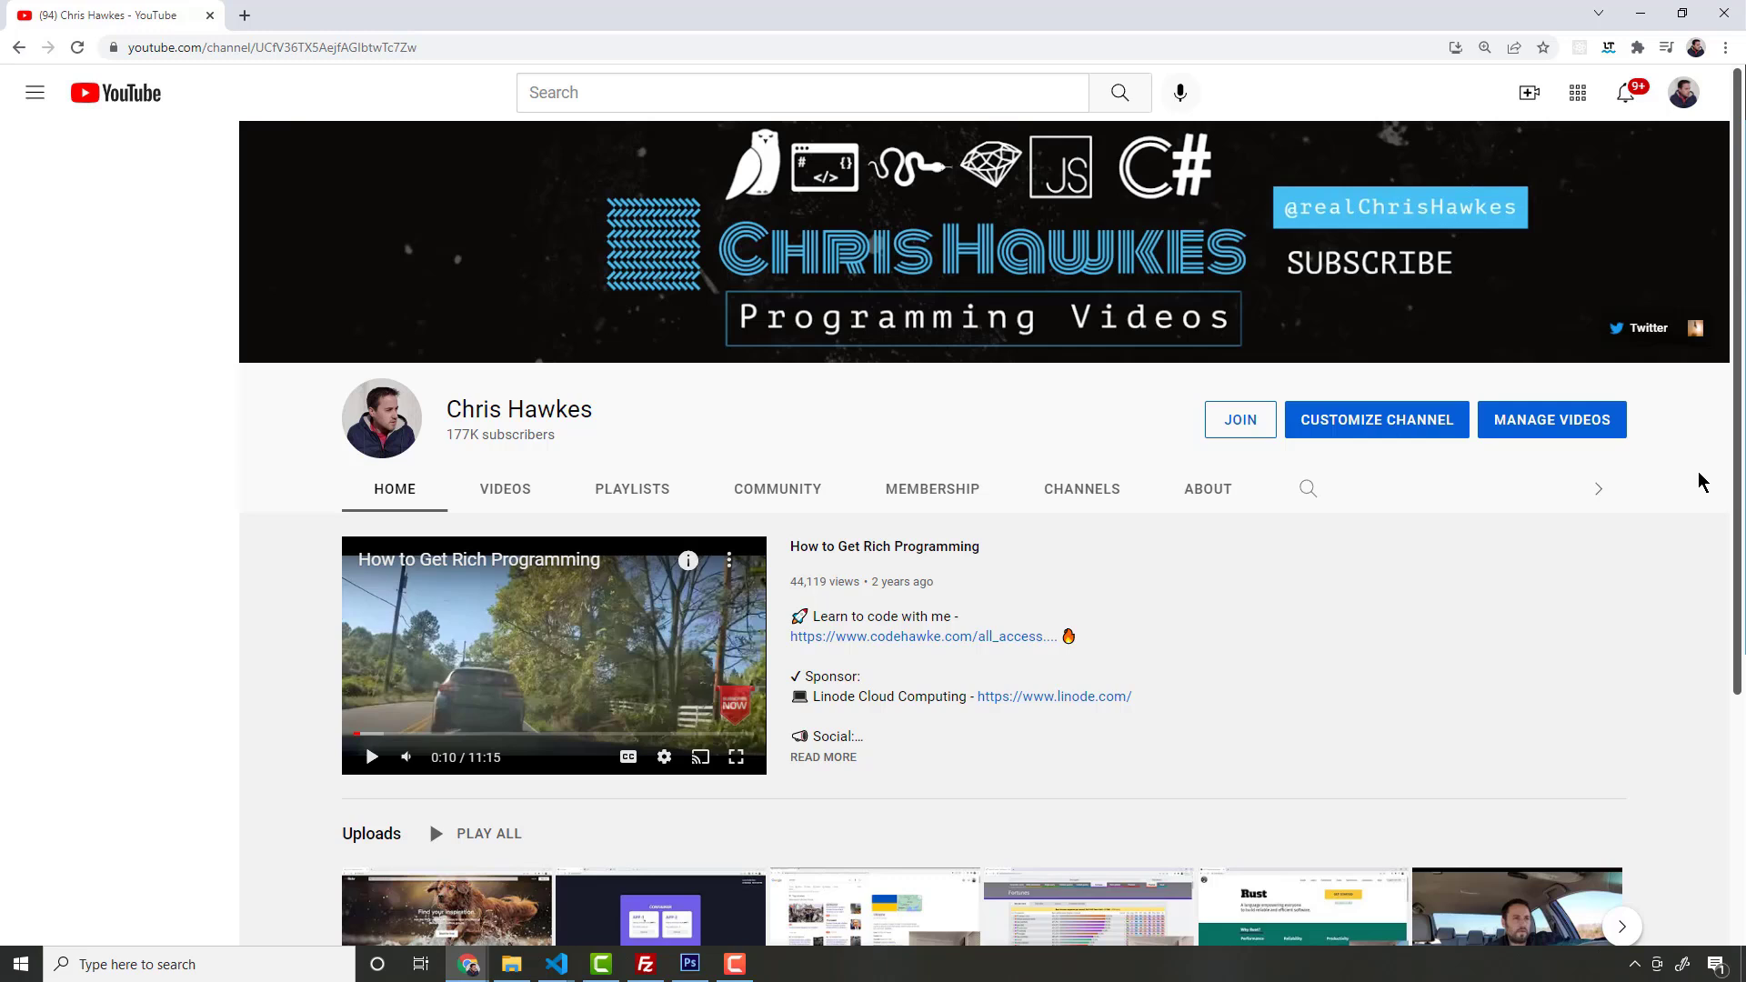
pyautogui.moveTo(1685, 479)
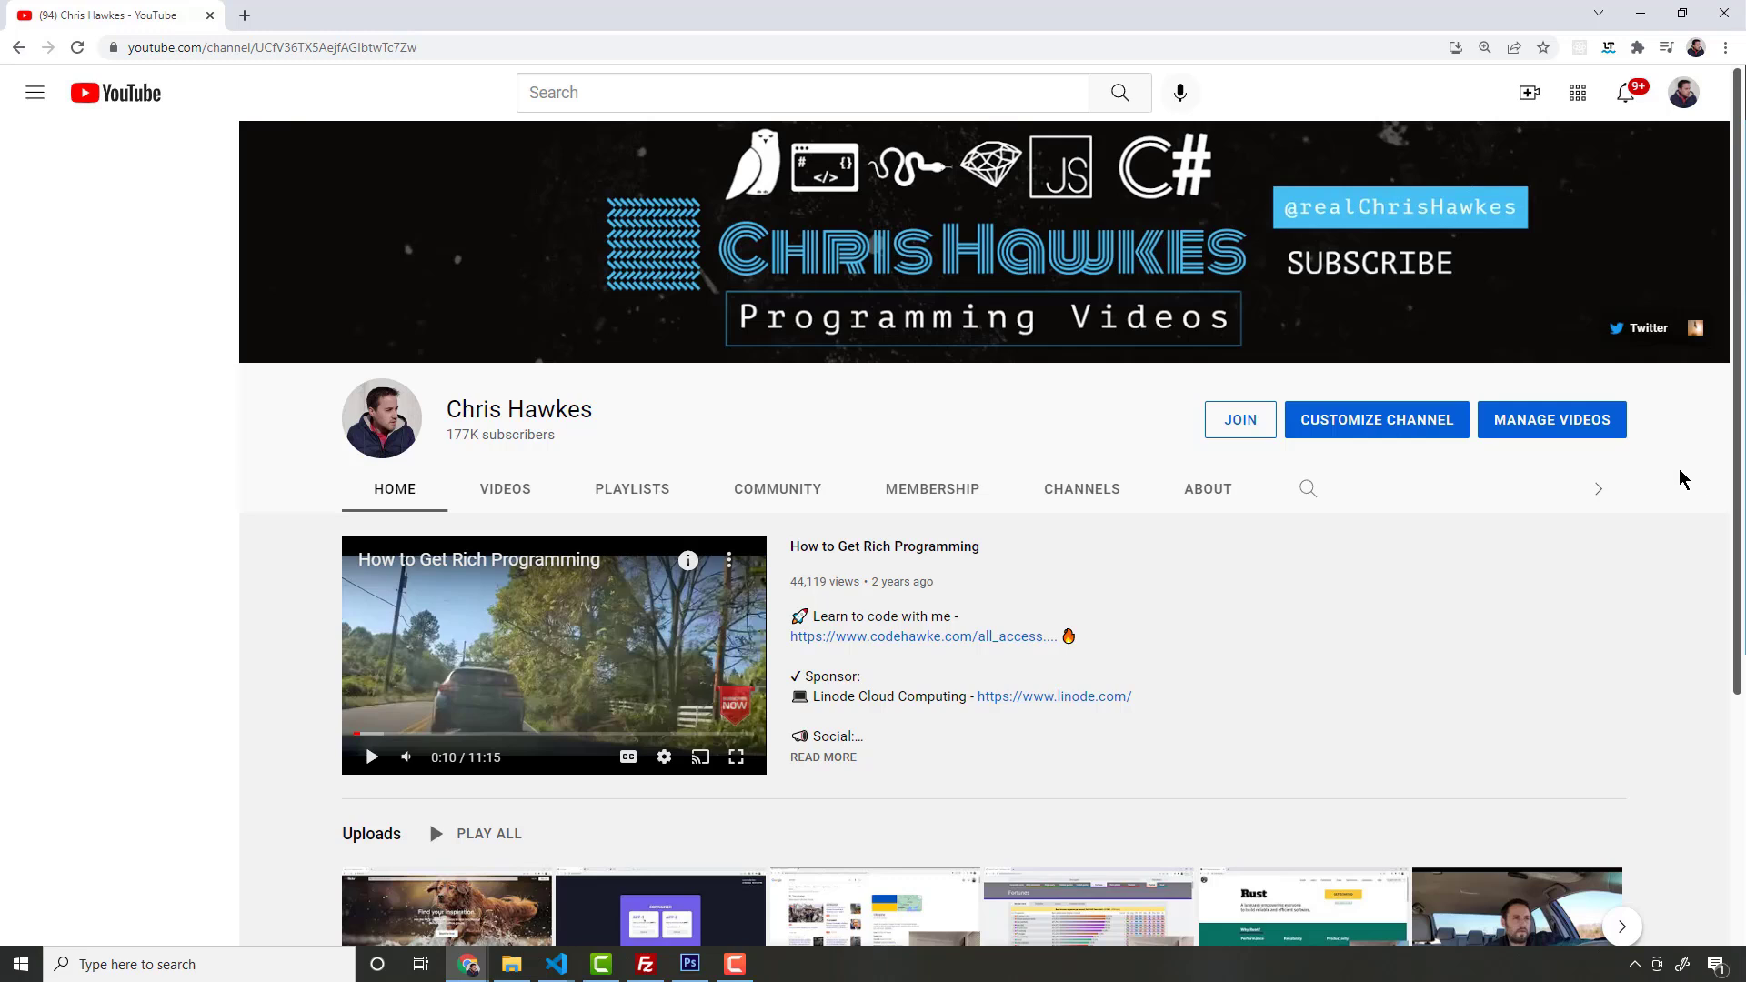
pyautogui.click(915, 637)
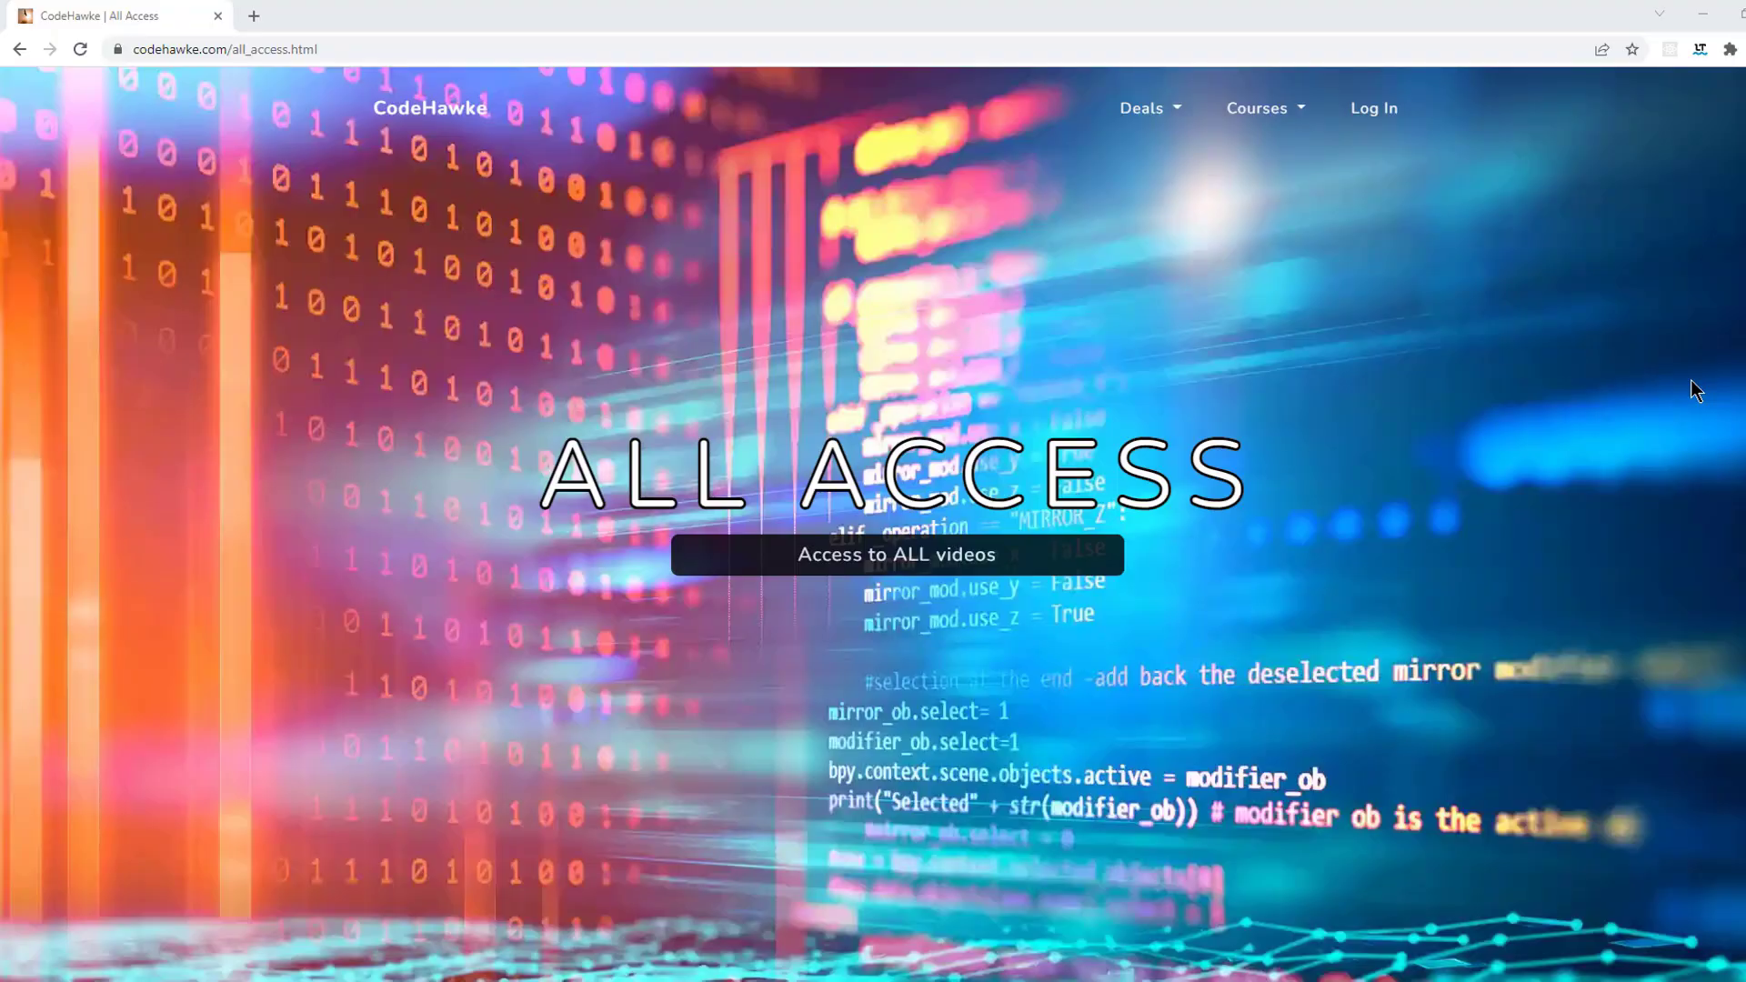
pyautogui.moveTo(1692, 471)
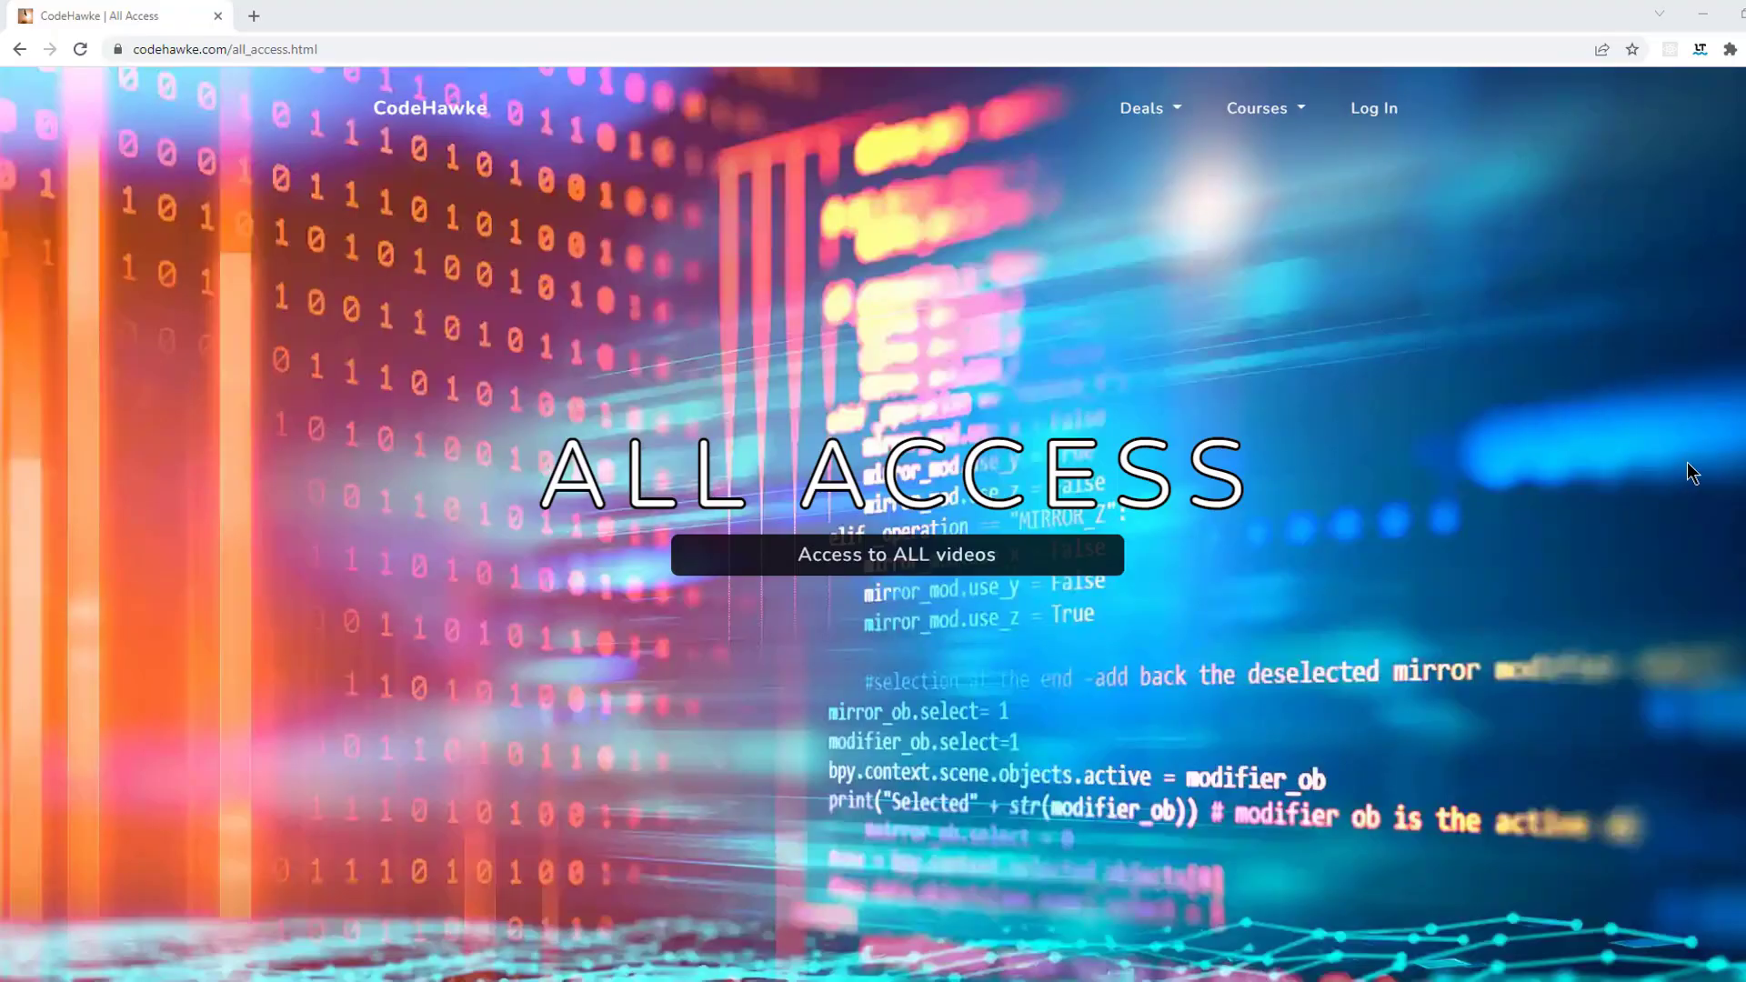
pyautogui.moveTo(1522, 475)
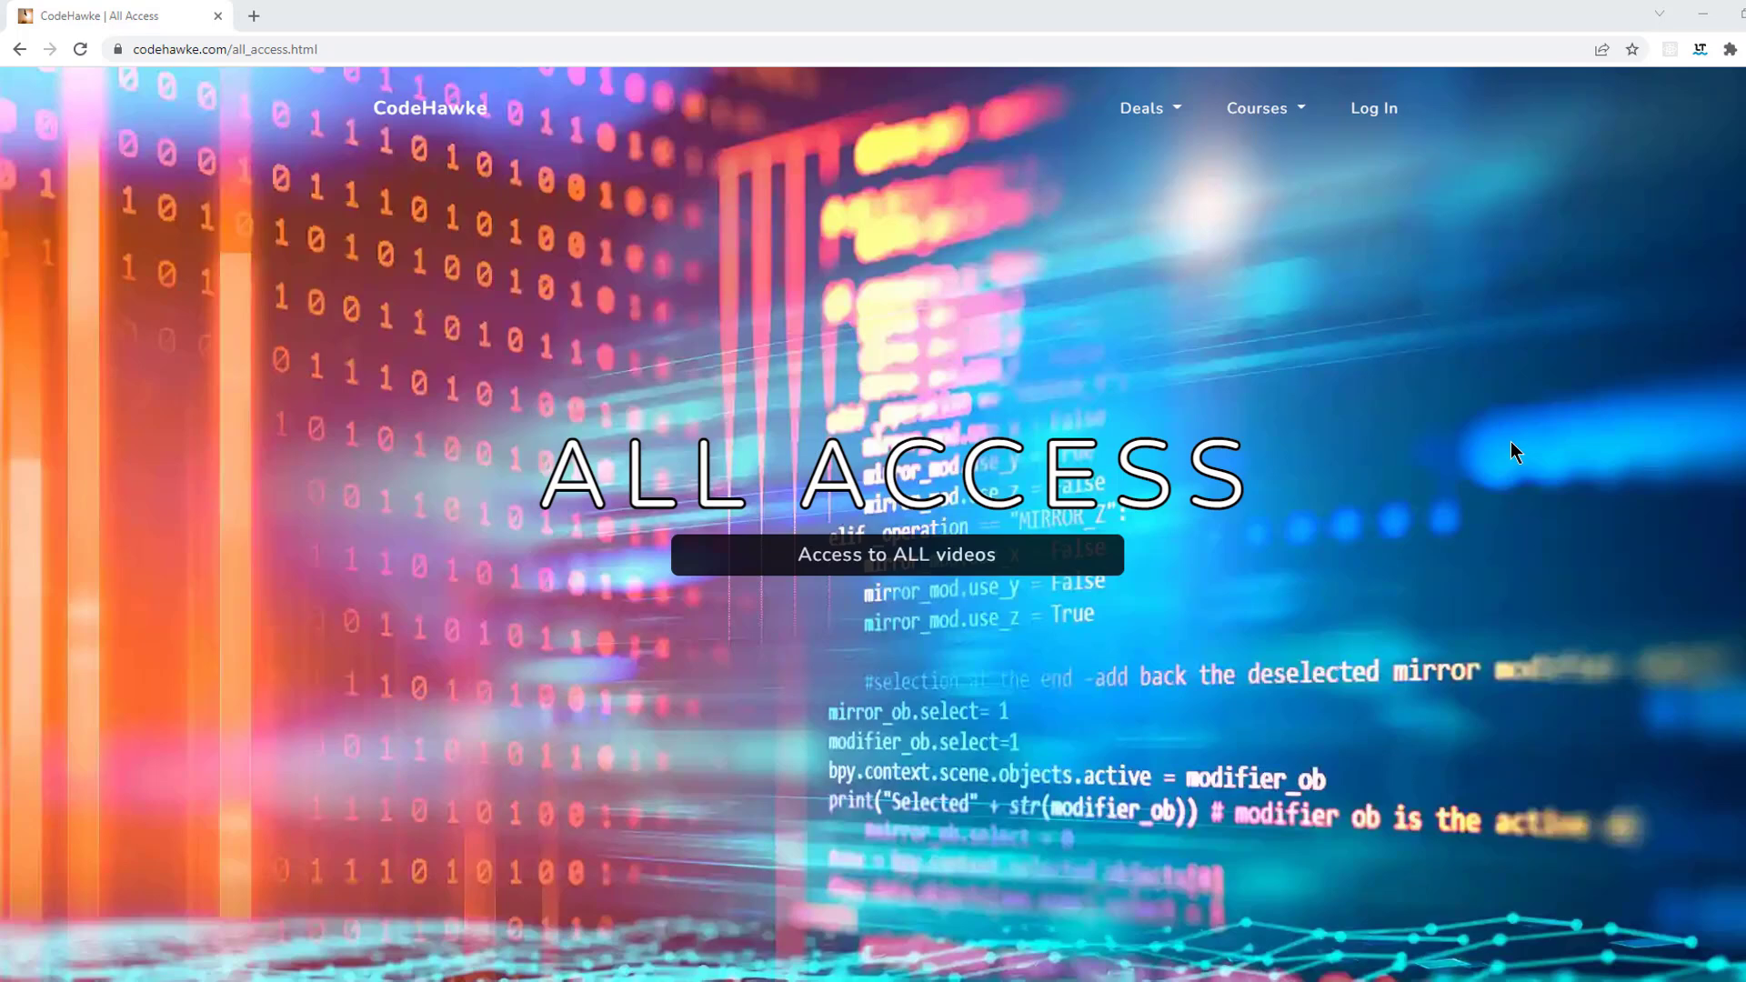
# Step: Browse down the course catalog to the Mastering JavaScript course entry
pyautogui.scroll(-3)
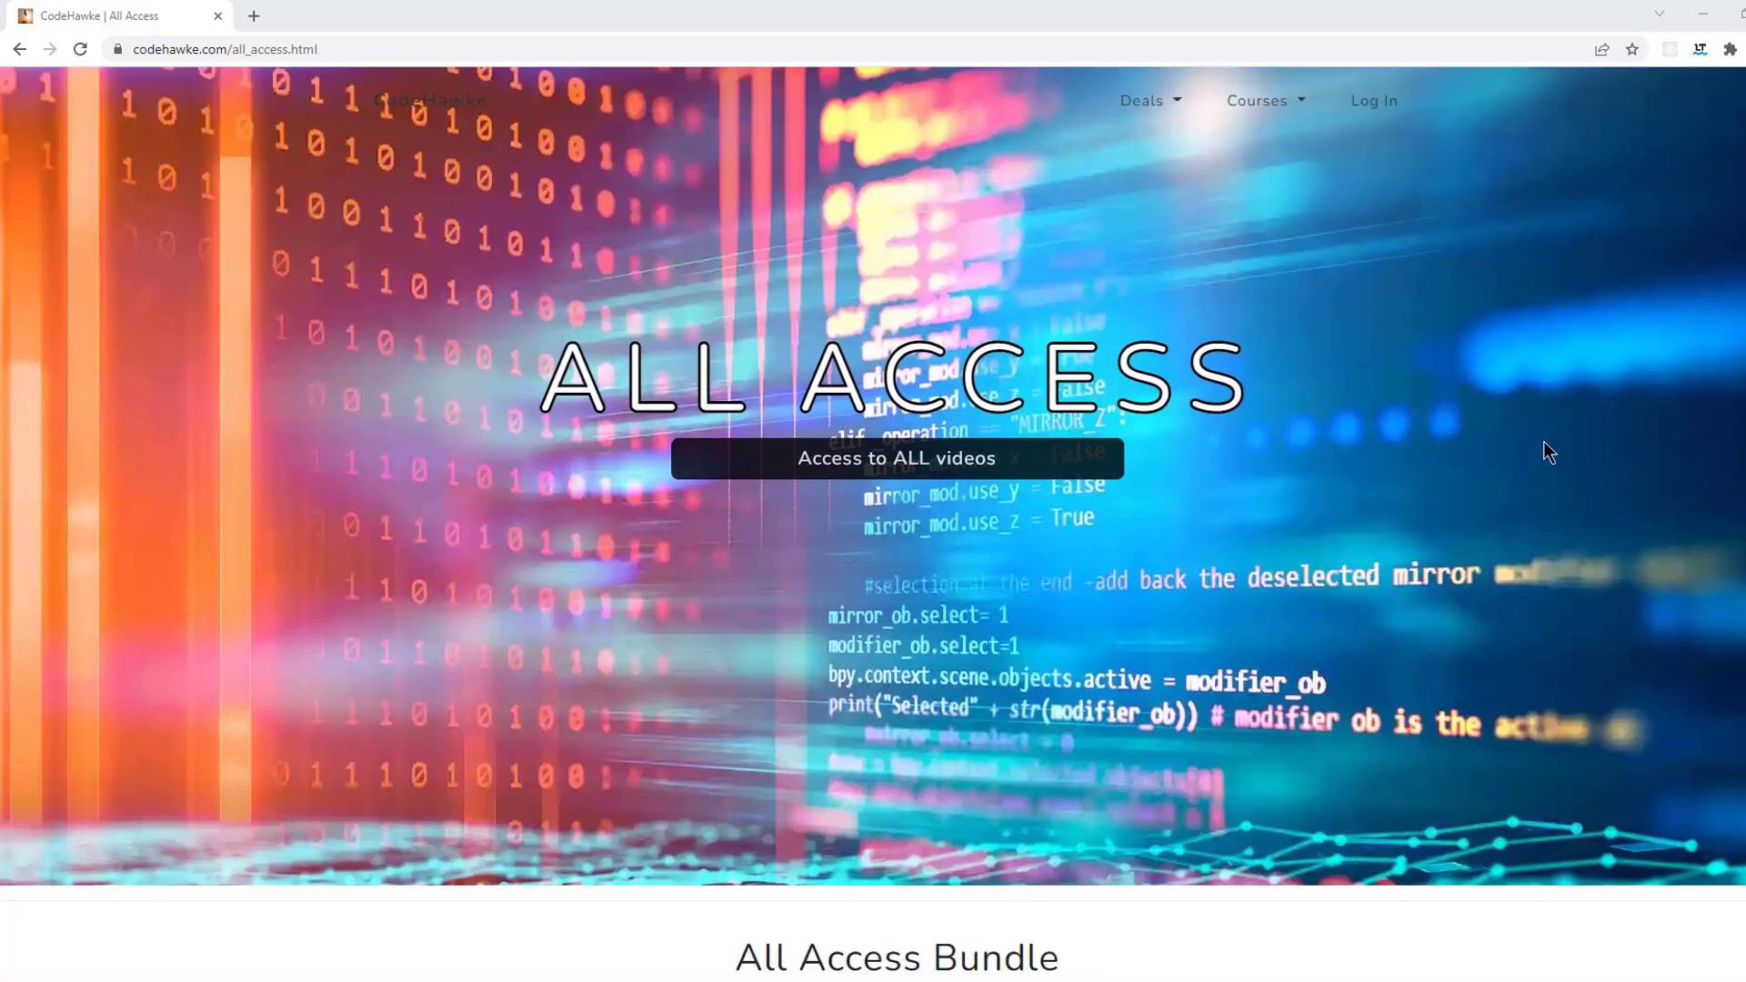
pyautogui.scroll(-3)
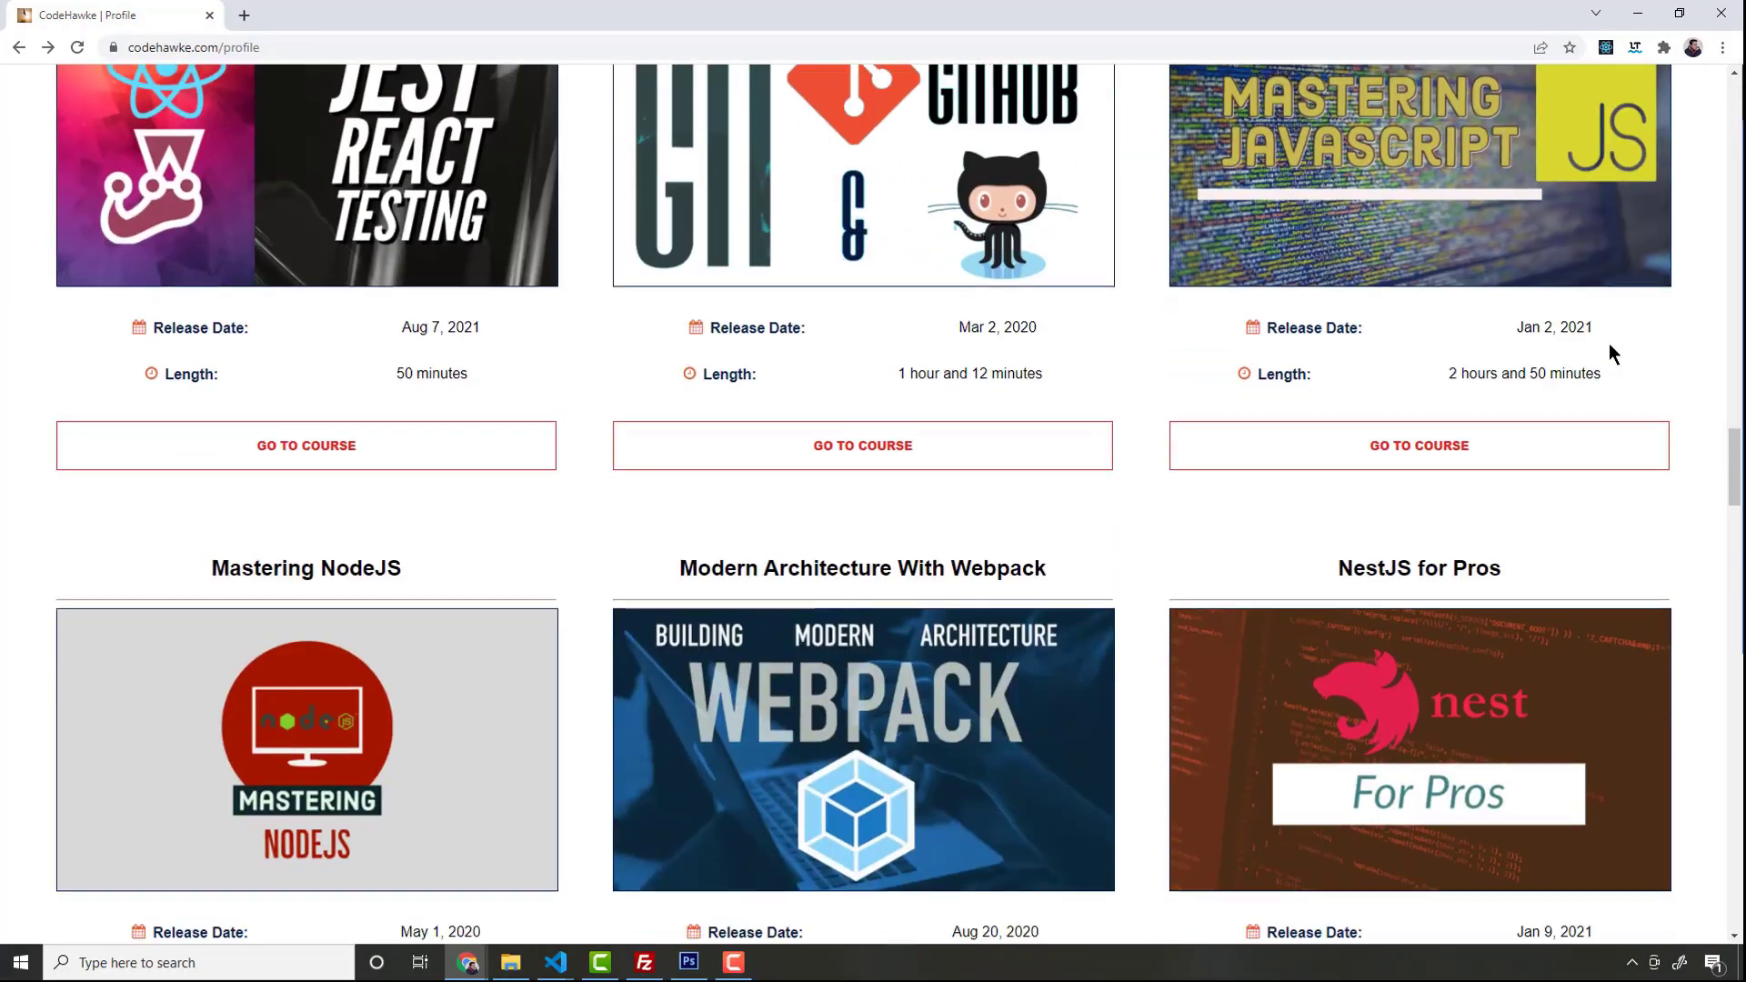
pyautogui.scroll(-3)
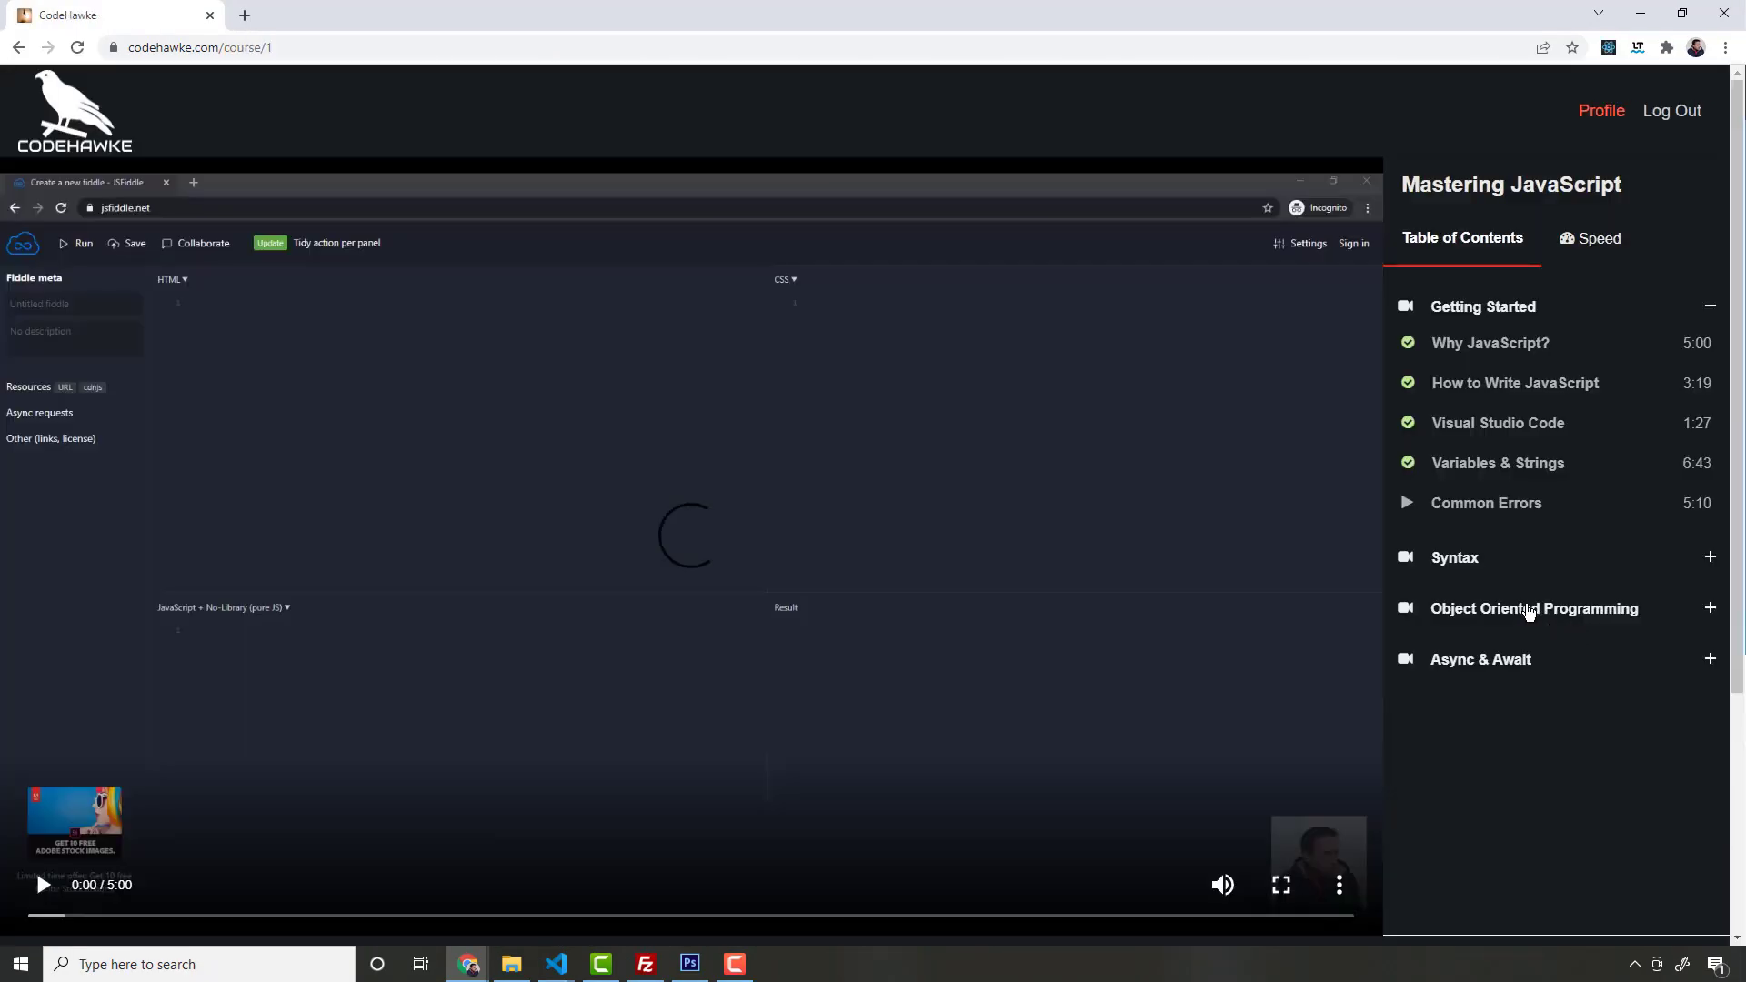
# Step: Return to the course catalog and launch the Vlogs course player
pyautogui.click(1600, 111)
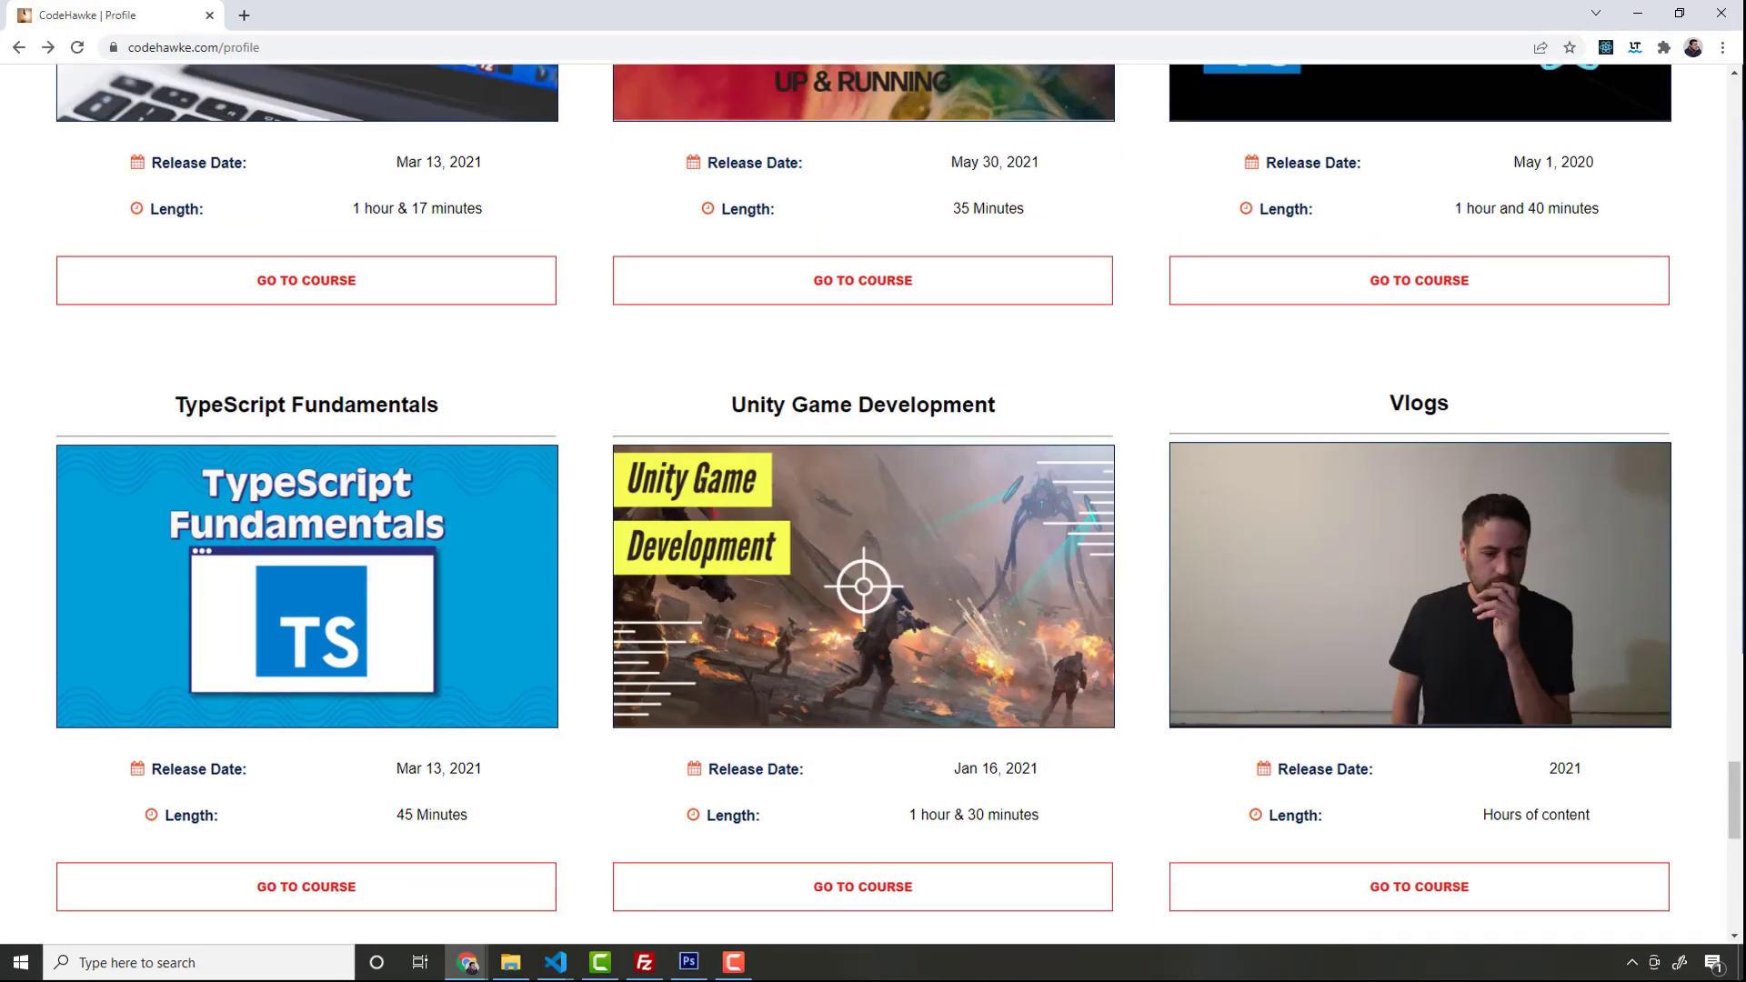
pyautogui.click(305, 885)
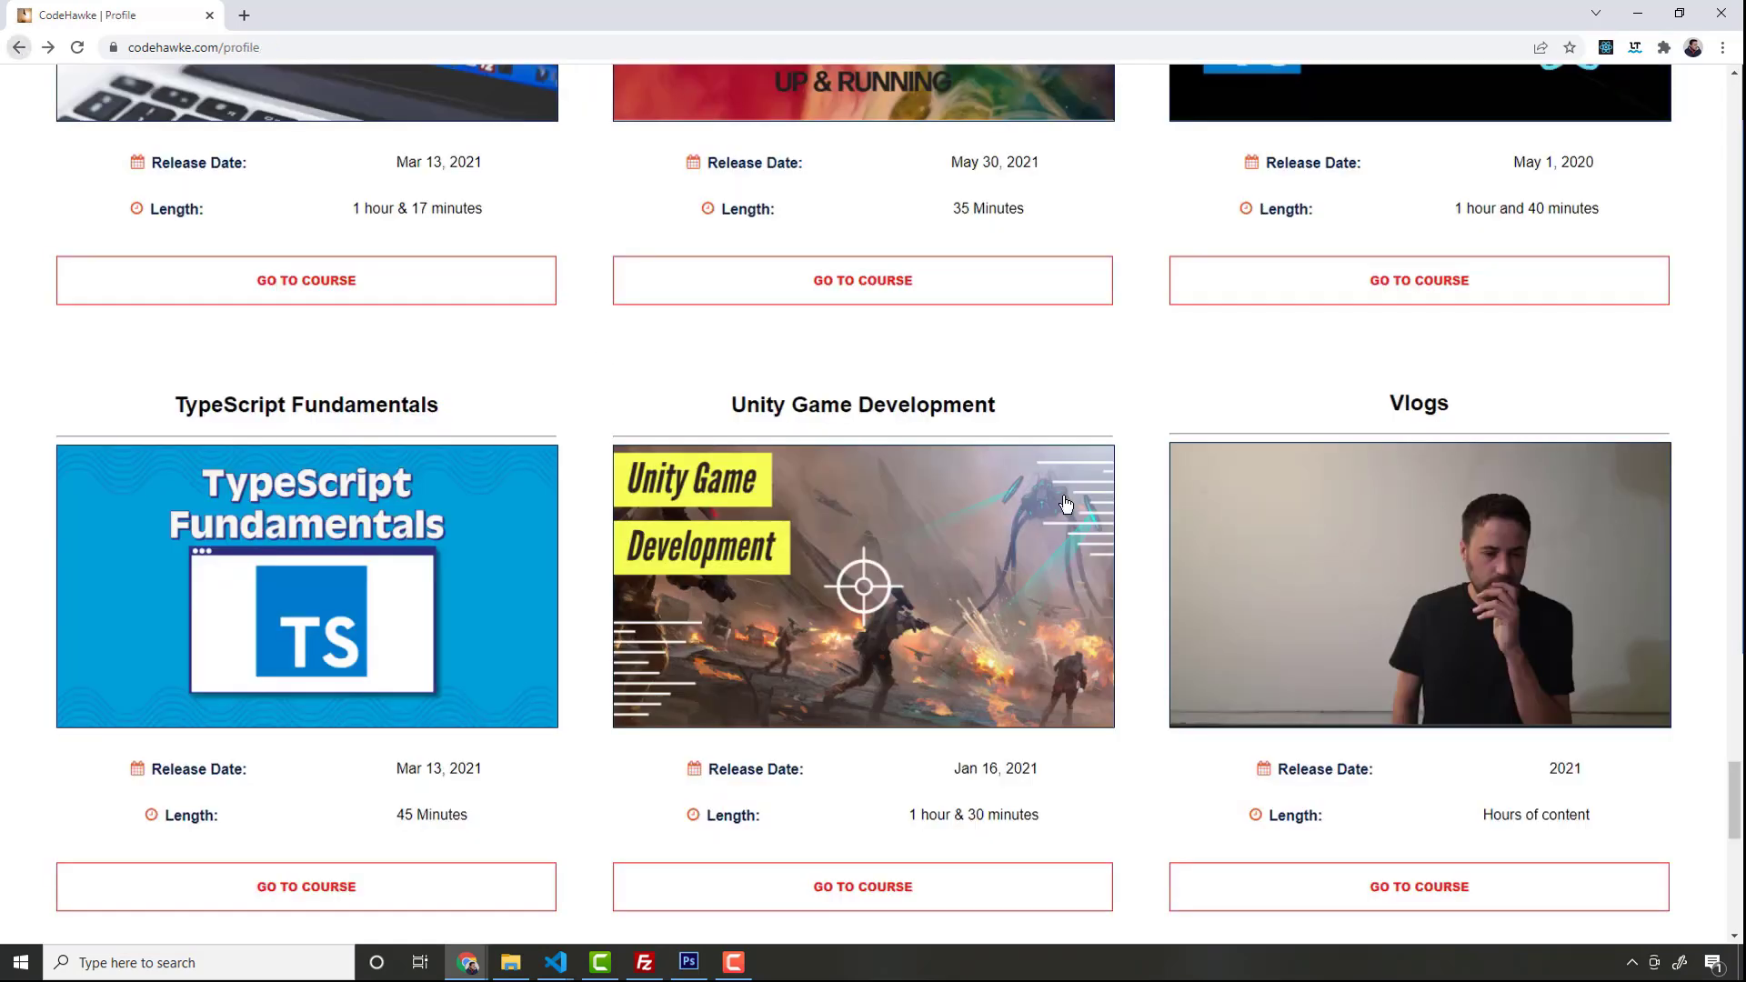
pyautogui.click(1419, 885)
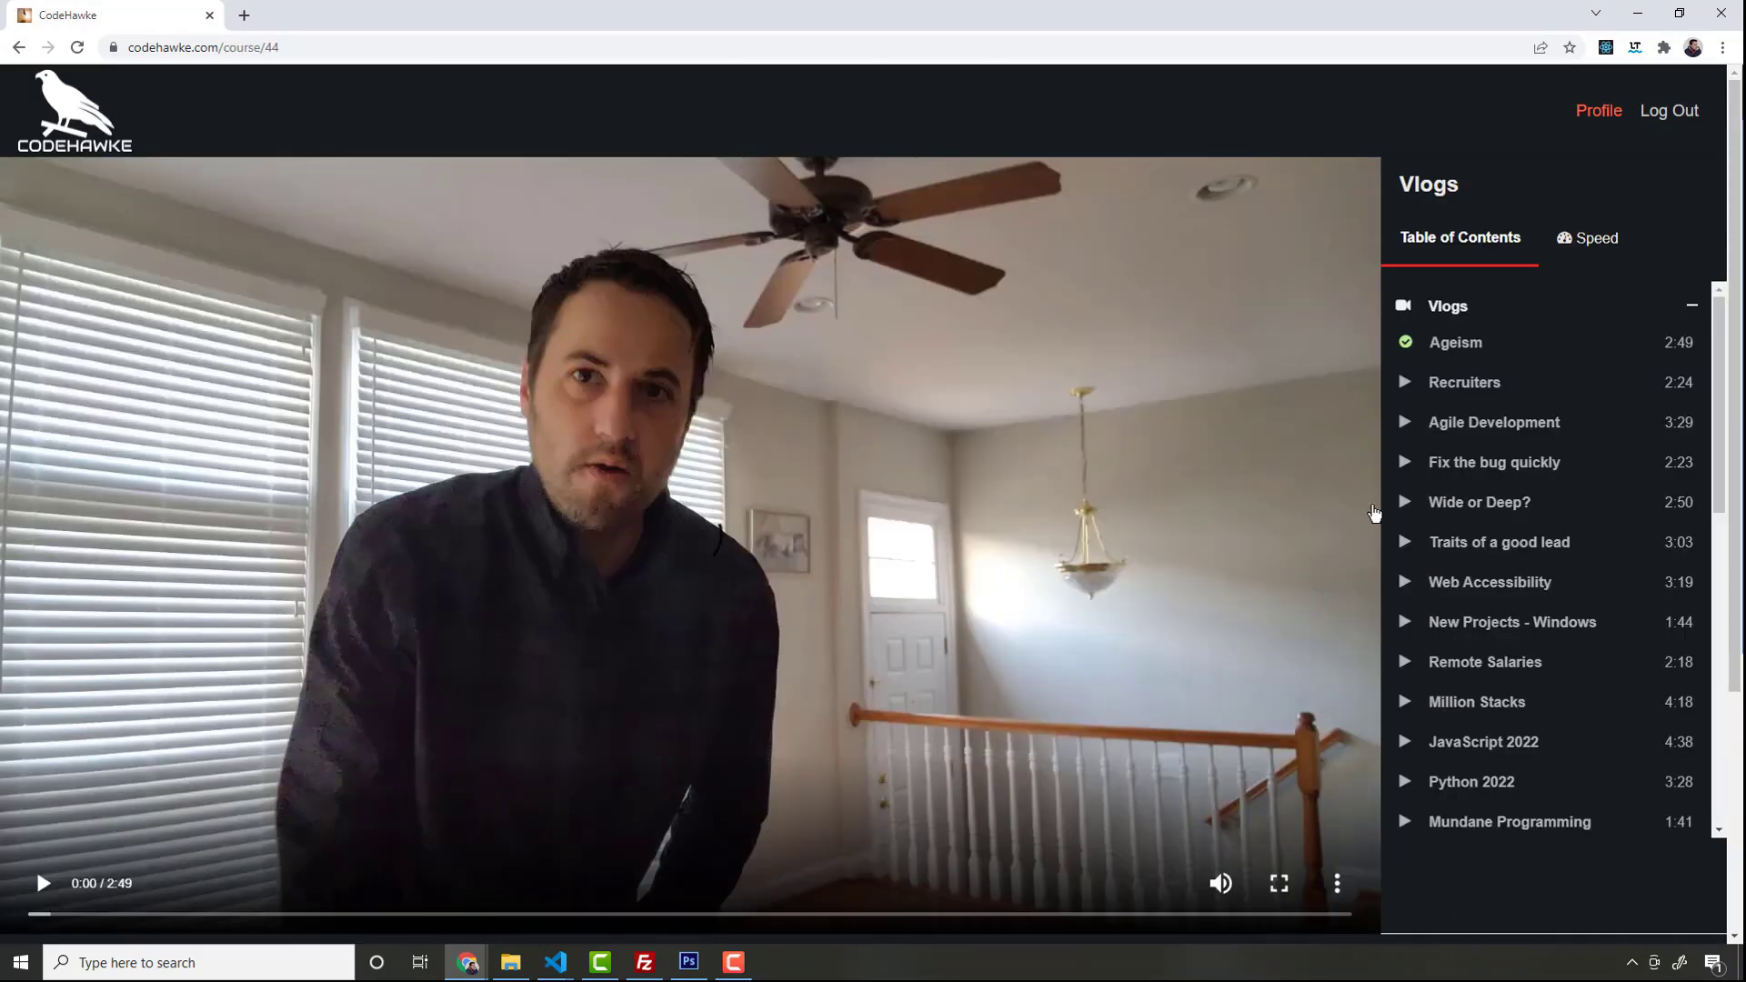